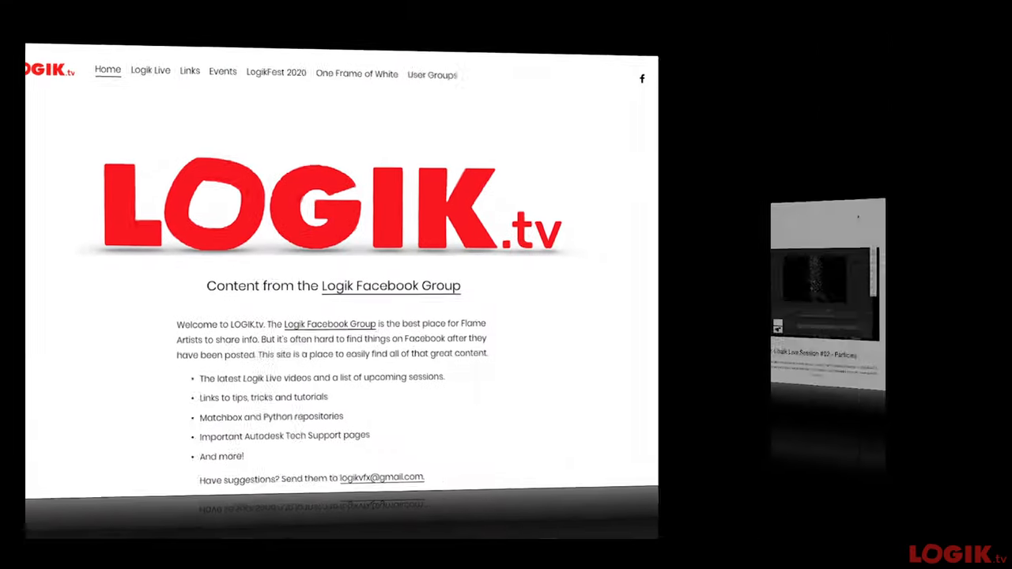
# Step: Close the Shuffle2 properties and browse the Transform and right-click node categories
pyautogui.click(150, 71)
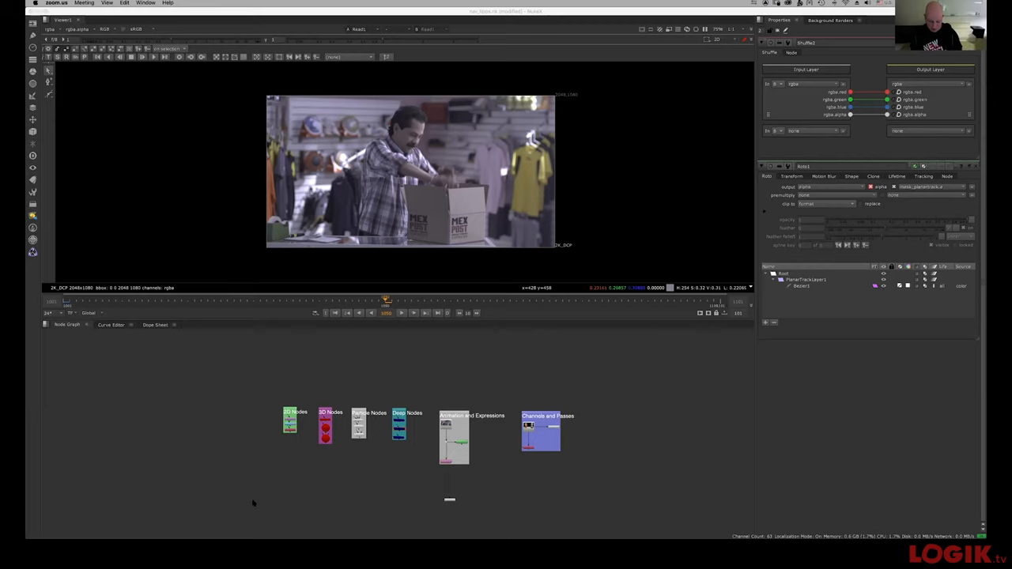
pyautogui.moveTo(656, 448)
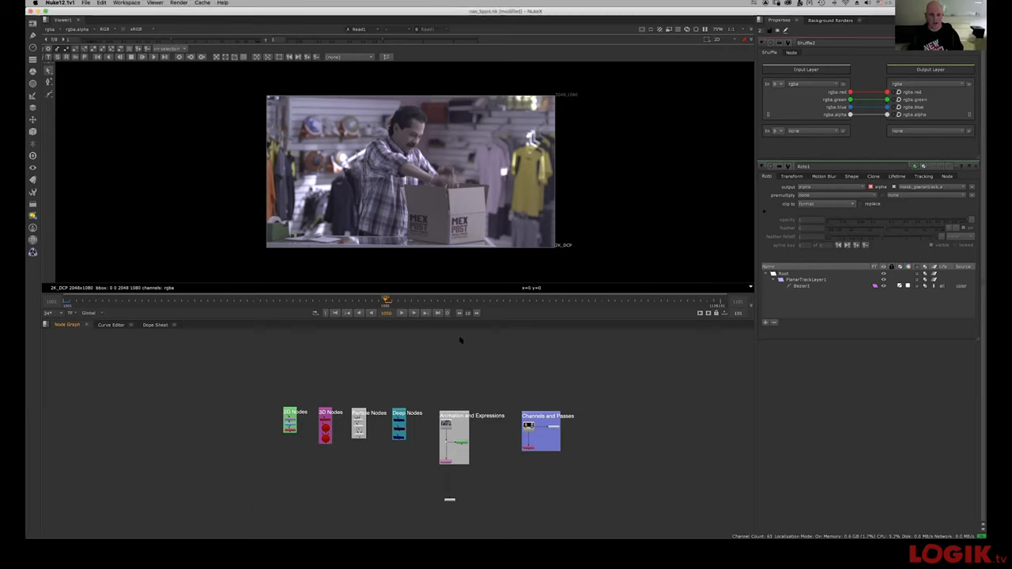
pyautogui.moveTo(677, 375)
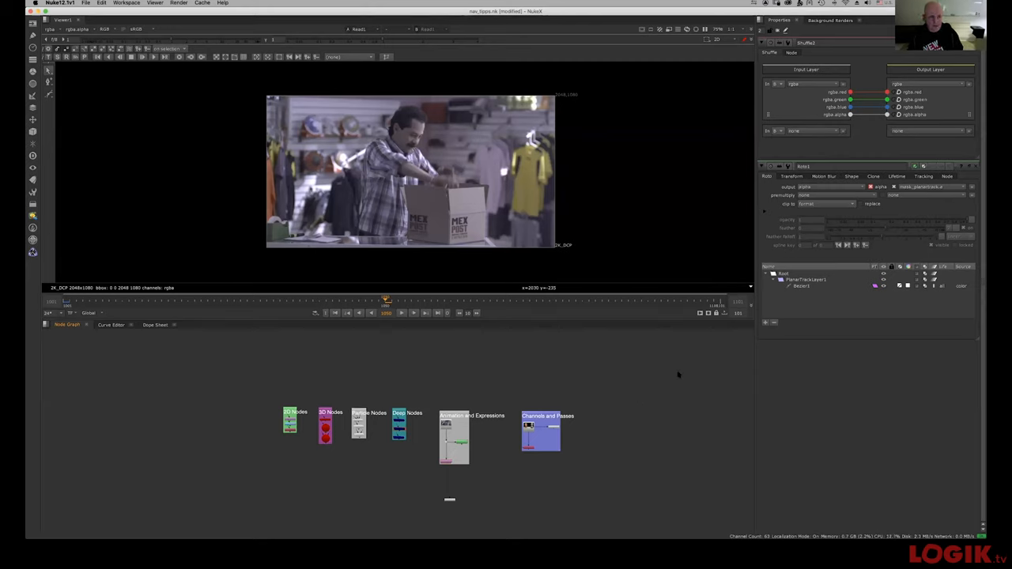
pyautogui.moveTo(307, 330)
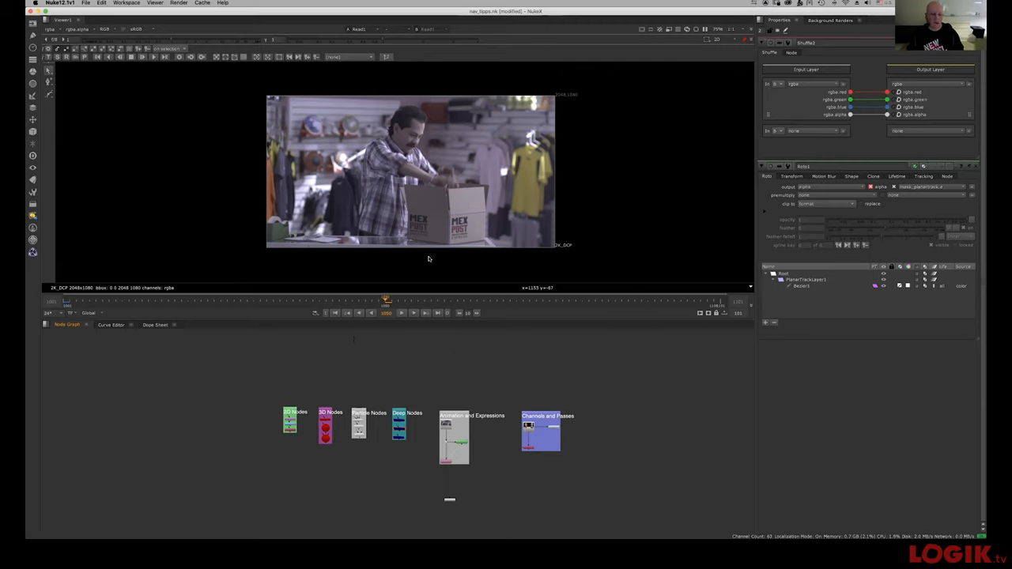
pyautogui.moveTo(336, 389)
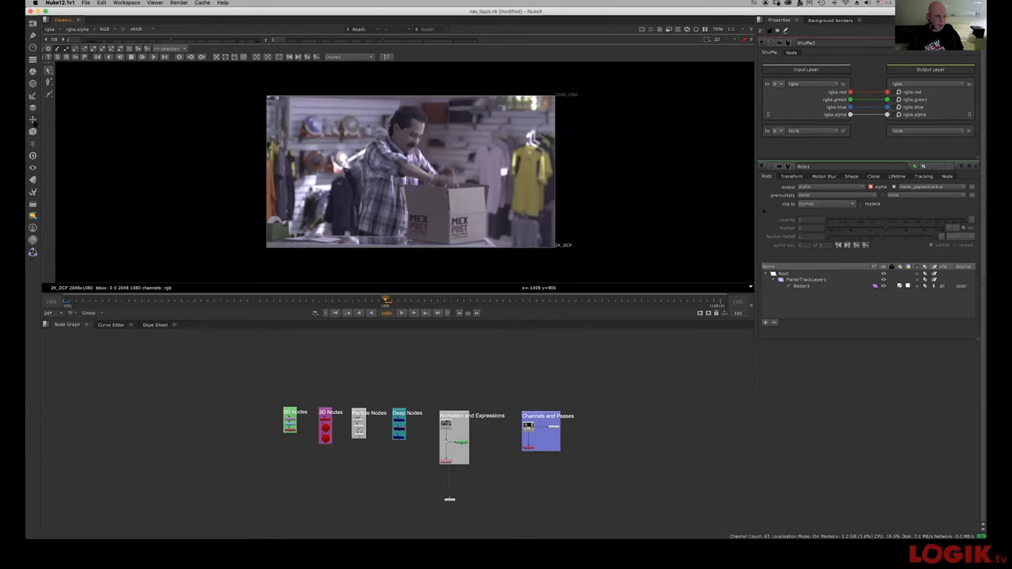
pyautogui.click(33, 119)
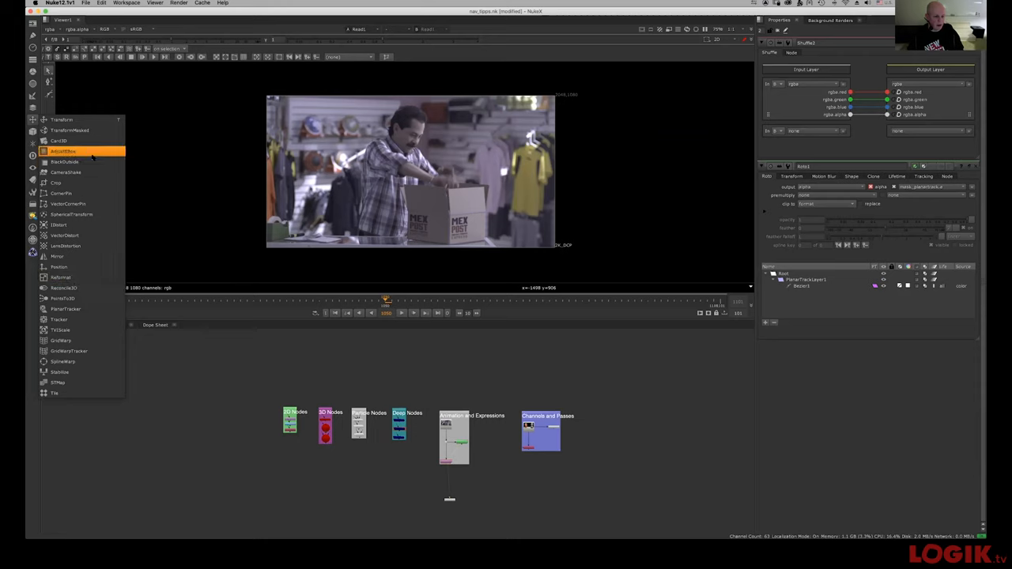
pyautogui.moveTo(62, 120)
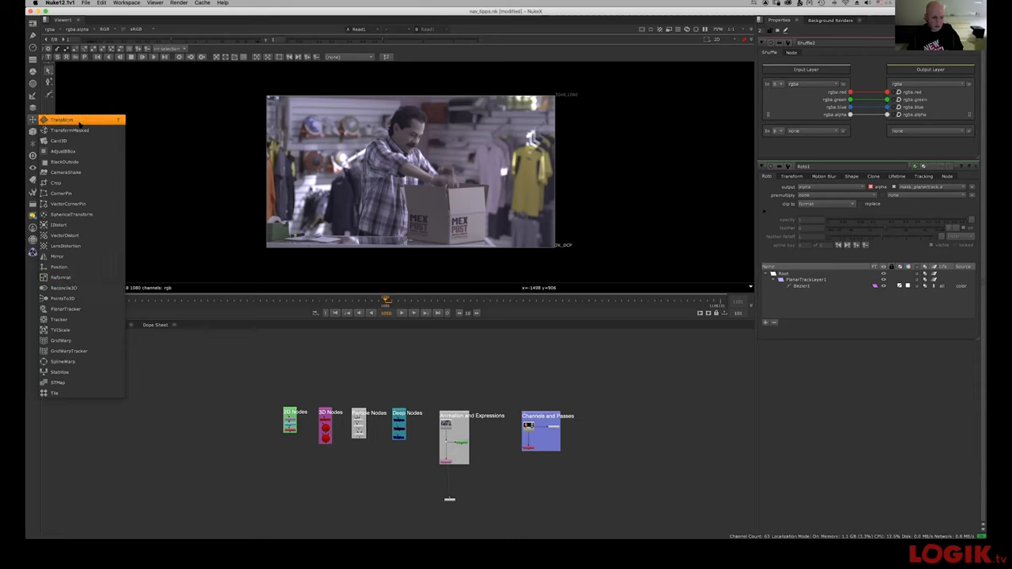
pyautogui.moveTo(63, 340)
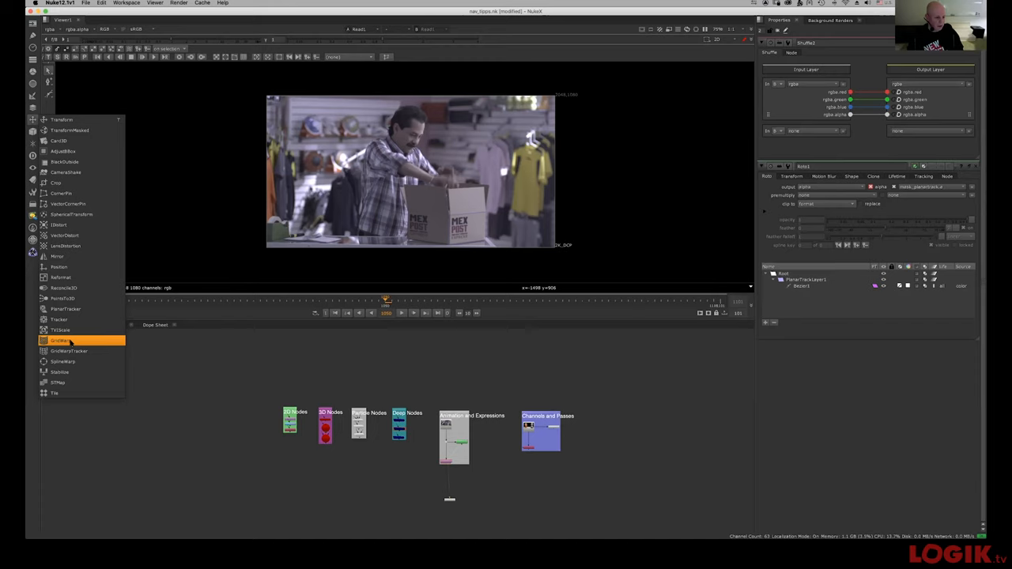
pyautogui.moveTo(64, 235)
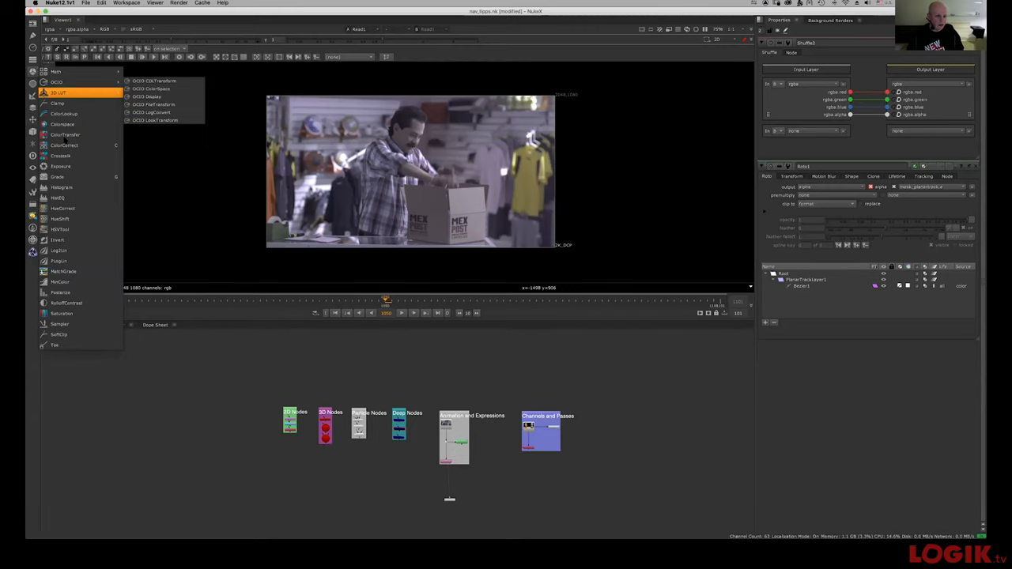
pyautogui.moveTo(58, 92)
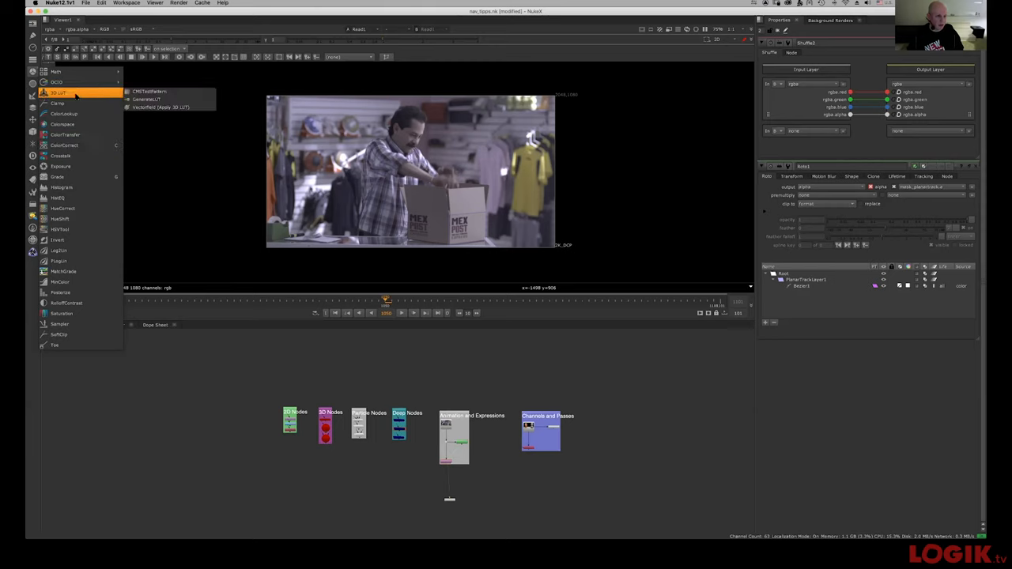
pyautogui.moveTo(60, 219)
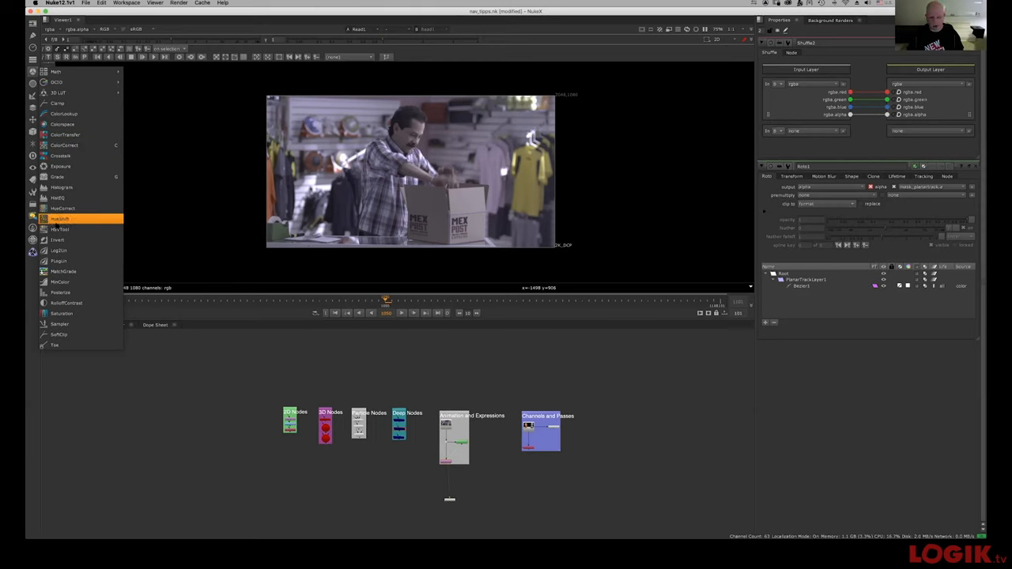
pyautogui.click(56, 71)
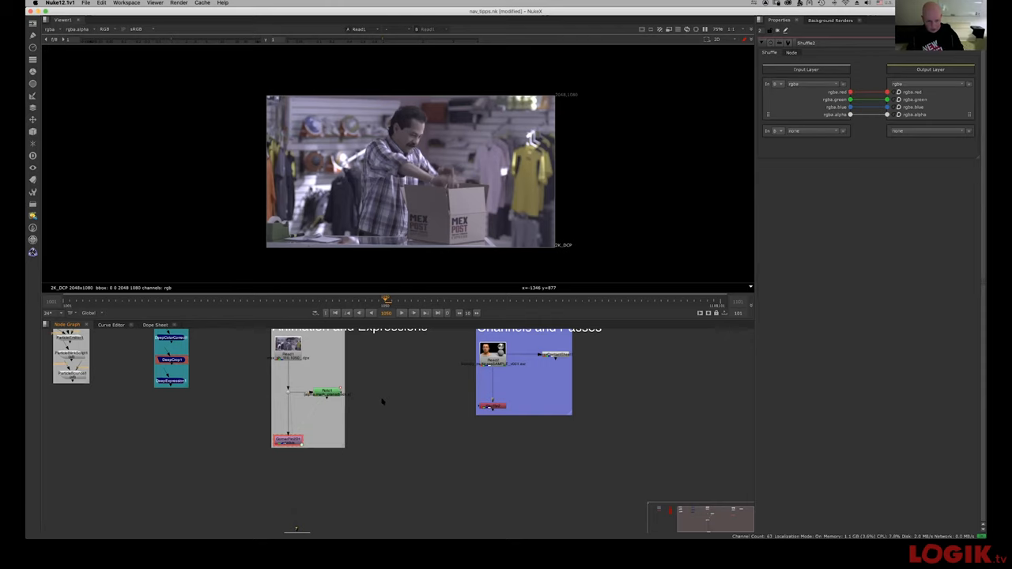
pyautogui.rightClick(382, 402)
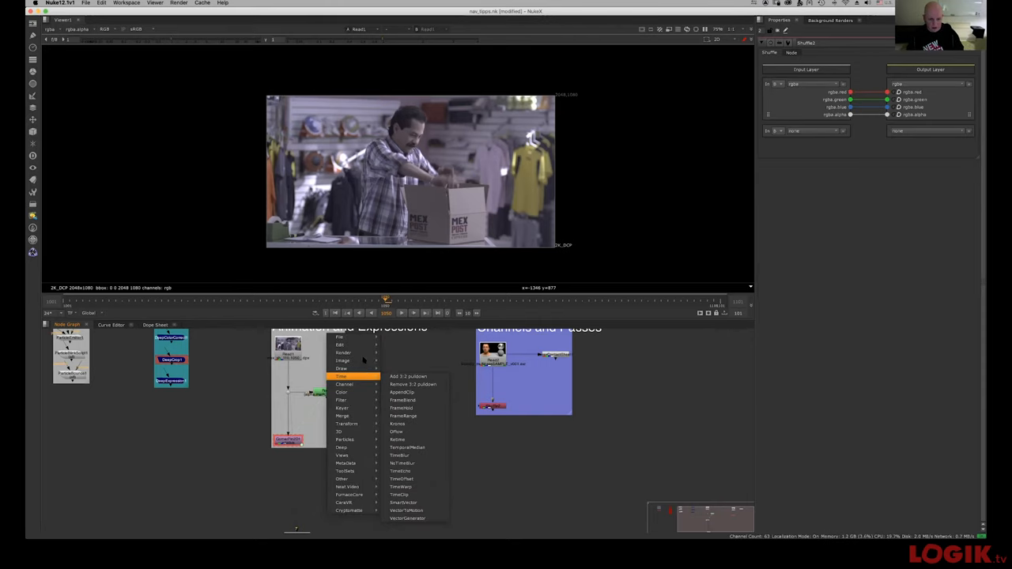
pyautogui.moveTo(342, 408)
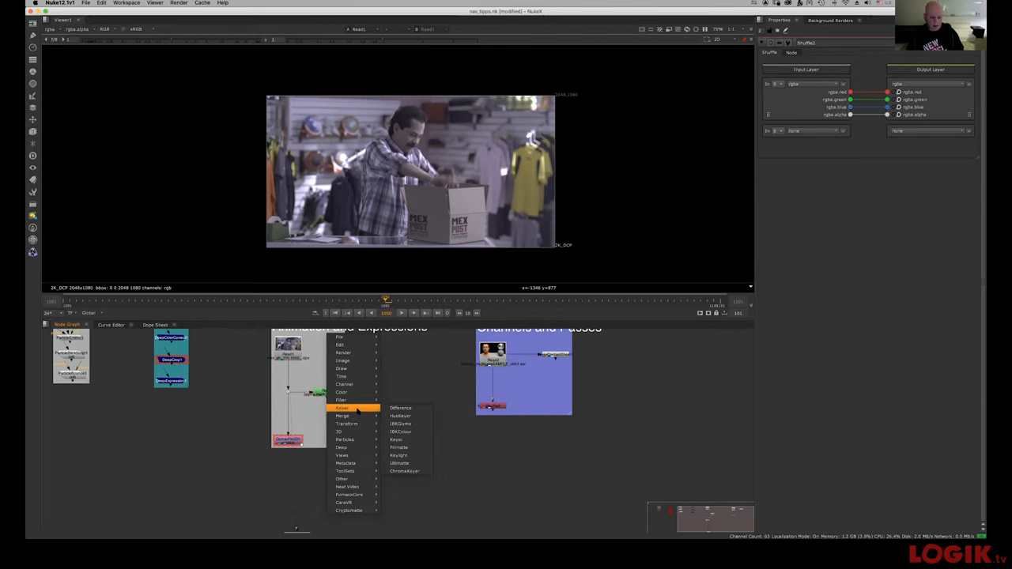
pyautogui.moveTo(341, 392)
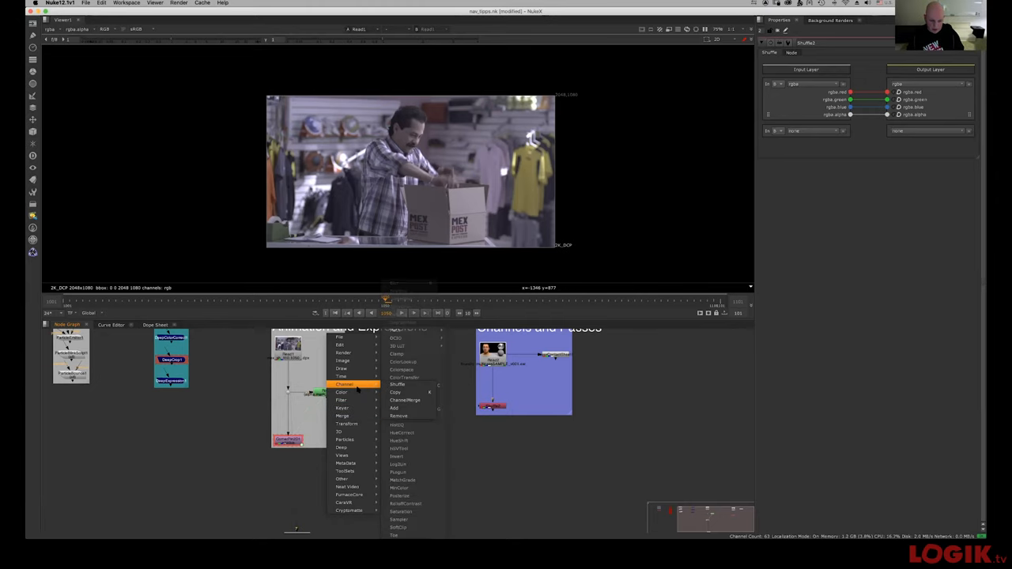
pyautogui.moveTo(342, 455)
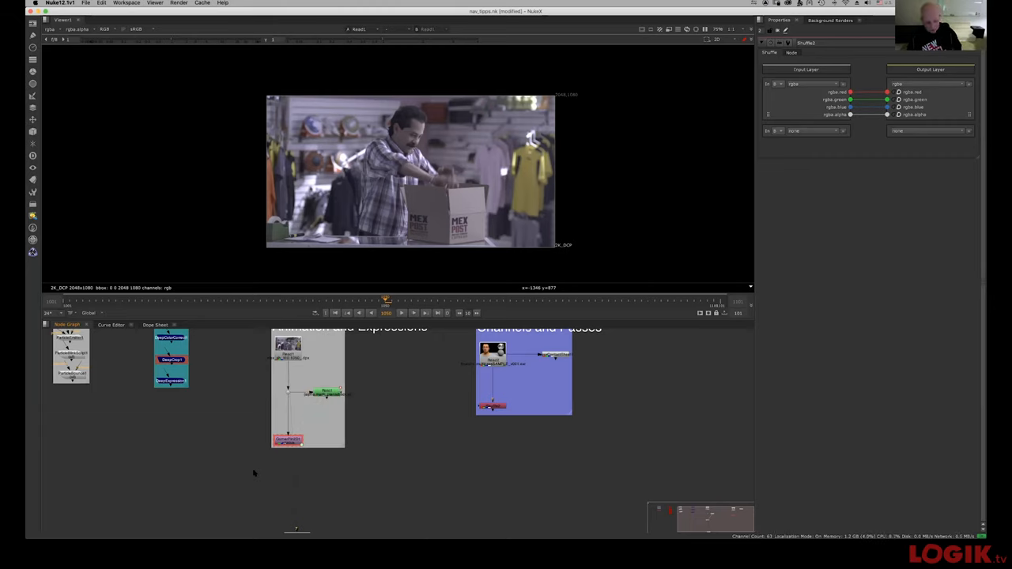
pyautogui.moveTo(377, 460)
pyautogui.write('hu')
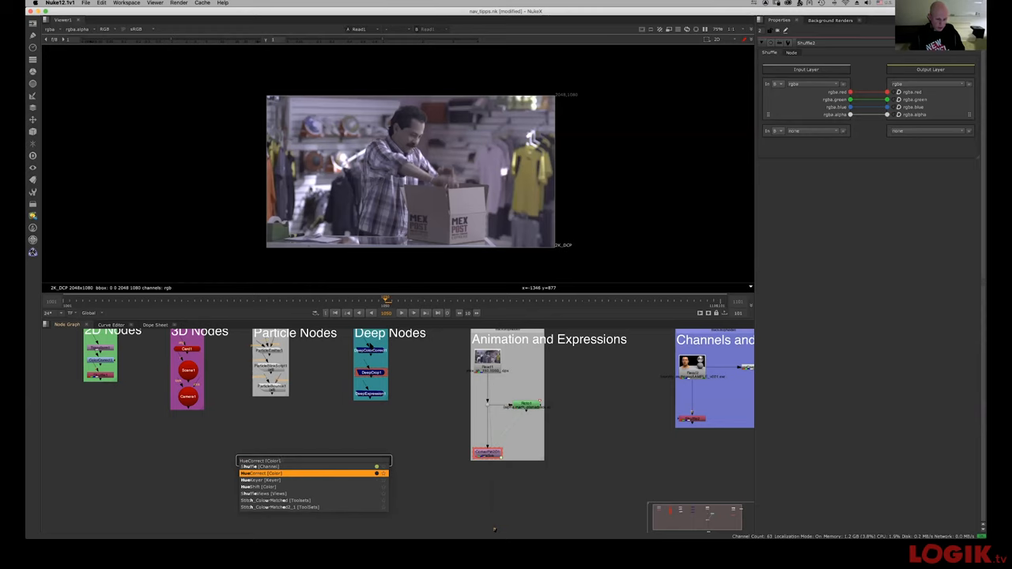
pyautogui.click(259, 473)
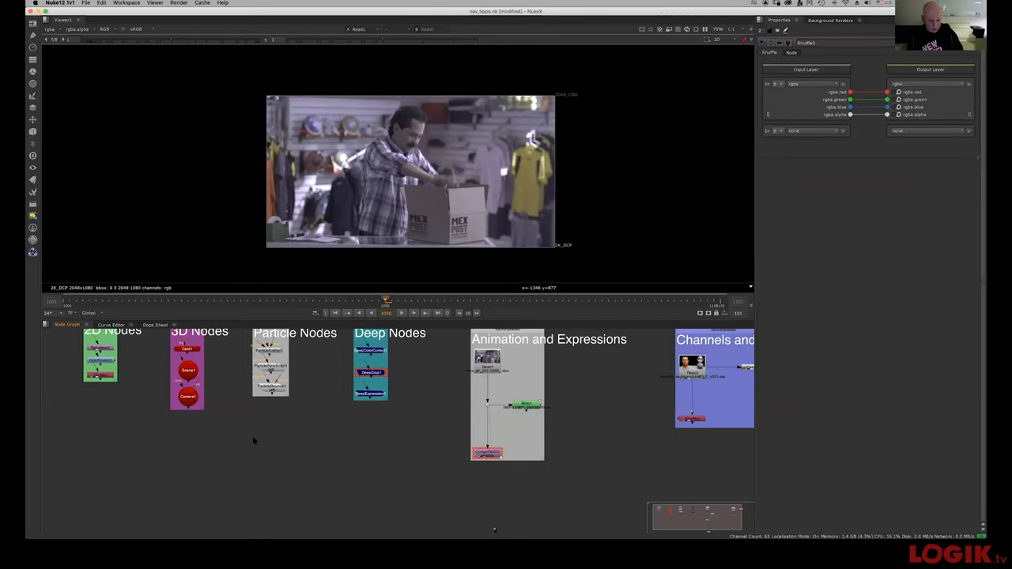
pyautogui.rightClick(273, 352)
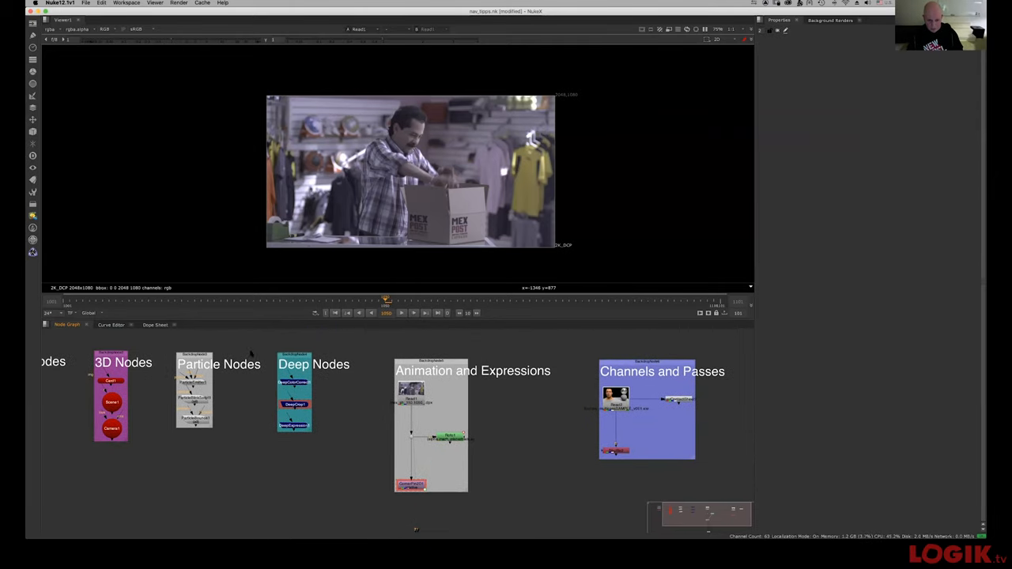
pyautogui.moveTo(471, 136)
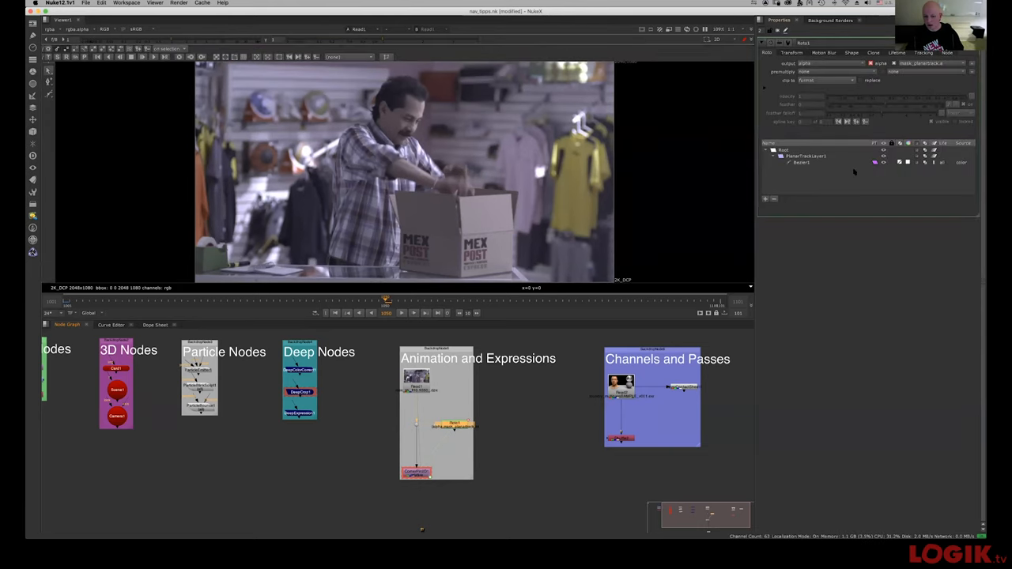
pyautogui.moveTo(622, 423)
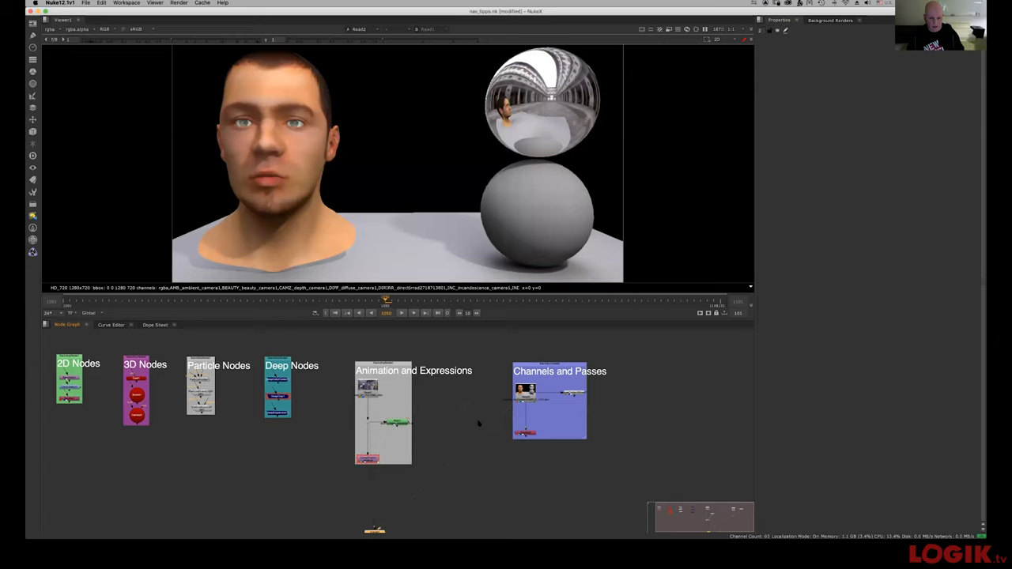
pyautogui.moveTo(488, 421)
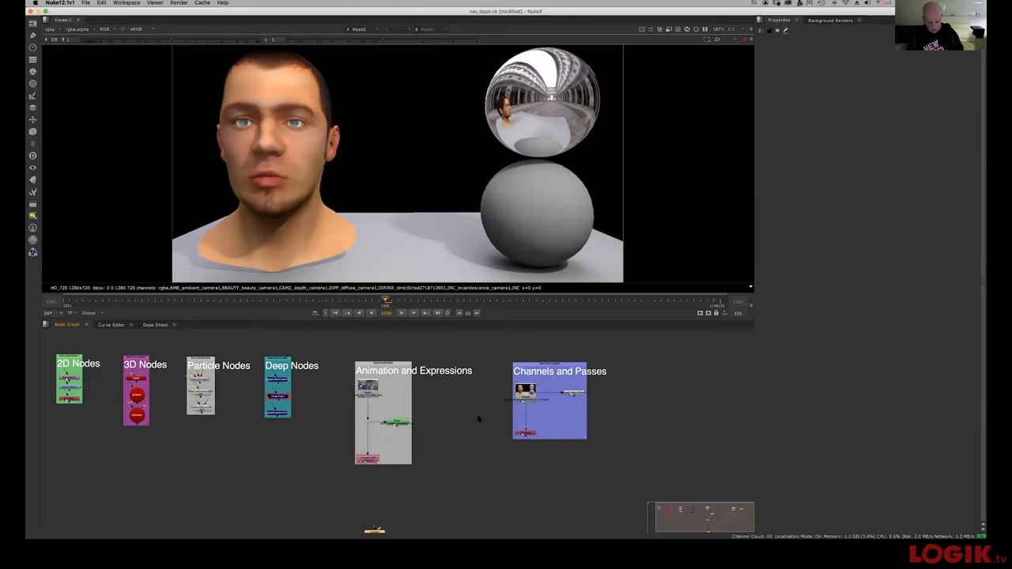
pyautogui.moveTo(486, 404)
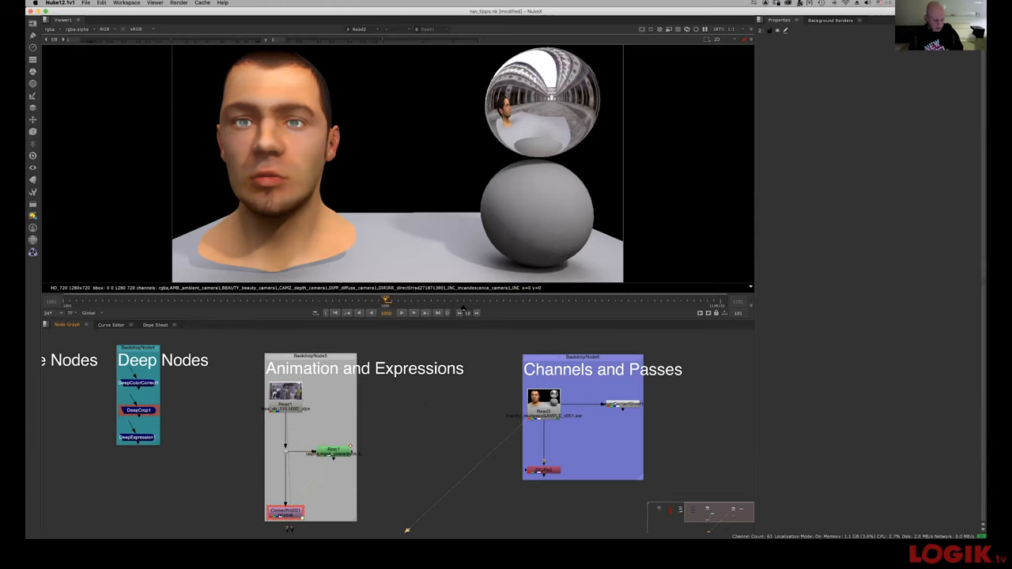
pyautogui.moveTo(462, 308)
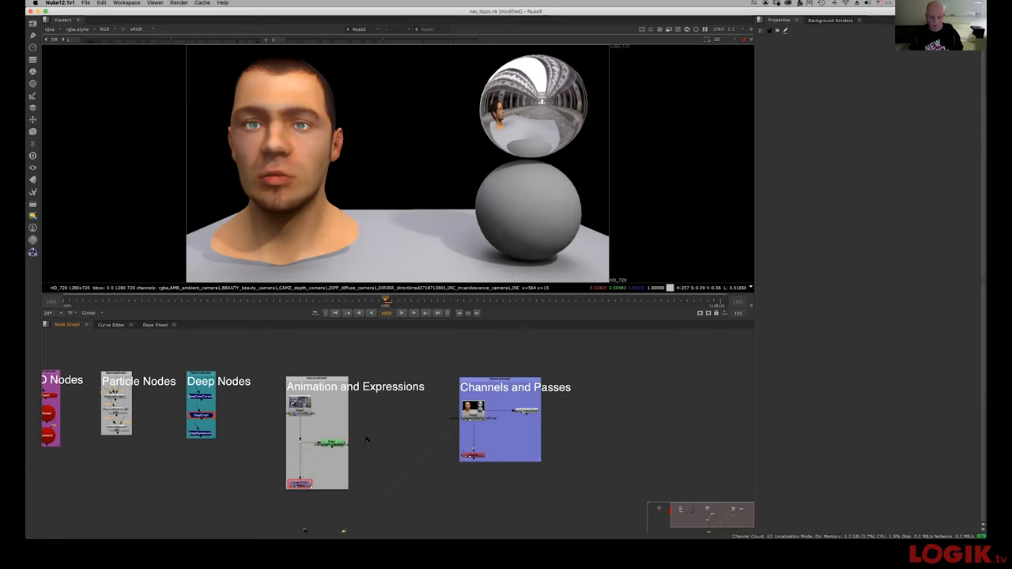
pyautogui.moveTo(361, 335)
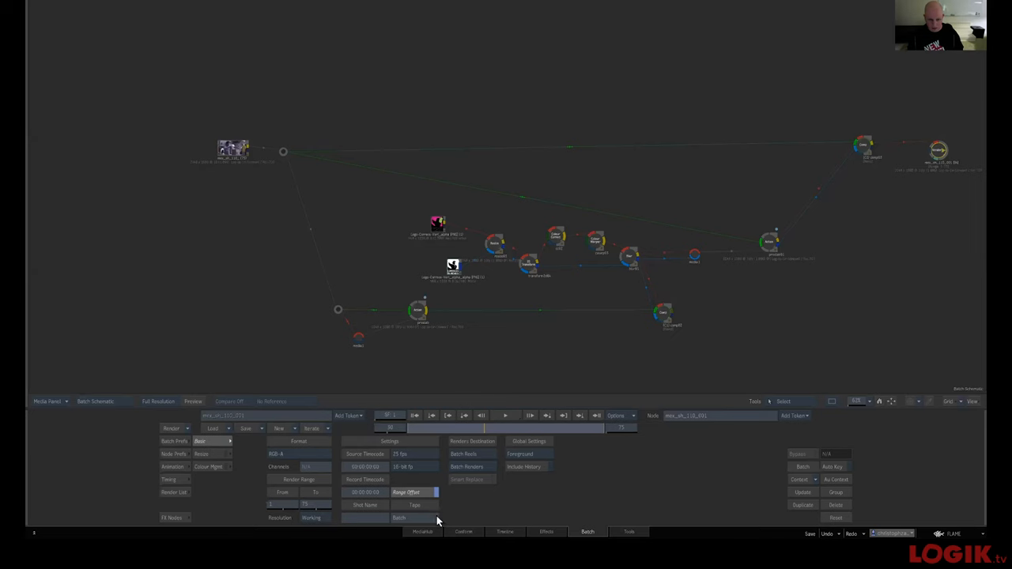
# Step: Switch to the Timeline view and play the mex_sh_110 clip to its end
pyautogui.click(504, 532)
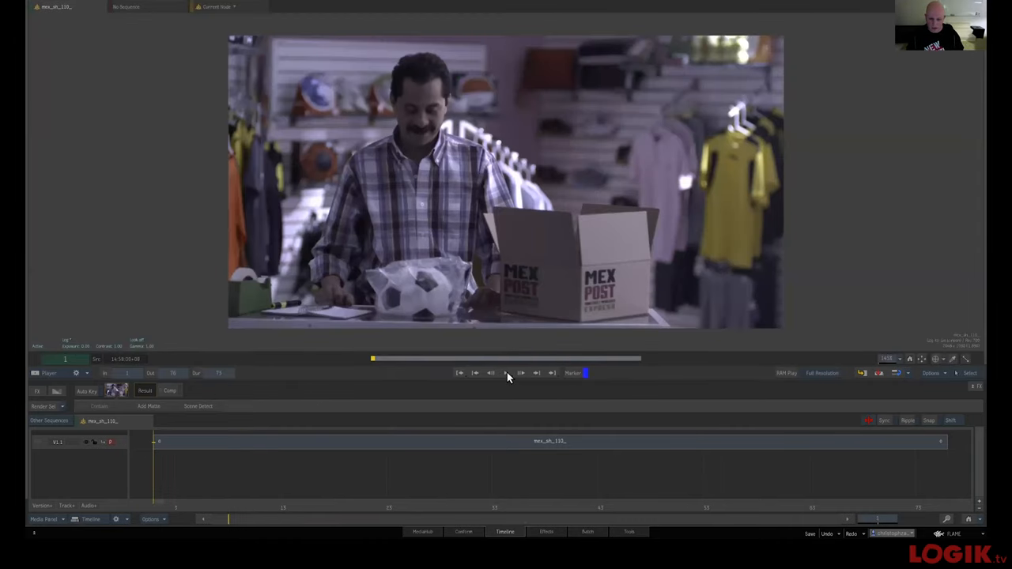
pyautogui.click(506, 372)
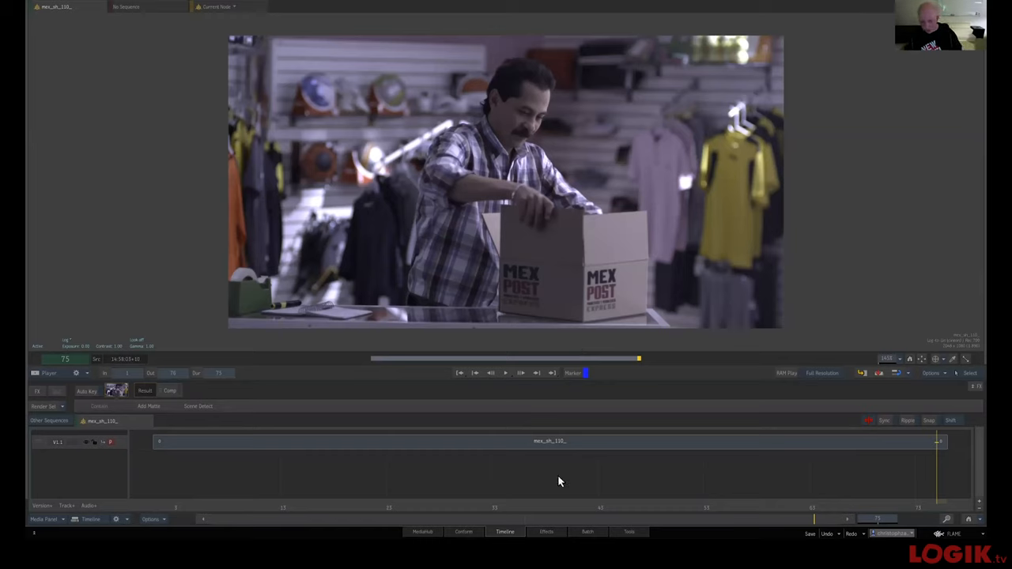
pyautogui.moveTo(530, 368)
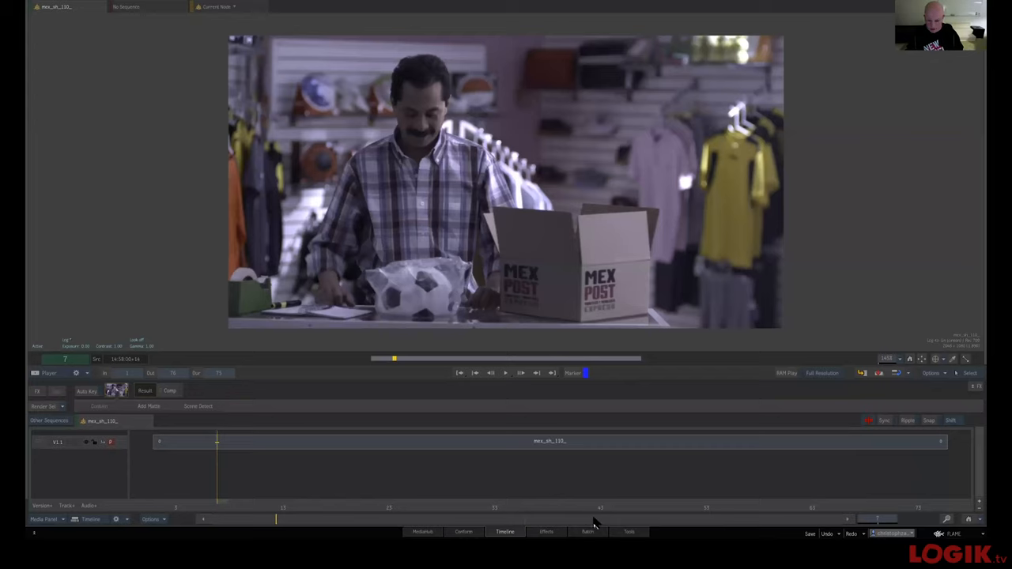
# Step: Return to Batch and view the Action output showing the logo grid surface
pyautogui.click(587, 532)
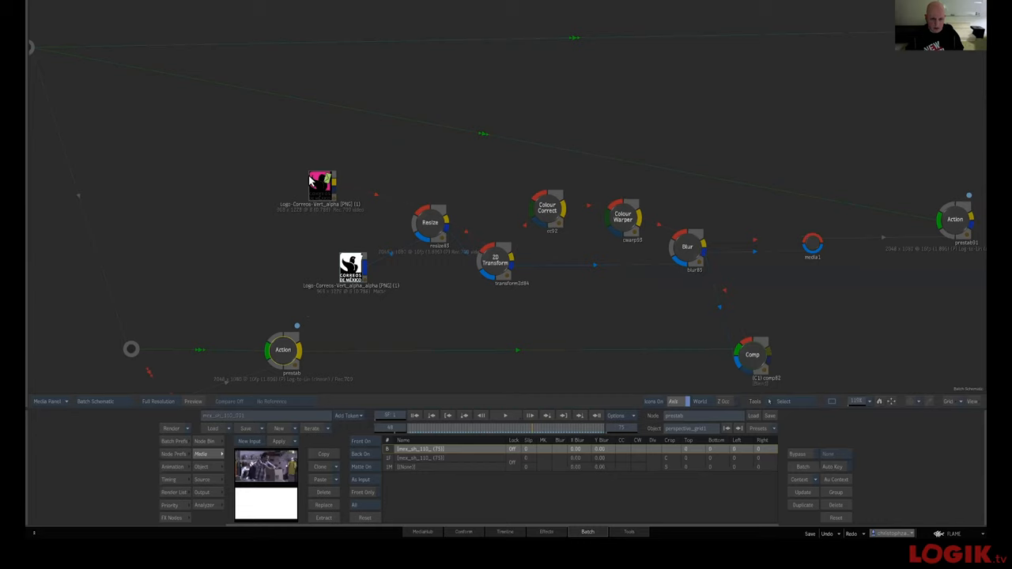
pyautogui.moveTo(467, 252)
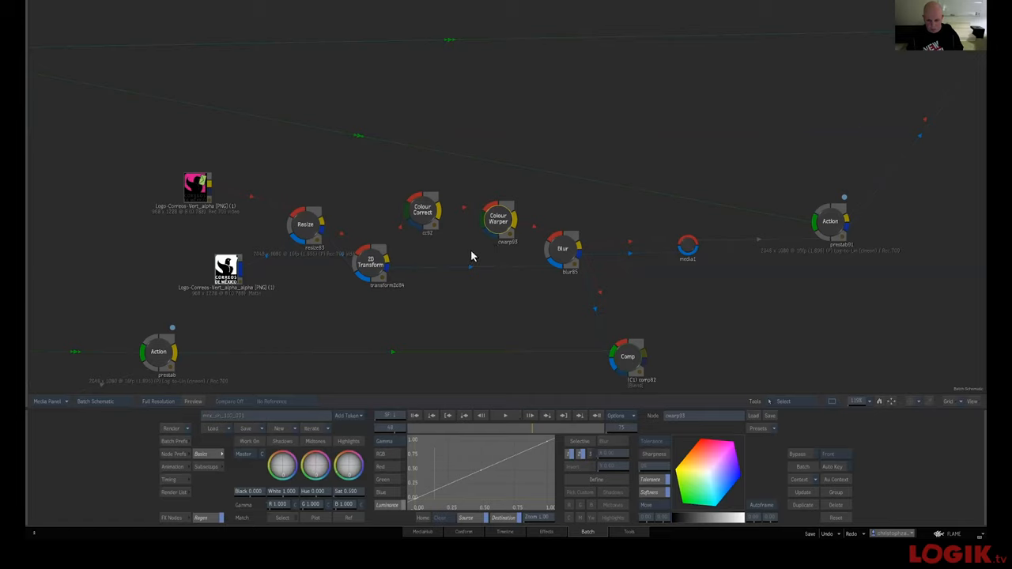
pyautogui.click(569, 266)
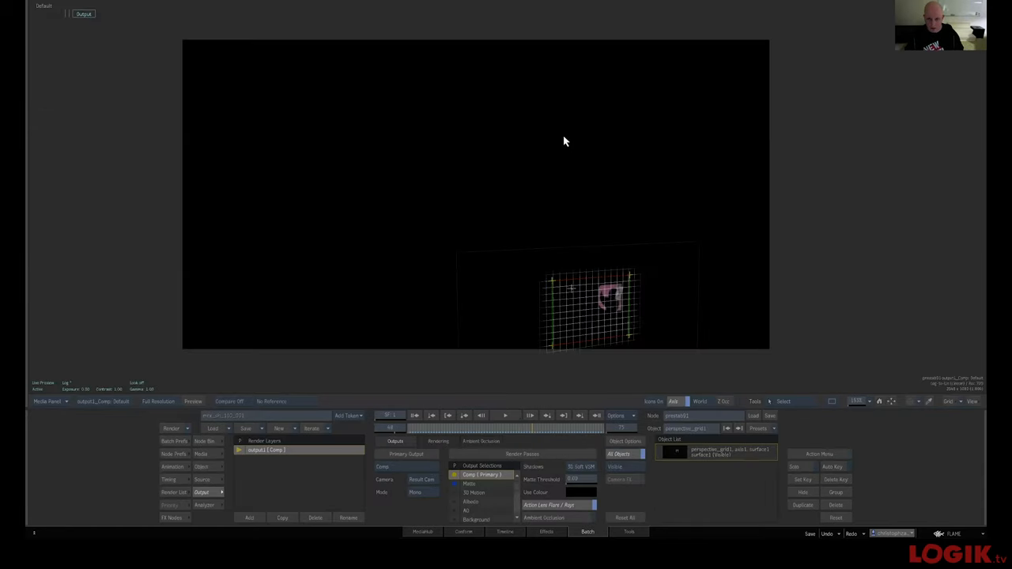
pyautogui.moveTo(328, 482)
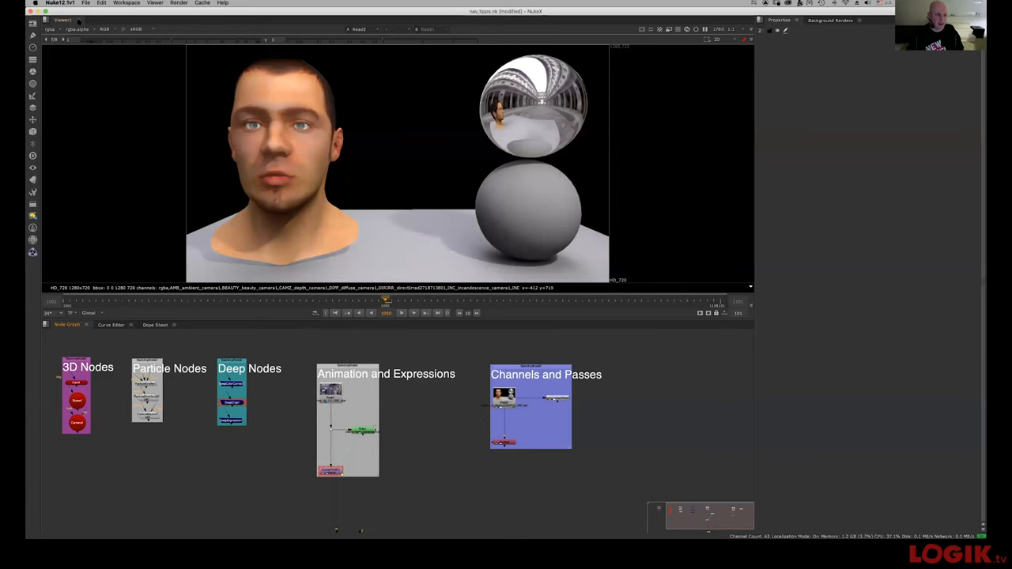
# Step: Start a new untitled comp holding only a Viewer via File > New Comp
pyautogui.click(85, 3)
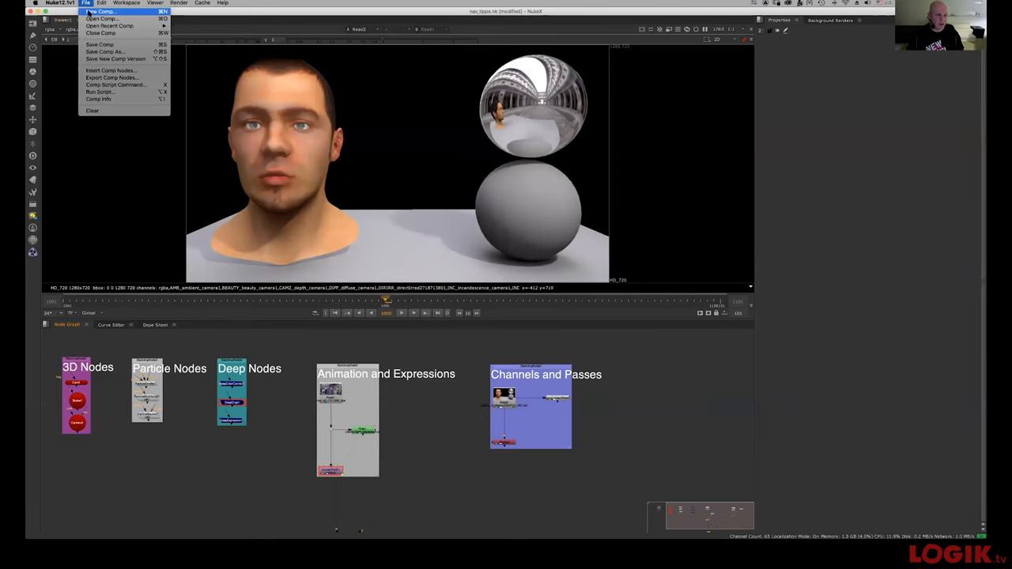
pyautogui.click(85, 3)
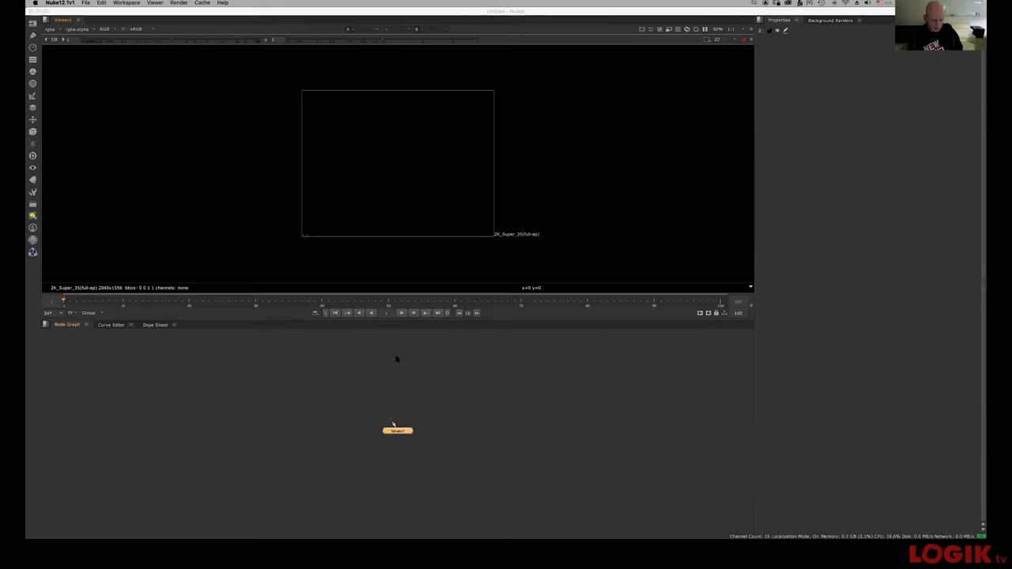
pyautogui.moveTo(451, 373)
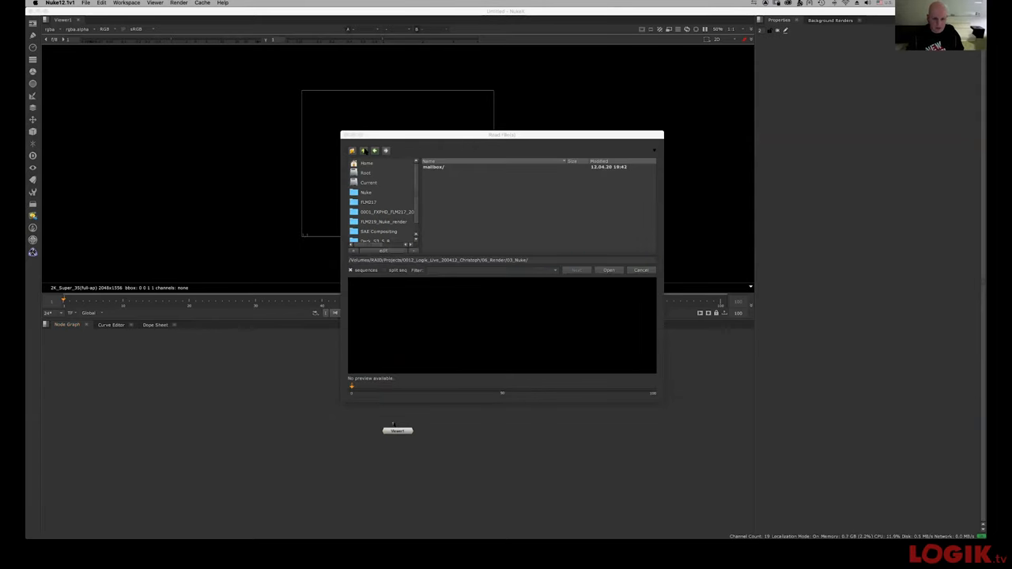
# Step: Load the mex_sh_110 DPX plate, frames 1001–1075, from the live session project folder
pyautogui.click(386, 150)
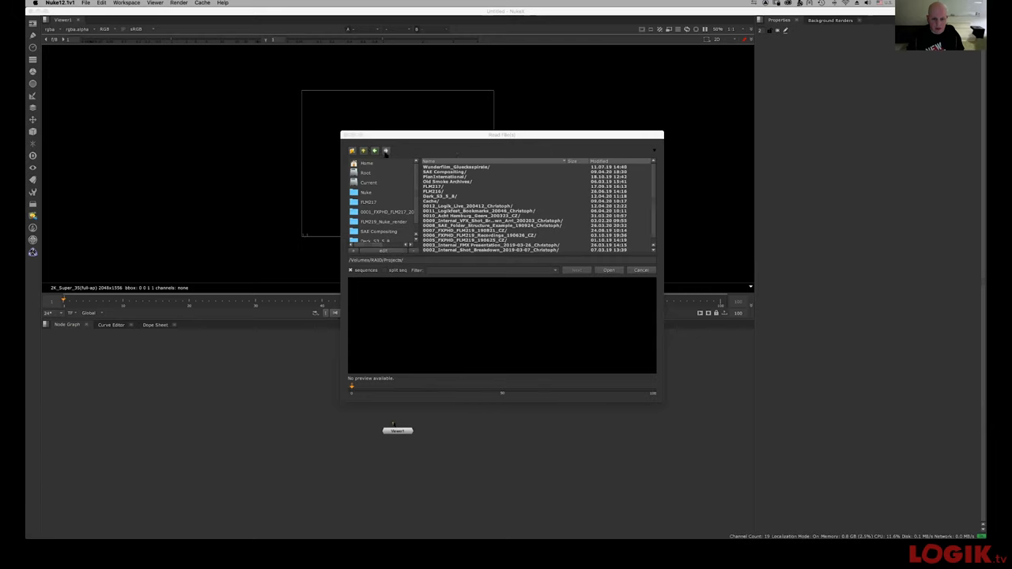
pyautogui.doubleClick(467, 206)
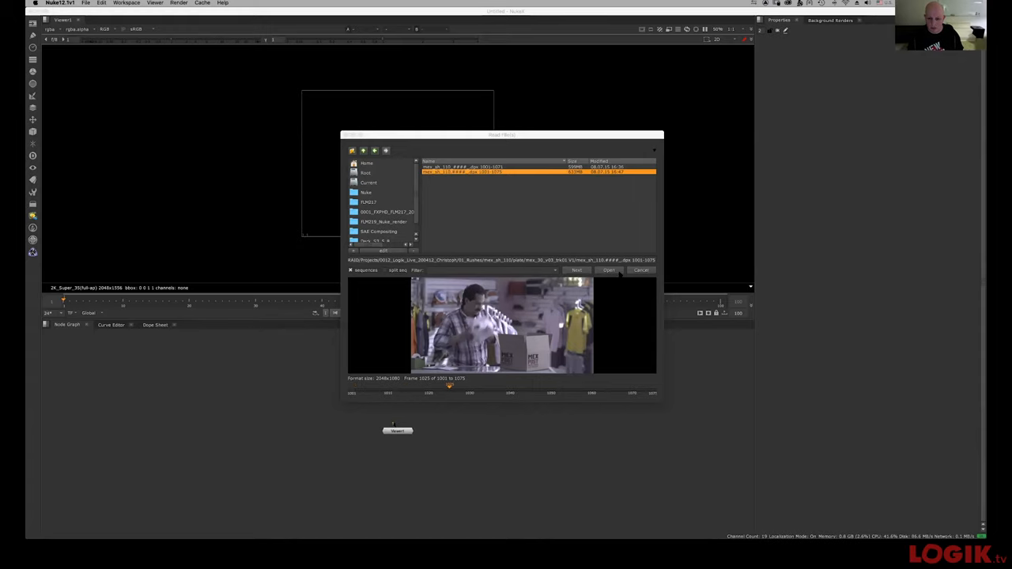
pyautogui.click(608, 269)
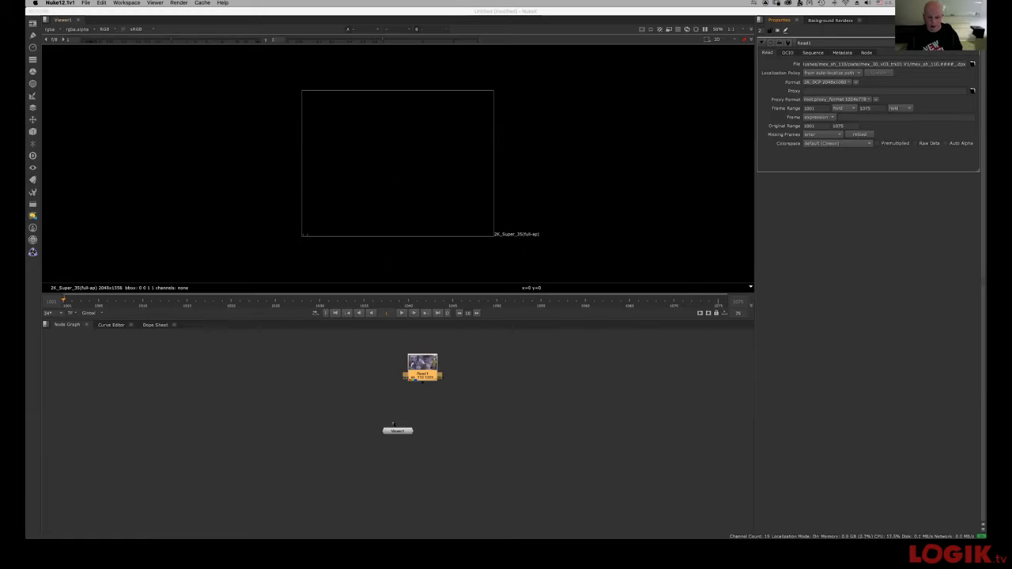
pyautogui.moveTo(514, 439)
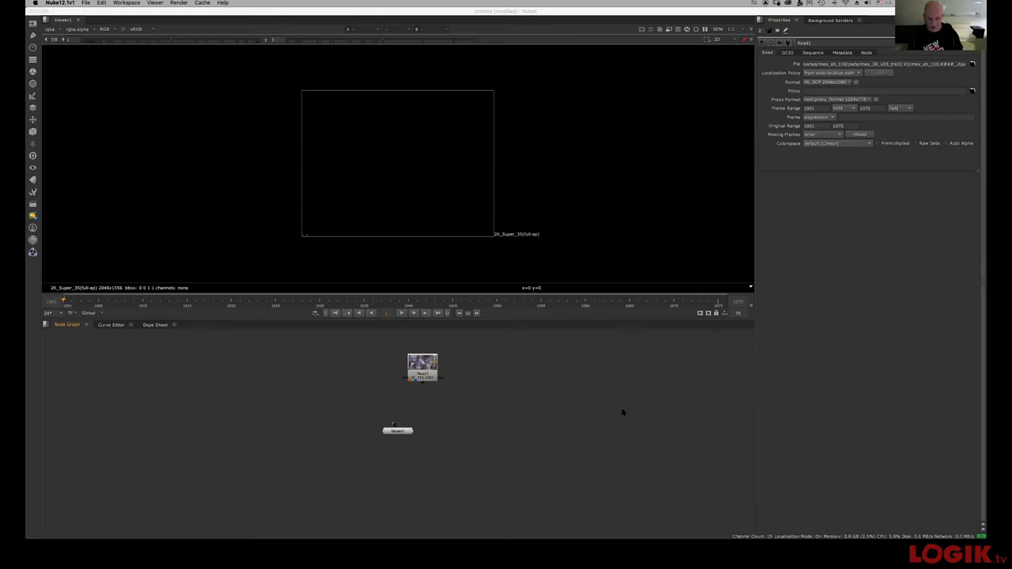
pyautogui.moveTo(567, 425)
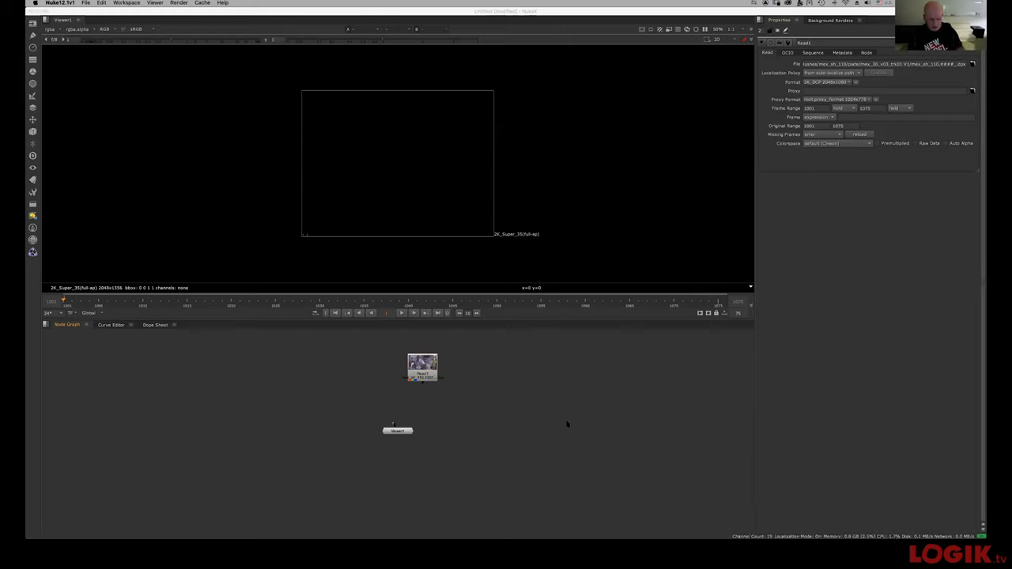
pyautogui.moveTo(557, 392)
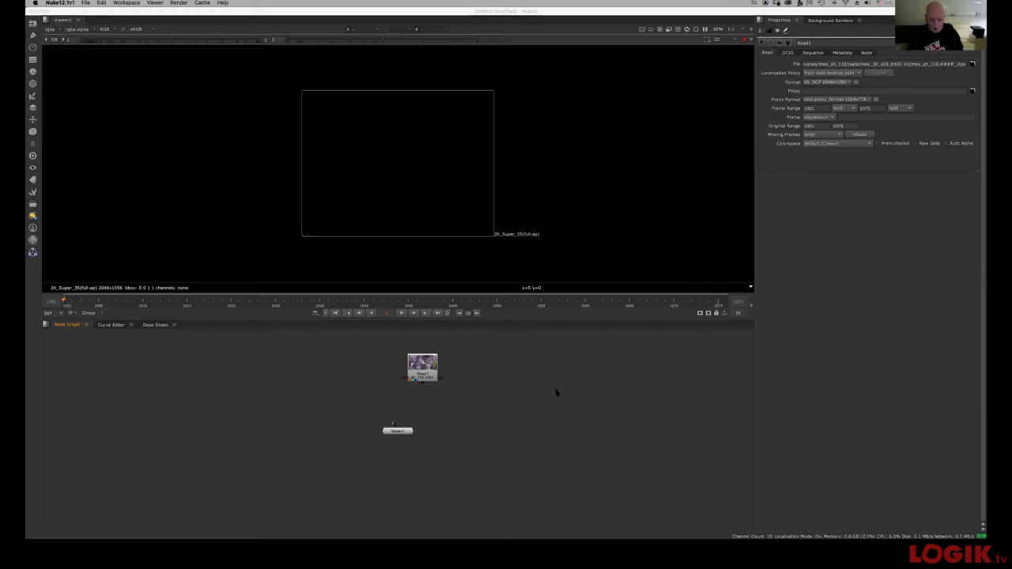
pyautogui.moveTo(585, 413)
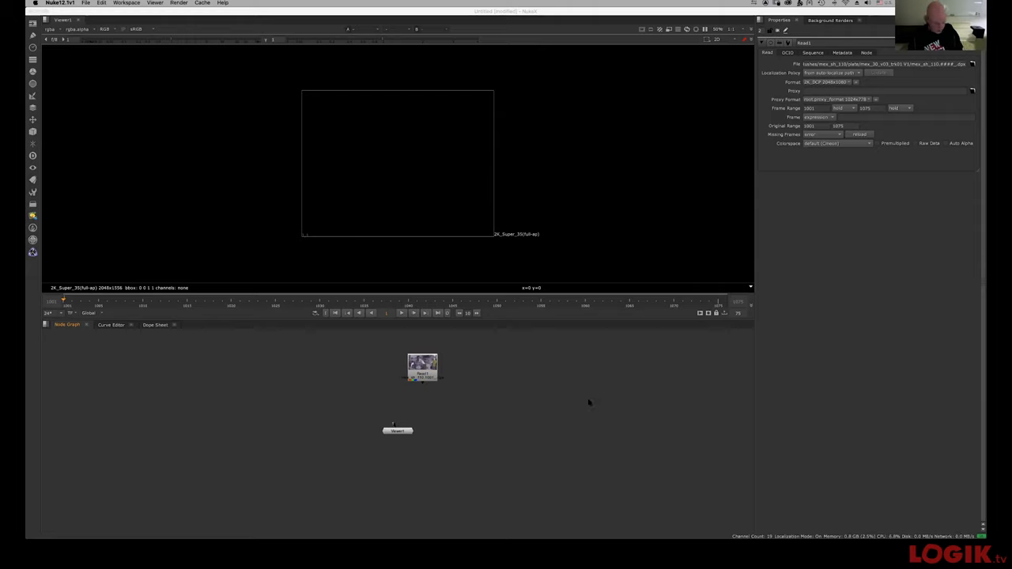
pyautogui.moveTo(569, 421)
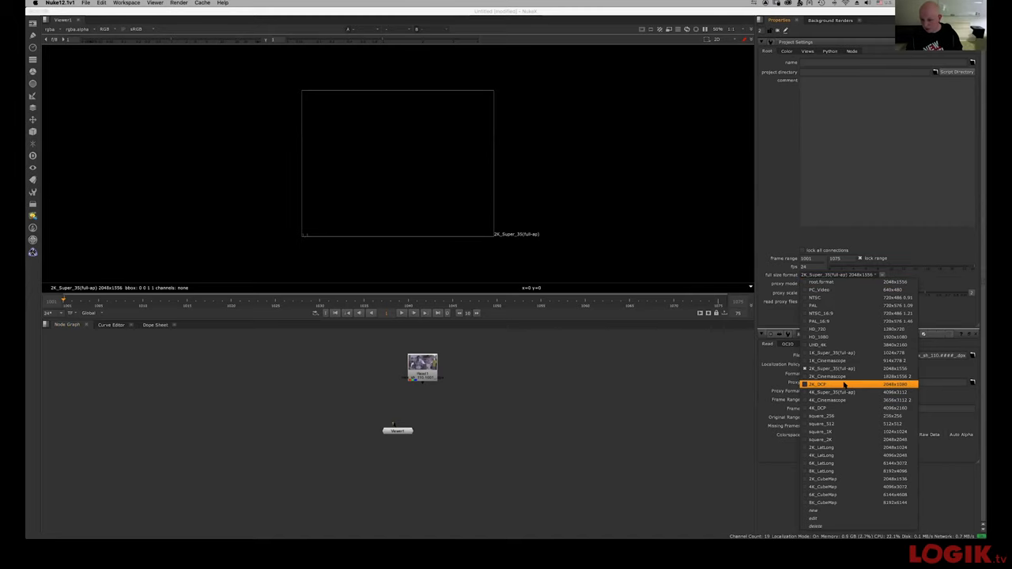
pyautogui.click(818, 384)
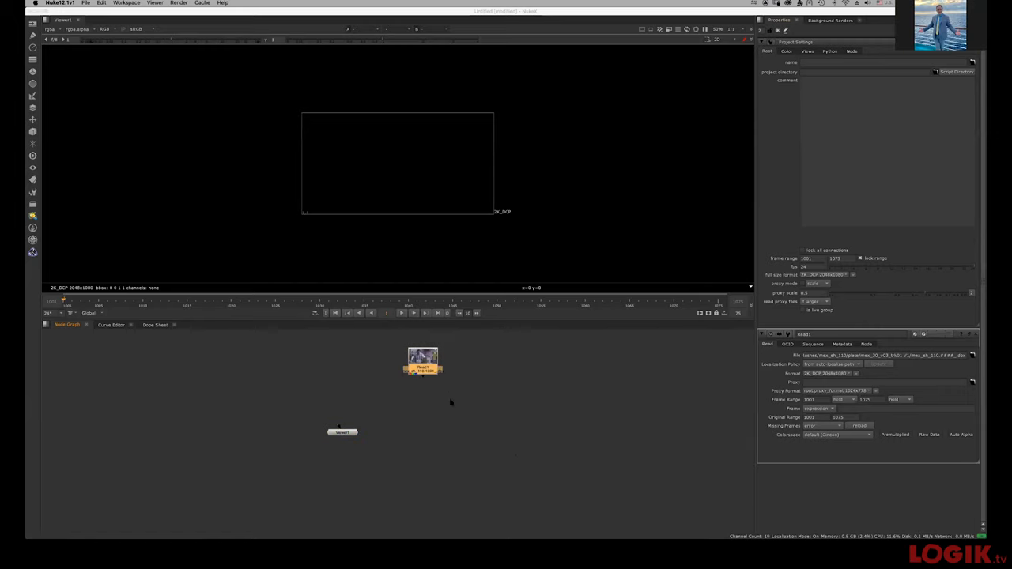
pyautogui.moveTo(463, 406)
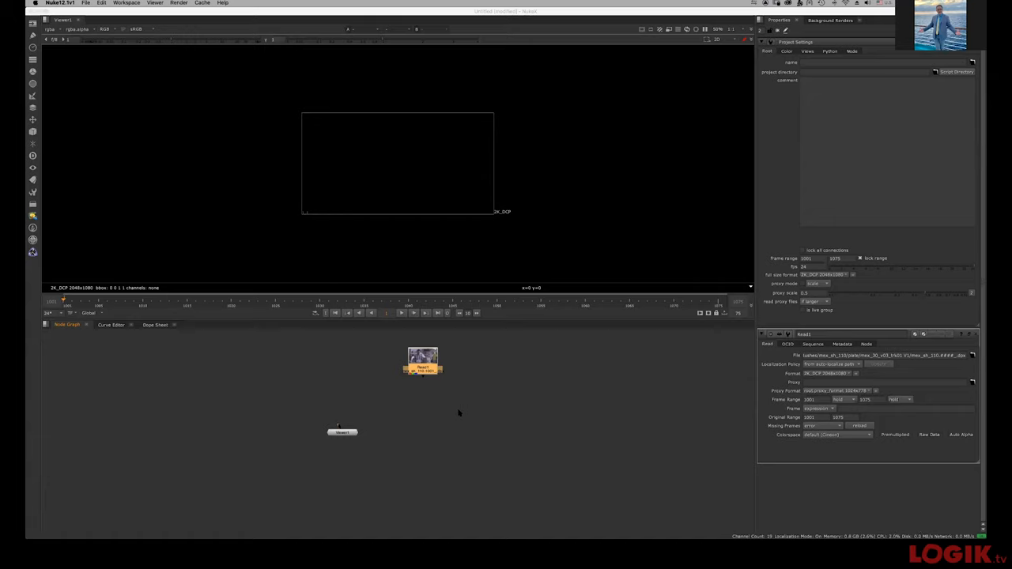
pyautogui.moveTo(462, 408)
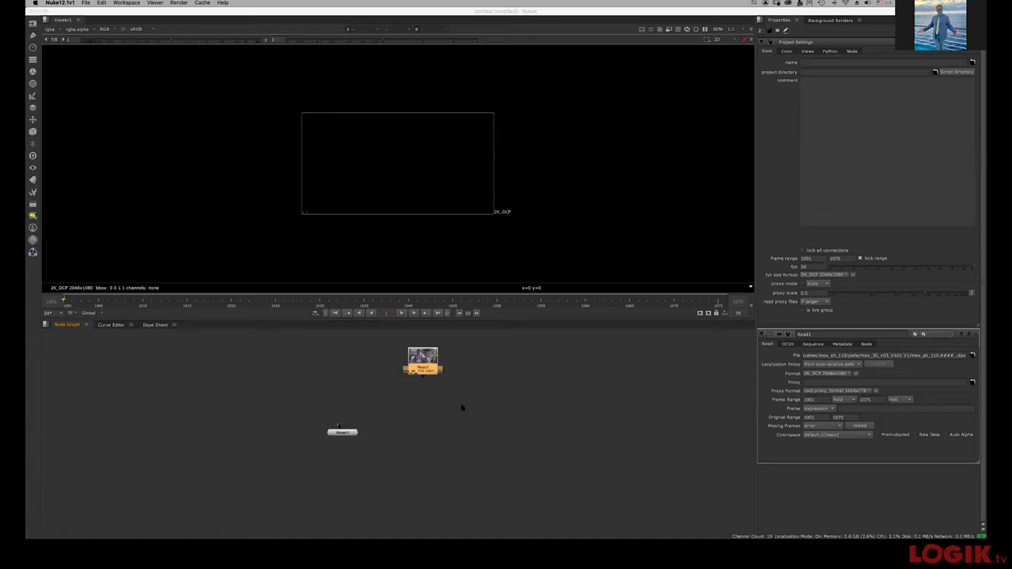
pyautogui.press('cmd+tab')
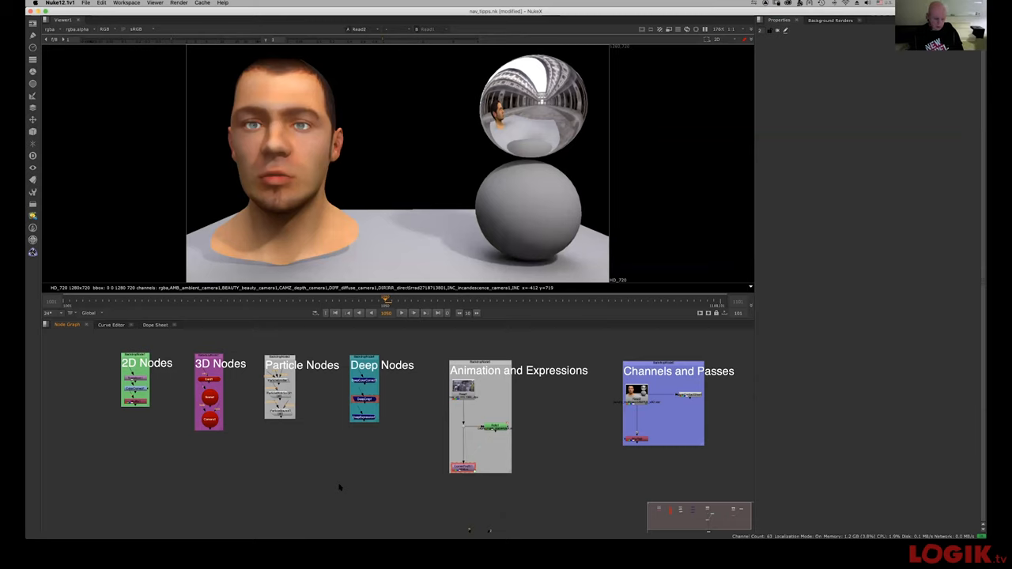
pyautogui.moveTo(602, 407)
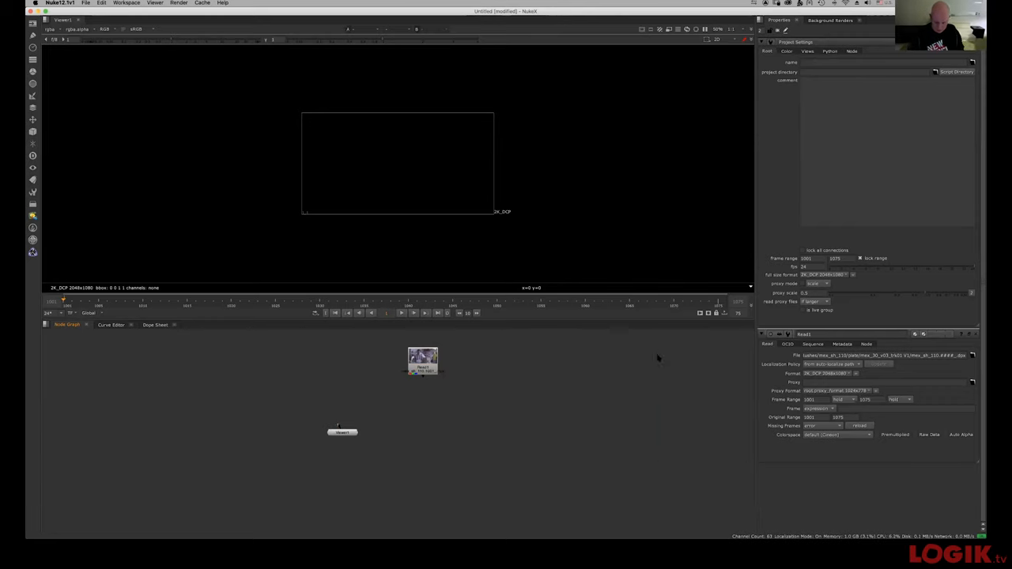
pyautogui.moveTo(423, 361); pyautogui.dragTo(405, 387)
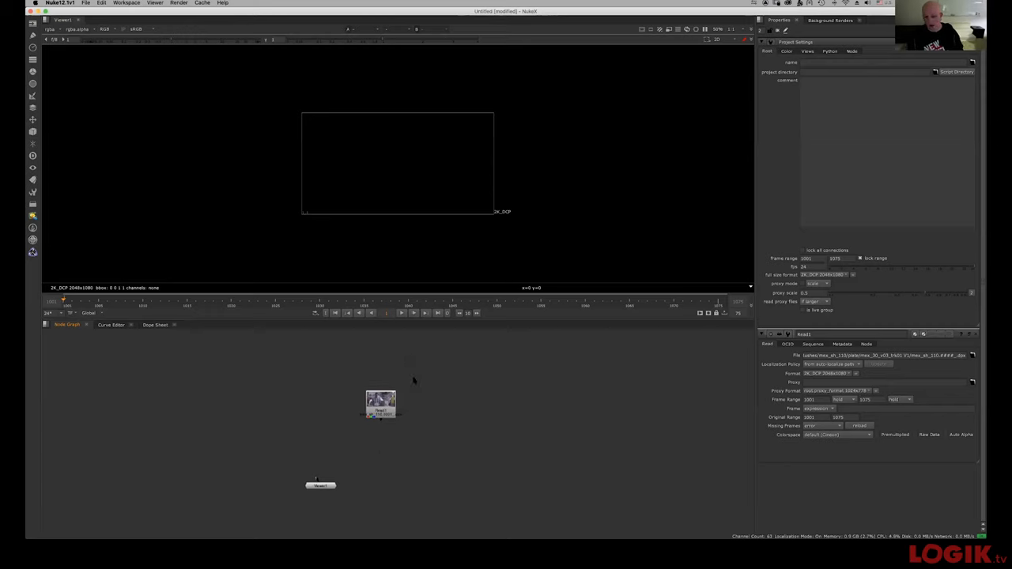
pyautogui.moveTo(407, 388)
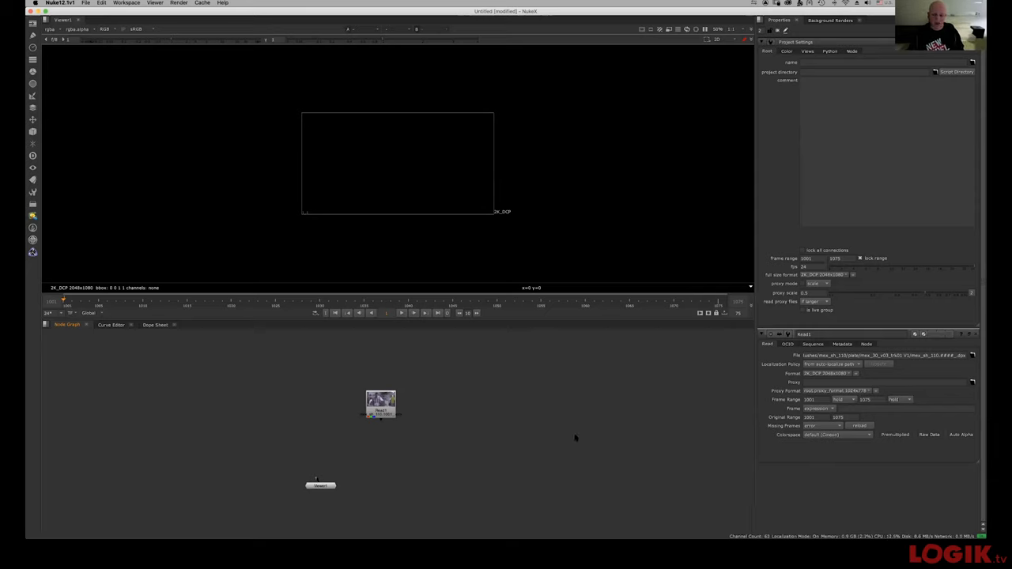
pyautogui.moveTo(483, 491)
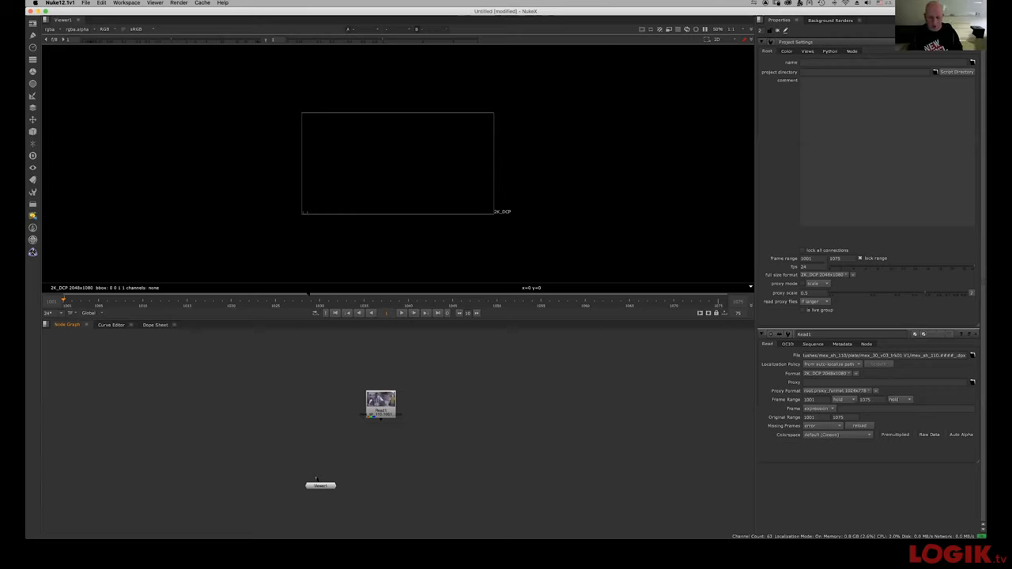
pyautogui.moveTo(489, 389)
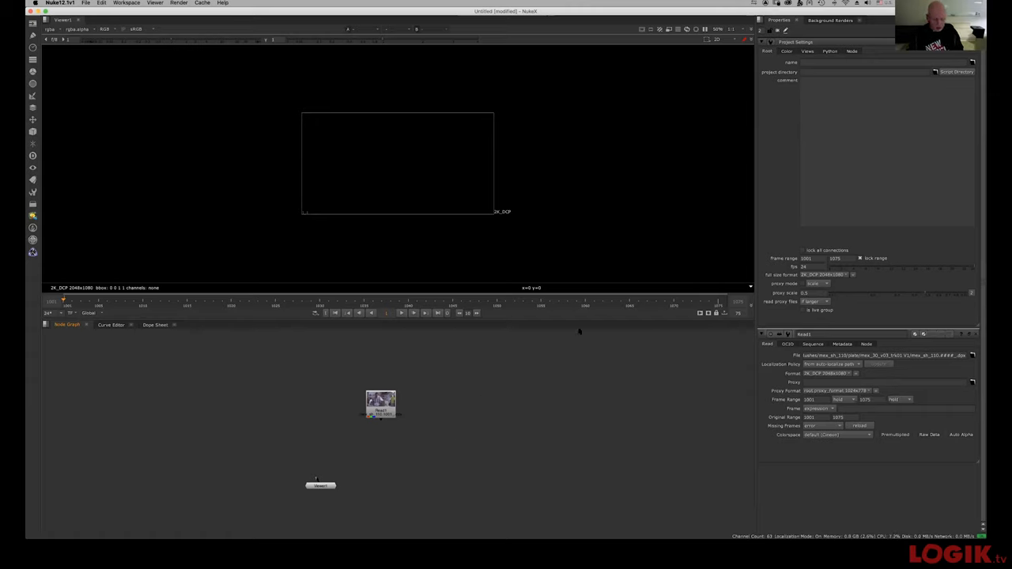
pyautogui.moveTo(381, 403); pyautogui.dragTo(449, 387)
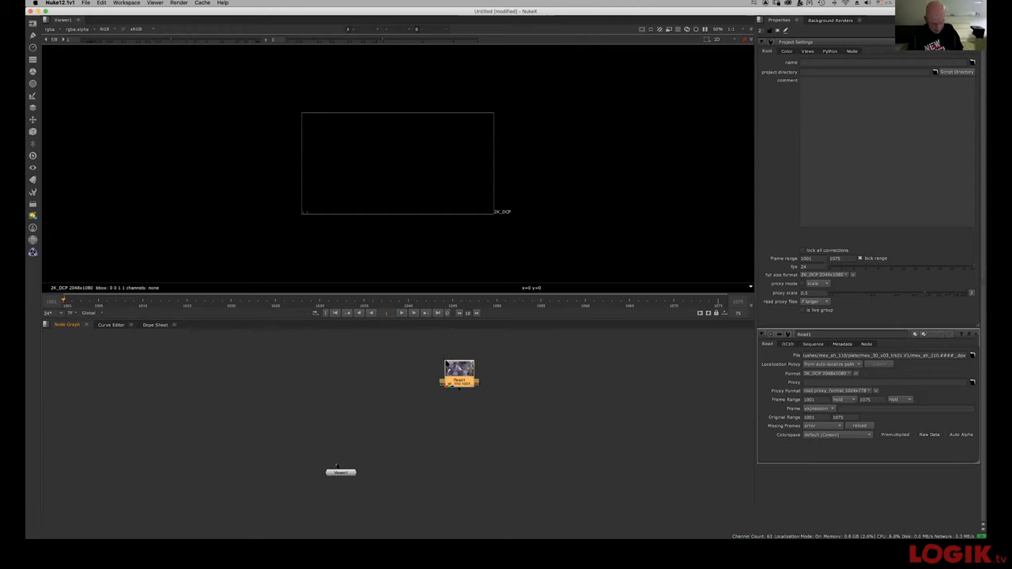
pyautogui.moveTo(458, 376); pyautogui.dragTo(464, 364)
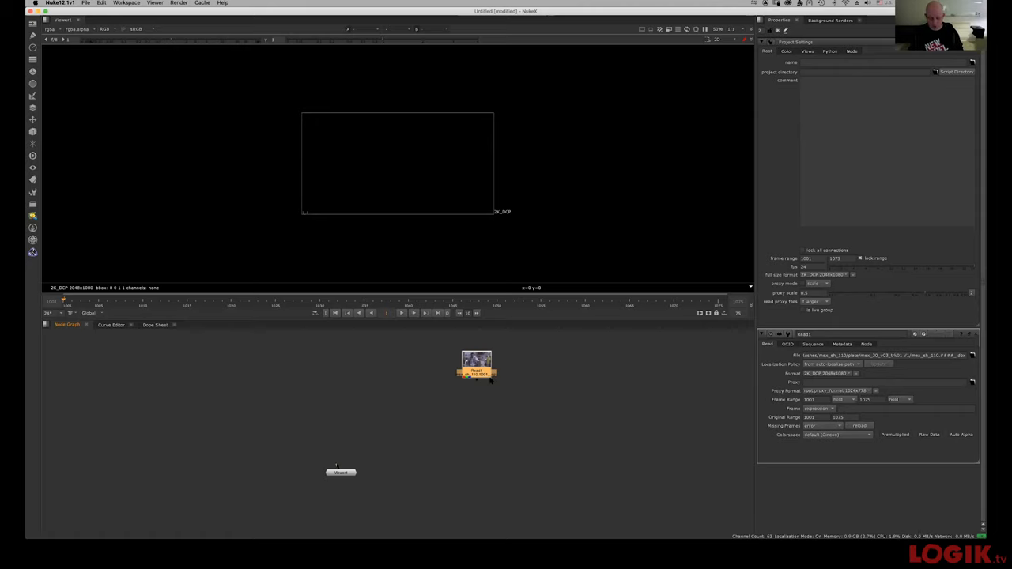
pyautogui.moveTo(498, 400)
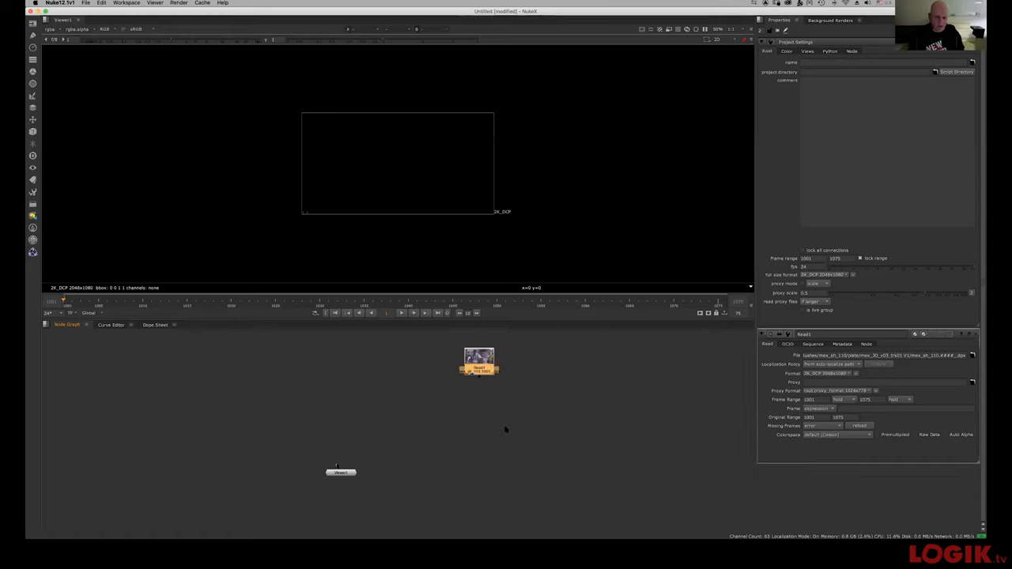
# Step: Save the comp as mex_sh_110_v001_cza.nk in 03_Nuke and reposition the Read node
pyautogui.click(85, 3)
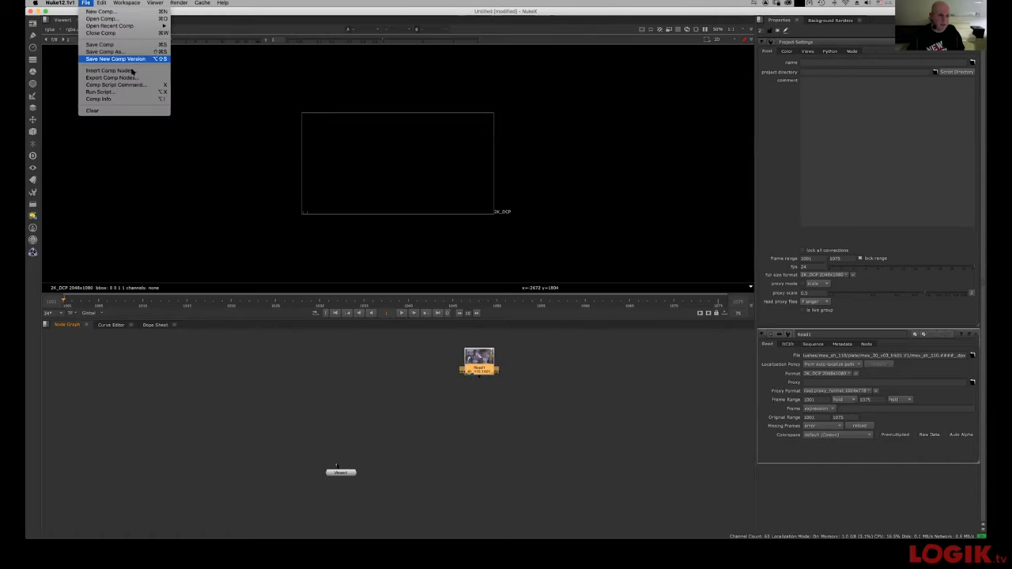
pyautogui.moveTo(106, 52)
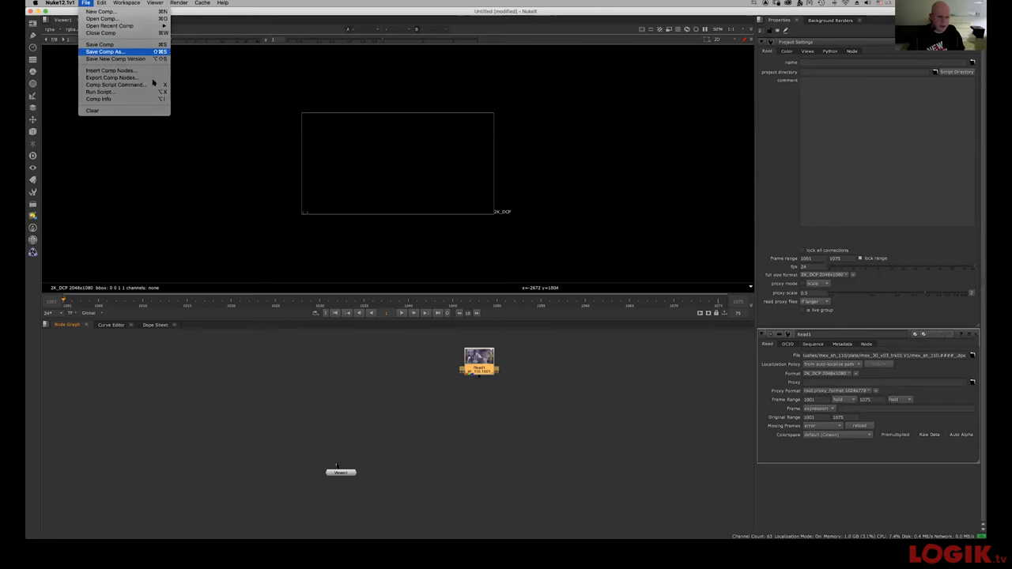
pyautogui.click(105, 51)
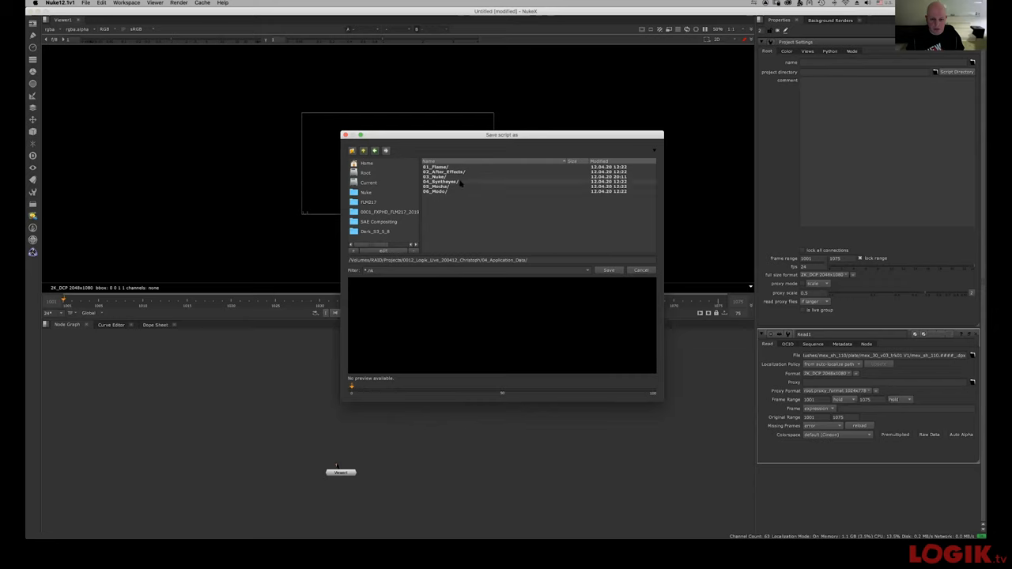
pyautogui.doubleClick(435, 176)
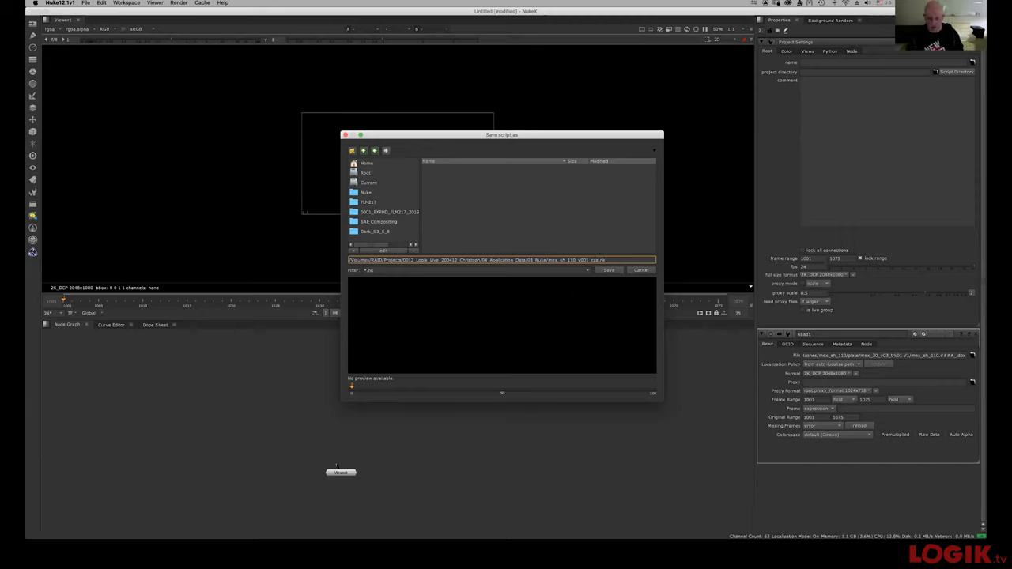
pyautogui.click(609, 270)
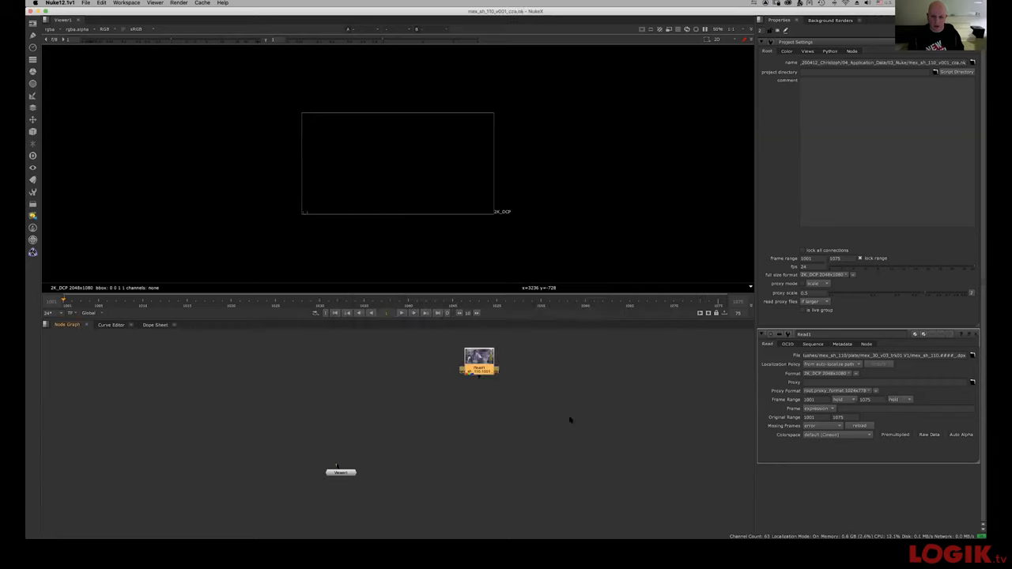
pyautogui.moveTo(478, 362); pyautogui.dragTo(455, 389)
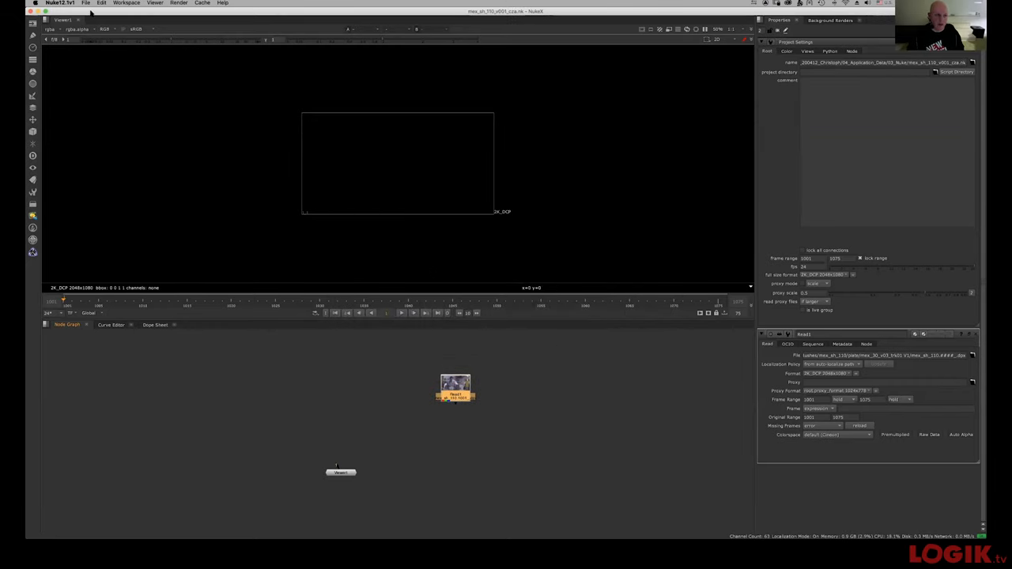
# Step: Reopen the File menu over the saved mex_sh_110_v001_cza.nk comp
pyautogui.click(86, 2)
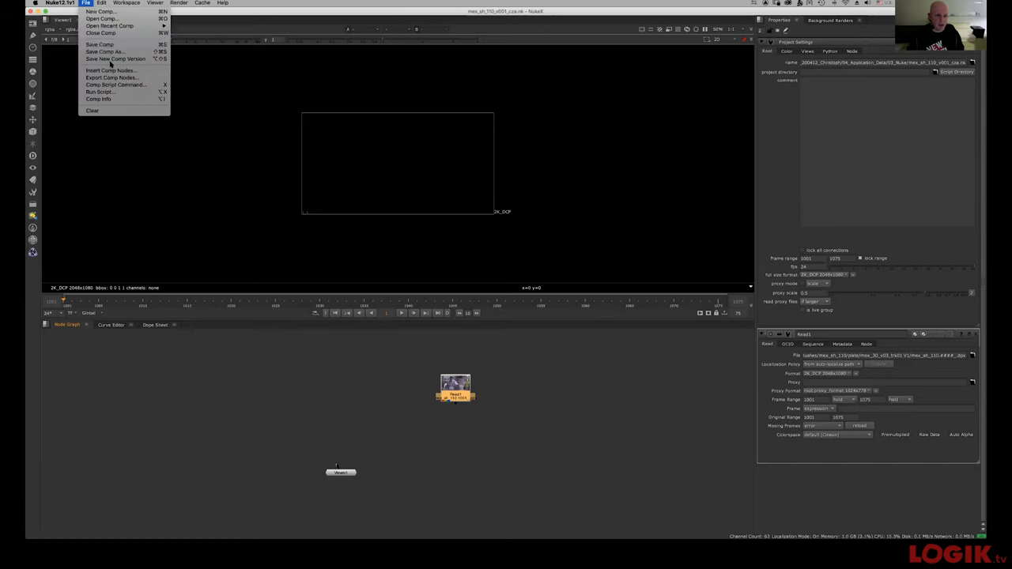
pyautogui.moveTo(115, 59)
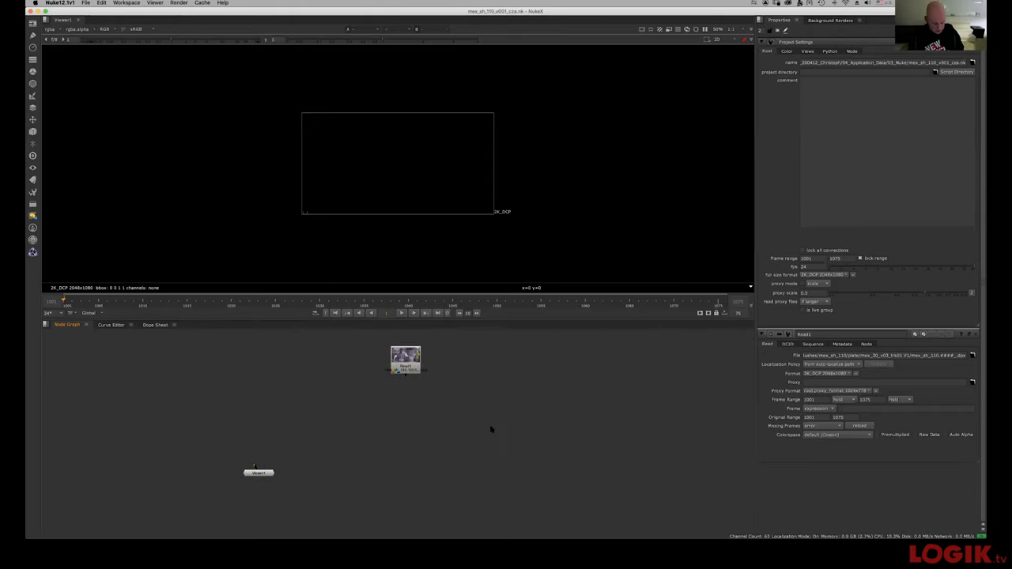
pyautogui.moveTo(494, 425)
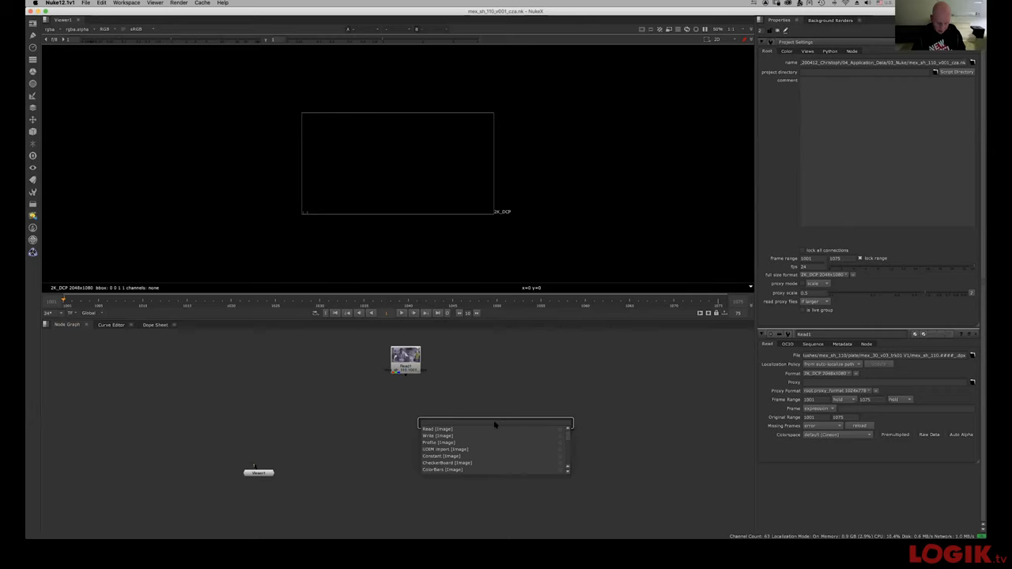
# Step: Add a Roto node and connect it to the Read1 plate
pyautogui.write('al')
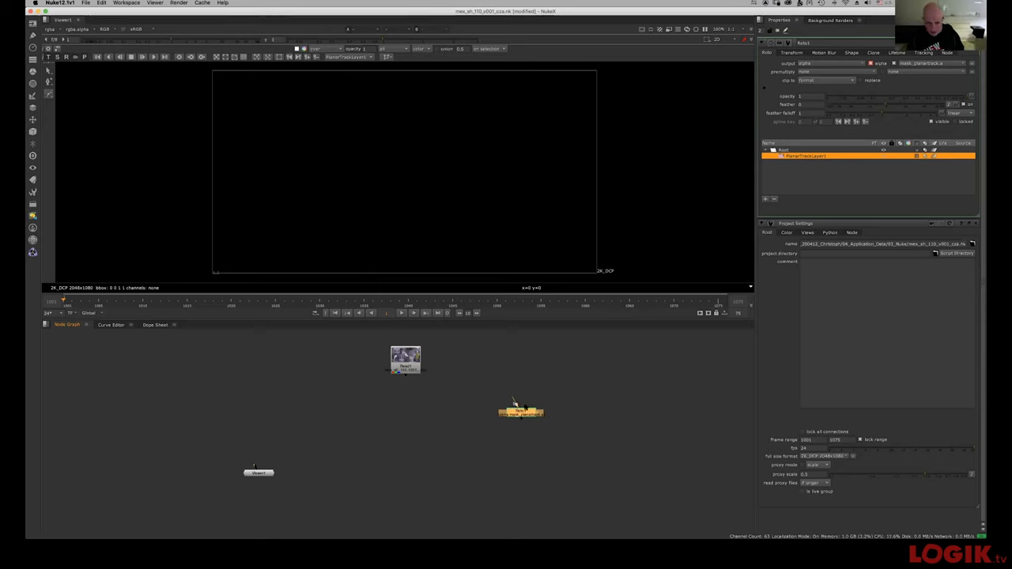
pyautogui.moveTo(405, 368); pyautogui.dragTo(520, 409)
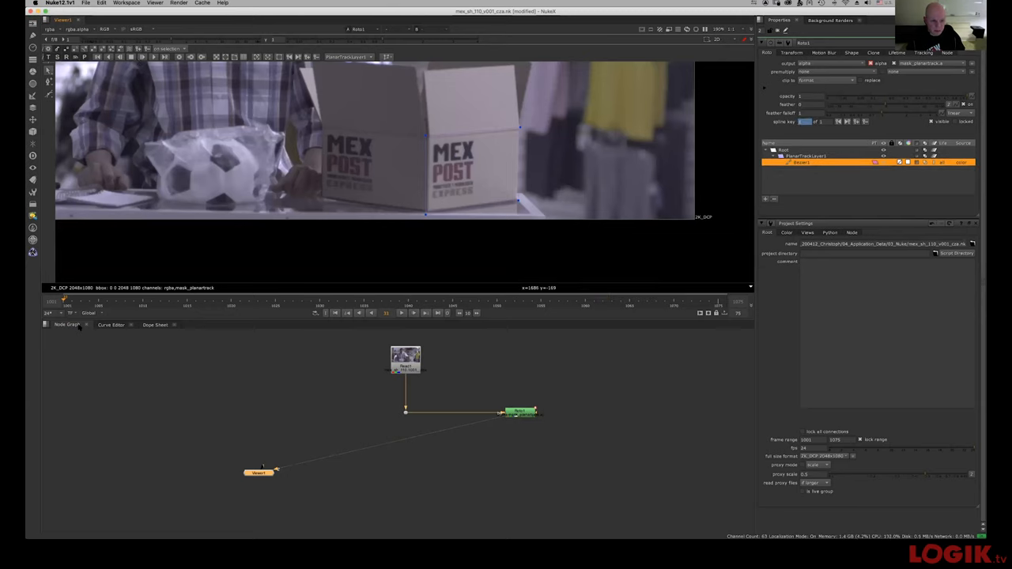
# Step: Show the Roto node's planar tracking settings for the MEX POST box shape
pyautogui.click(89, 313)
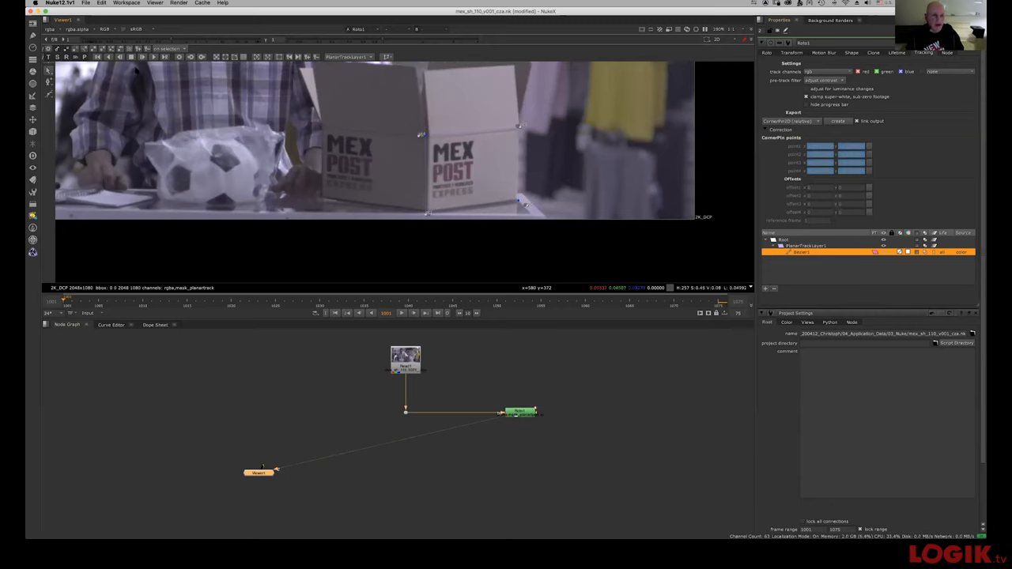
pyautogui.moveTo(130, 68)
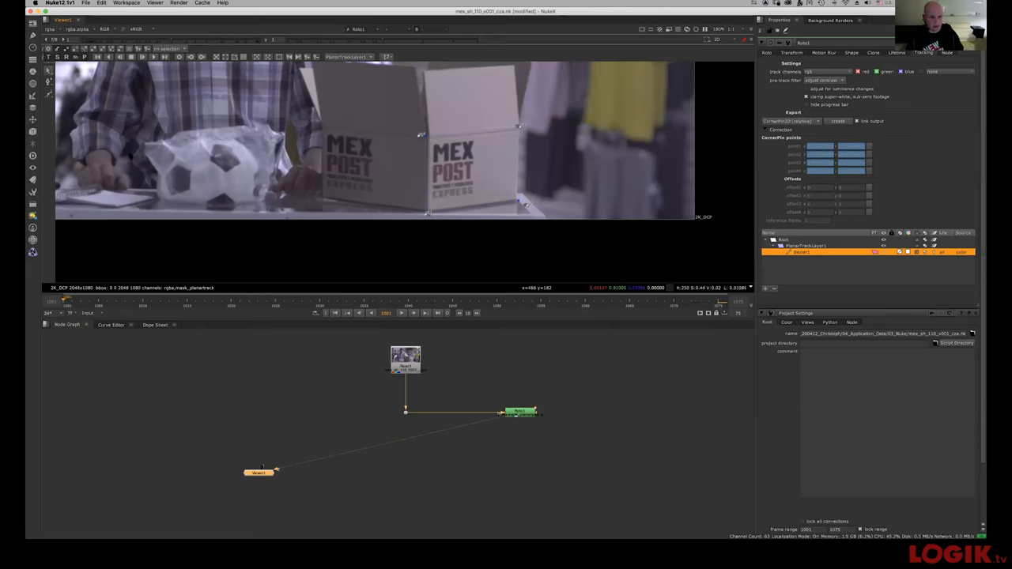
pyautogui.moveTo(134, 118)
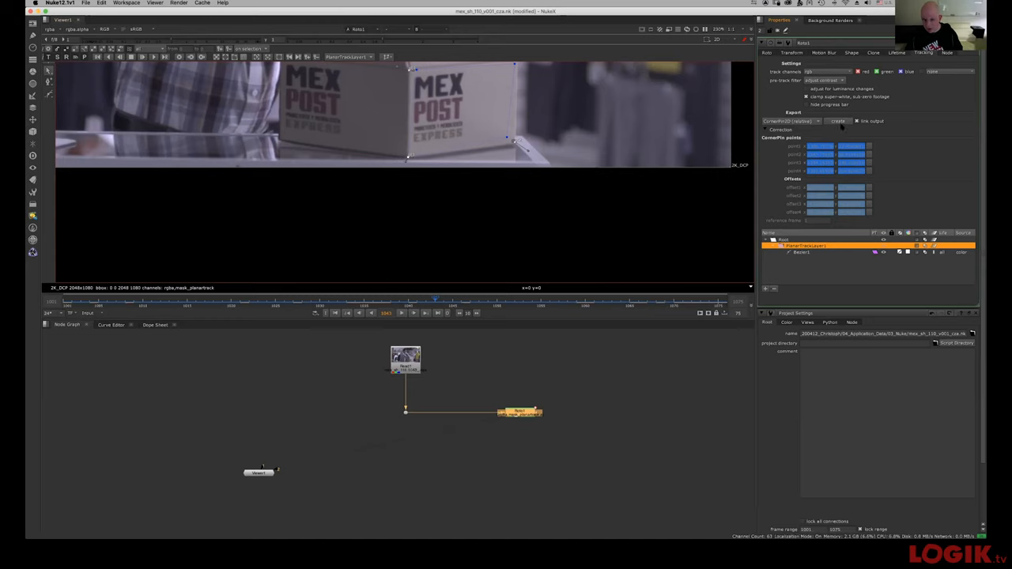
# Step: Export a CornerPin2D node from the planar track, place it below the plate, and view it
pyautogui.click(838, 121)
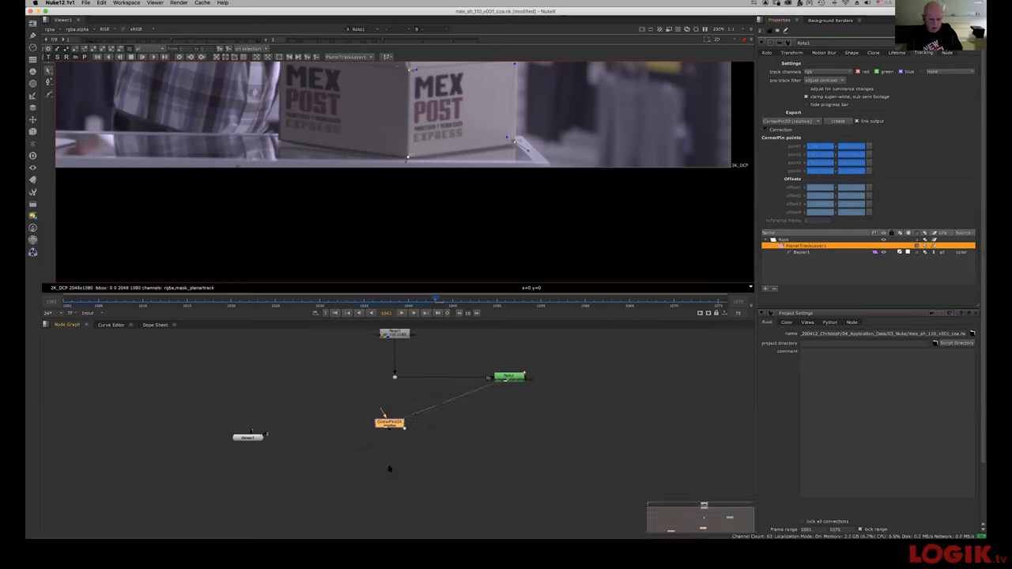
pyautogui.moveTo(387, 423); pyautogui.dragTo(398, 432)
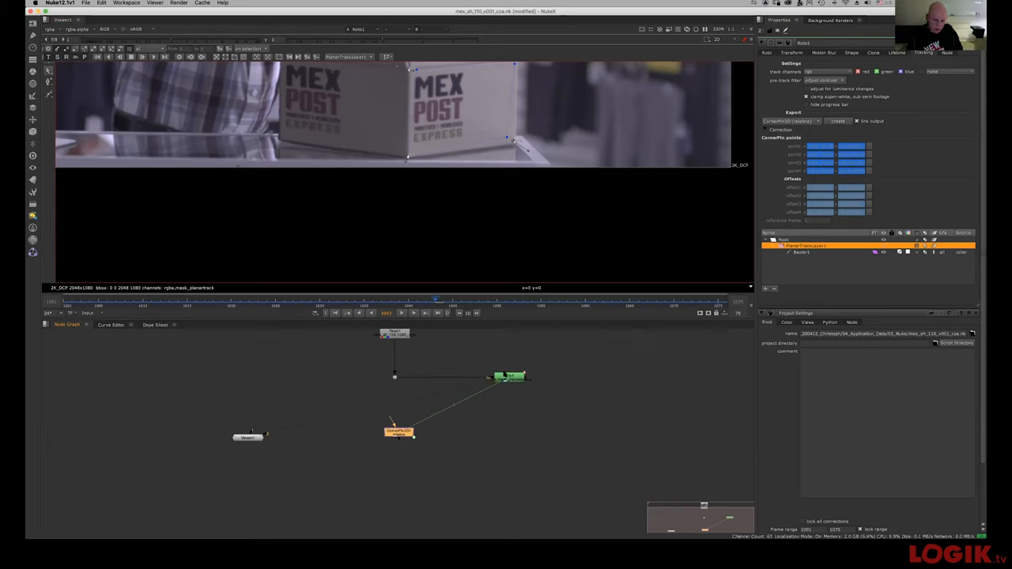
pyautogui.moveTo(437, 427)
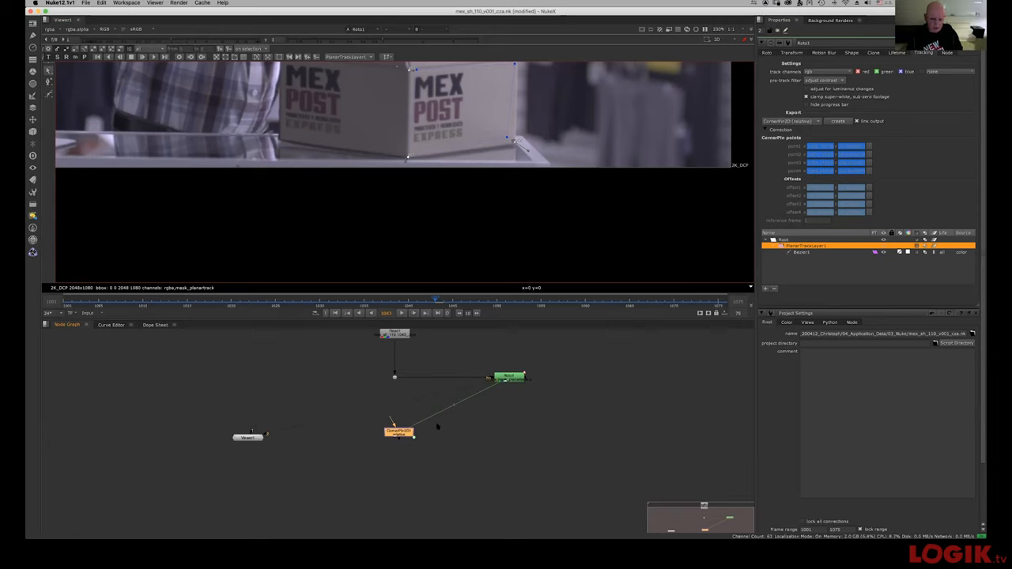
pyautogui.click(398, 433)
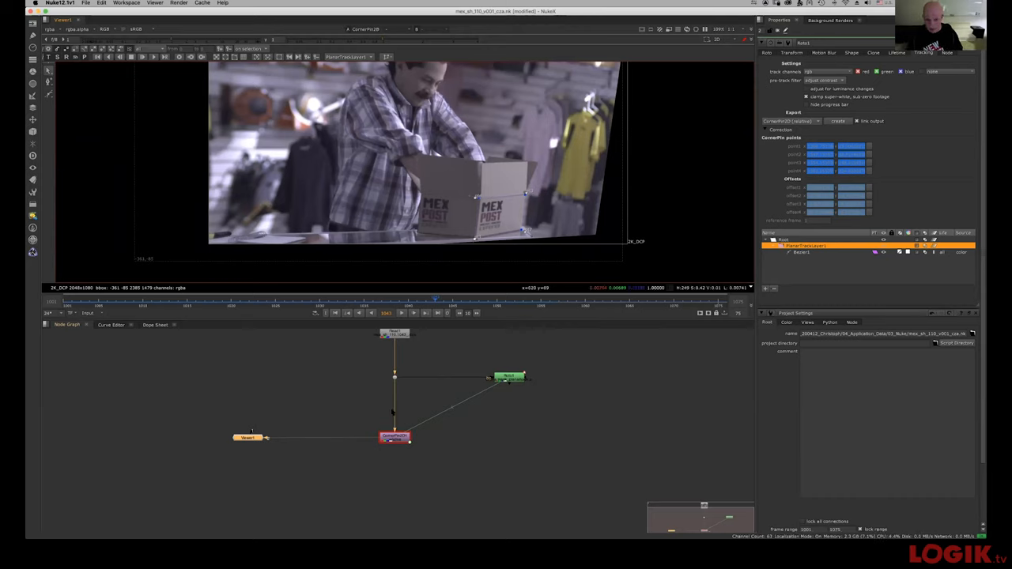
# Step: Enable Invert on CornerPin2D1 so the MEX POST box face fills the frame
pyautogui.click(395, 436)
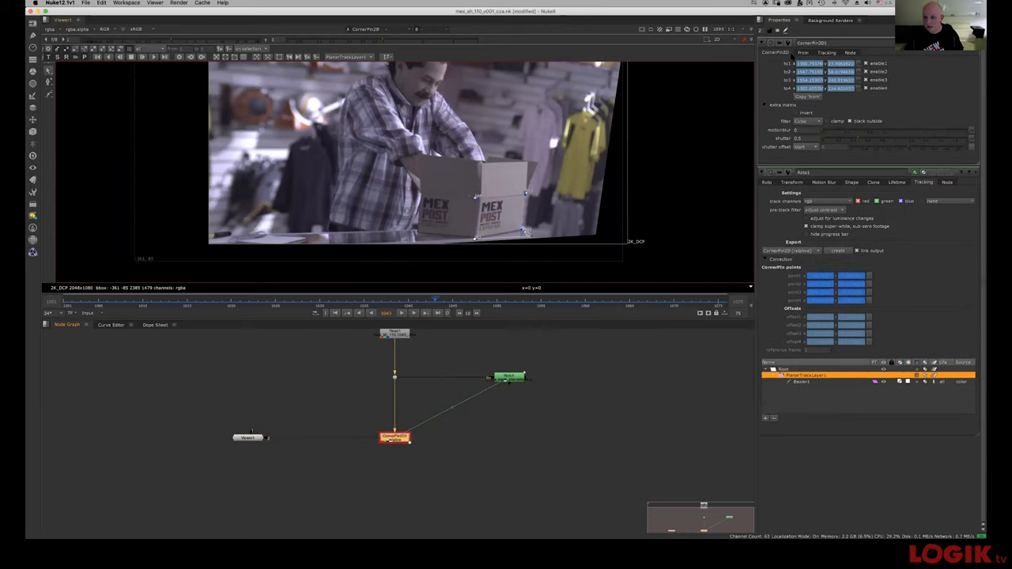
pyautogui.click(803, 52)
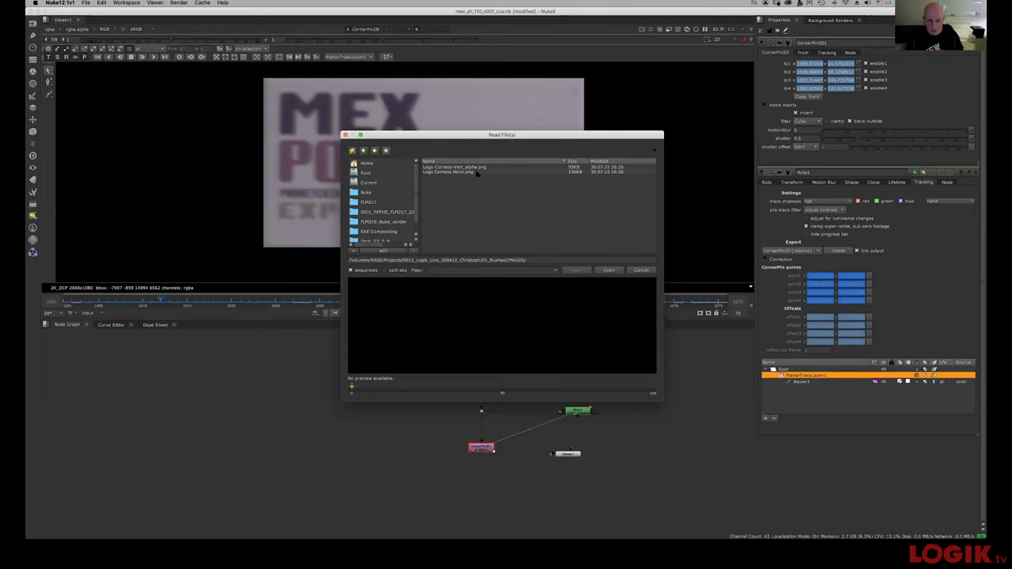
# Step: Load Logo-Correos-Vert_alpha.png as Read2 and place it in the Node Graph
pyautogui.click(609, 269)
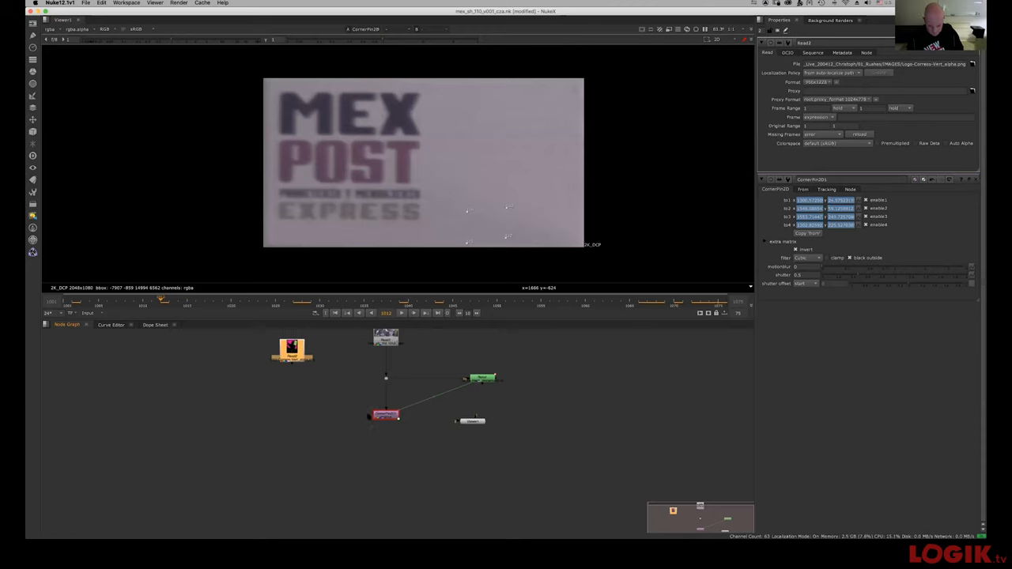
pyautogui.click(386, 414)
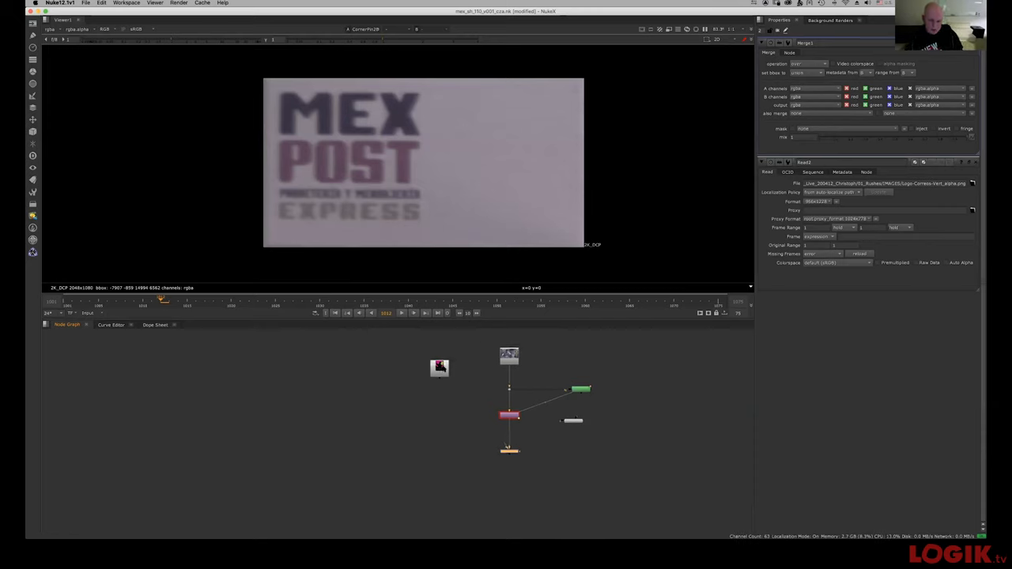
# Step: Connect Read2 to the A input of the Merge below CornerPin2D1
pyautogui.moveTo(438, 368); pyautogui.dragTo(442, 407)
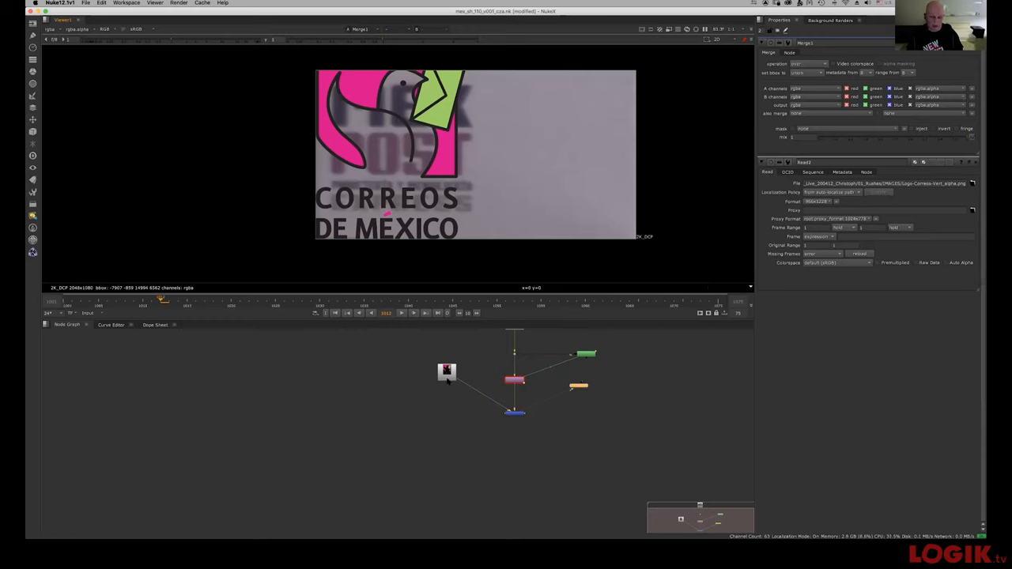
# Step: Move the Correos logo Read node aside in the Node Graph
pyautogui.moveTo(446, 372); pyautogui.dragTo(429, 365)
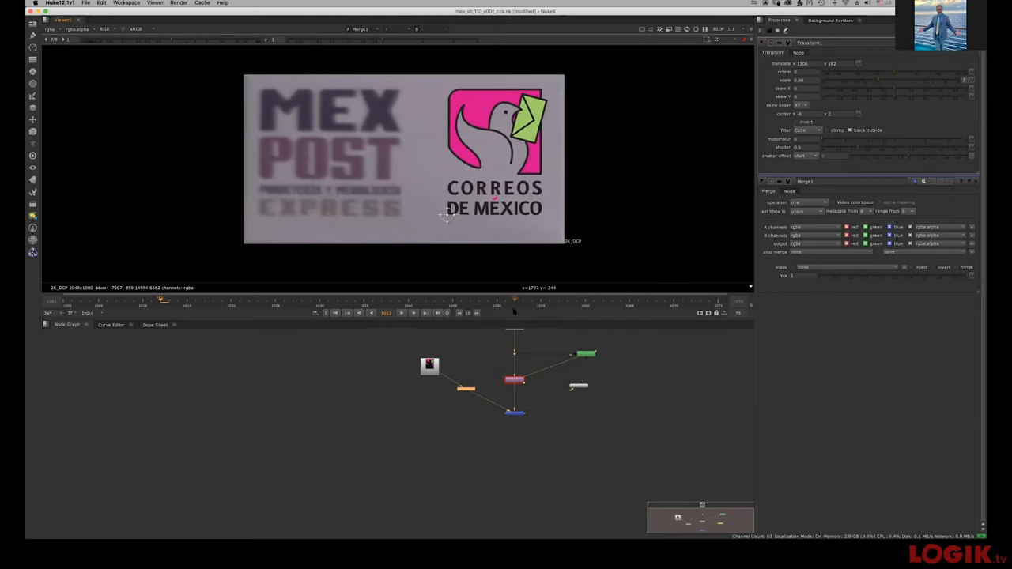
pyautogui.moveTo(456, 439)
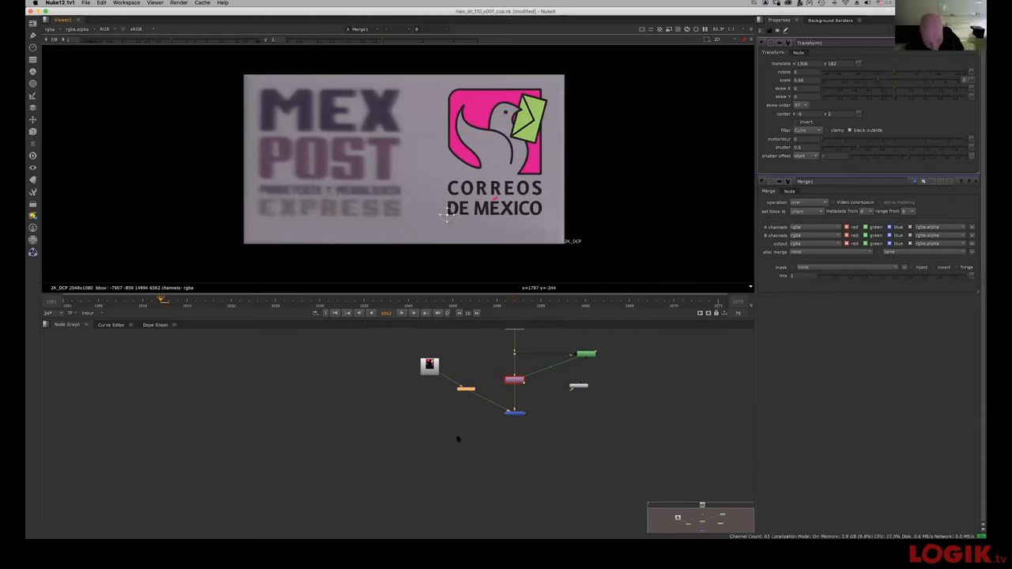
pyautogui.moveTo(457, 372)
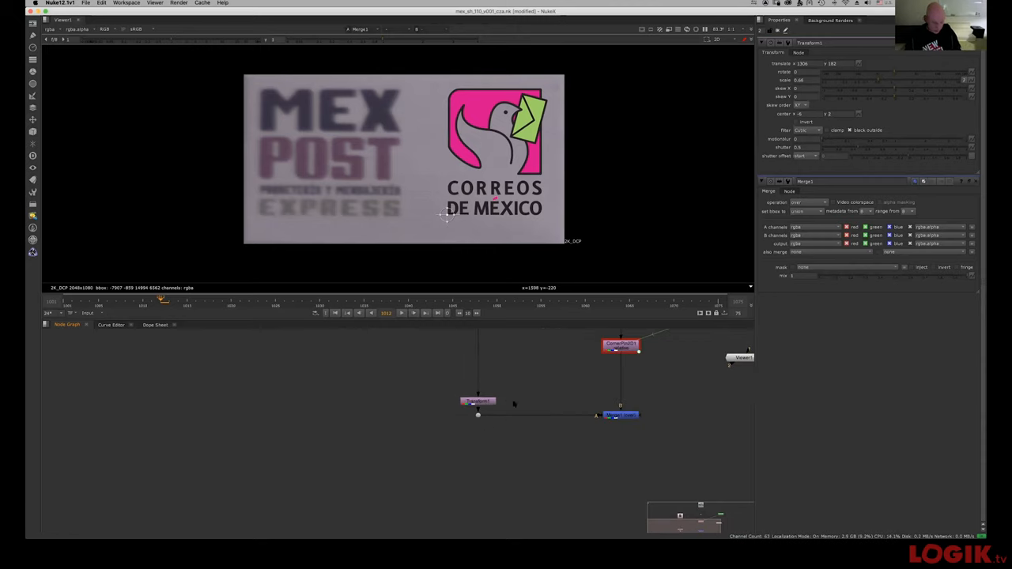
pyautogui.moveTo(509, 375)
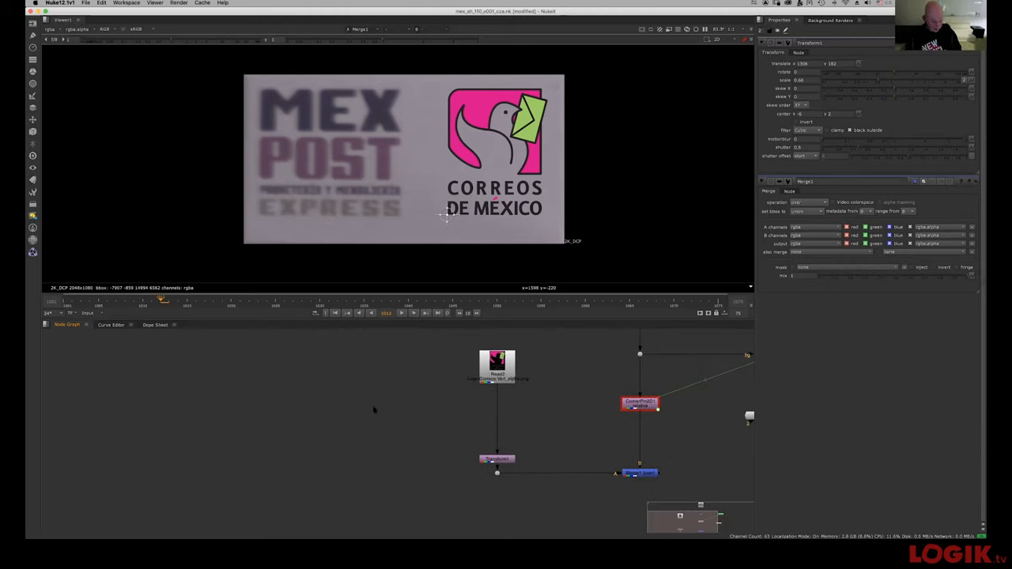
pyautogui.moveTo(389, 436)
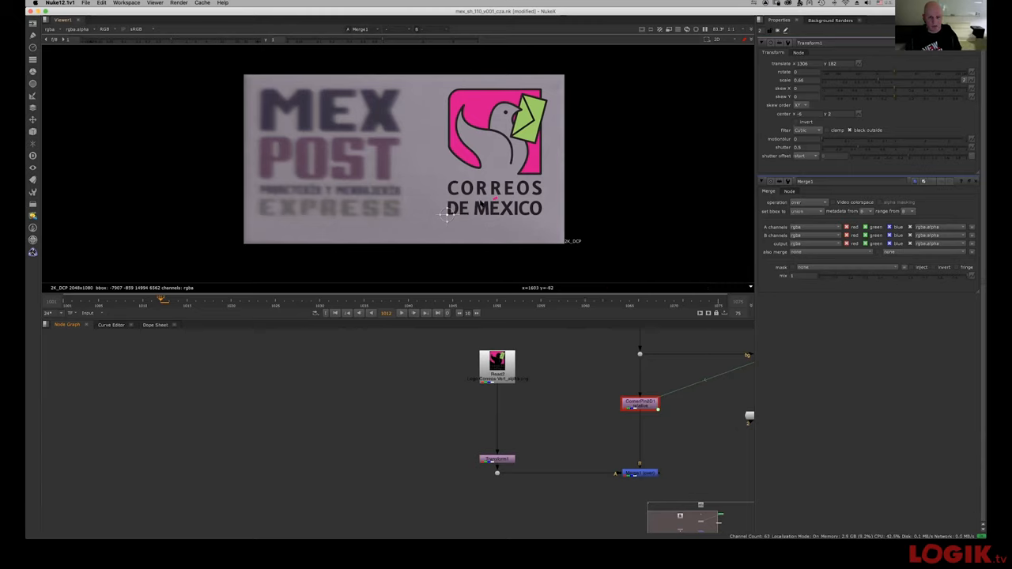
pyautogui.moveTo(439, 421)
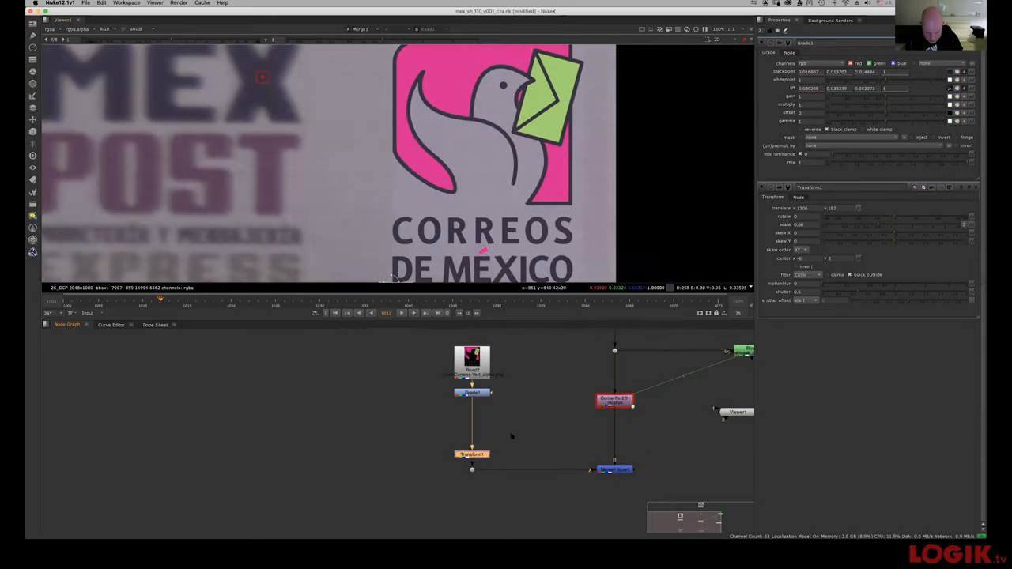
# Step: Add a Premult node and position it beside the logo's Transform node
pyautogui.click(472, 454)
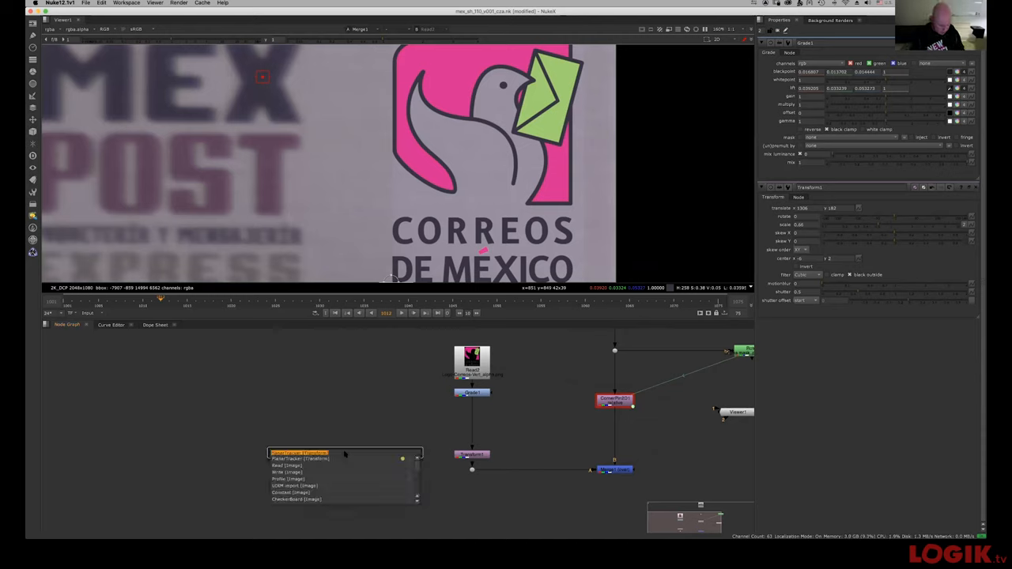
pyautogui.click(298, 452)
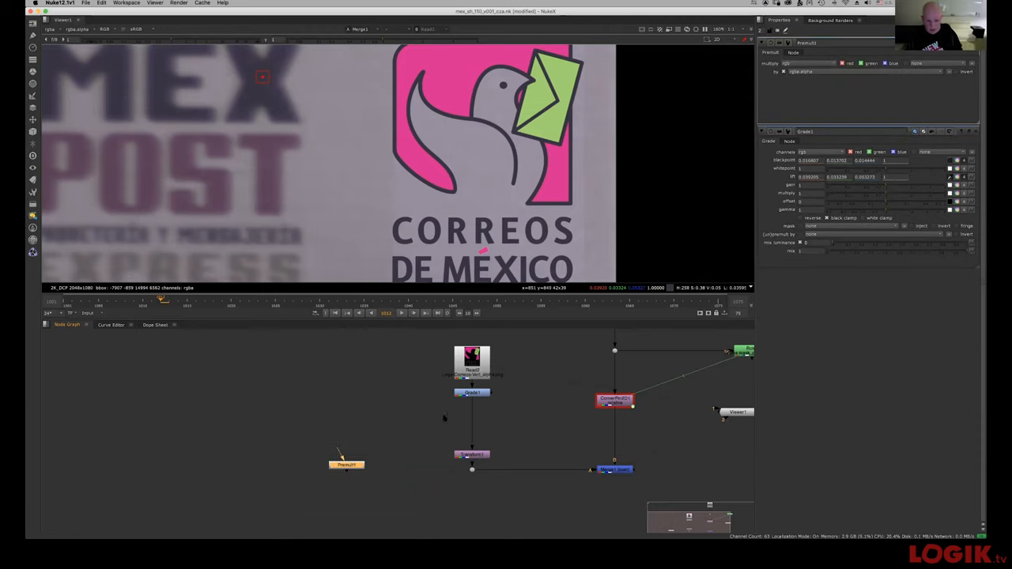
pyautogui.moveTo(346, 464); pyautogui.dragTo(380, 433)
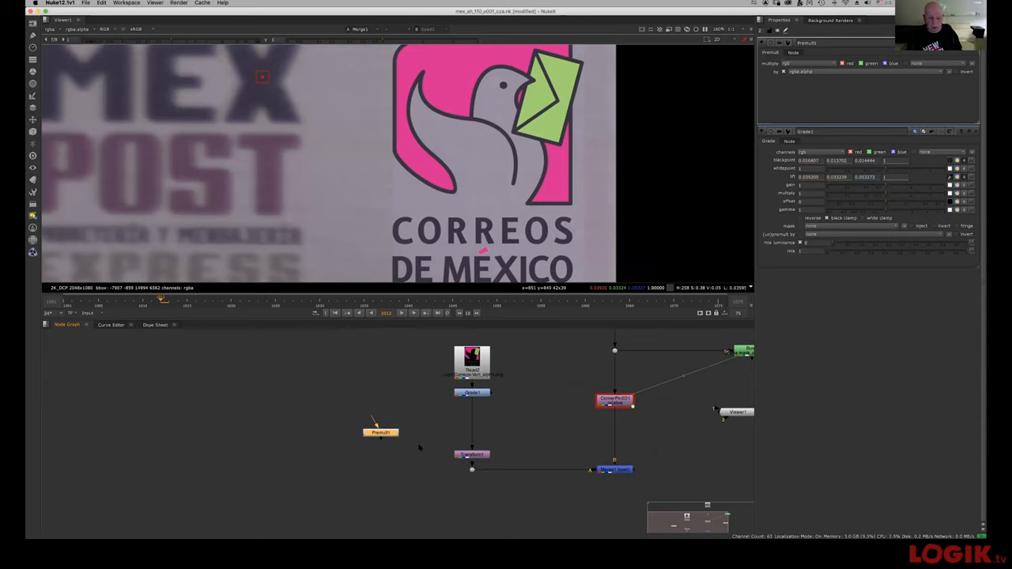
pyautogui.moveTo(284, 502)
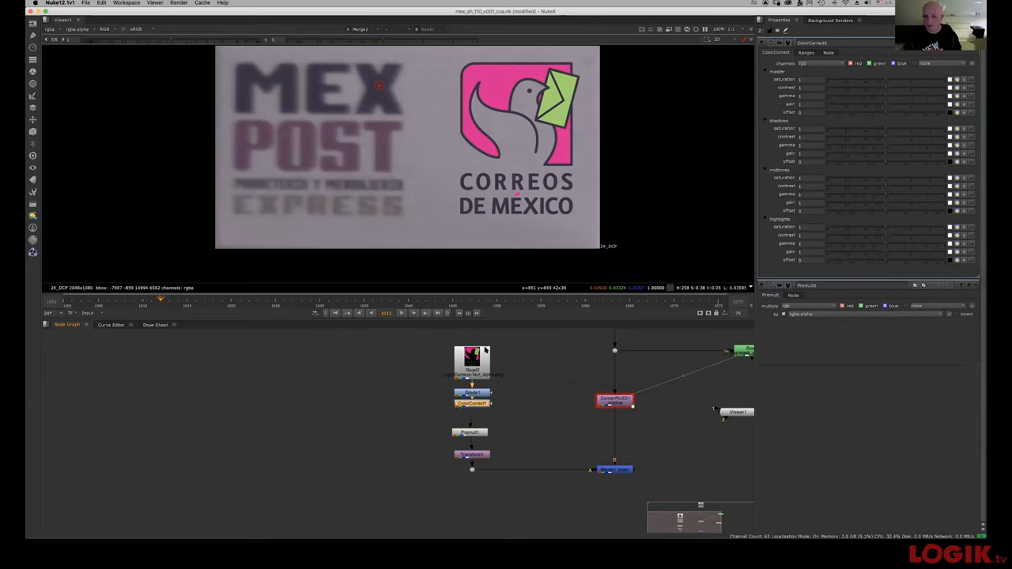
# Step: Lower ColorCorrect1 master saturation to 0.5 and midtones saturation to 0.54, and reduce midtone gamma
pyautogui.click(810, 78)
pyautogui.write('0.5')
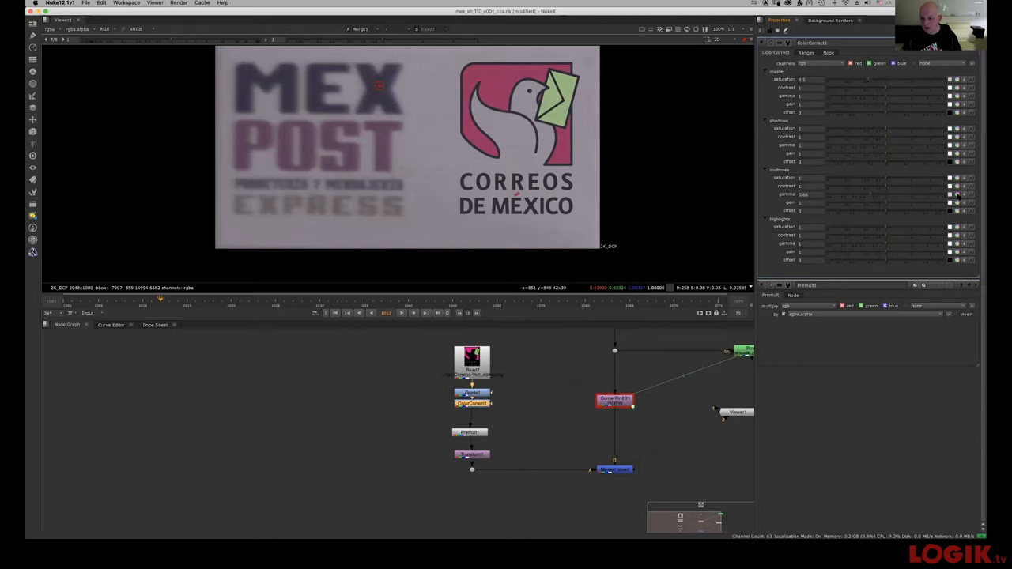
pyautogui.moveTo(961, 194)
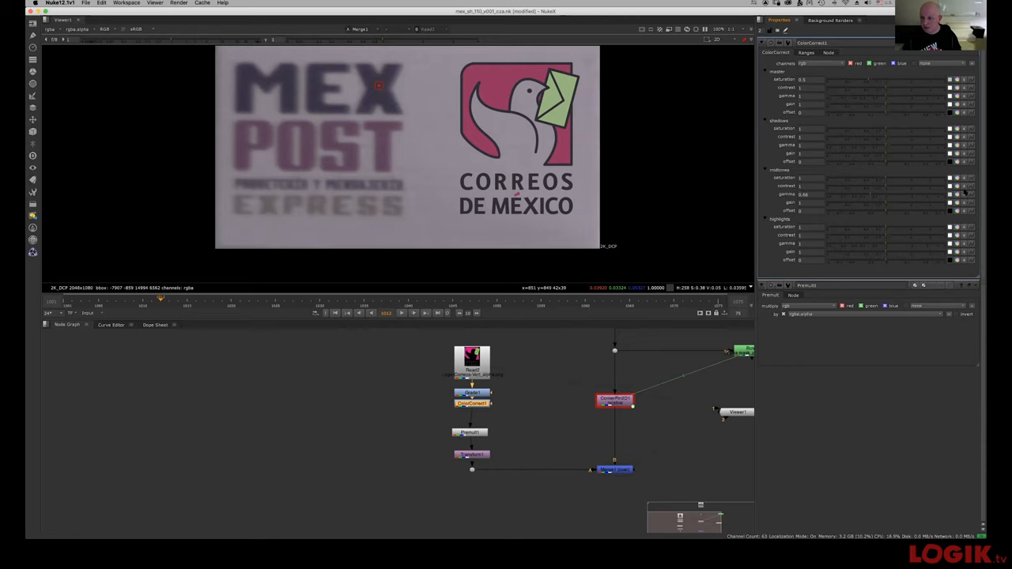
pyautogui.click(949, 194)
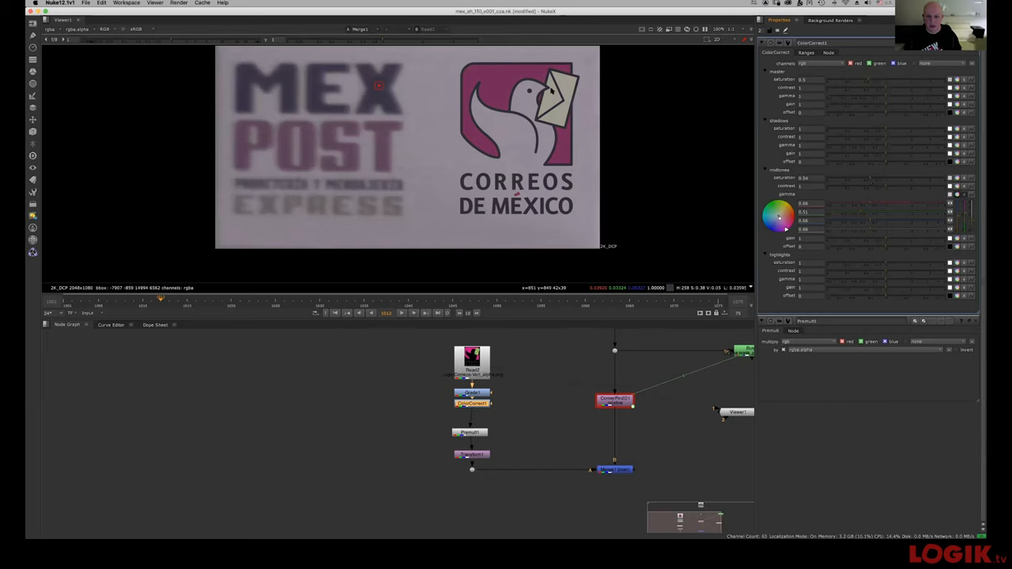
pyautogui.moveTo(448, 187)
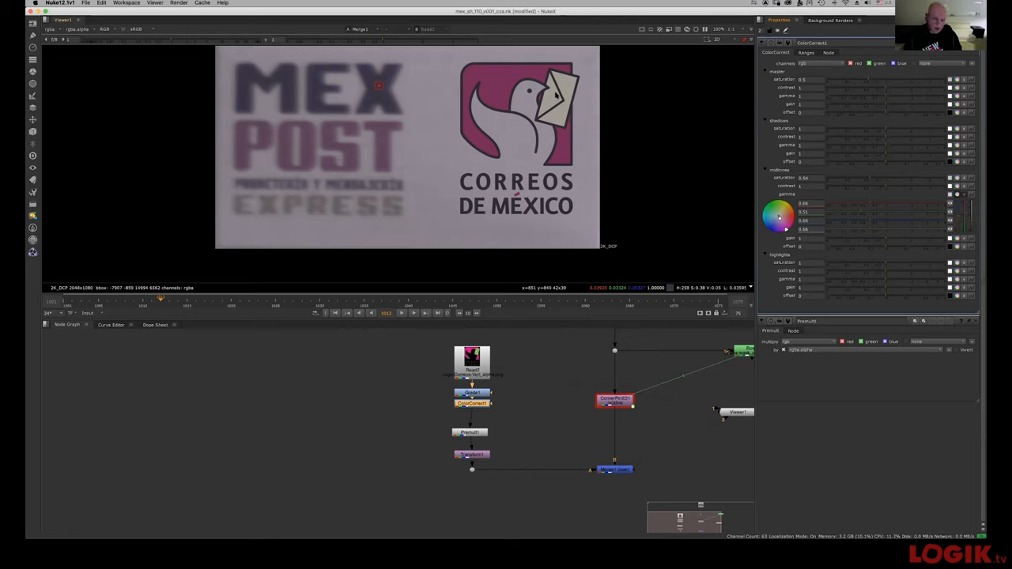
pyautogui.moveTo(354, 216)
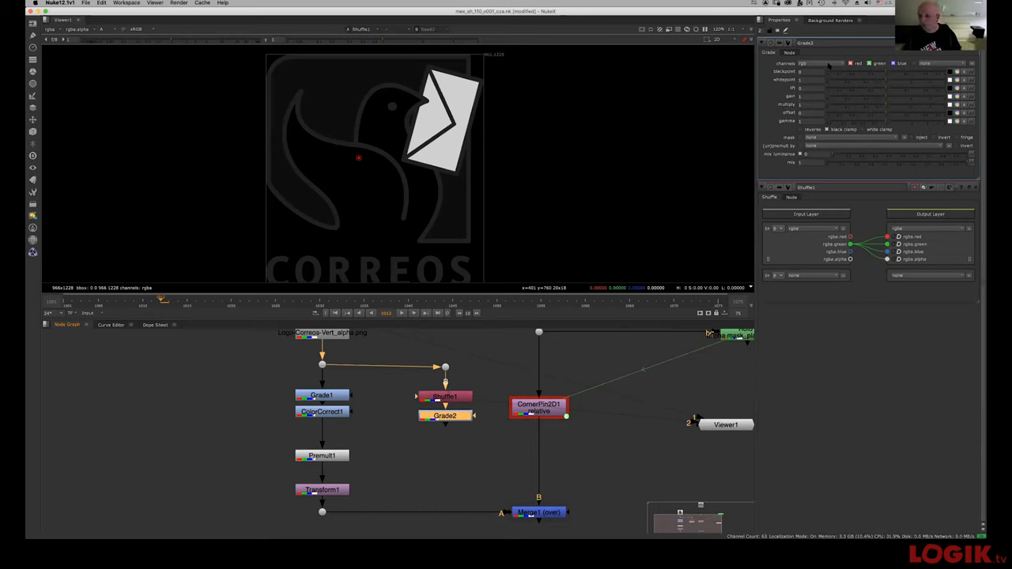
pyautogui.moveTo(814, 63)
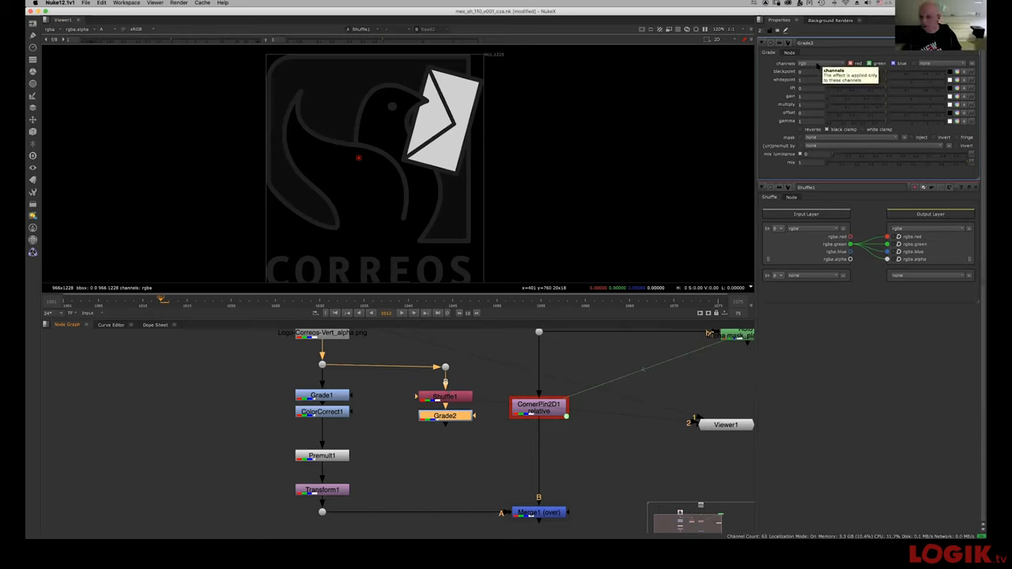
# Step: Restrict Grade2's channels to alpha only
pyautogui.click(828, 63)
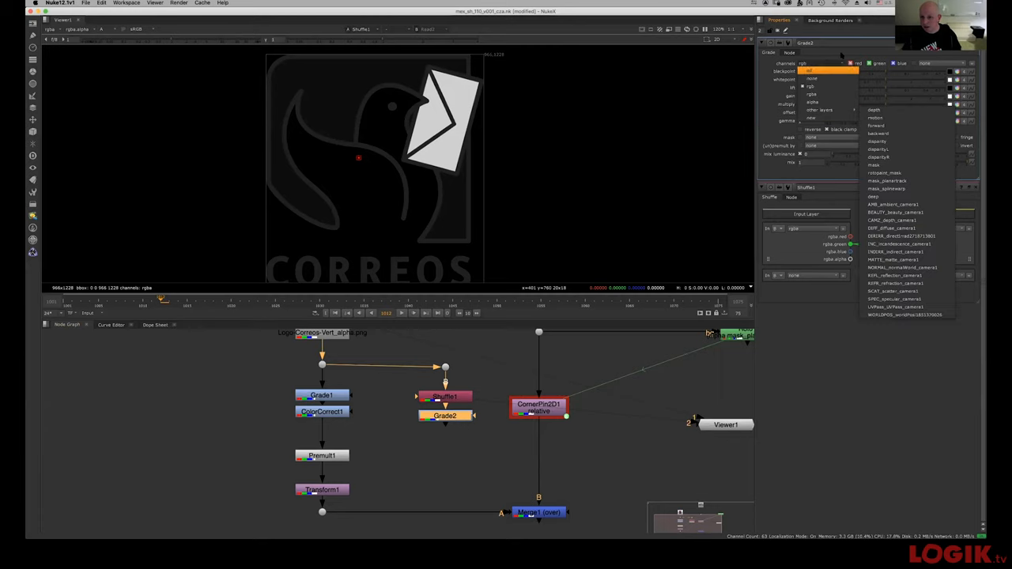
pyautogui.click(811, 101)
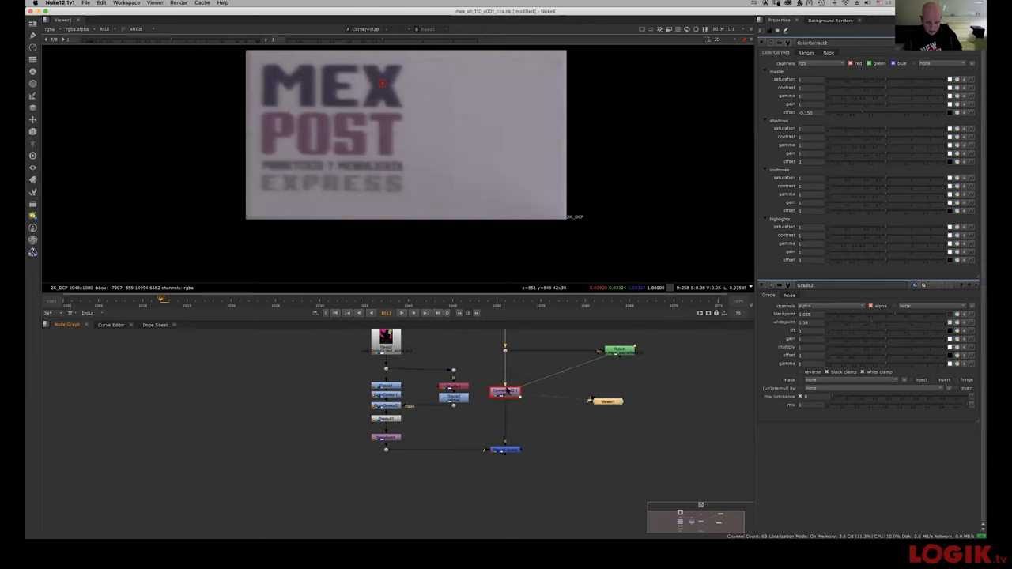
pyautogui.click(504, 391)
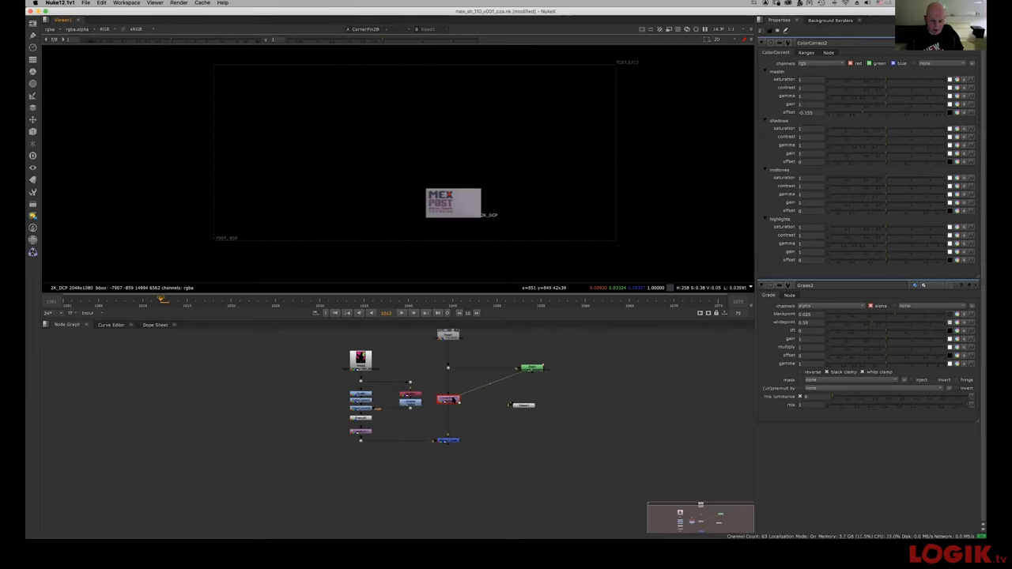
pyautogui.click(447, 399)
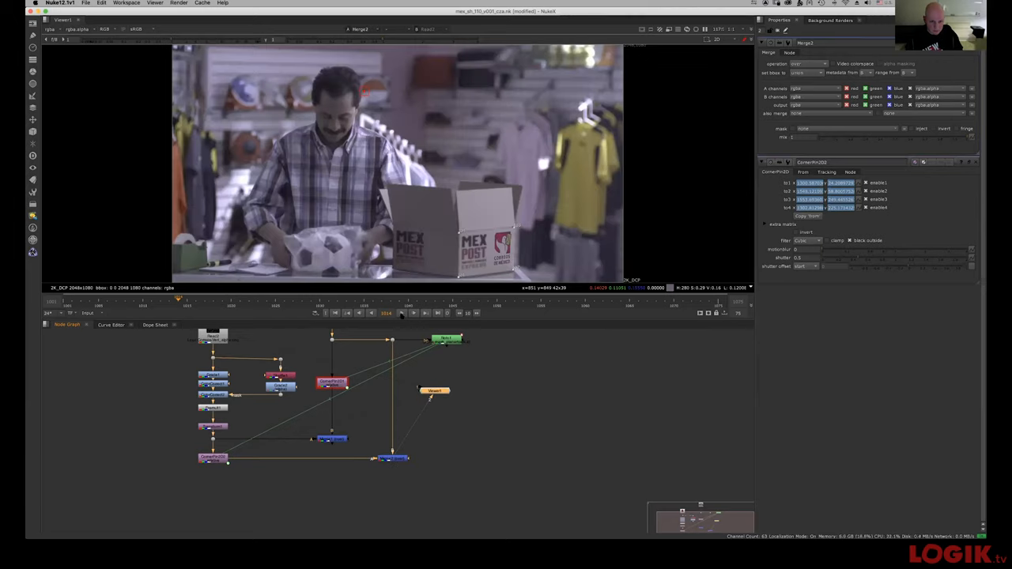
# Step: Work in the Node Graph on the logo's second corner pin and merge setup
pyautogui.click(401, 313)
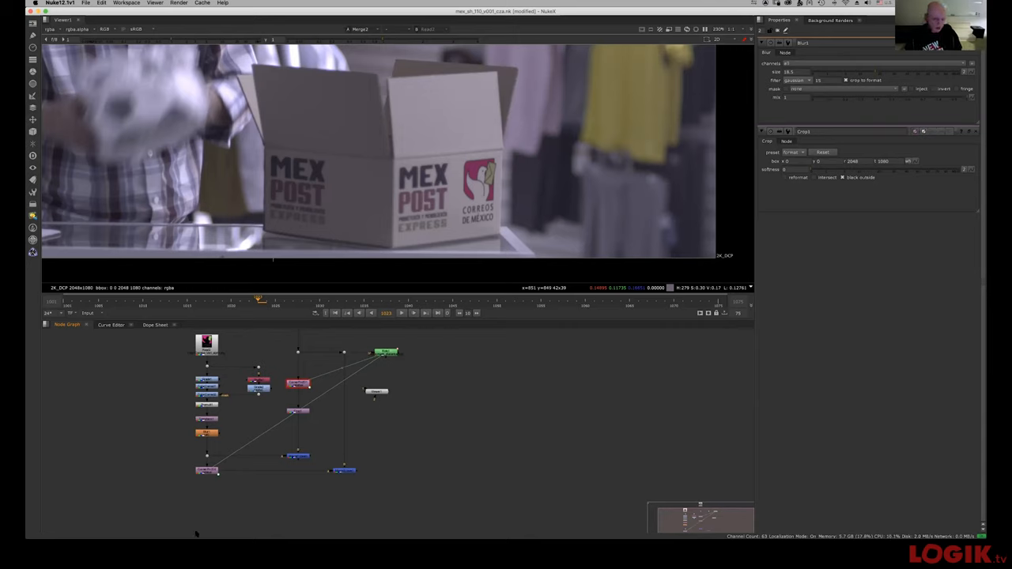
pyautogui.moveTo(237, 467)
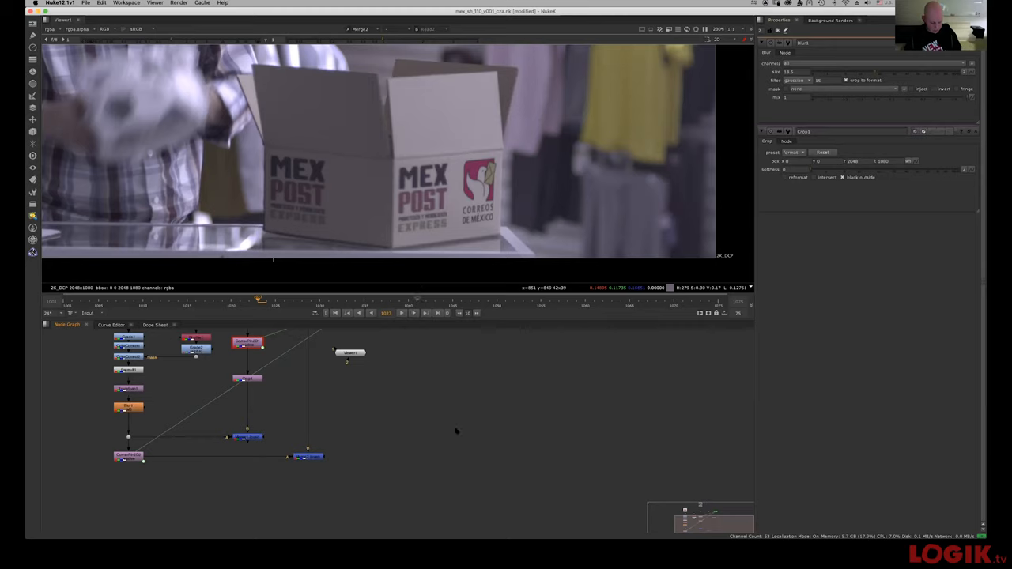
pyautogui.moveTo(306, 492)
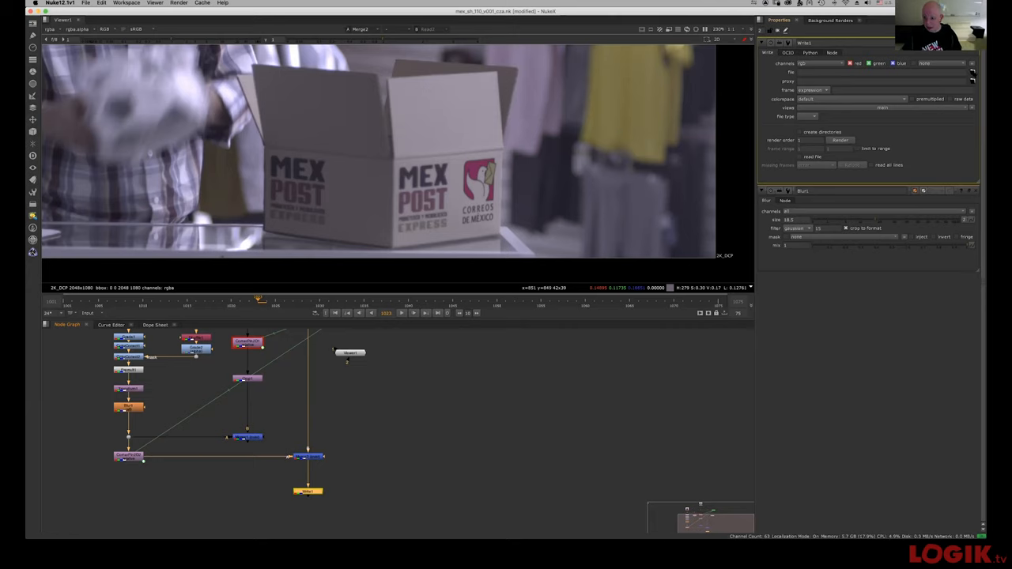
# Step: Create a new _cza render folder under 06_Render/03_Nuke and add ##### frame padding
pyautogui.click(972, 72)
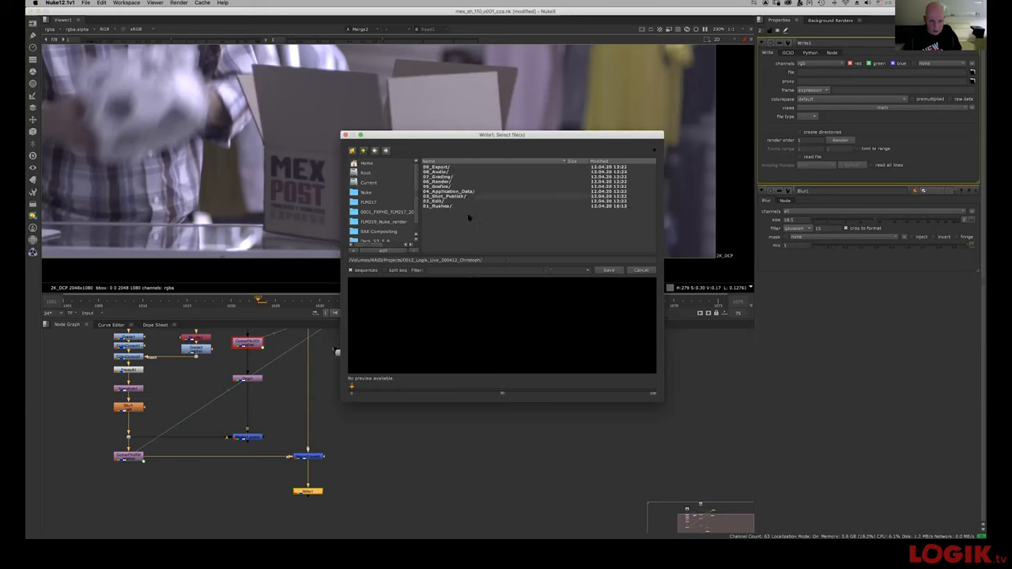
pyautogui.doubleClick(438, 186)
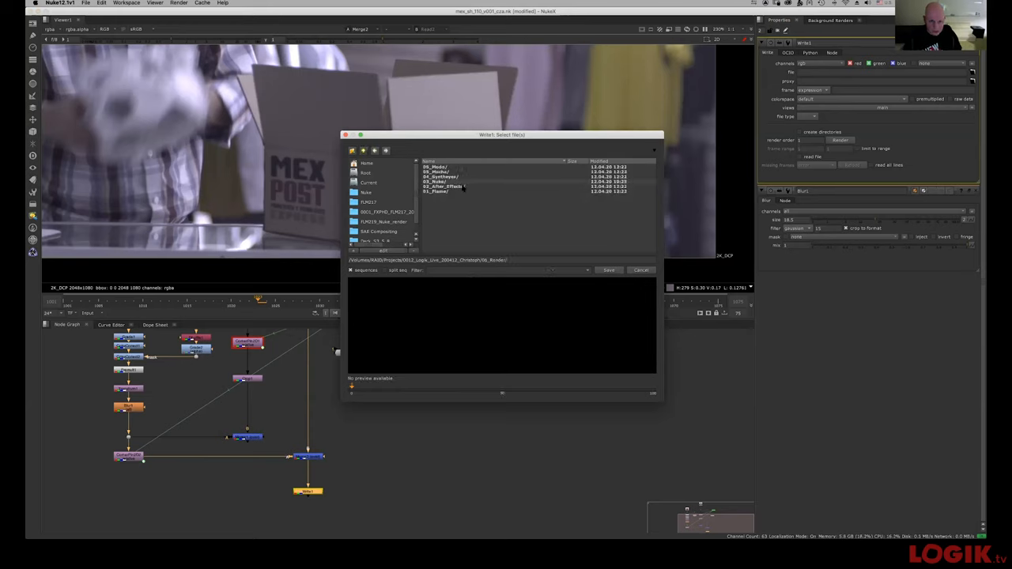
pyautogui.doubleClick(434, 181)
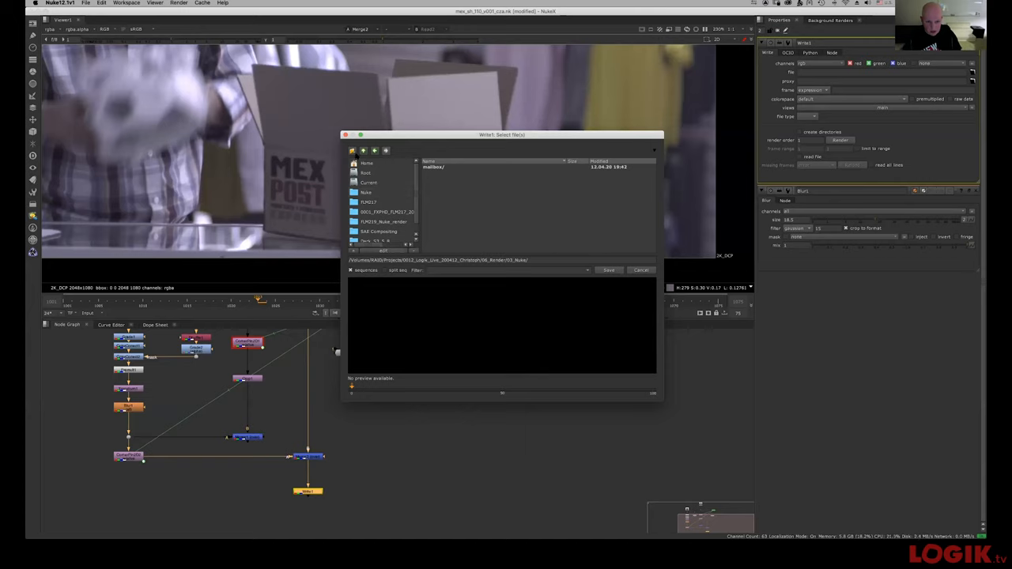
pyautogui.click(386, 150)
pyautogui.write('mex_sh_110_')
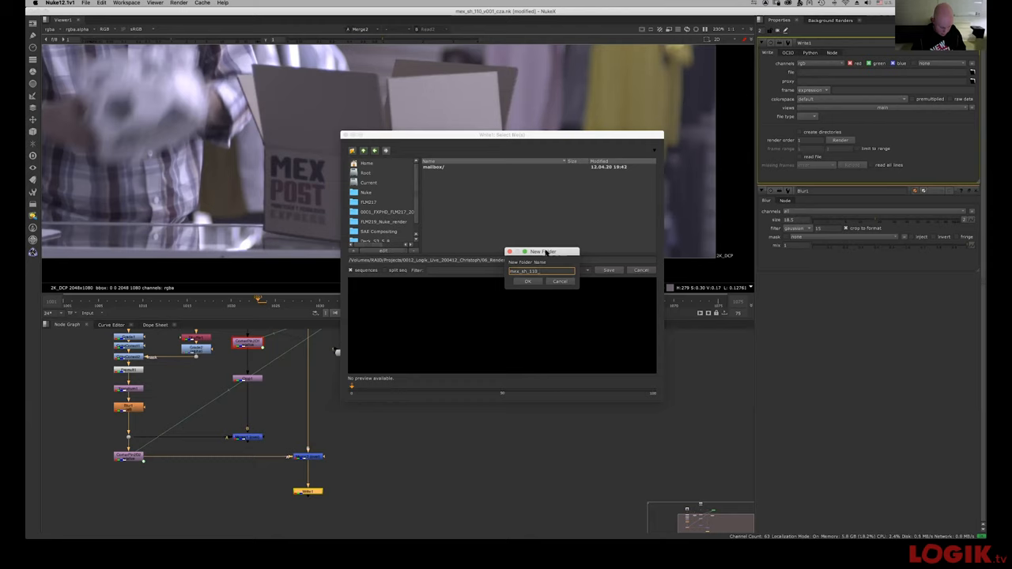
pyautogui.write('v003')
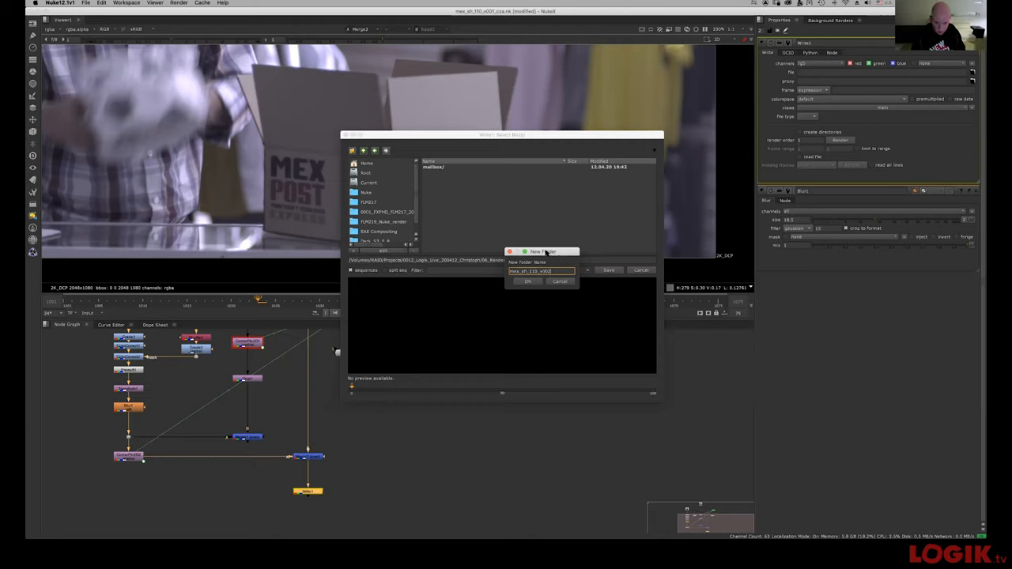
pyautogui.write('_cza')
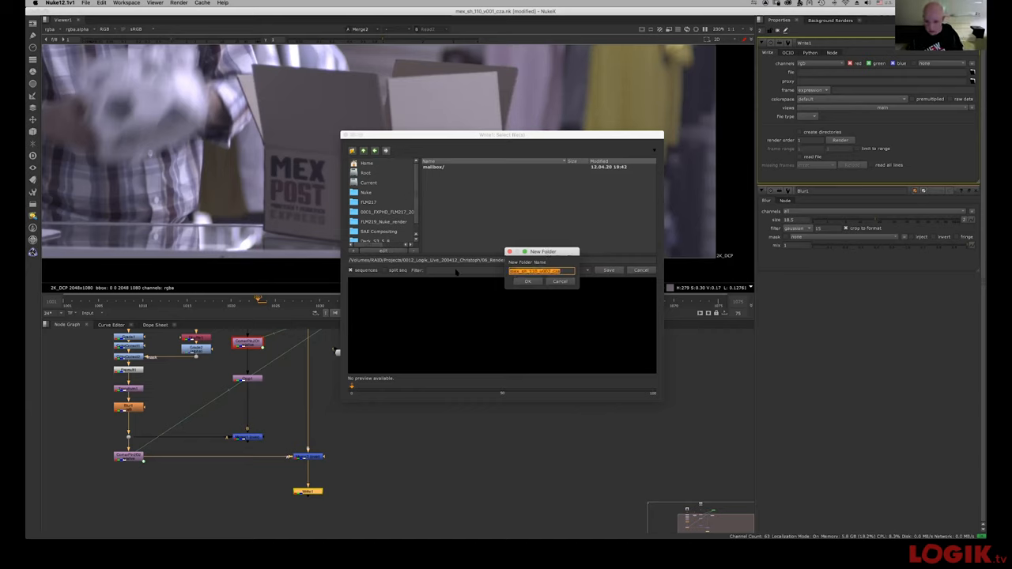
pyautogui.click(528, 282)
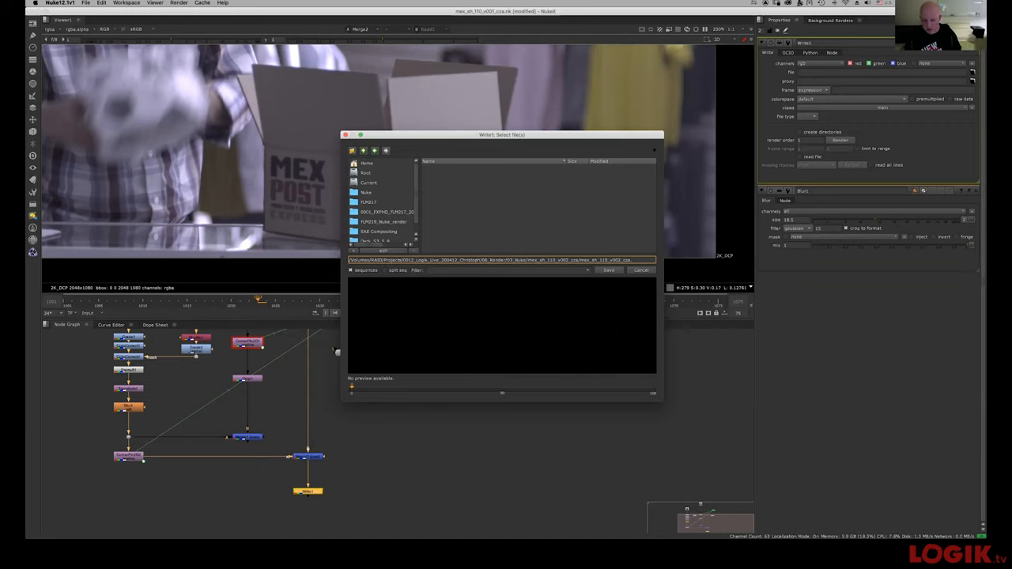
pyautogui.write('######.exr')
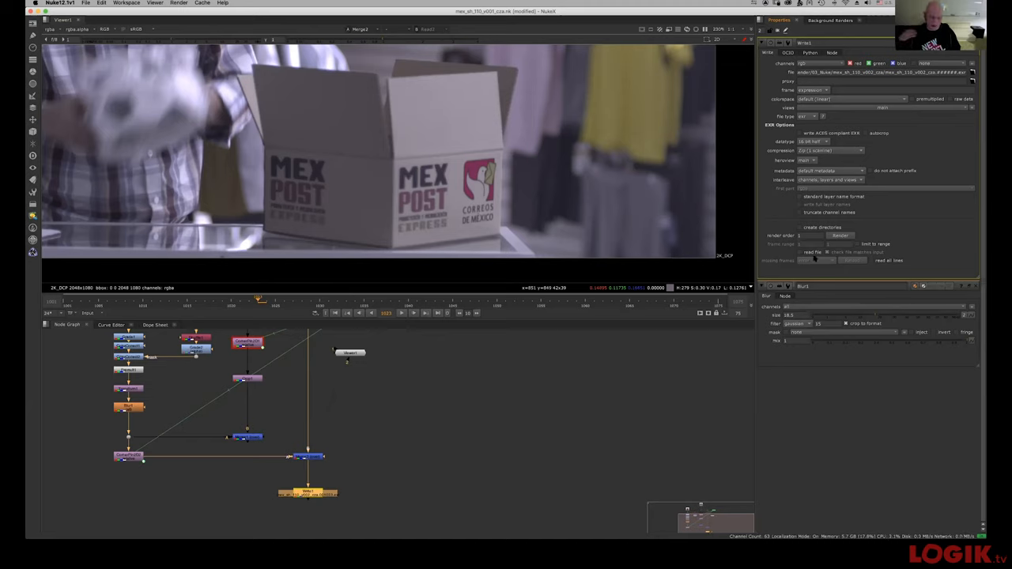
pyautogui.moveTo(643, 361)
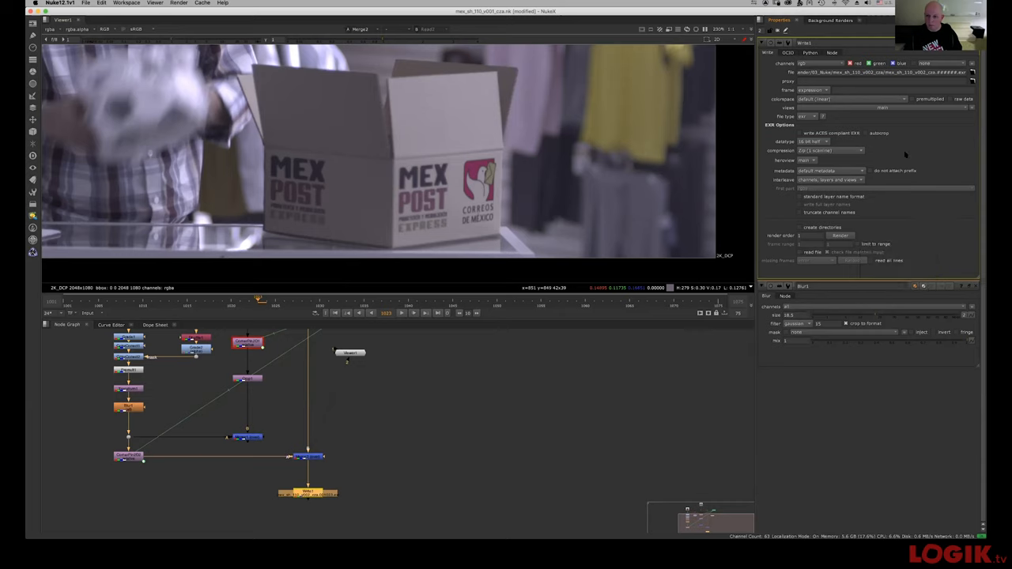
pyautogui.moveTo(870, 196)
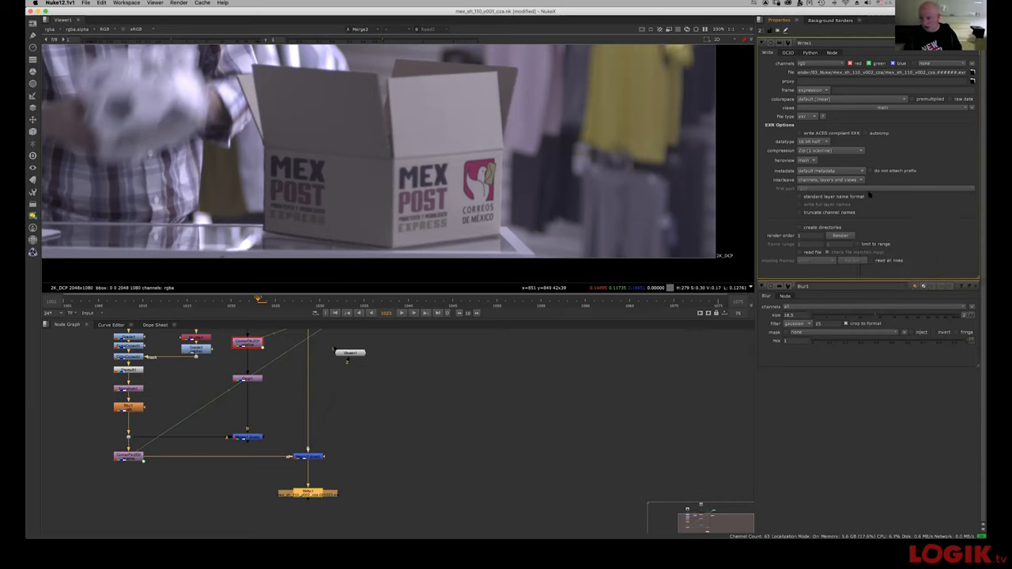
pyautogui.moveTo(862, 168)
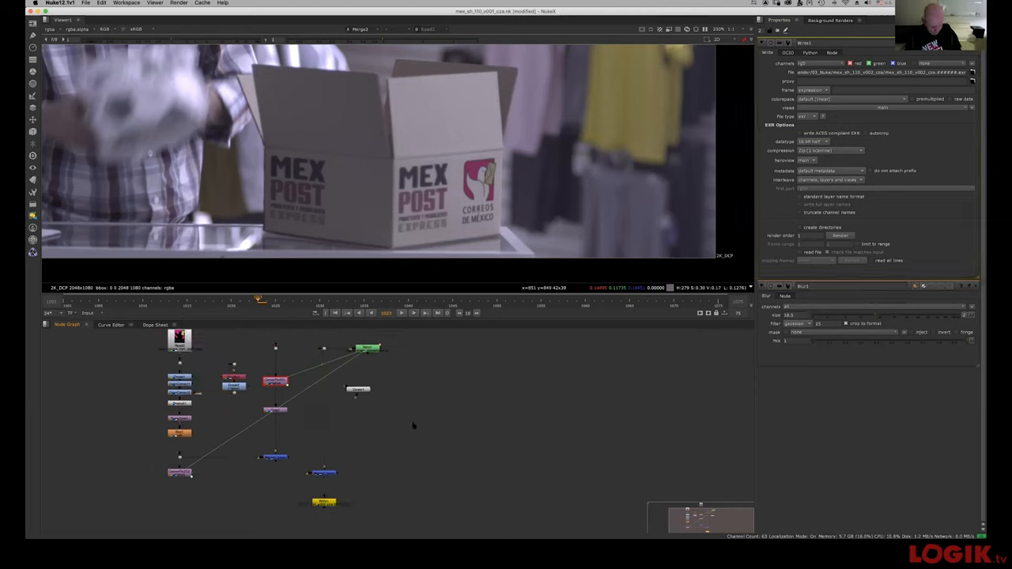
pyautogui.moveTo(409, 416)
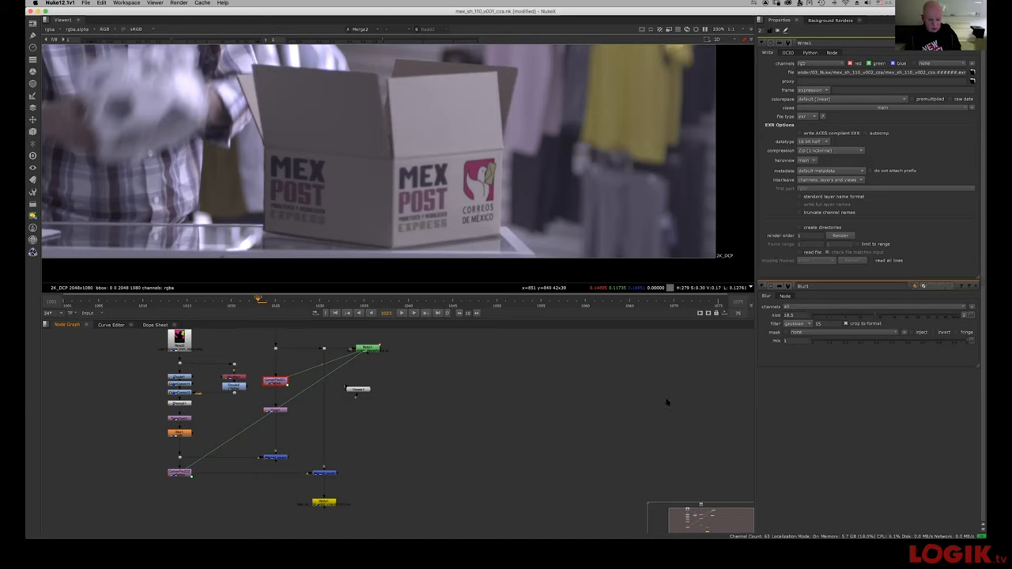
pyautogui.moveTo(567, 382)
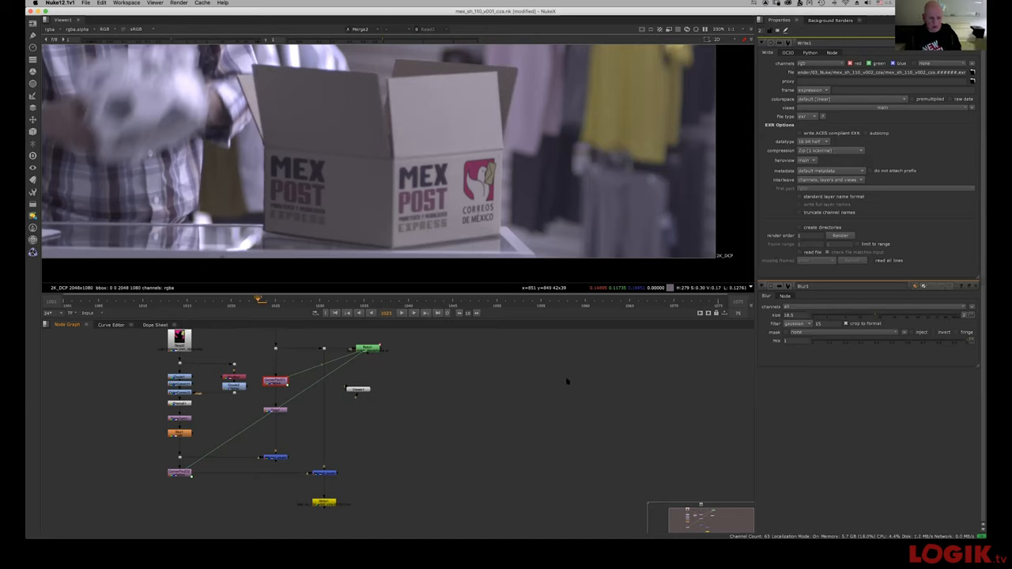
pyautogui.moveTo(490, 388)
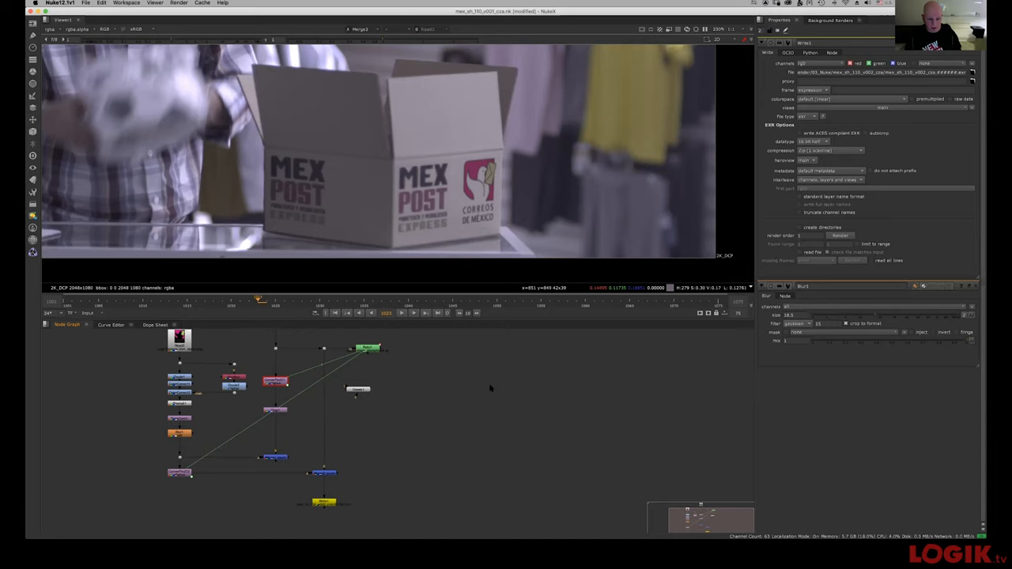
pyautogui.moveTo(502, 379)
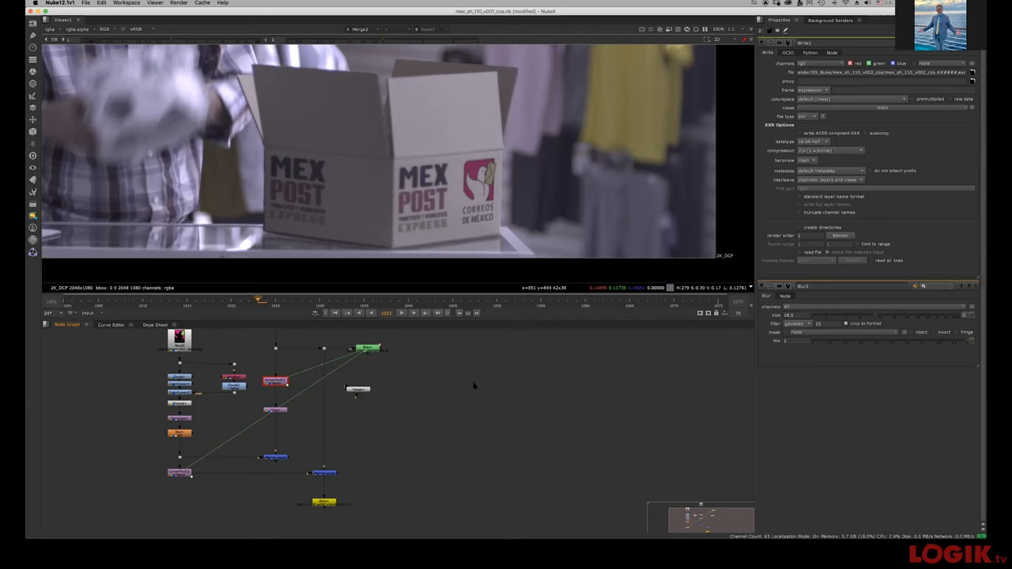
pyautogui.moveTo(426, 414)
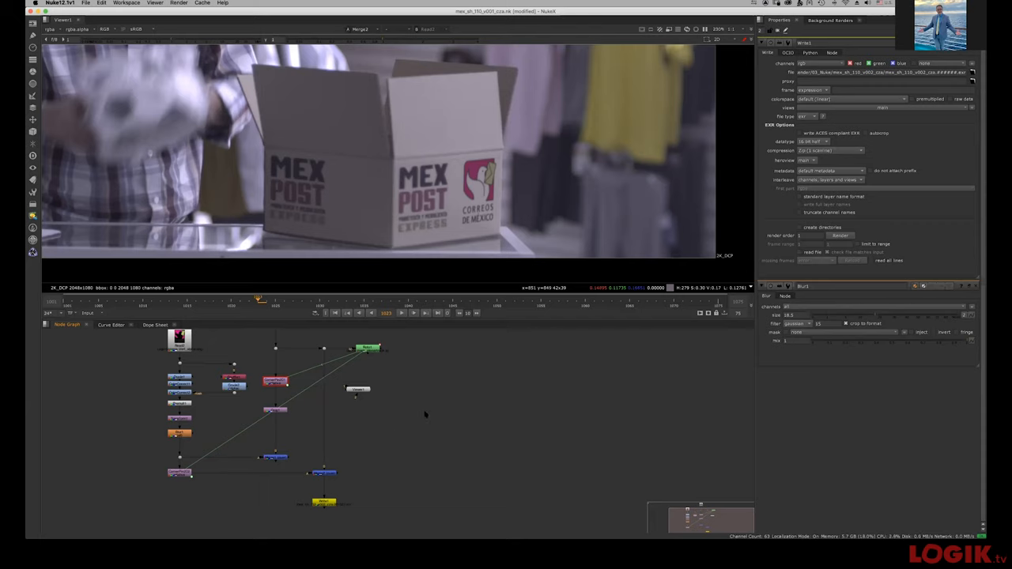
pyautogui.moveTo(394, 433)
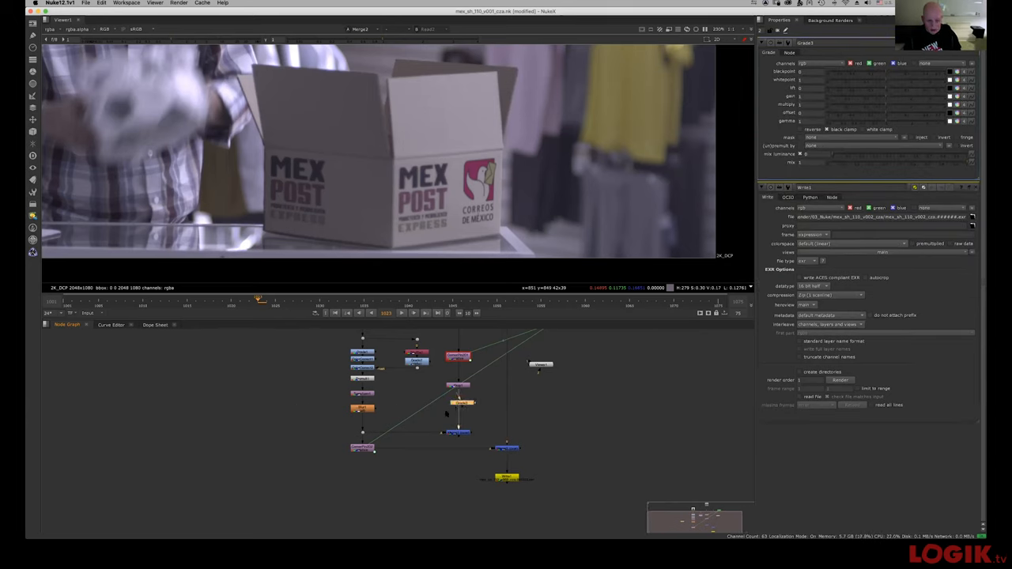
# Step: Insert Grade3 into the comp tree with its settings open above Write1
pyautogui.click(459, 409)
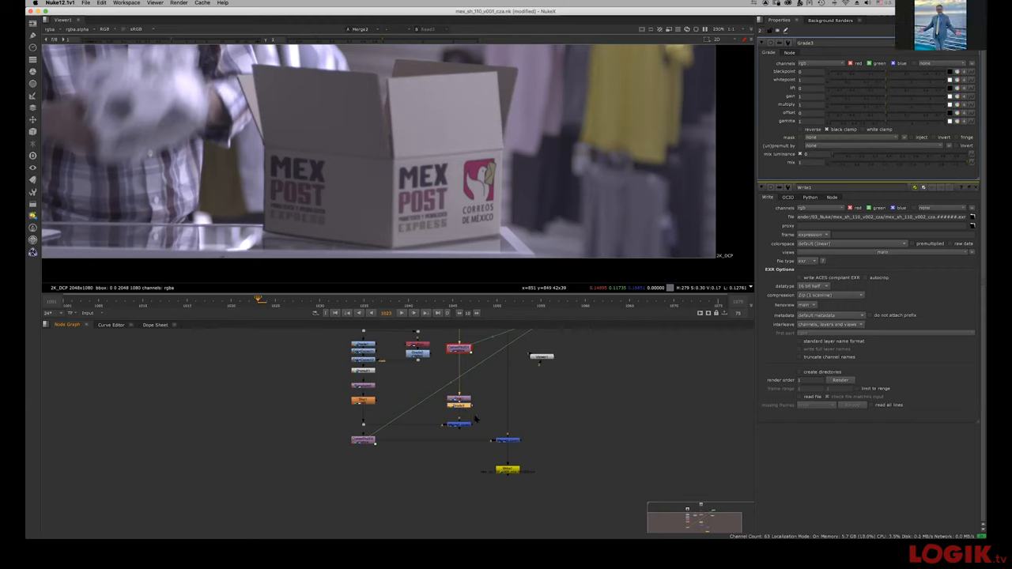
pyautogui.moveTo(475, 417)
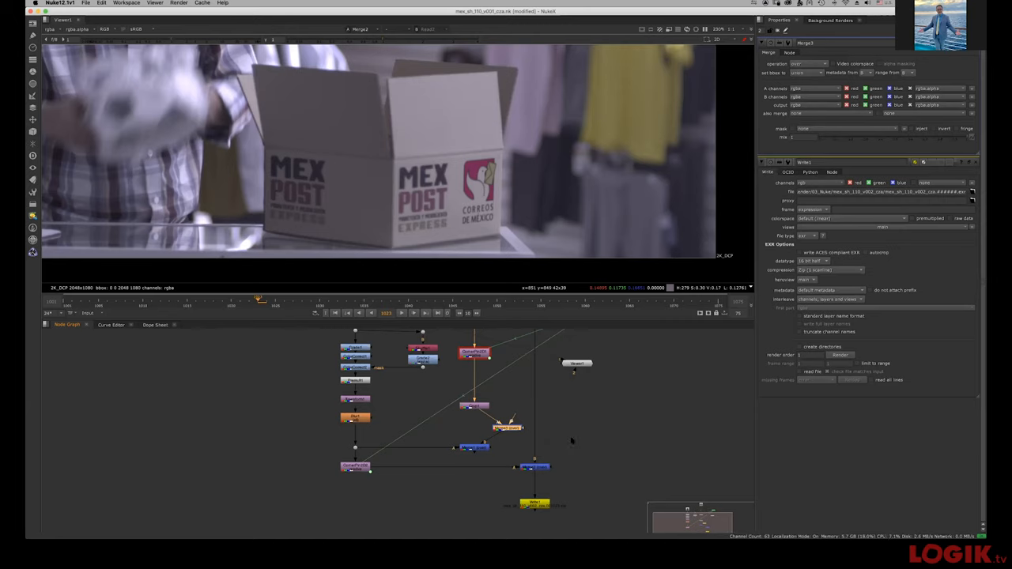
pyautogui.moveTo(562, 413)
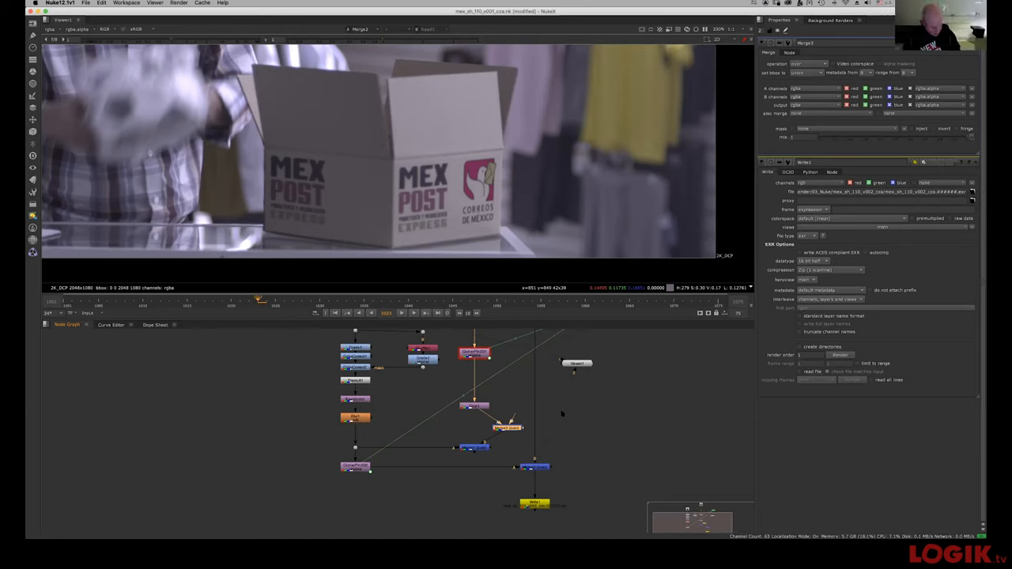
pyautogui.moveTo(569, 432)
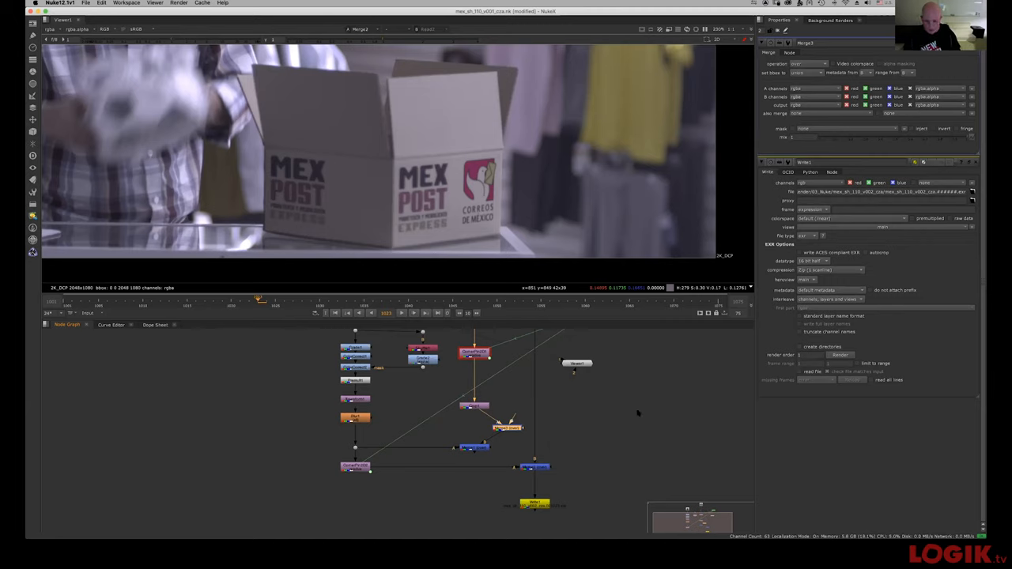
pyautogui.moveTo(635, 413)
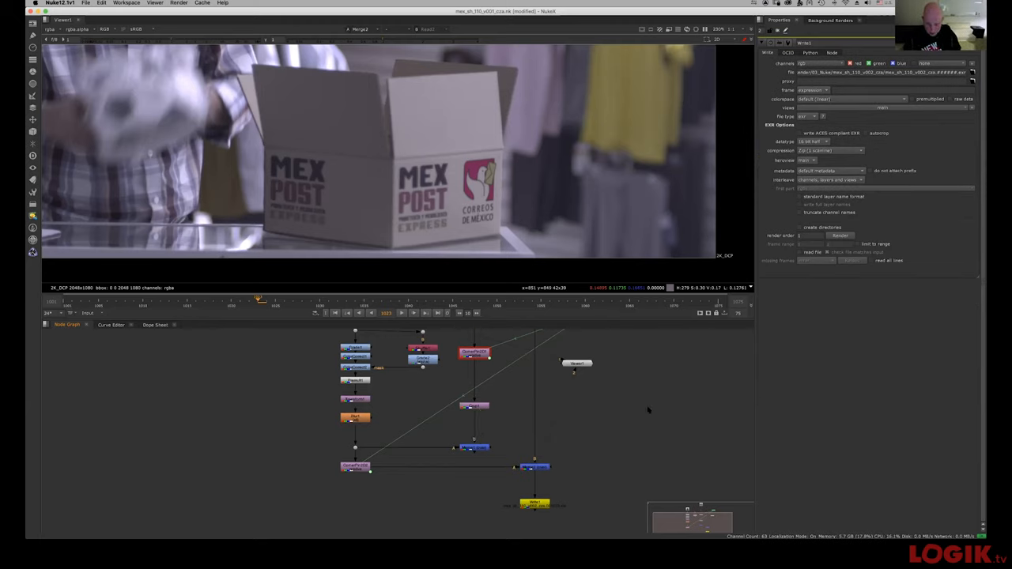
pyautogui.moveTo(629, 388)
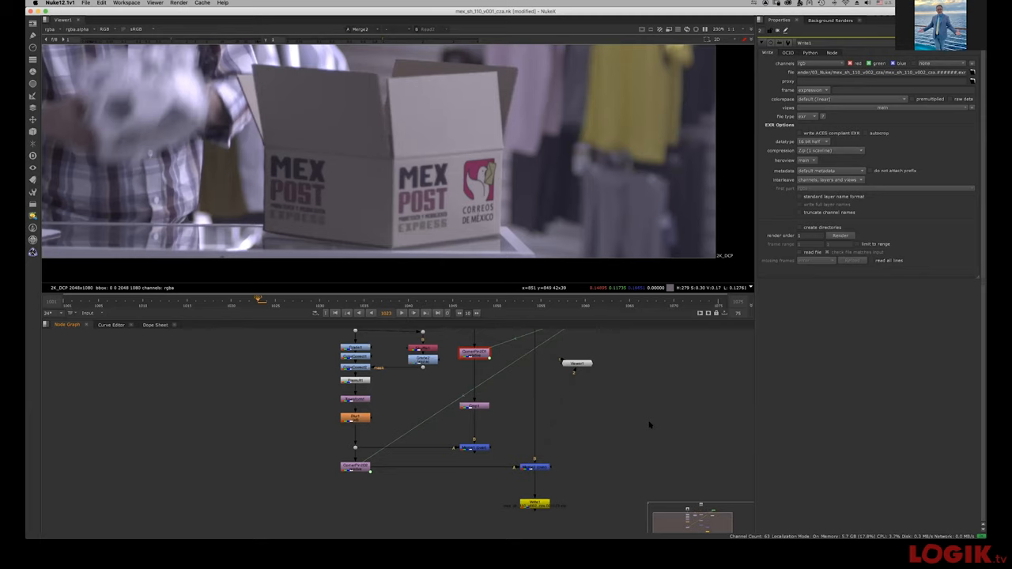
pyautogui.moveTo(477, 407)
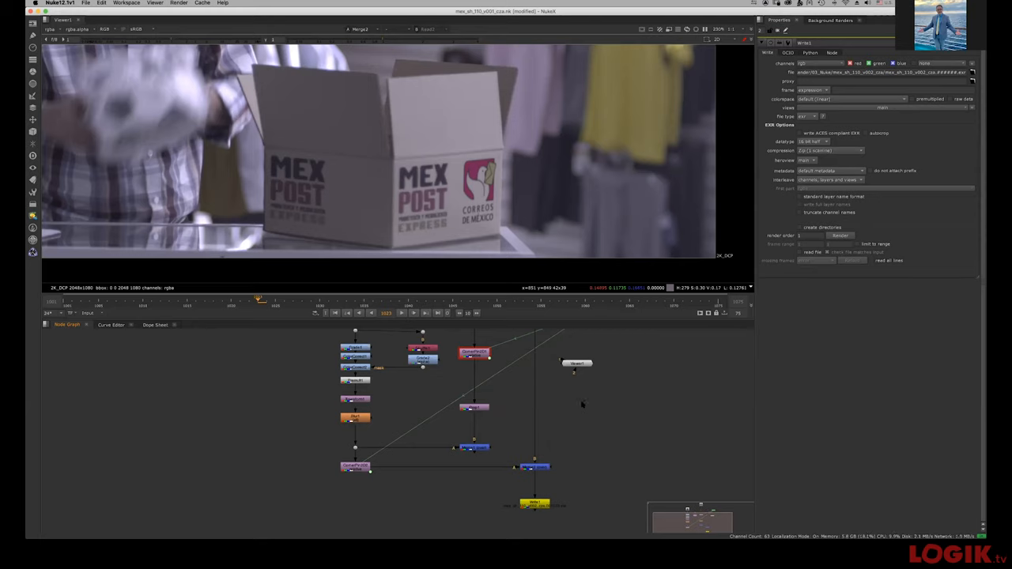
pyautogui.moveTo(517, 422)
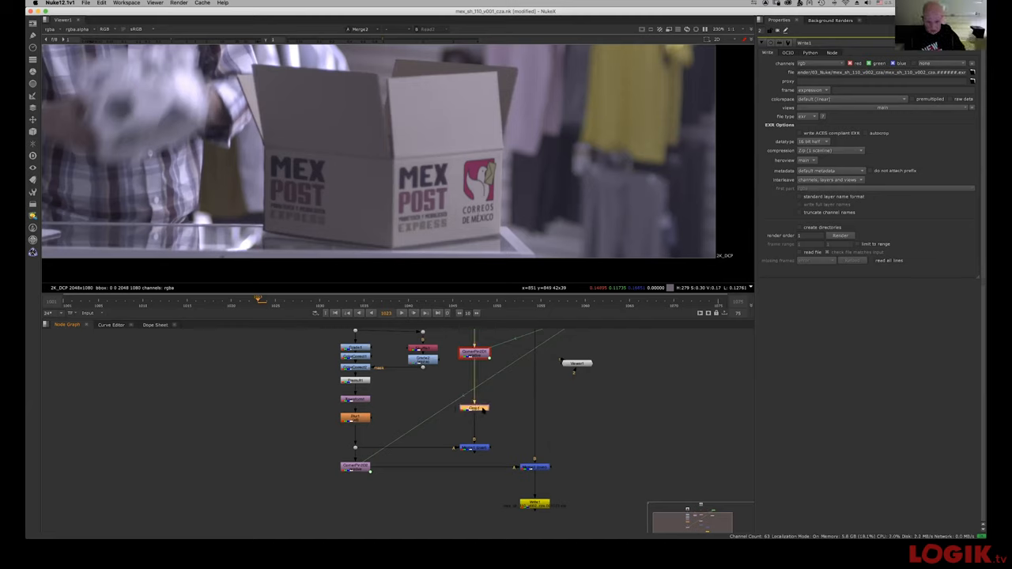
# Step: Drag the orange node out of the chain below the red node, leaving it disconnected
pyautogui.moveTo(474, 407); pyautogui.dragTo(503, 407)
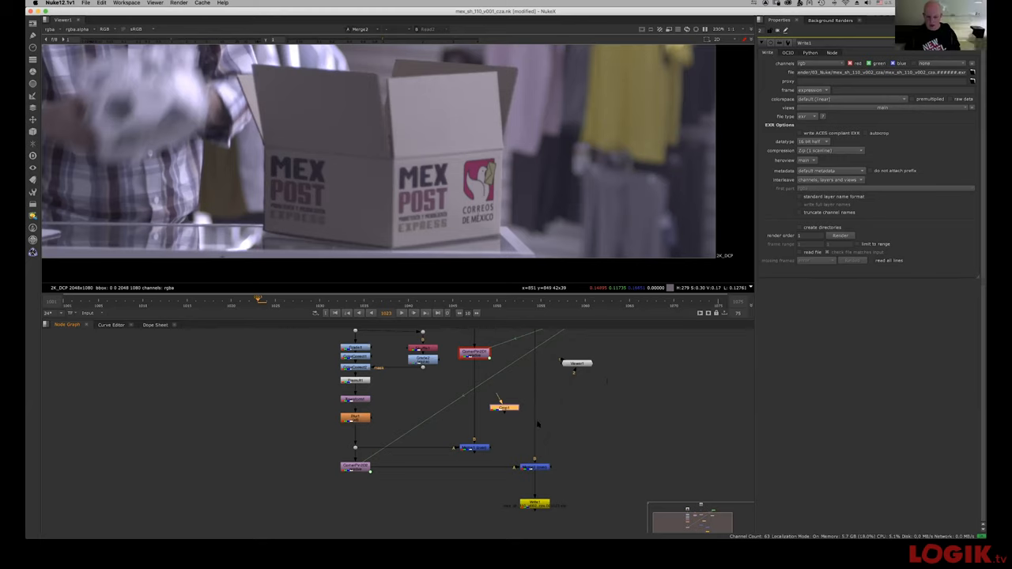
pyautogui.moveTo(592, 425)
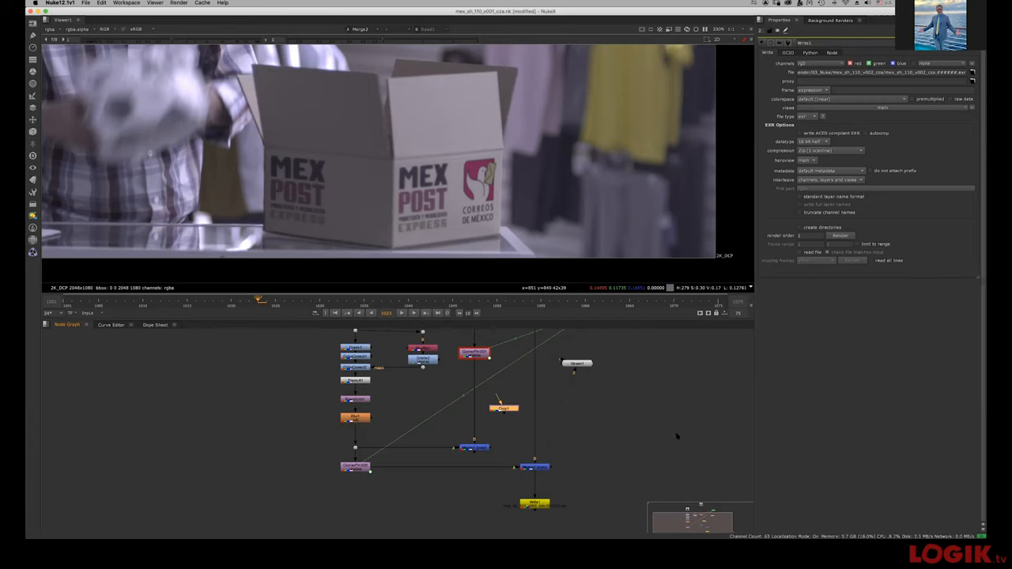
pyautogui.moveTo(682, 429)
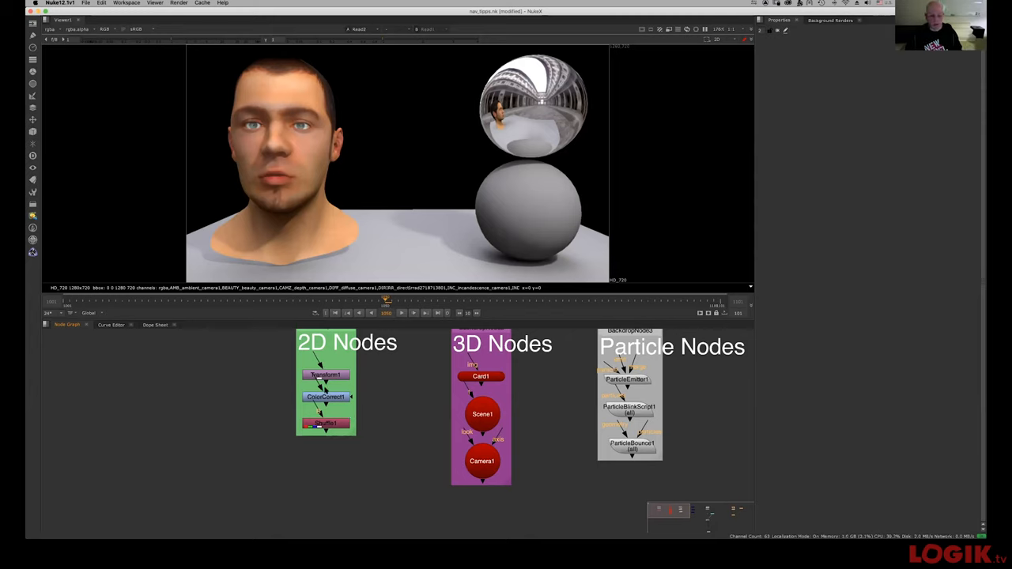
# Step: Open nuk_tipps.nk and tour the 2D, 3D, Particle, Deep and Animation backdrops
pyautogui.click(325, 373)
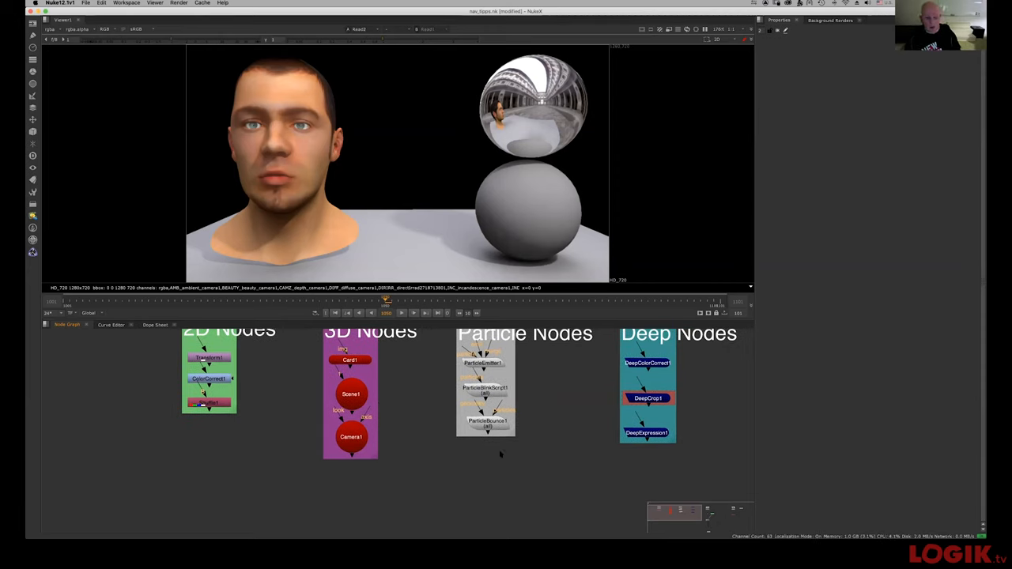
pyautogui.click(350, 436)
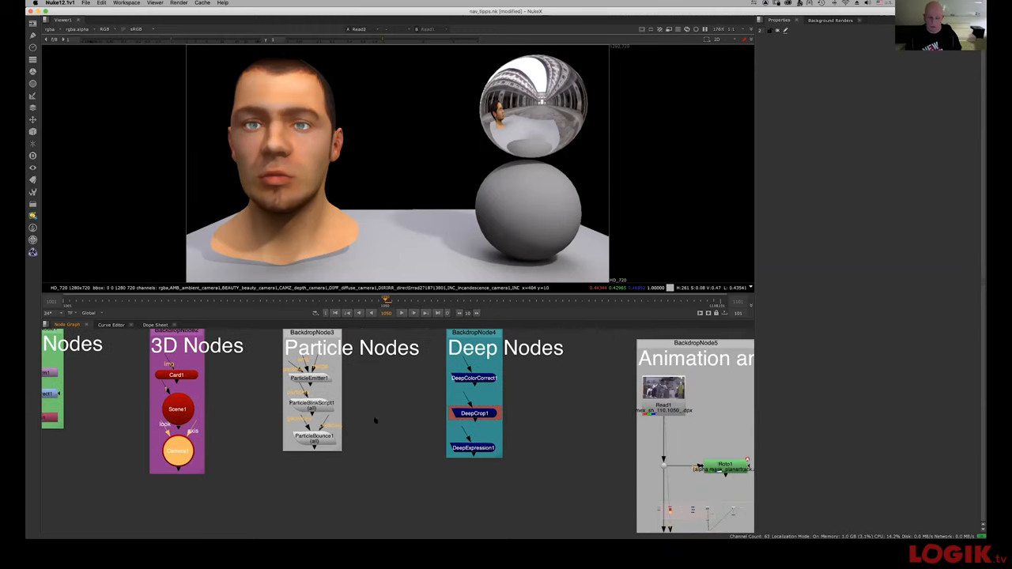
pyautogui.moveTo(537, 396)
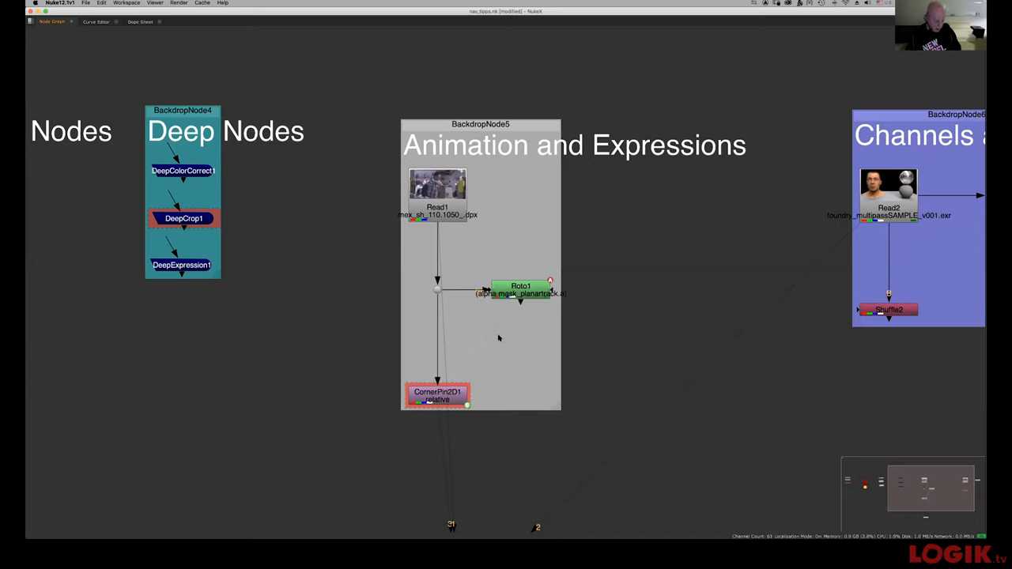
pyautogui.moveTo(601, 238)
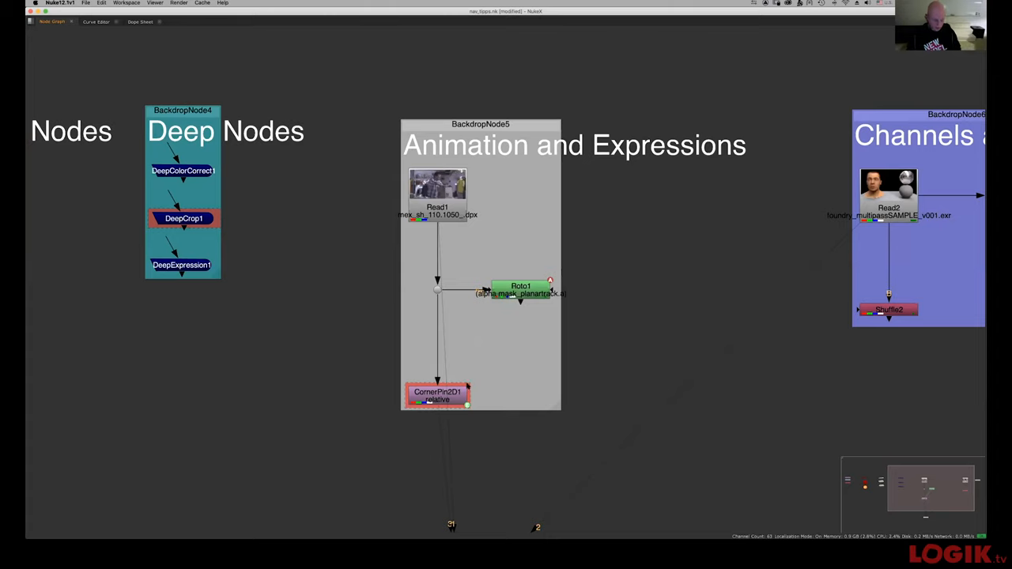
pyautogui.moveTo(561, 358)
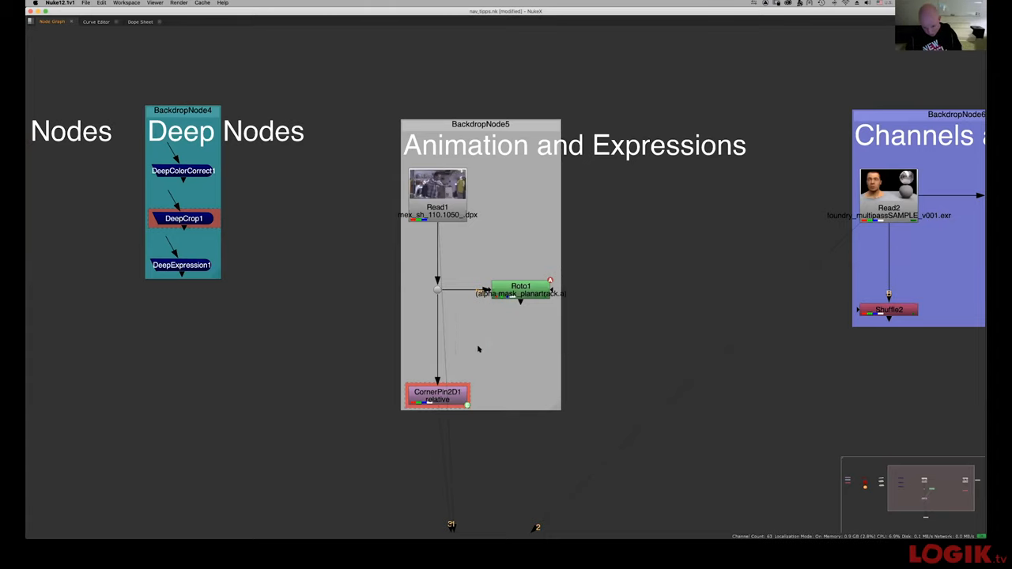
pyautogui.moveTo(395, 396)
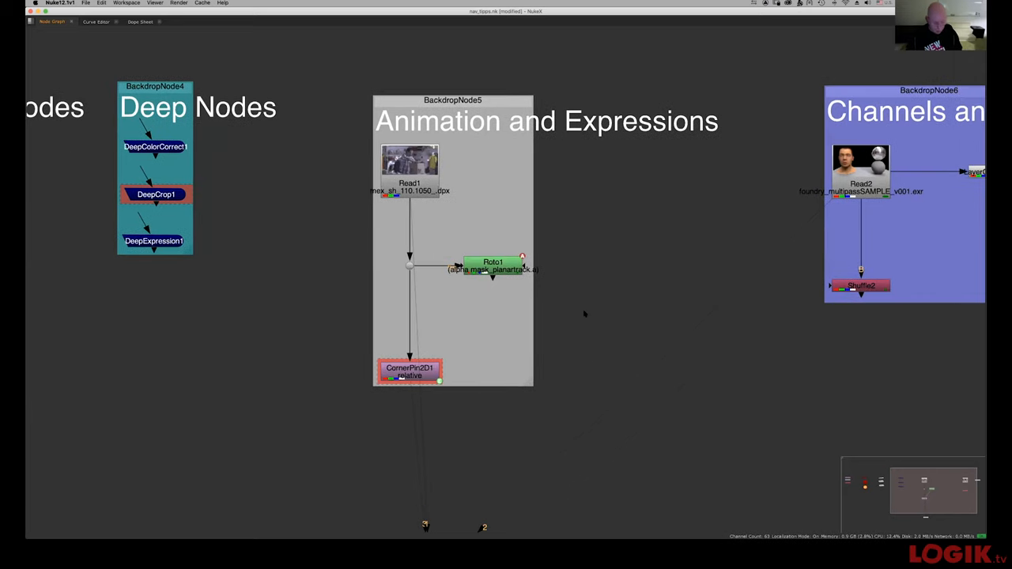
pyautogui.moveTo(470, 296)
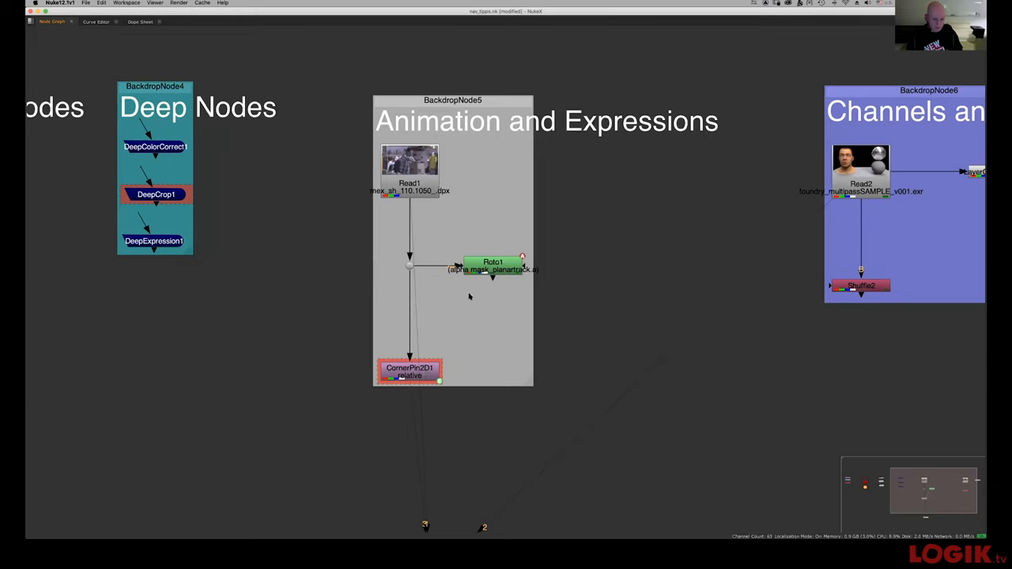
pyautogui.moveTo(443, 197)
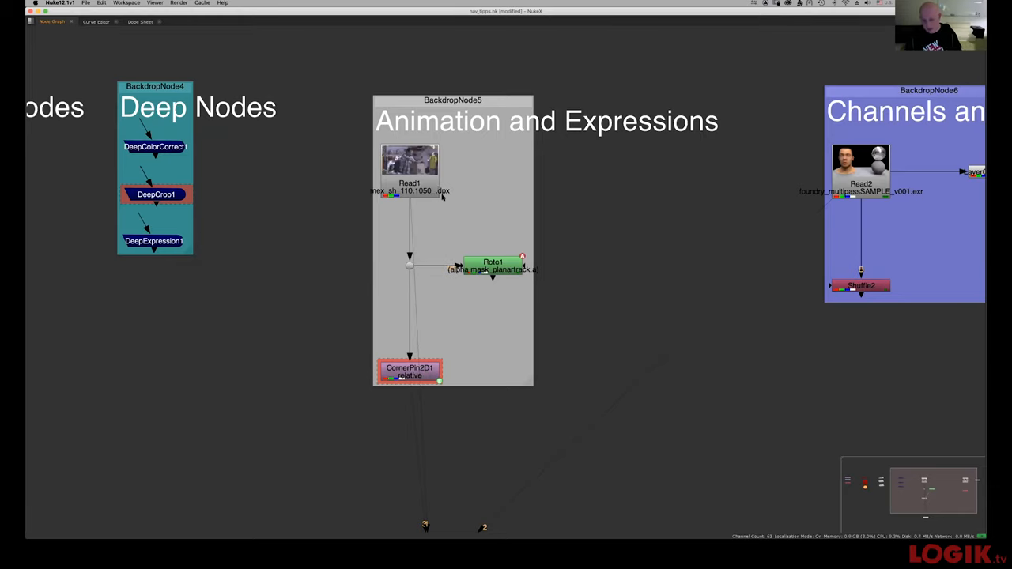
pyautogui.moveTo(529, 312)
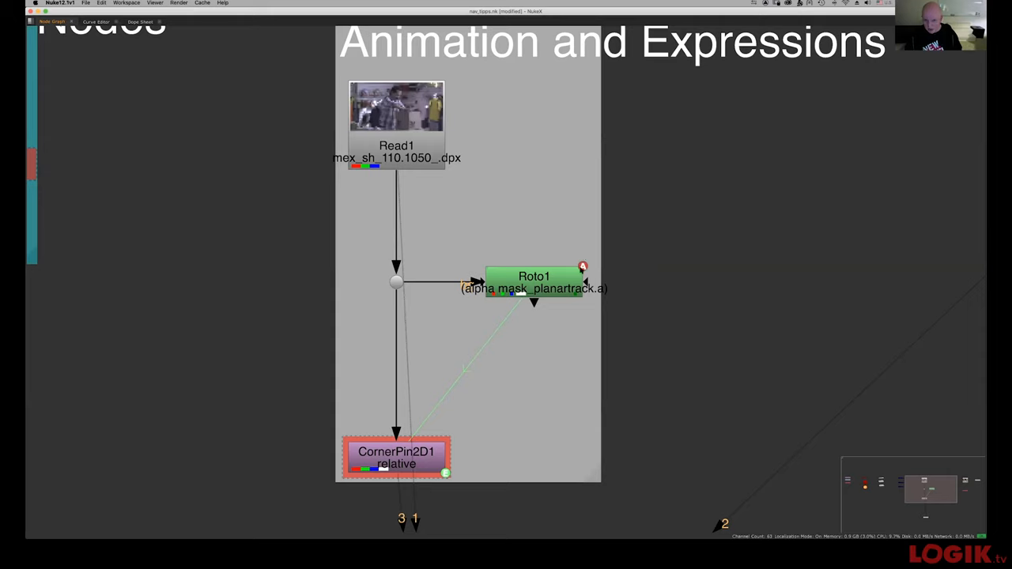
pyautogui.moveTo(592, 272)
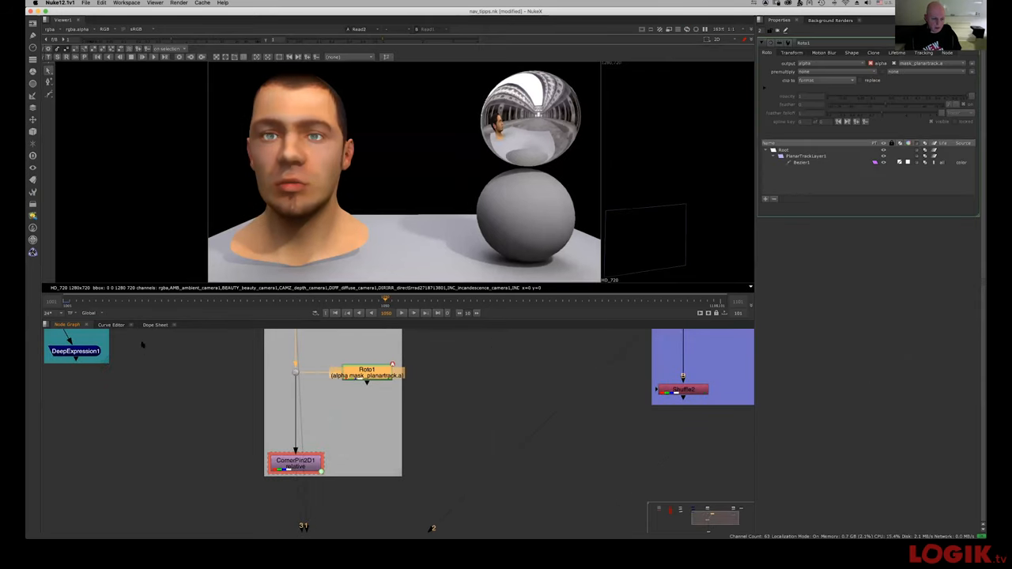
# Step: Zoom the Node Graph in on the CornerPin2D1 node and frame its incoming links
pyautogui.click(111, 325)
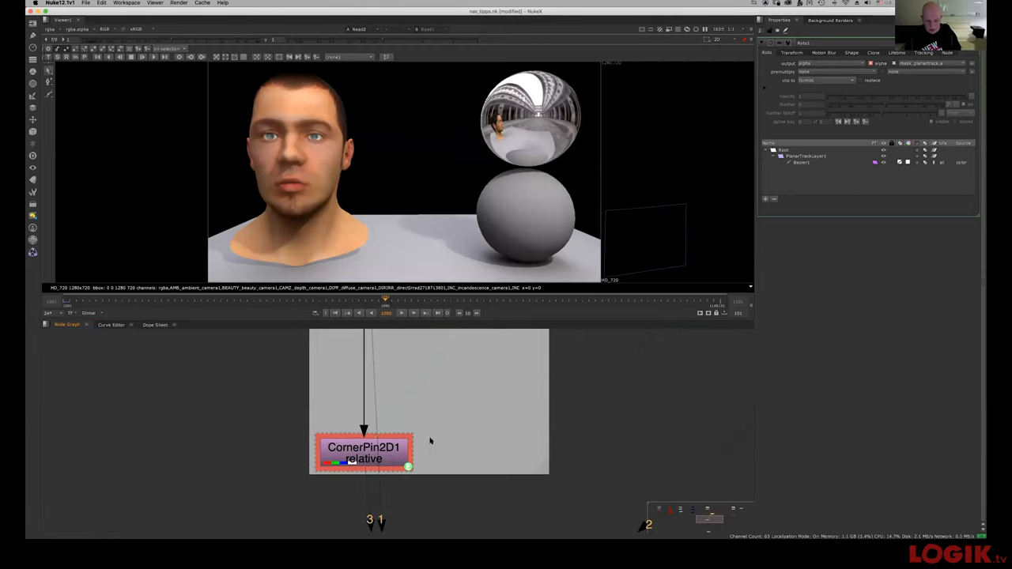
pyautogui.moveTo(364, 452); pyautogui.dragTo(434, 358)
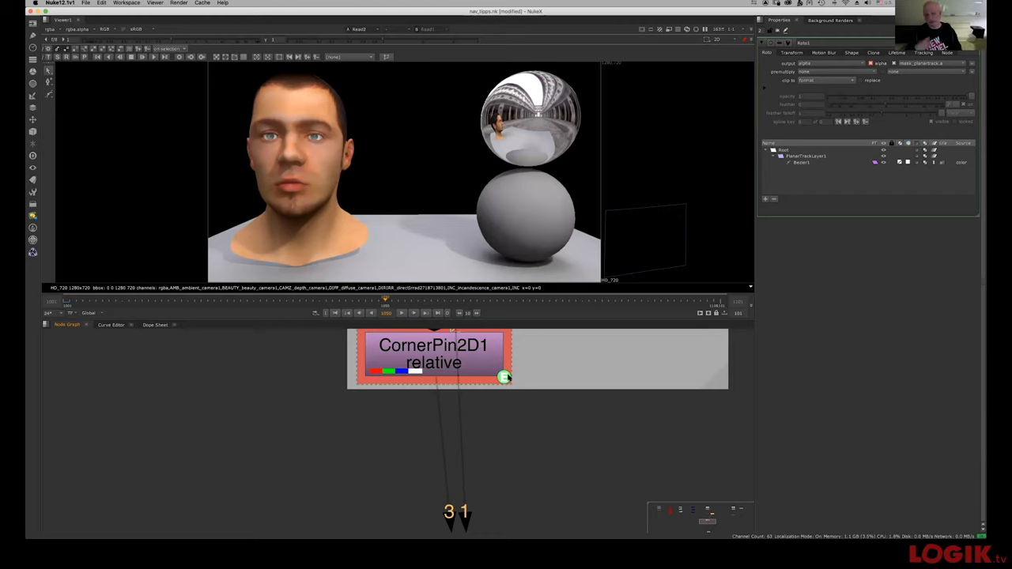
pyautogui.moveTo(434, 358); pyautogui.dragTo(424, 398)
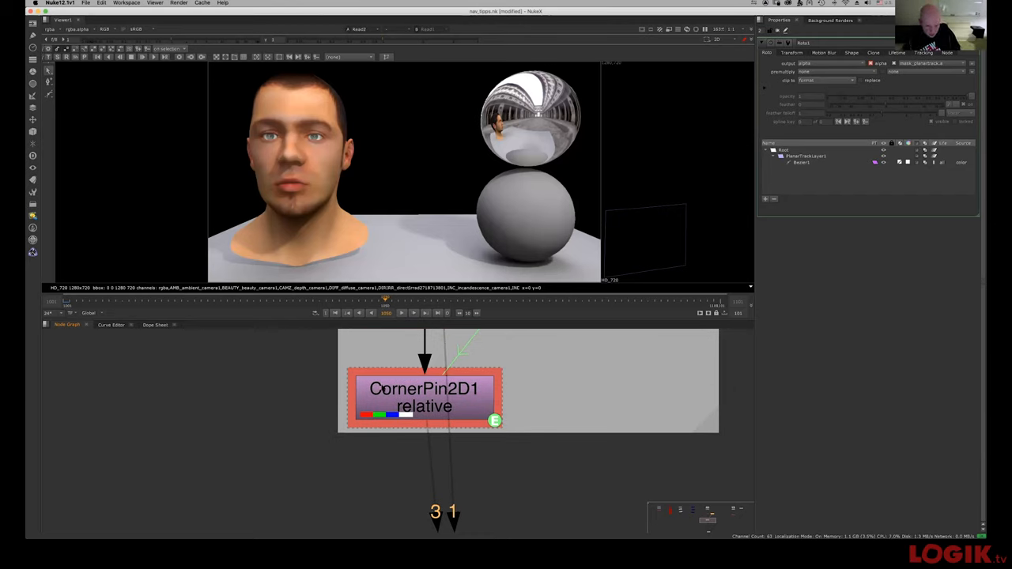
pyautogui.moveTo(424, 398); pyautogui.dragTo(451, 393)
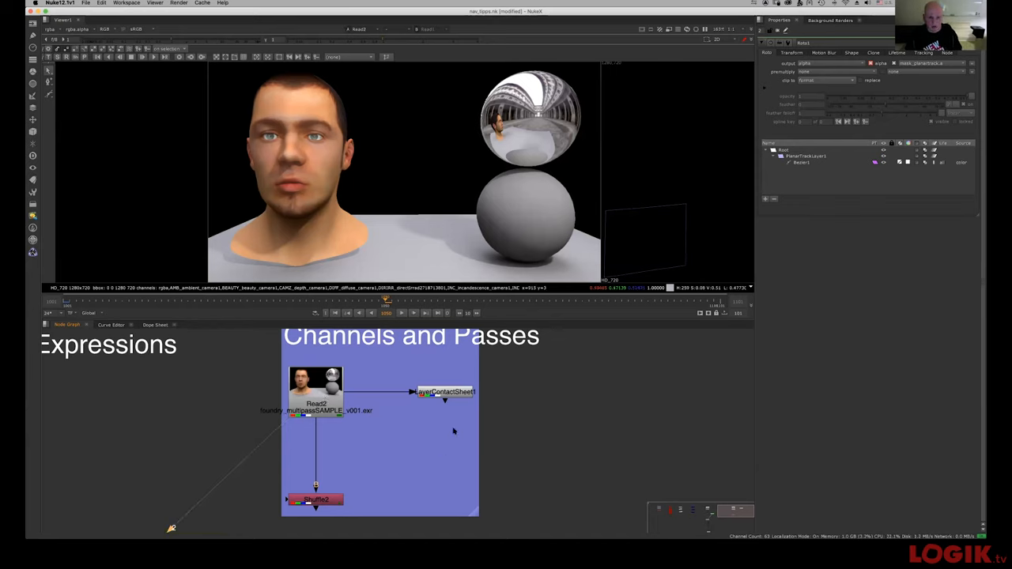
pyautogui.moveTo(483, 420)
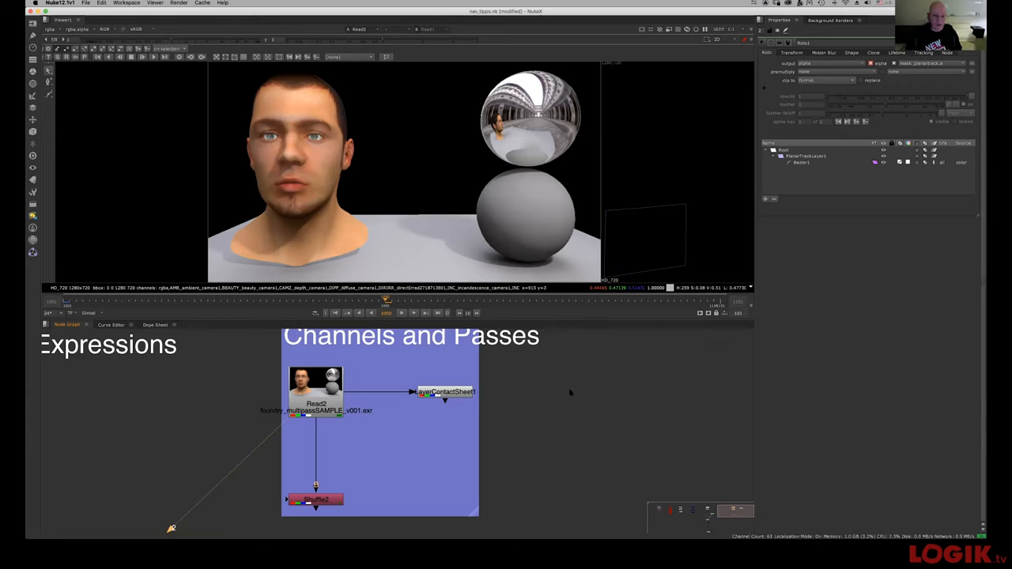
pyautogui.moveTo(530, 402)
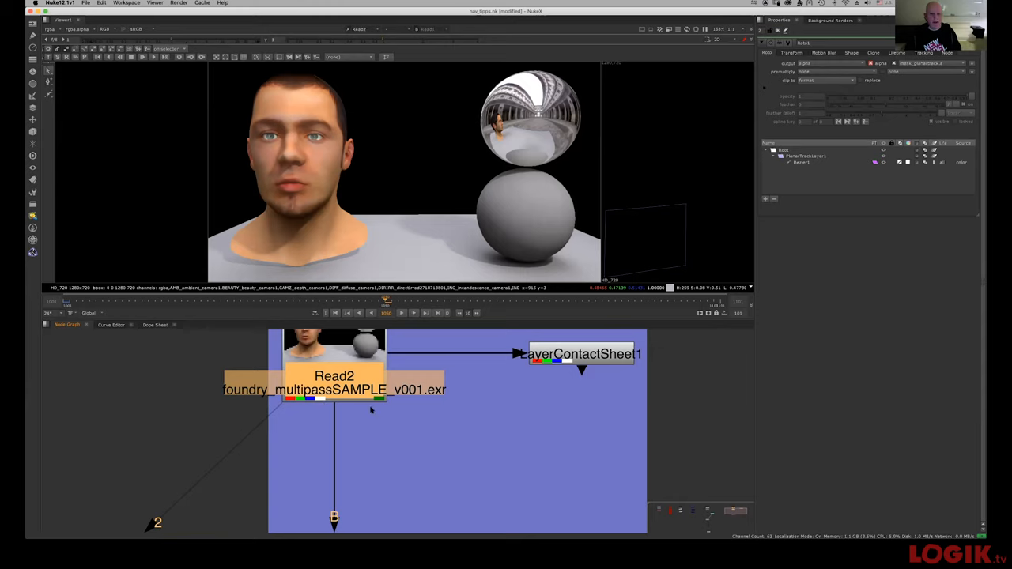
pyautogui.moveTo(378, 407)
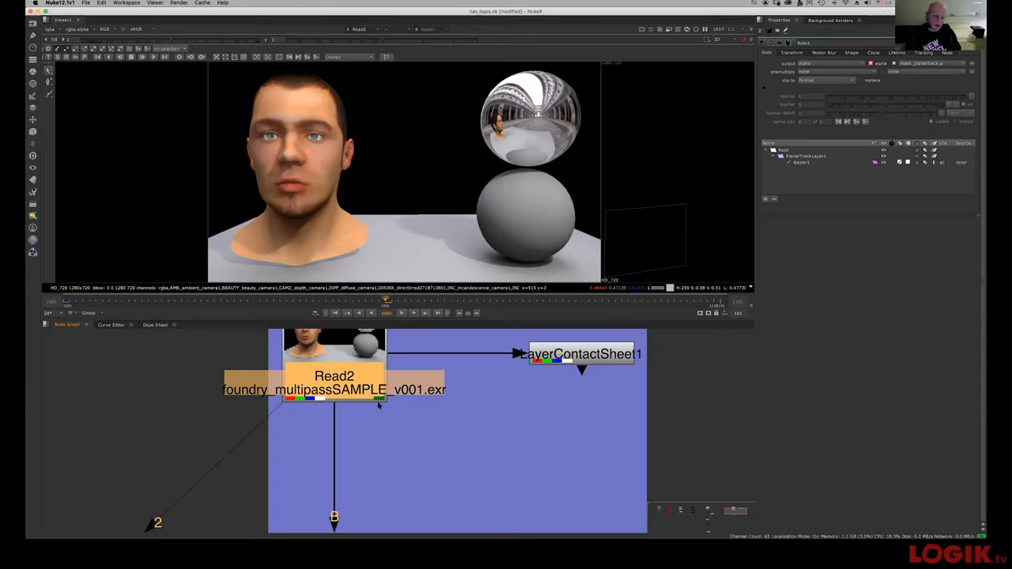
pyautogui.moveTo(338, 454)
pyautogui.write('lay')
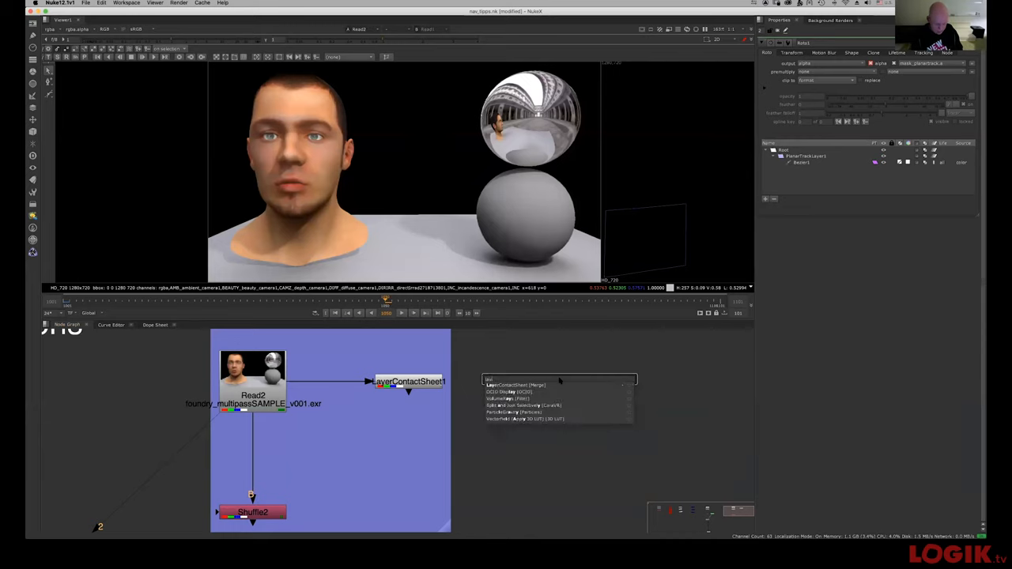
# Step: Add a LayerContactSheet node from the Tab search to view all passes
pyautogui.click(524, 385)
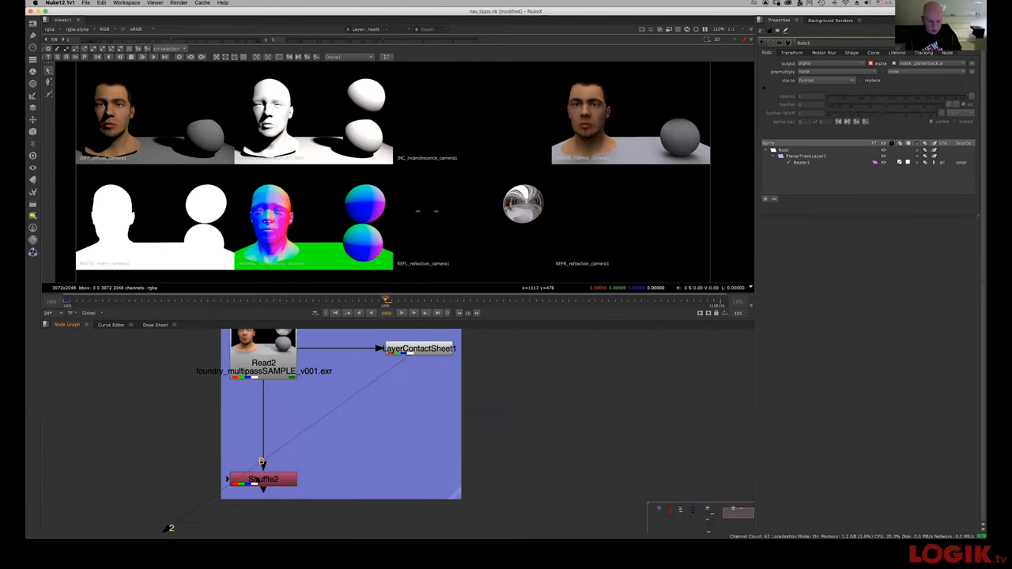
# Step: Set Shuffle2's Input Layer to the direct lighting pass
pyautogui.click(262, 479)
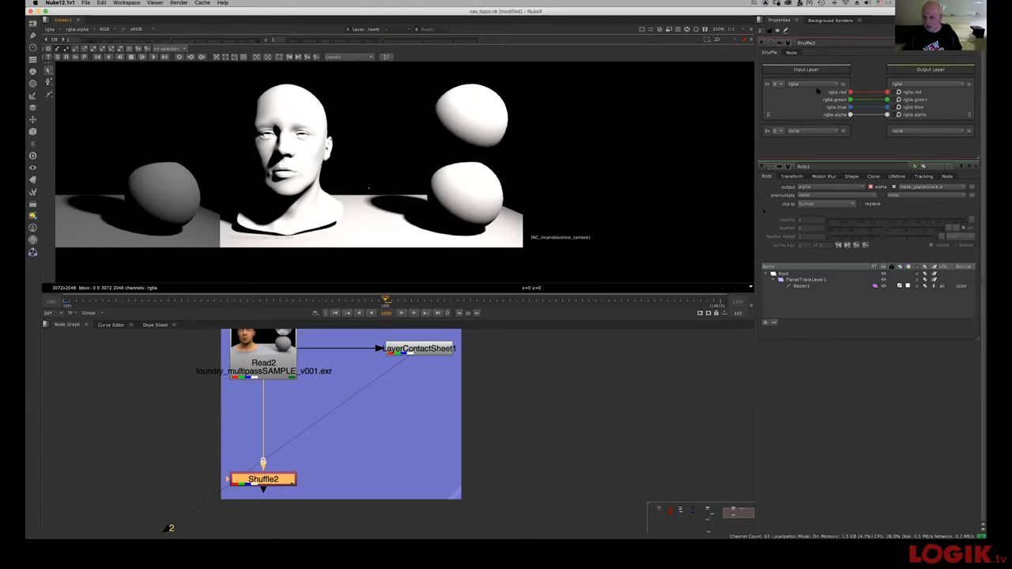
pyautogui.click(814, 84)
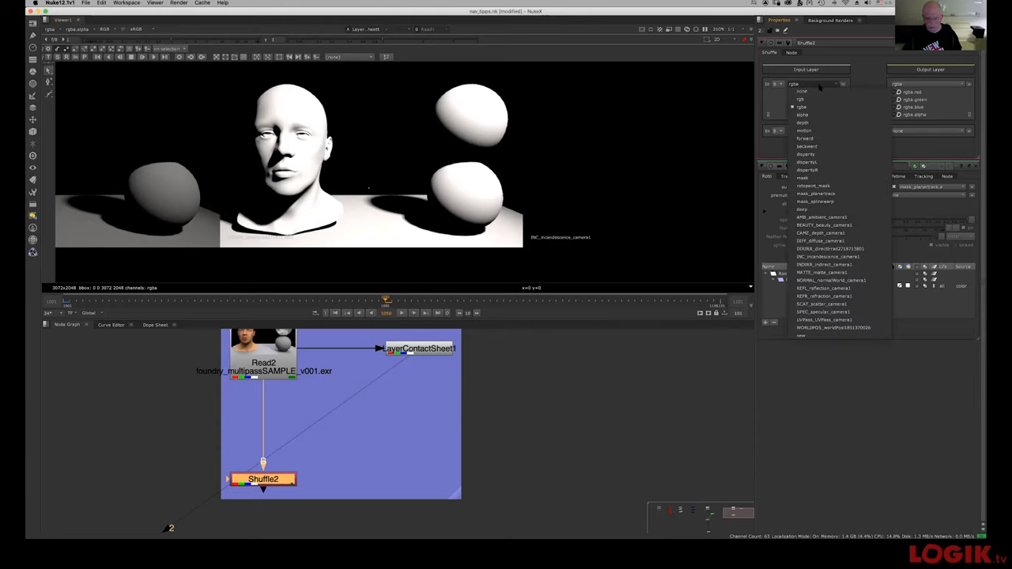
pyautogui.moveTo(815, 201)
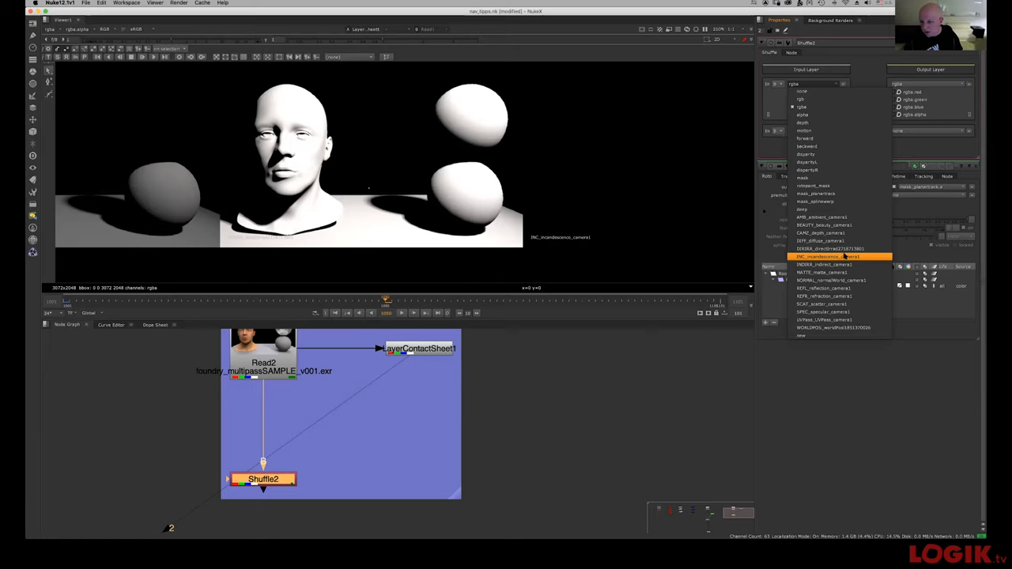
pyautogui.click(828, 256)
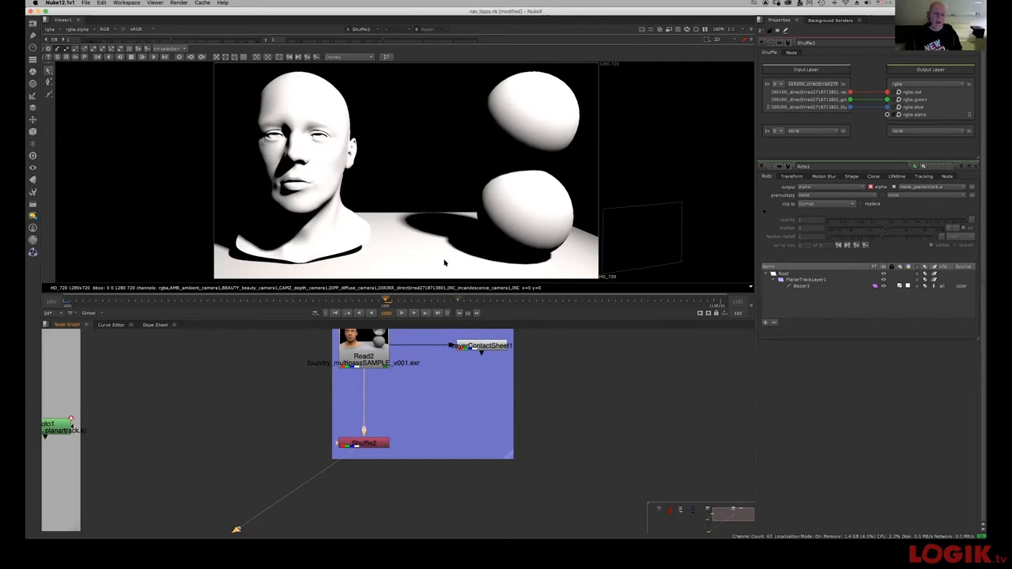
pyautogui.moveTo(382, 356)
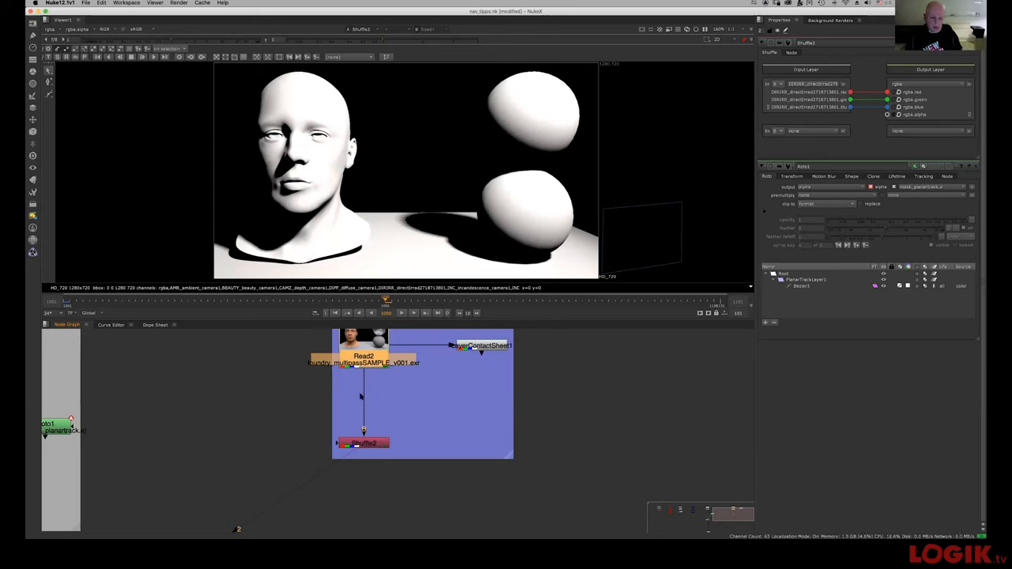
pyautogui.moveTo(202, 440)
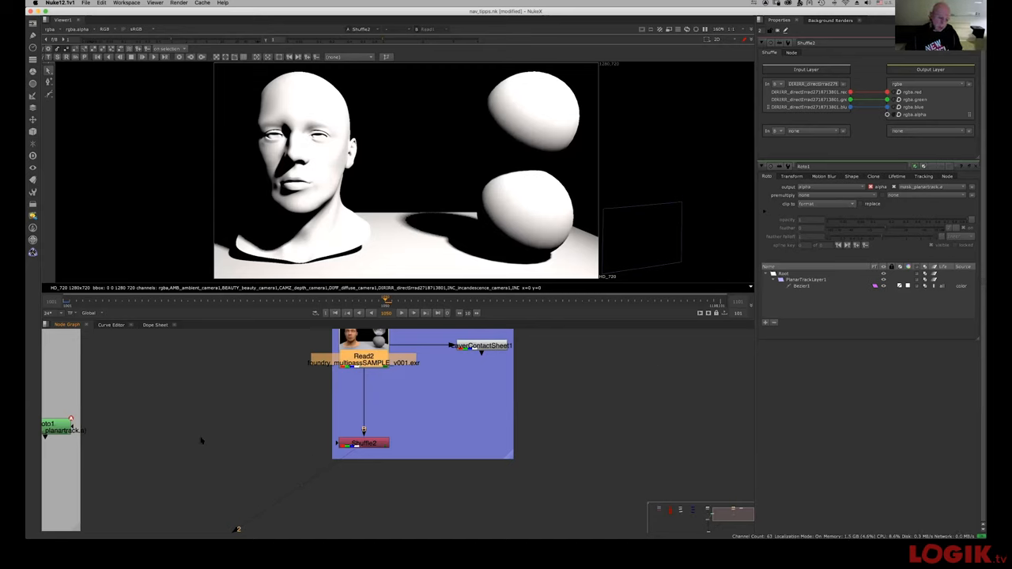
# Step: Deselect Read2 and zoom out to frame all six backdrops
pyautogui.click(364, 443)
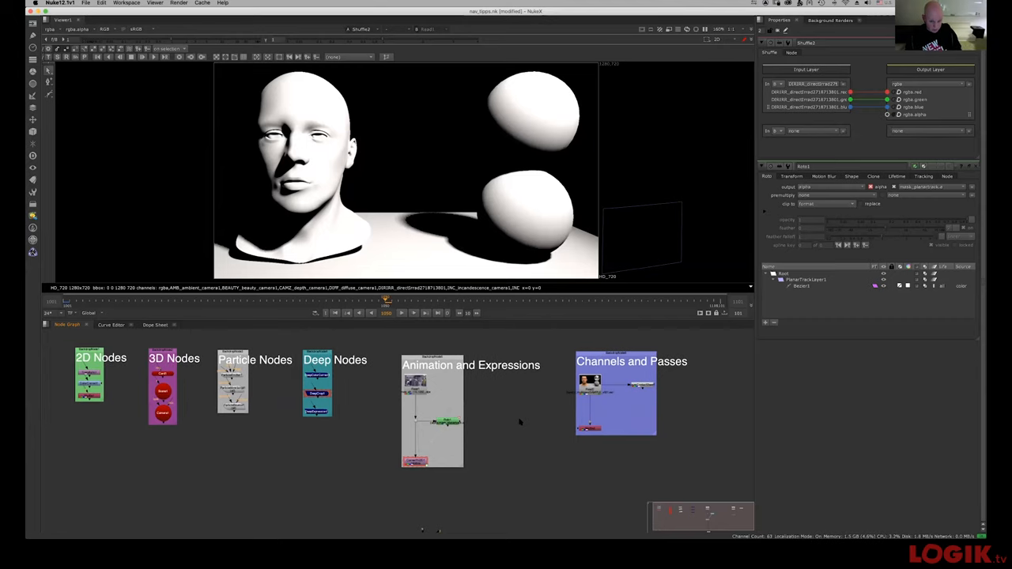
pyautogui.moveTo(495, 415)
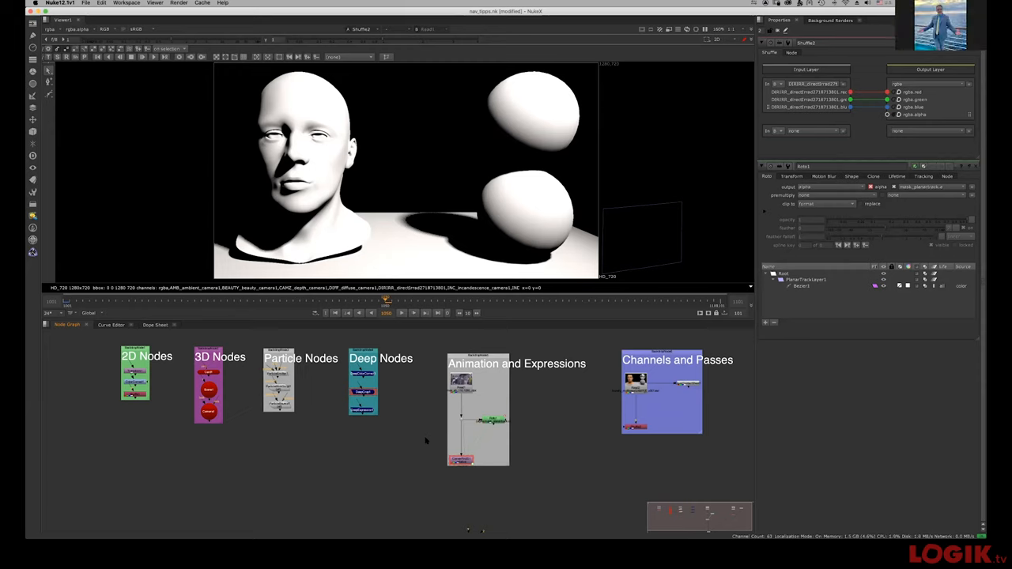
pyautogui.moveTo(454, 423)
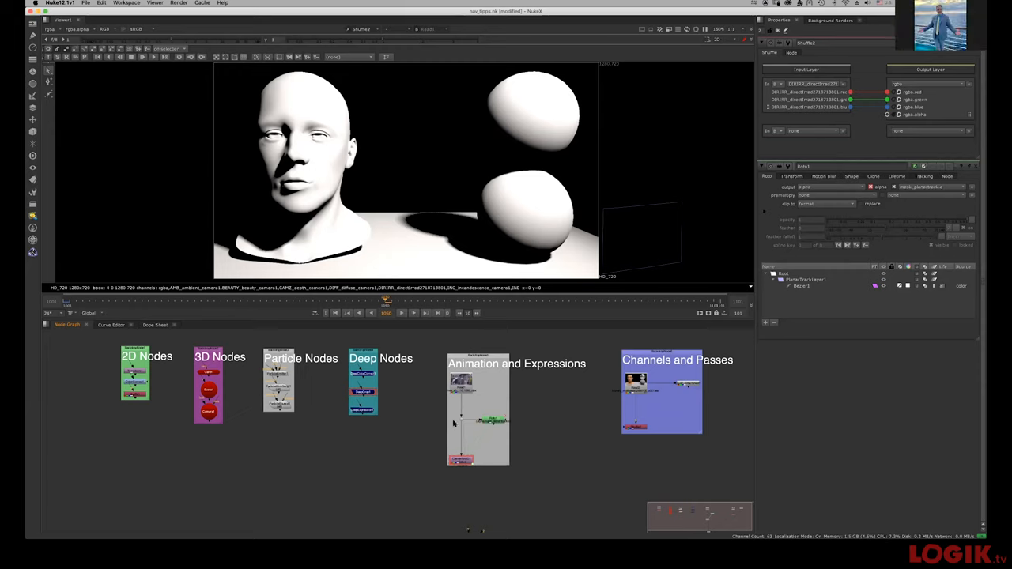
pyautogui.moveTo(437, 426)
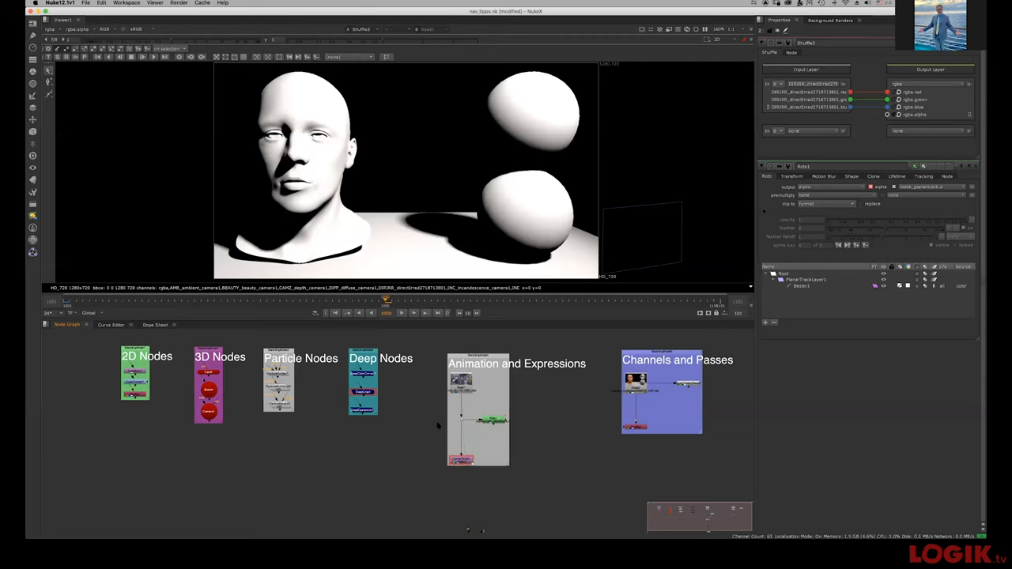
pyautogui.moveTo(434, 429)
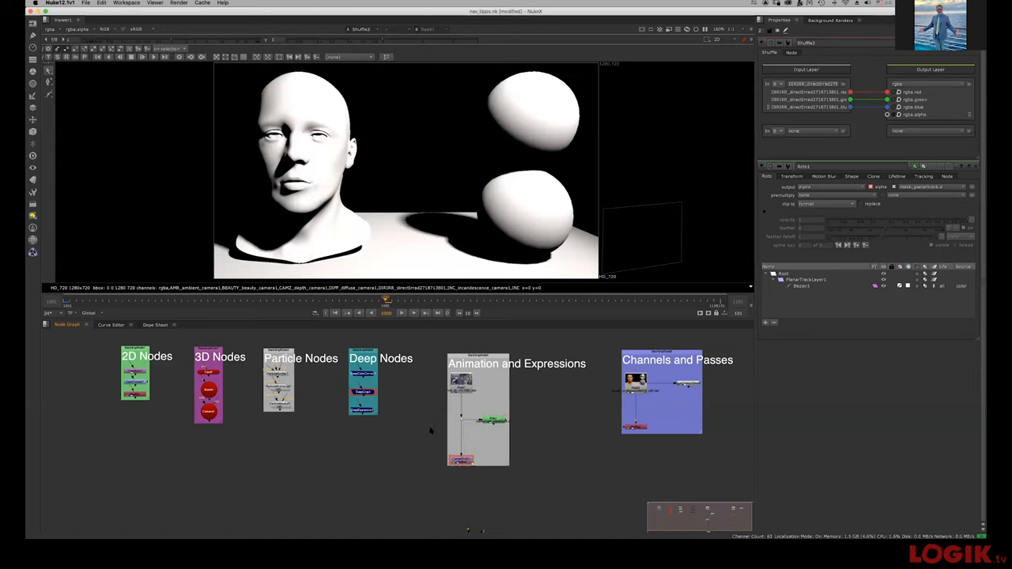
pyautogui.moveTo(429, 440)
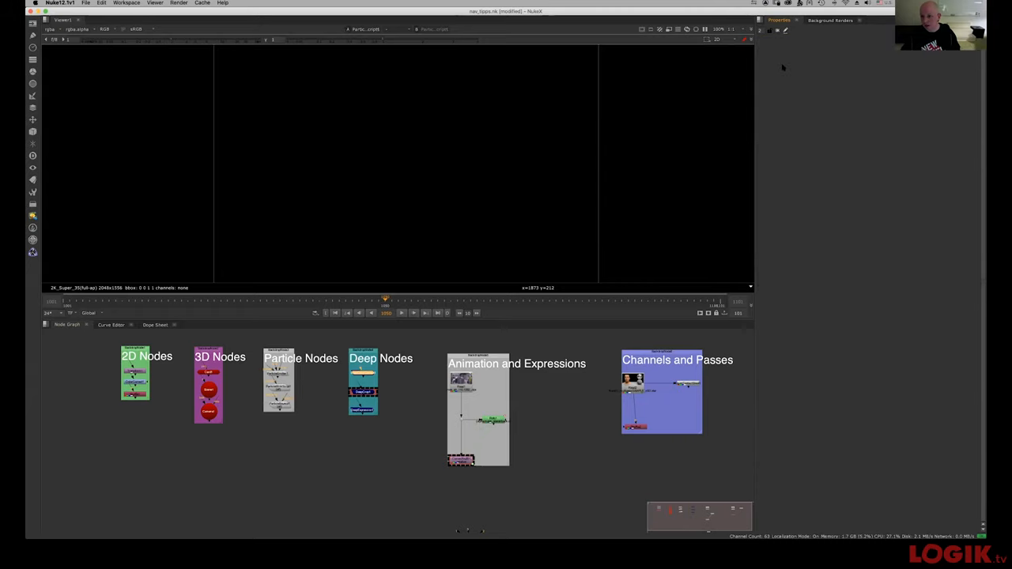
pyautogui.moveTo(731, 333)
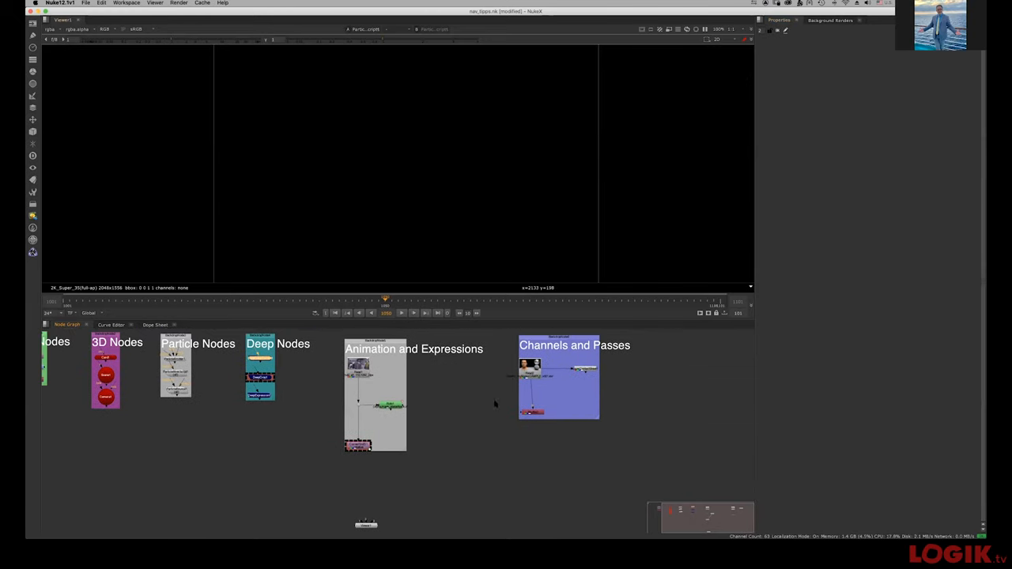
pyautogui.moveTo(529, 442)
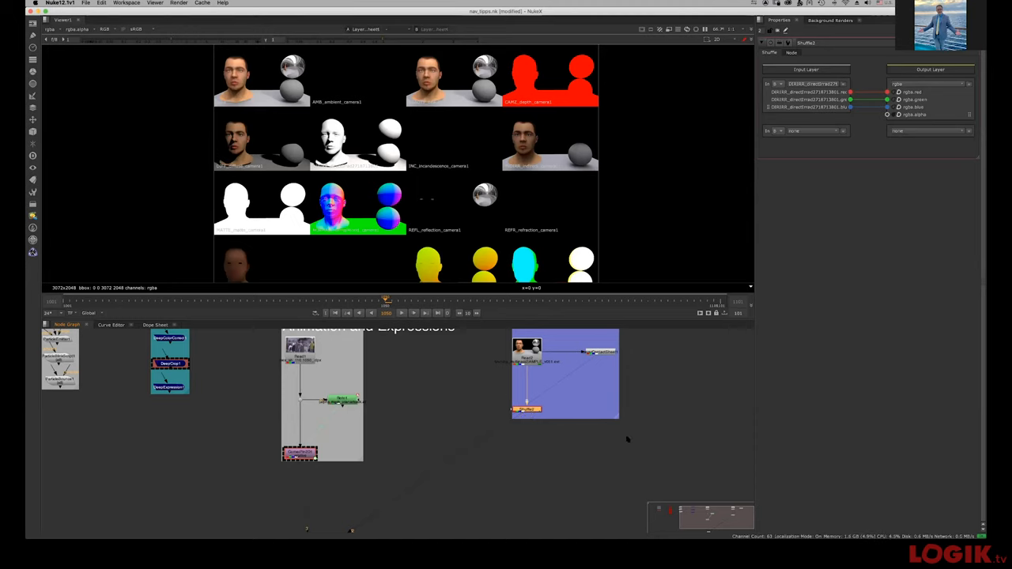
pyautogui.moveTo(573, 458)
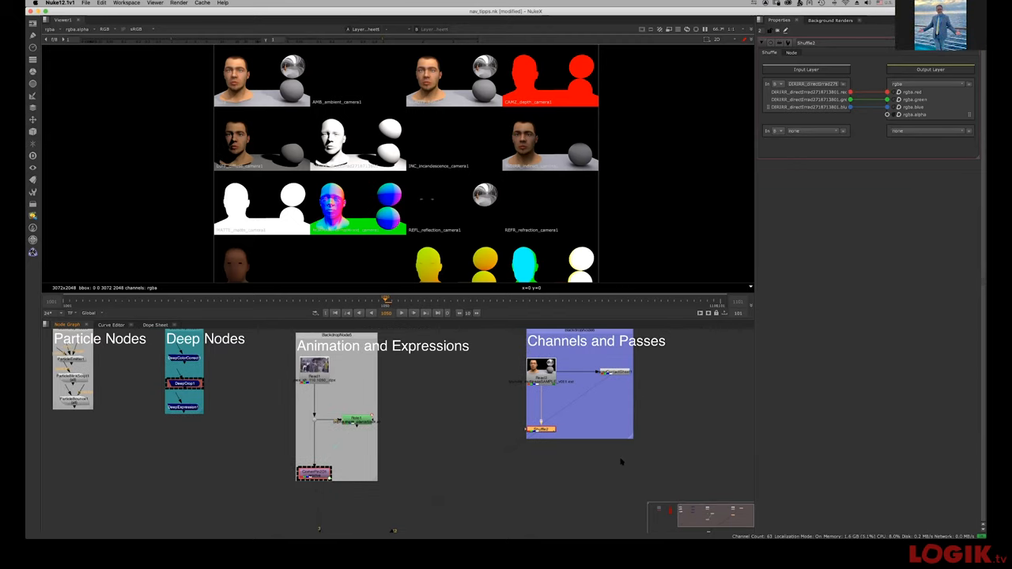
pyautogui.moveTo(902, 213)
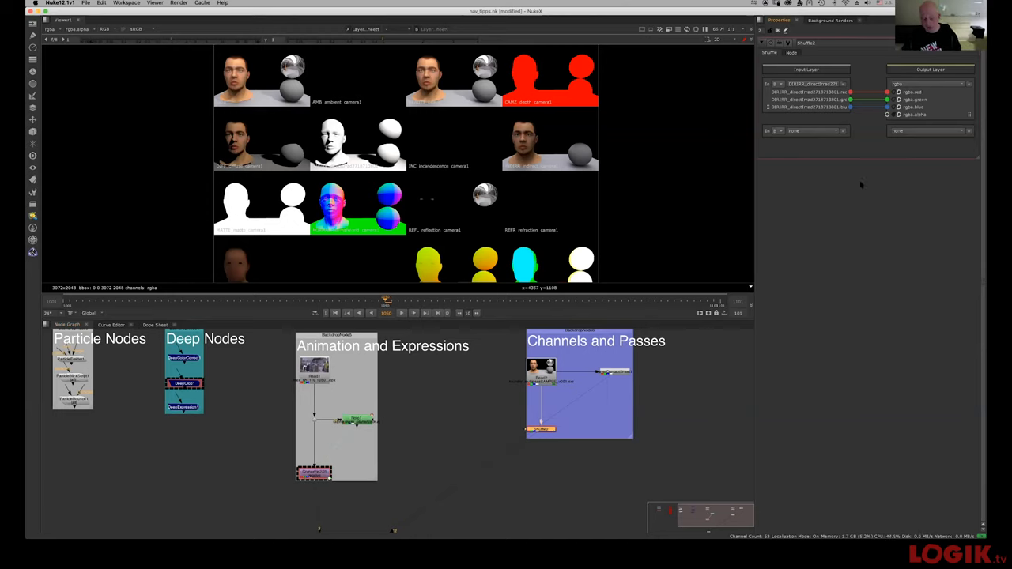
pyautogui.moveTo(841, 185)
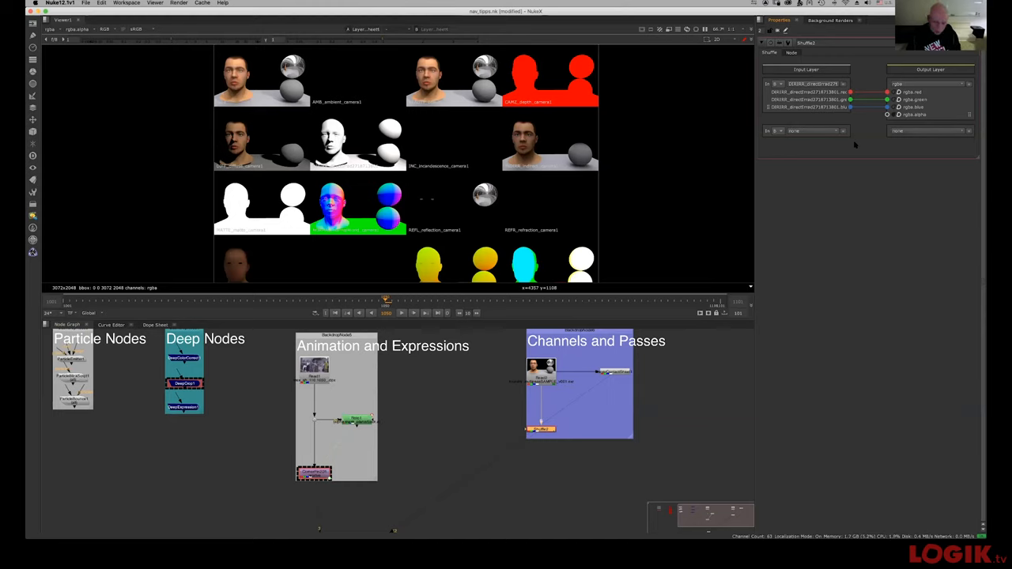
pyautogui.moveTo(608, 419)
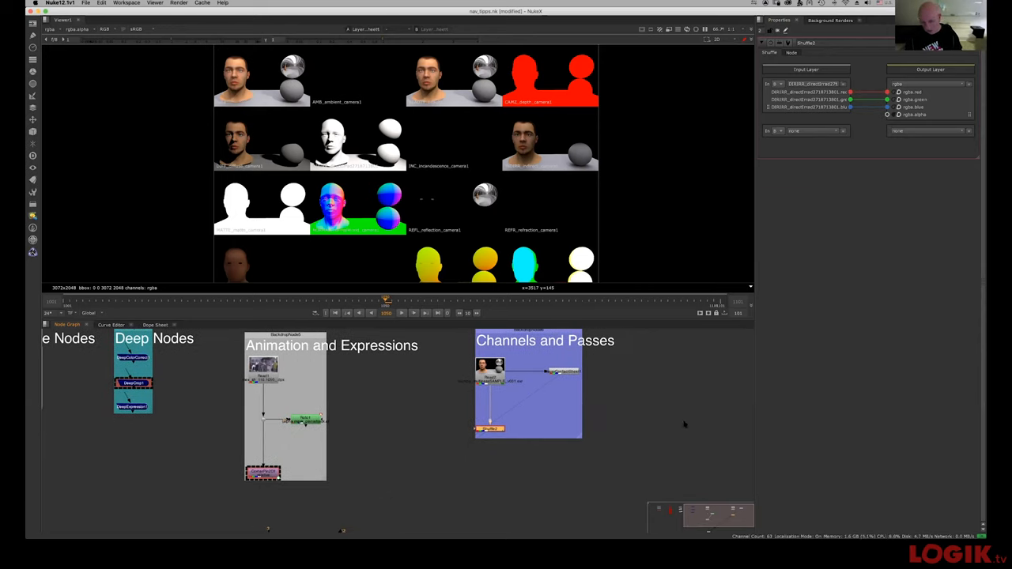
pyautogui.moveTo(550, 453)
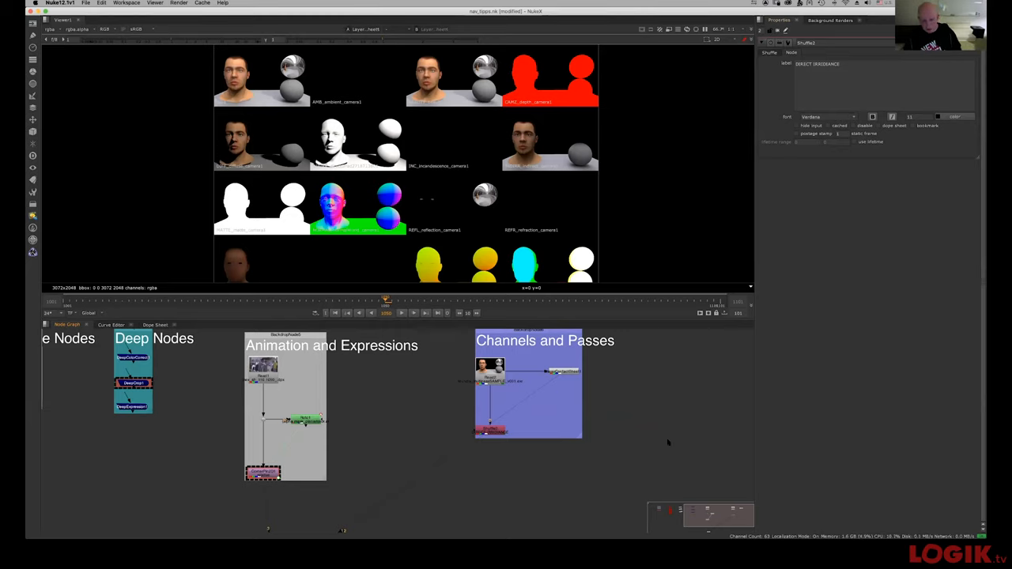
pyautogui.moveTo(803, 364)
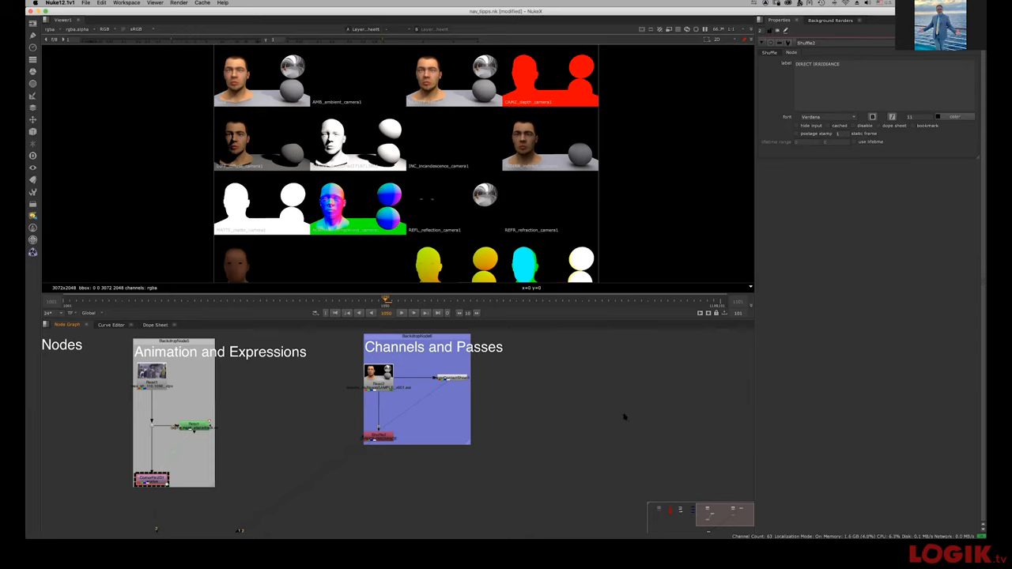
pyautogui.moveTo(429, 417)
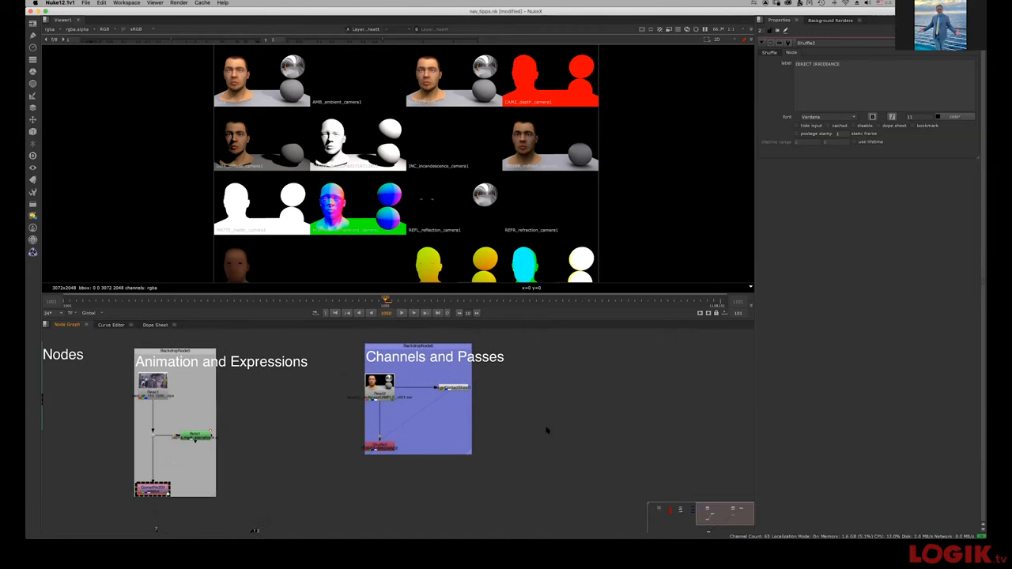
pyautogui.moveTo(549, 425)
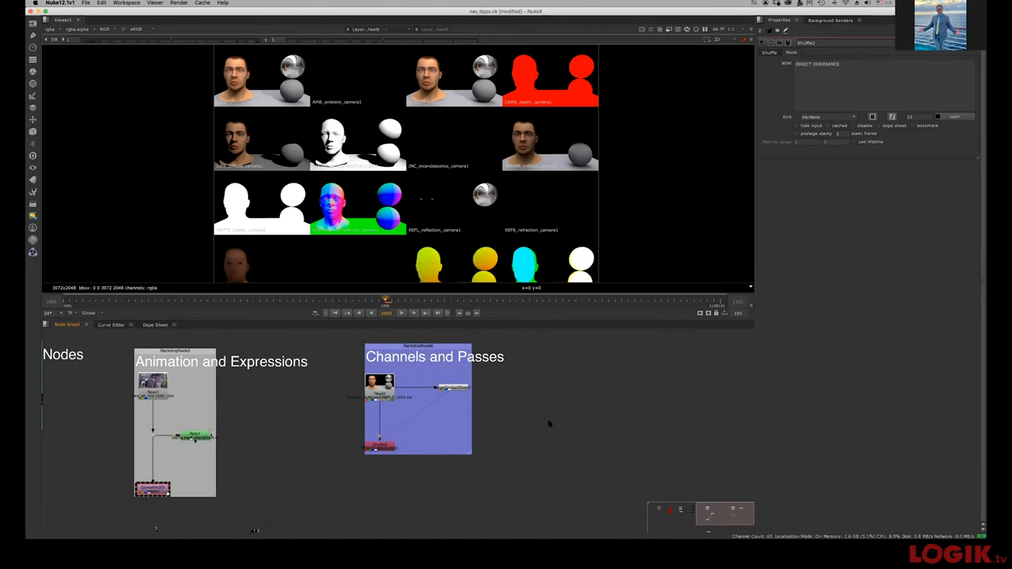
pyautogui.moveTo(597, 401)
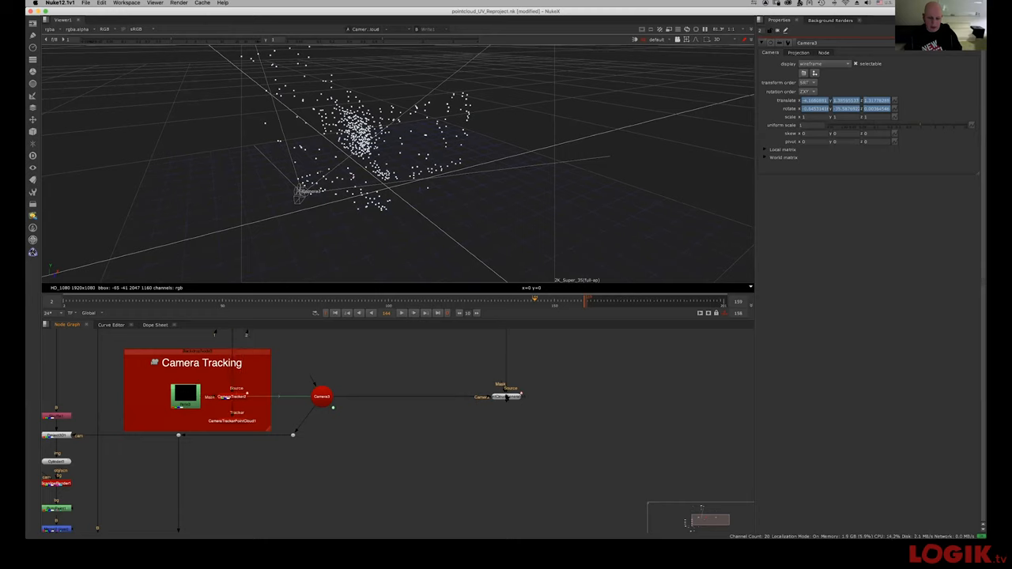
# Step: Open pointcloud_UV_Reproject.nk and view Camera3 in the 3D viewer
pyautogui.click(506, 396)
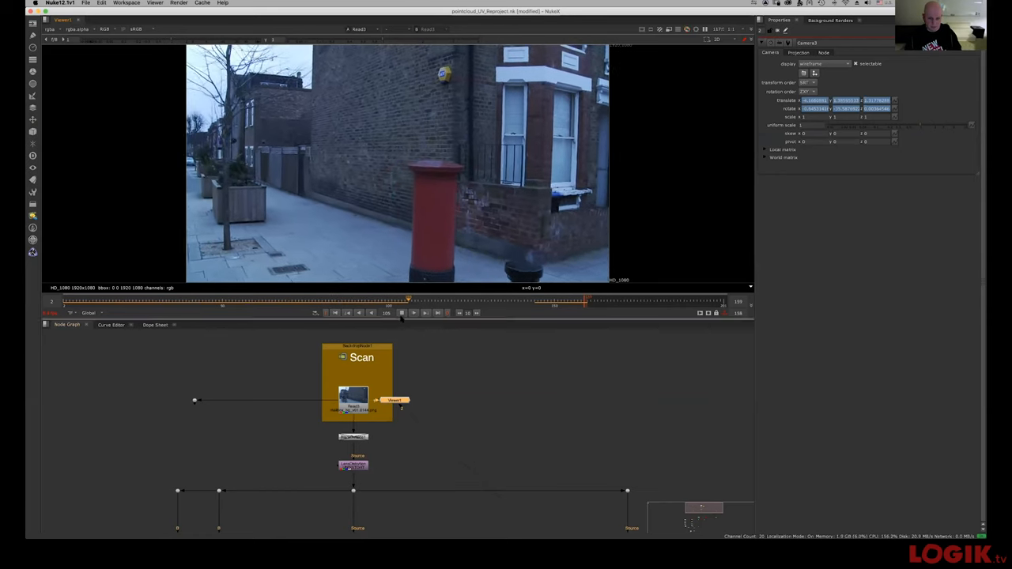
# Step: View Read3 in the Scan backdrop and play the street footage
pyautogui.click(413, 313)
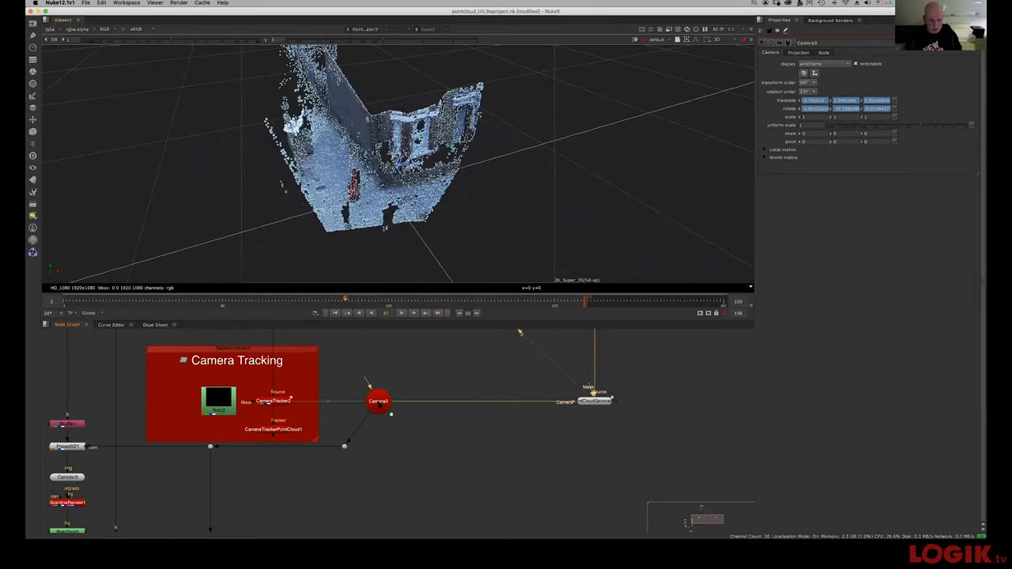
# Step: Select Camera3 and view the PointCloudGenerator's dense street point cloud in 3D
pyautogui.click(377, 400)
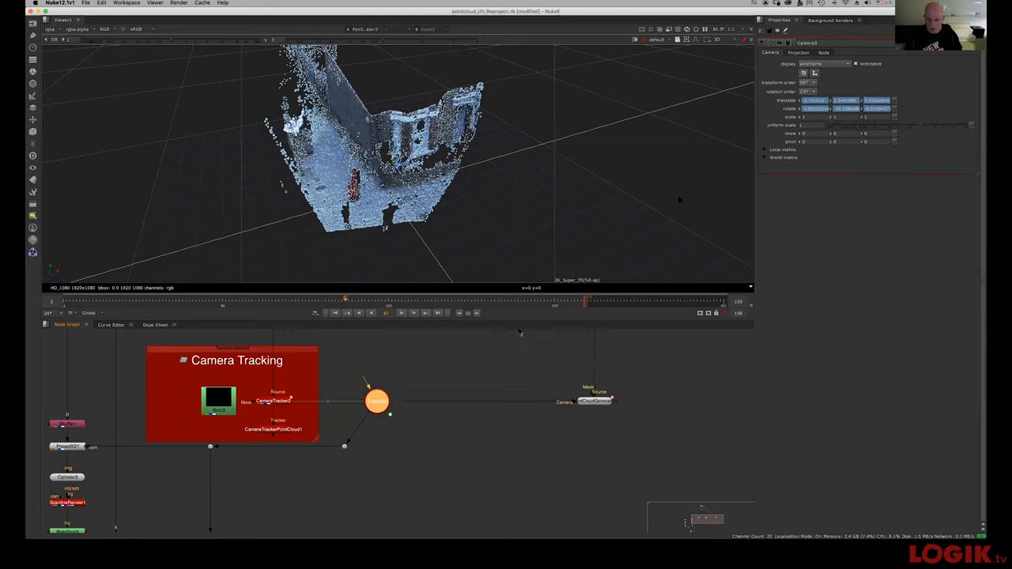
pyautogui.click(377, 401)
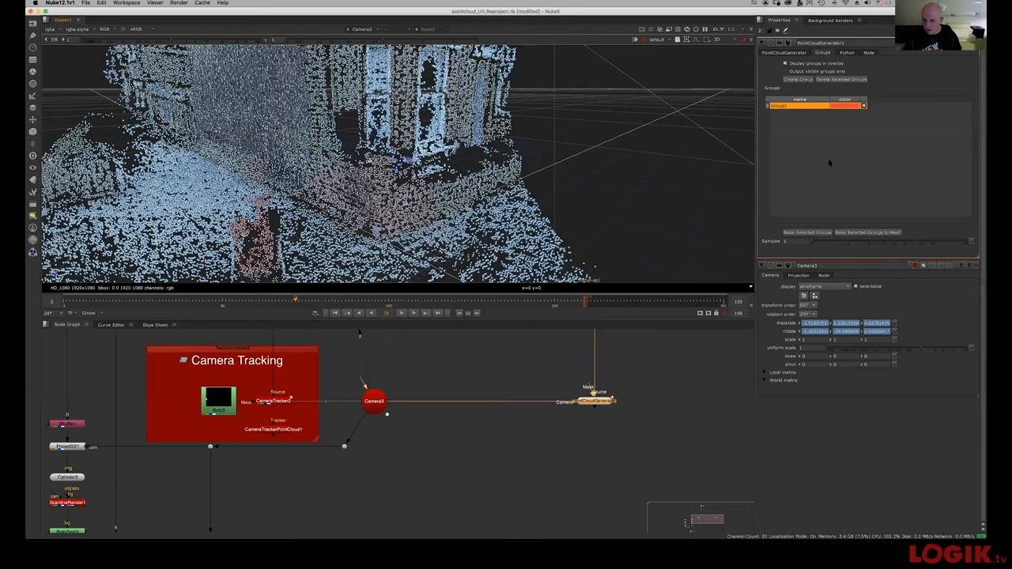
pyautogui.moveTo(884, 234)
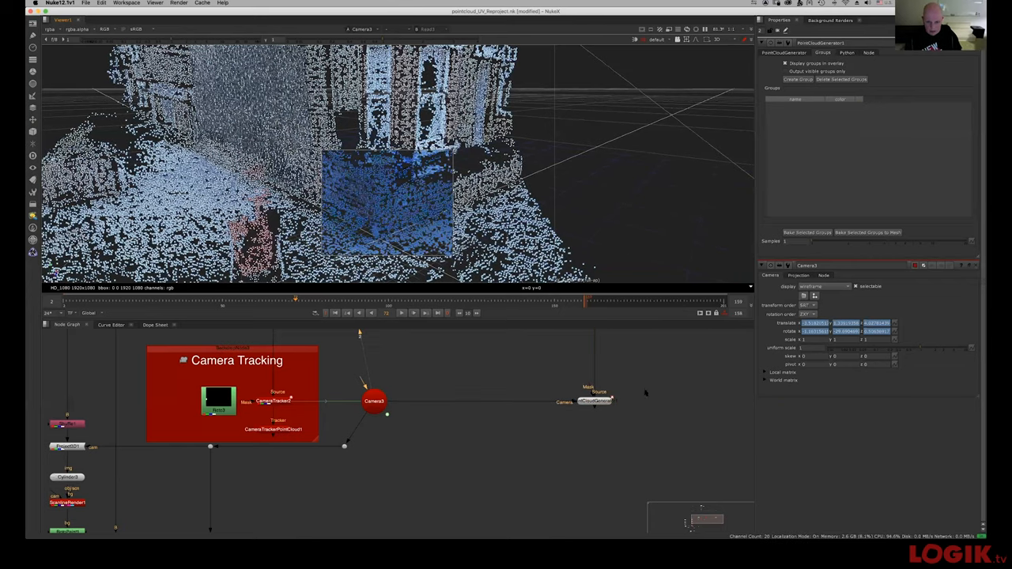
pyautogui.moveTo(928, 107)
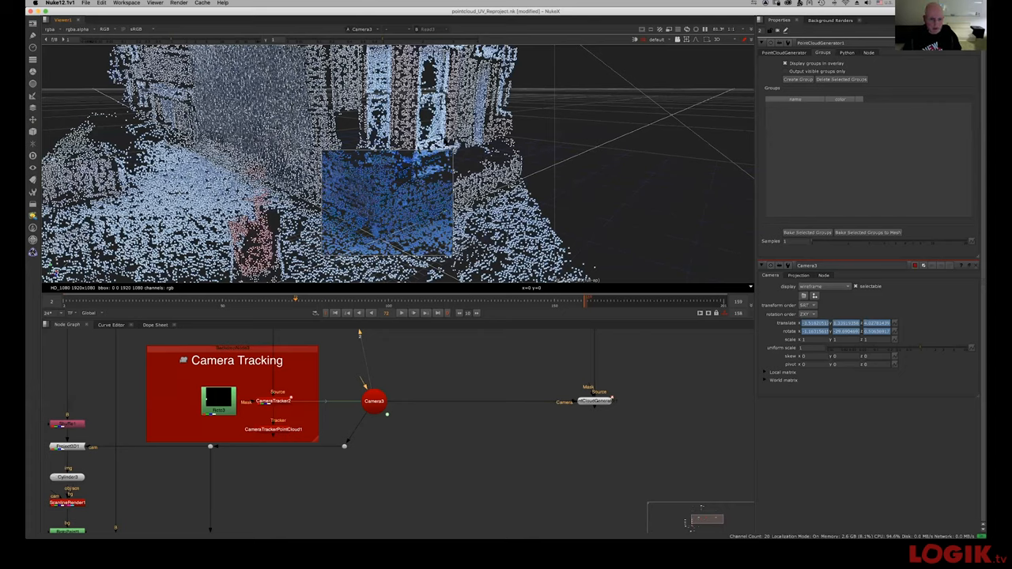
# Step: Delete the red group and create a new blue group from selected points
pyautogui.click(798, 79)
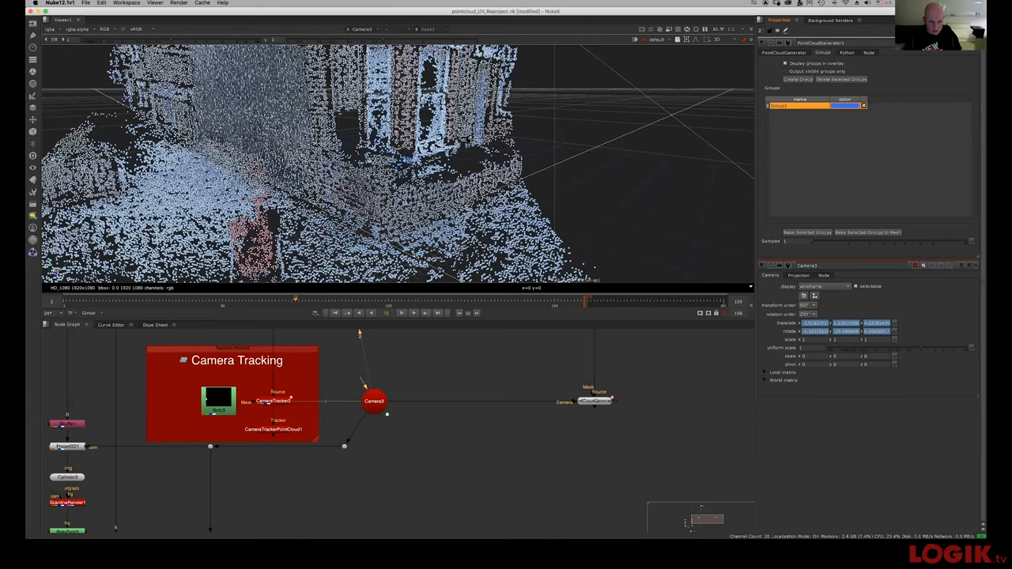
pyautogui.moveTo(557, 146)
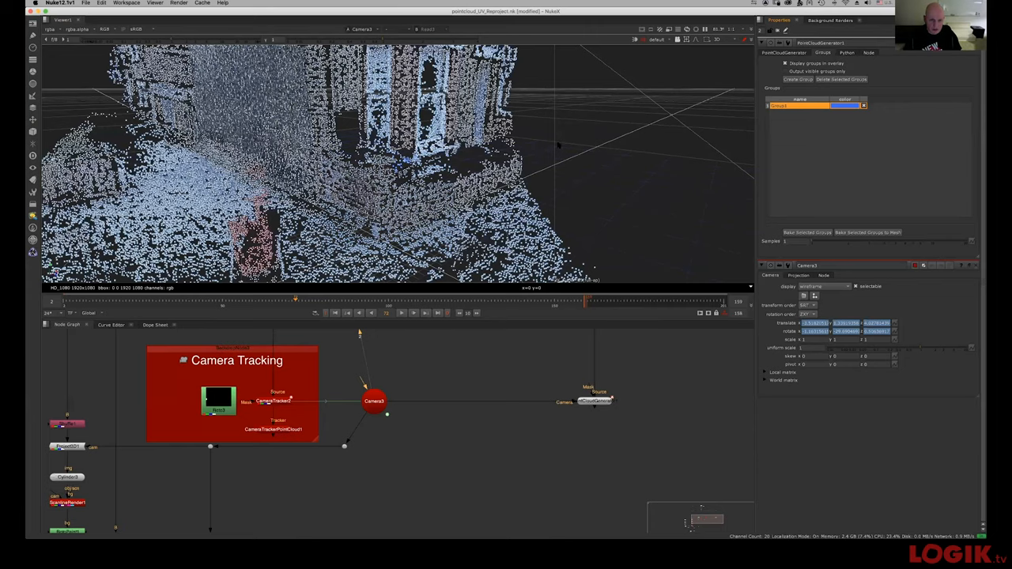
pyautogui.click(867, 231)
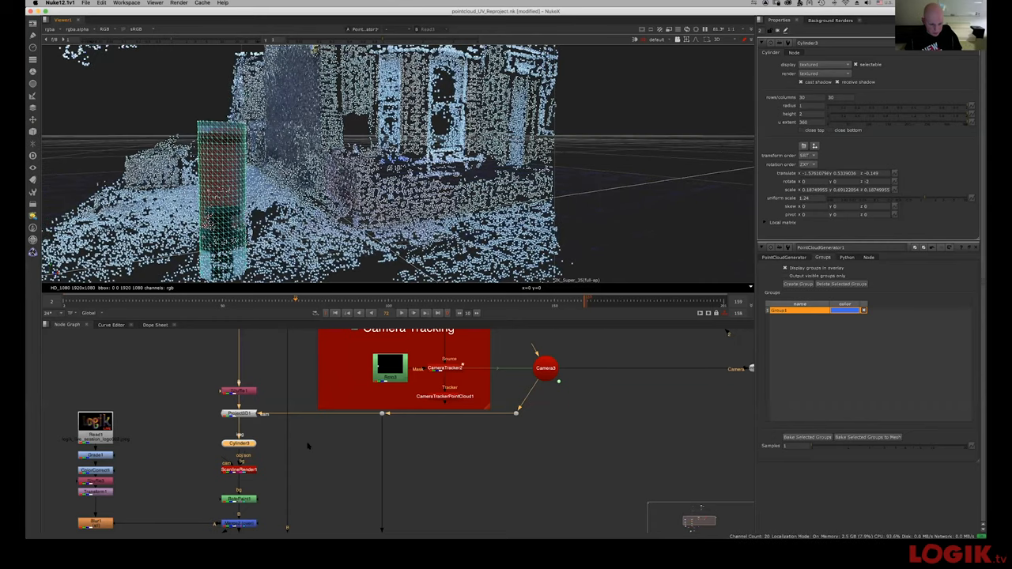
pyautogui.moveTo(324, 461)
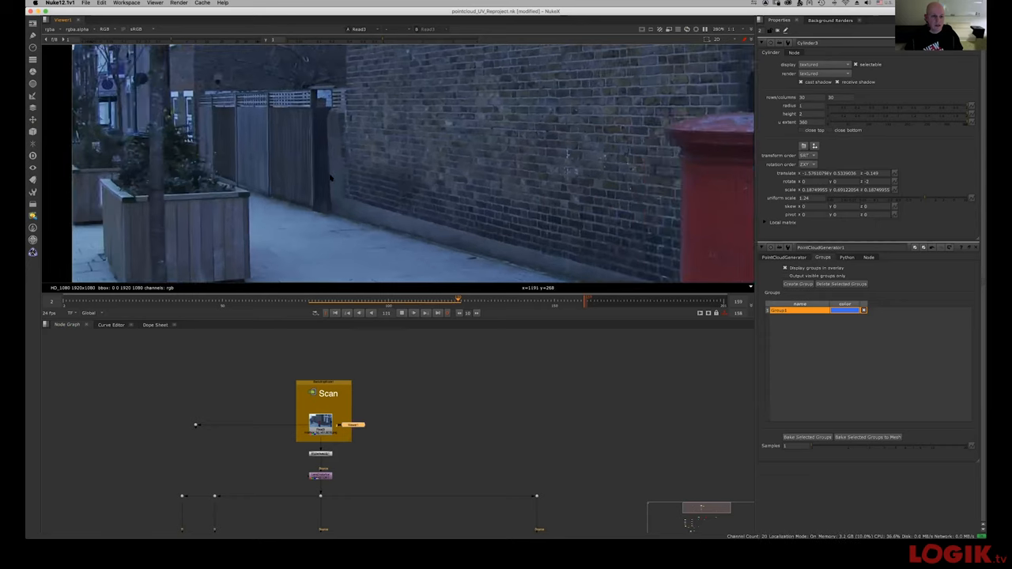
pyautogui.moveTo(457, 300); pyautogui.dragTo(528, 299)
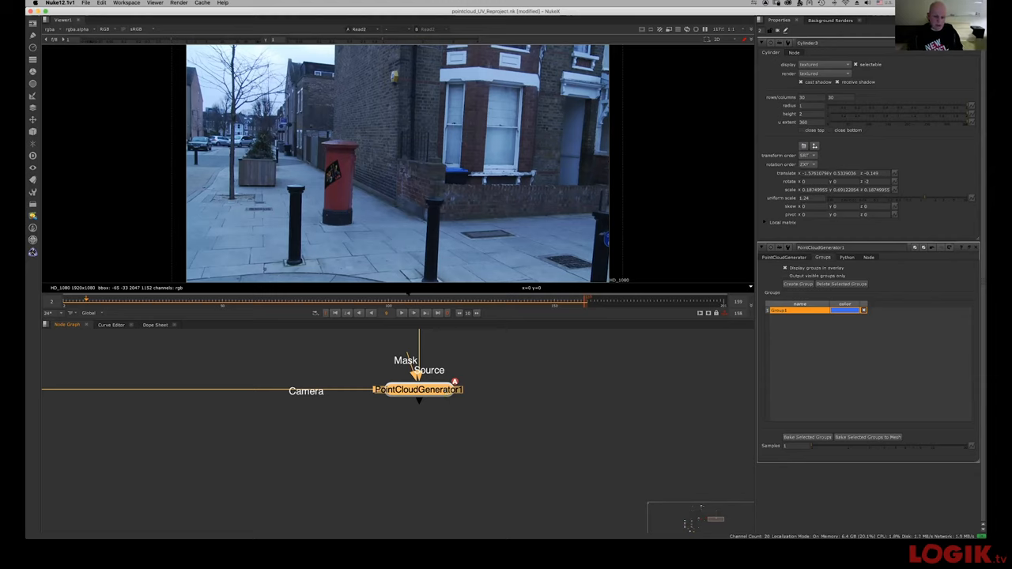
pyautogui.moveTo(421, 448)
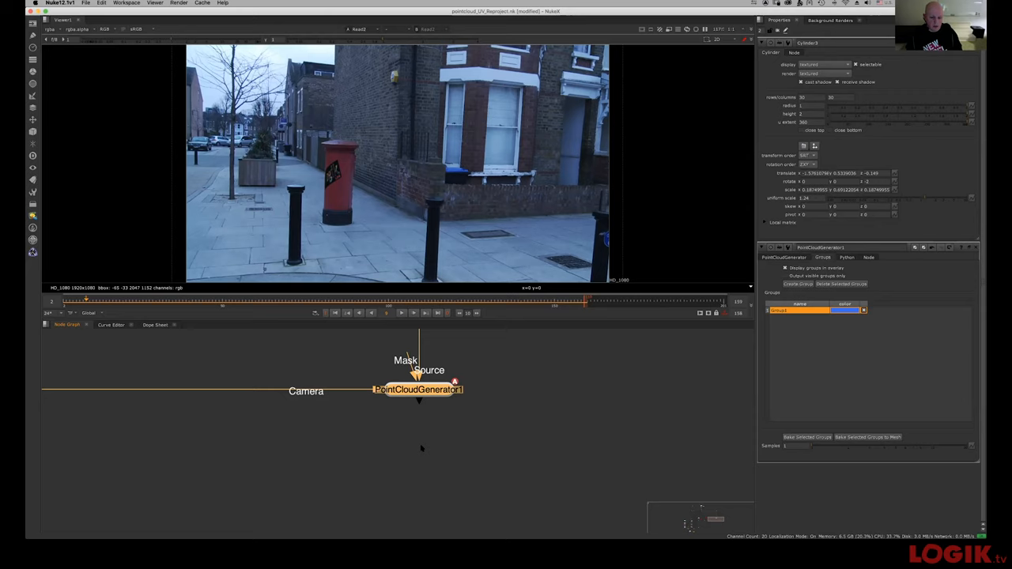
pyautogui.moveTo(612, 381)
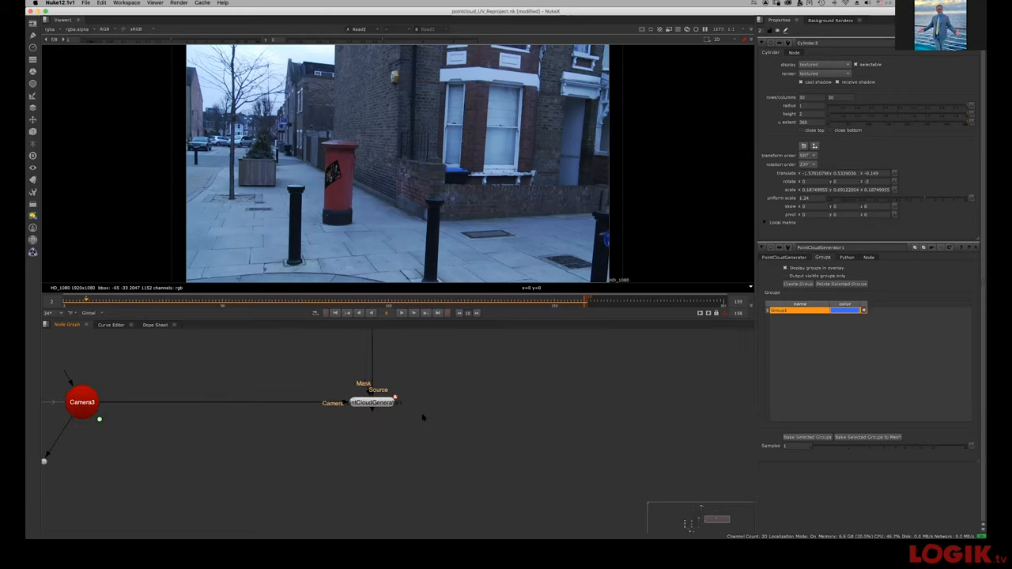
pyautogui.moveTo(529, 421)
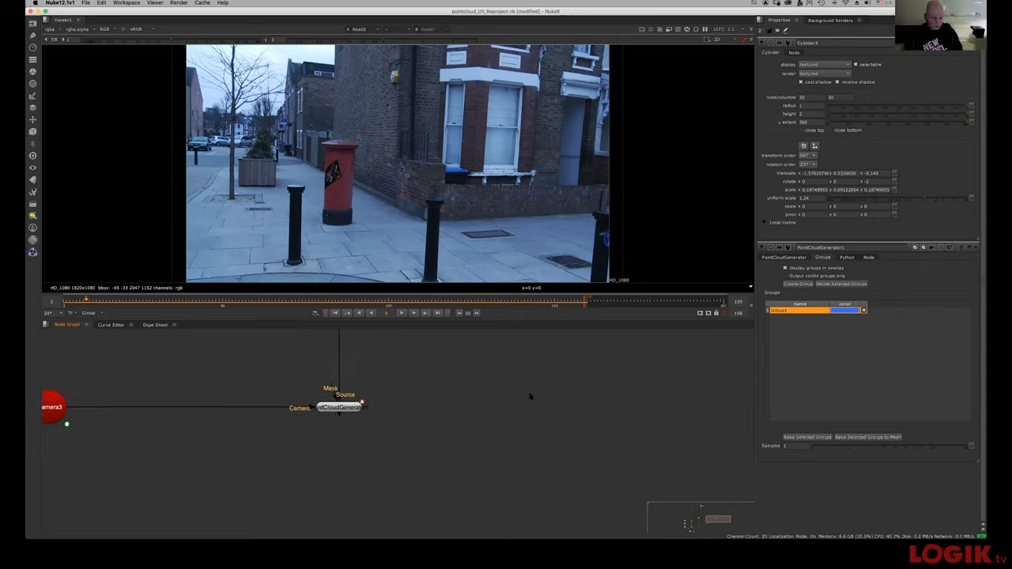
pyautogui.moveTo(530, 395)
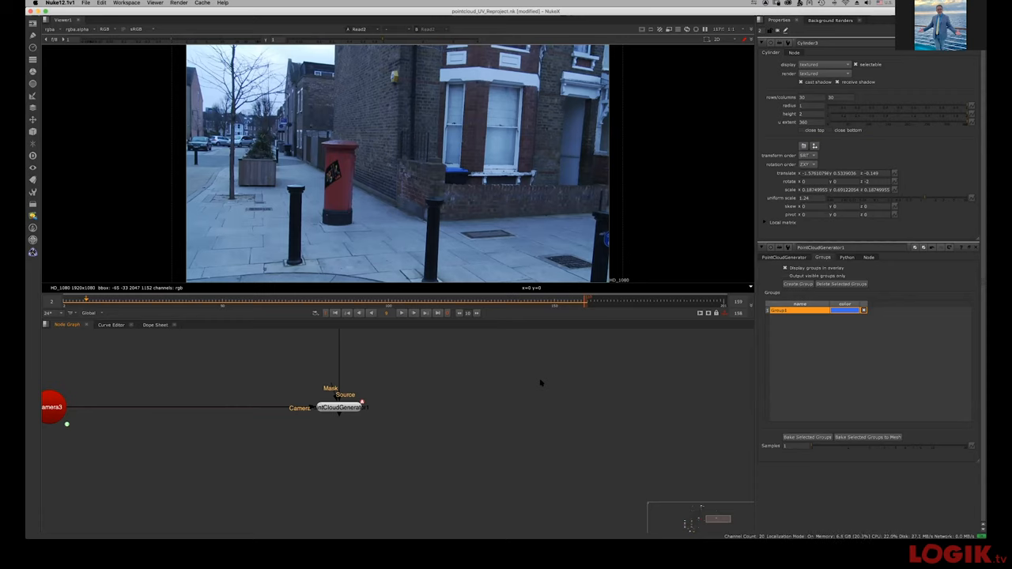
pyautogui.moveTo(538, 383)
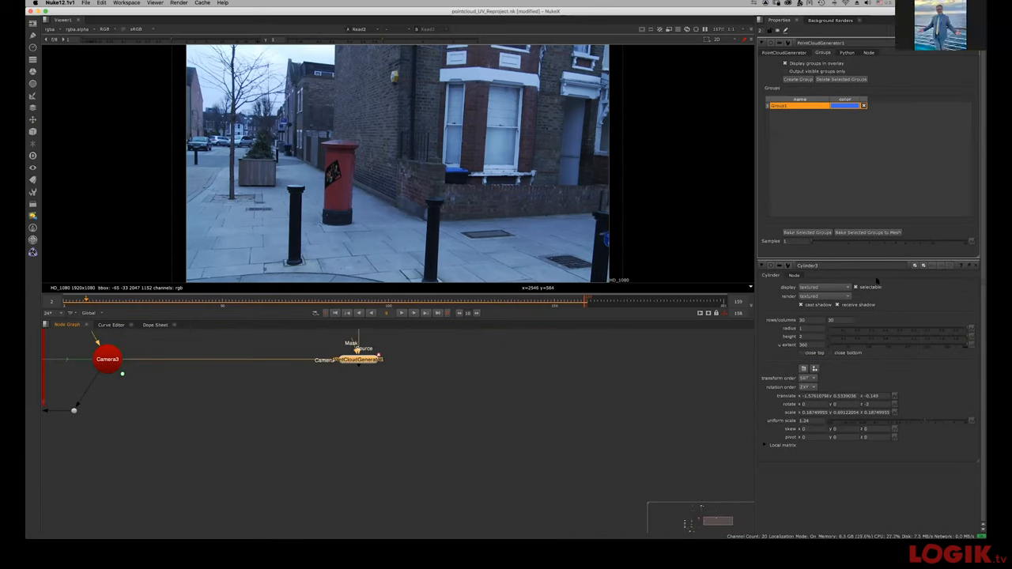
# Step: Bake the point-cloud group into a BakedMesh node and add a WriteGeo node after it
pyautogui.click(868, 231)
pyautogui.write('write')
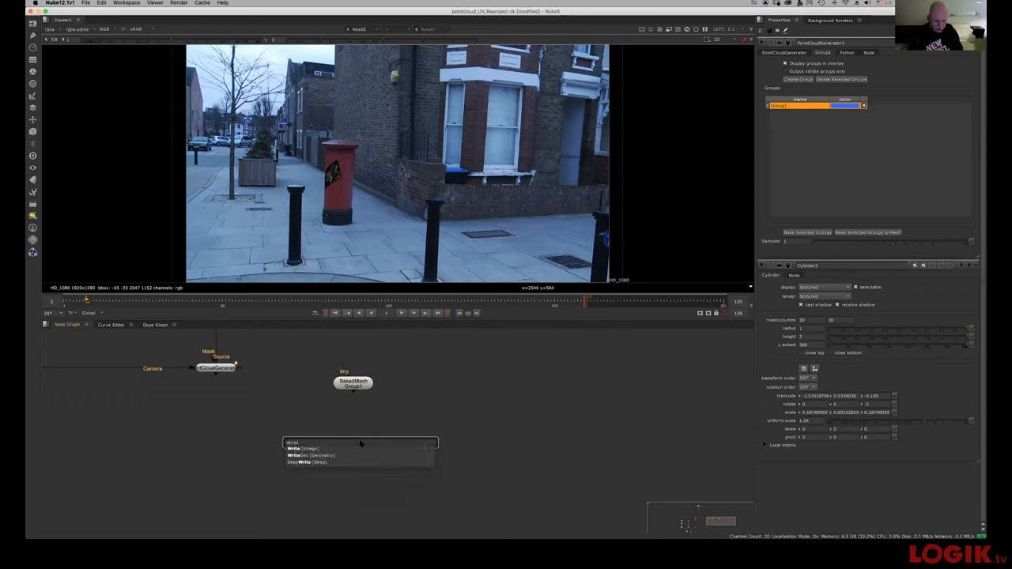
pyautogui.click(311, 455)
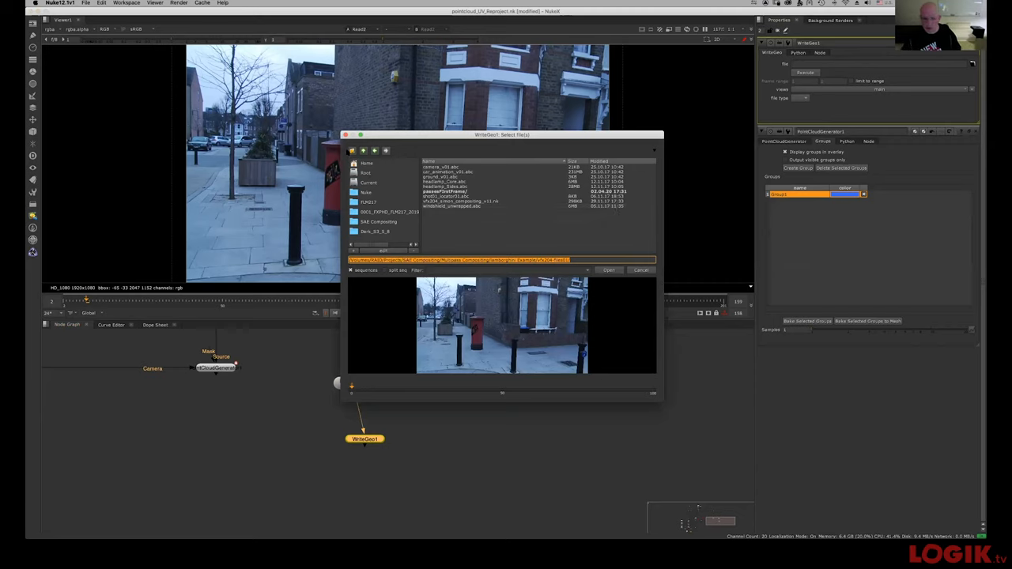
pyautogui.moveTo(430, 246)
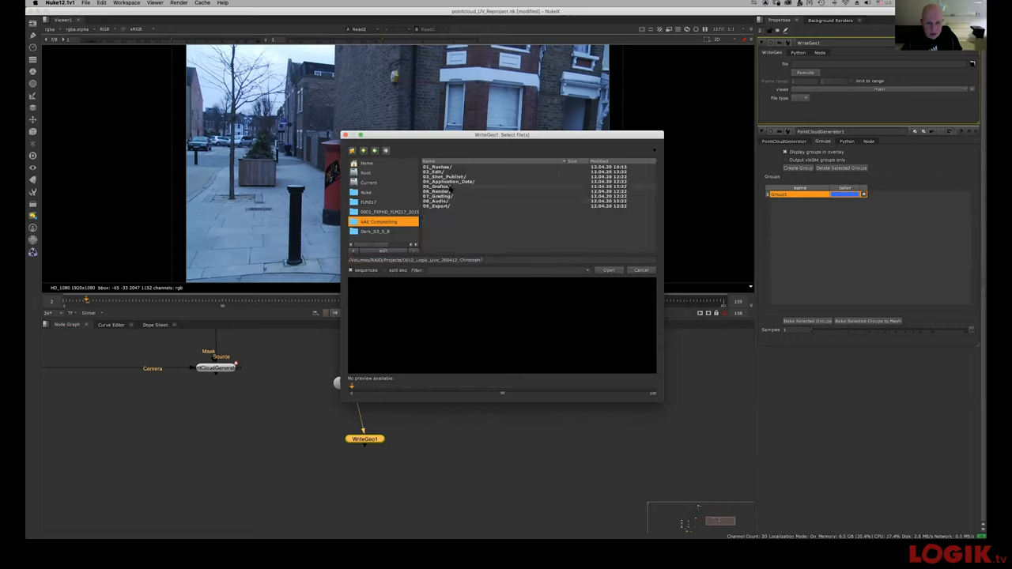
# Step: Set WriteGeo's output file to 04_Application_Data/03_Nuke/mesh.fbx
pyautogui.doubleClick(448, 181)
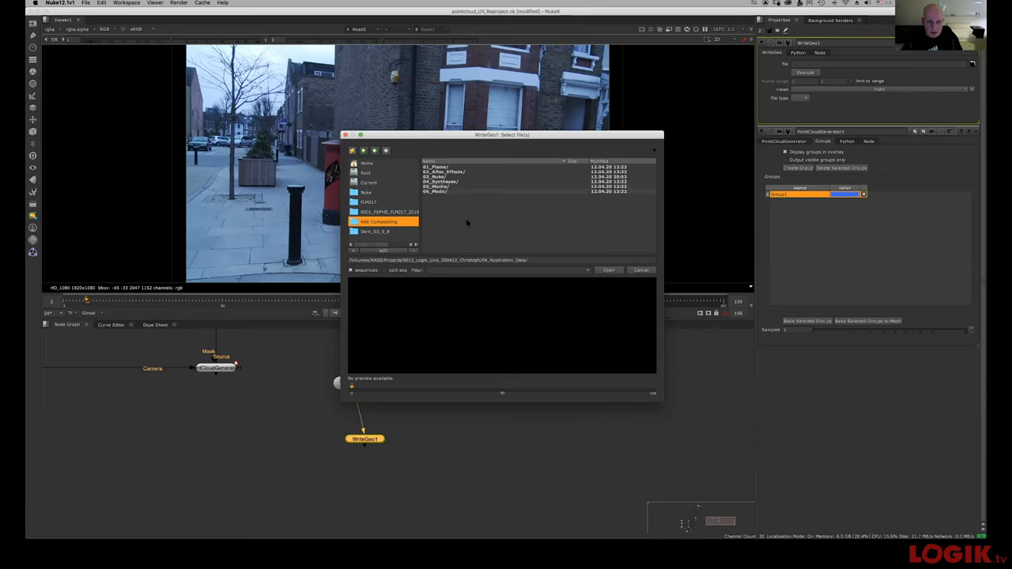
pyautogui.doubleClick(435, 176)
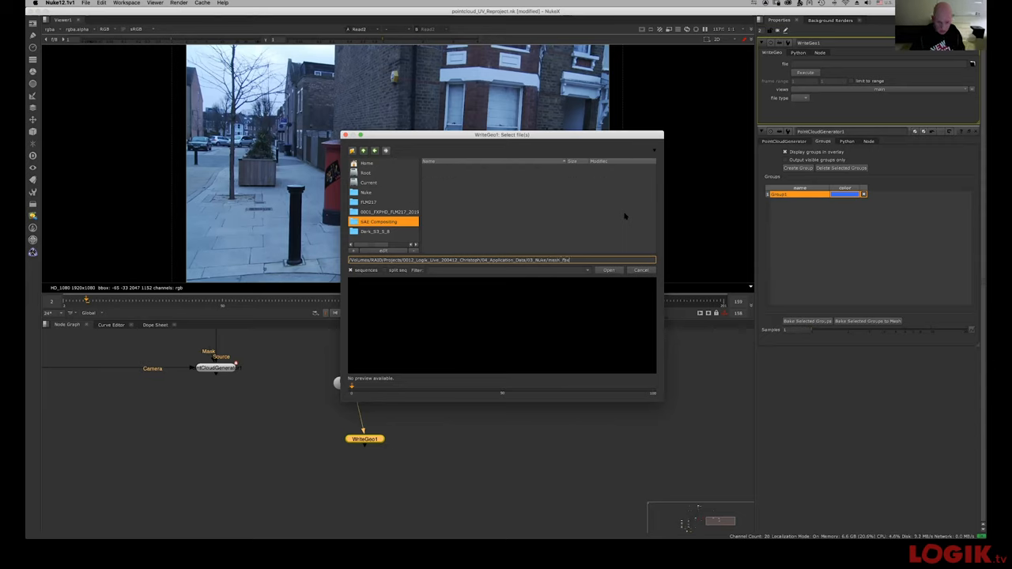
pyautogui.moveTo(634, 192)
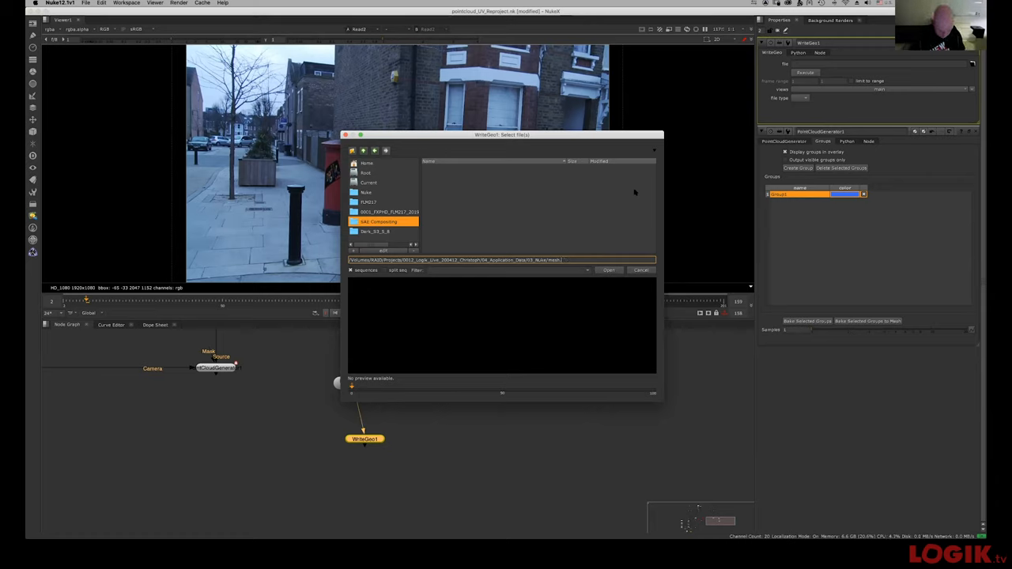
pyautogui.click(608, 270)
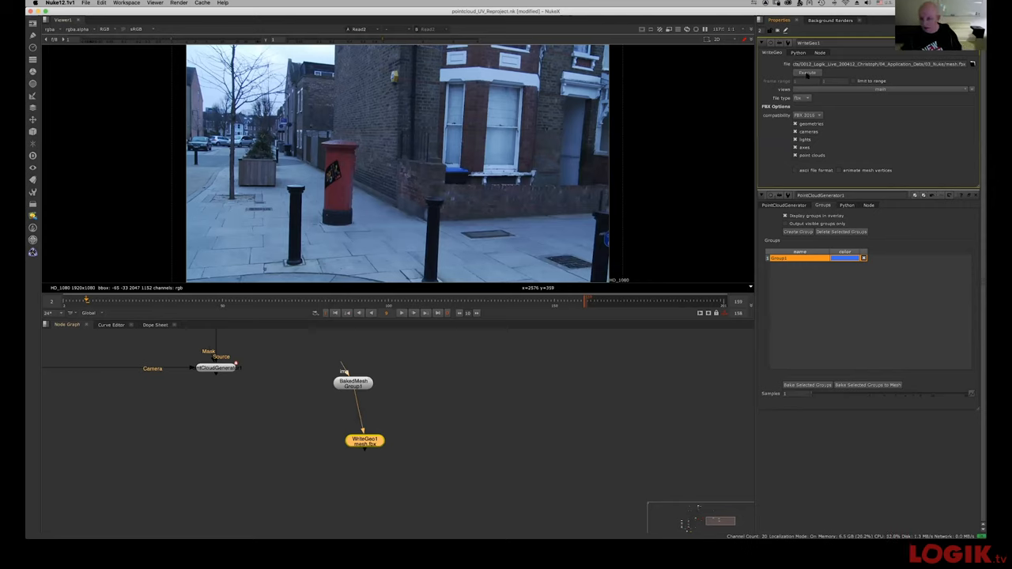
# Step: Execute WriteGeo1 to export mesh.fbx over the shot's frame range, then return to Flame
pyautogui.click(806, 116)
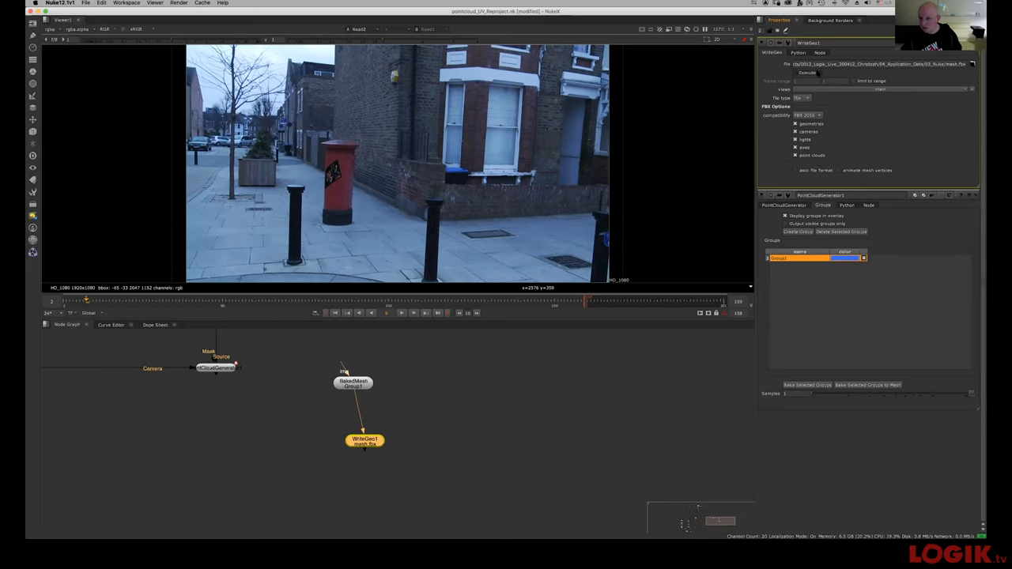
pyautogui.click(807, 72)
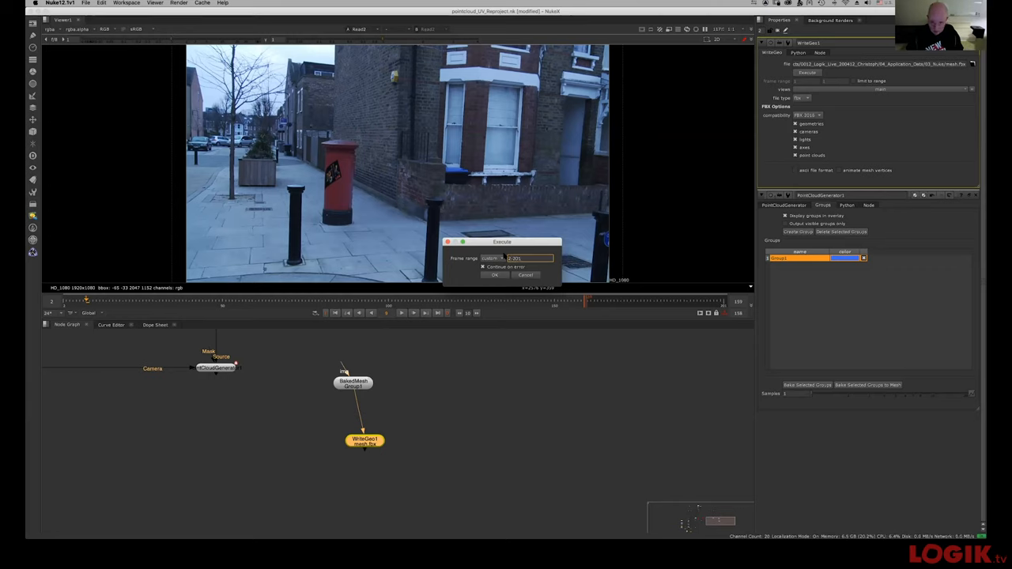
pyautogui.click(495, 275)
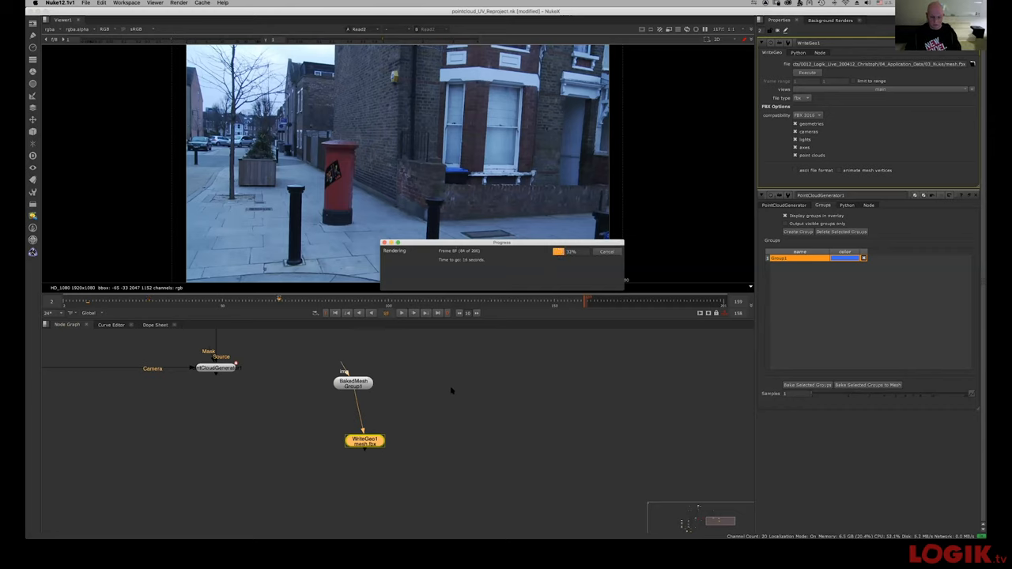
pyautogui.press('cmd+tab')
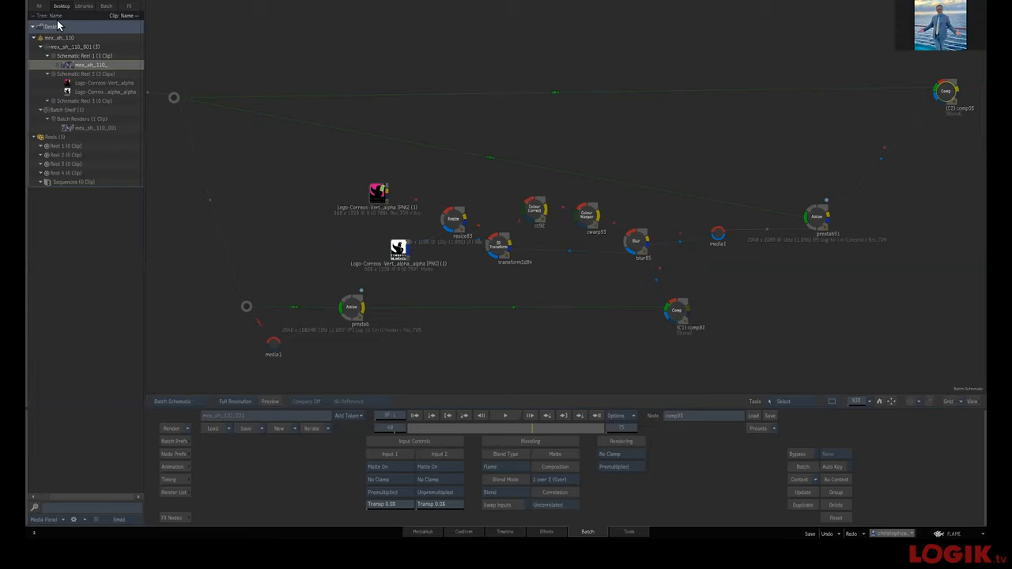
# Step: Create a new Batch with an Action node, enter it, and bring up its import browser
pyautogui.rightClick(53, 26)
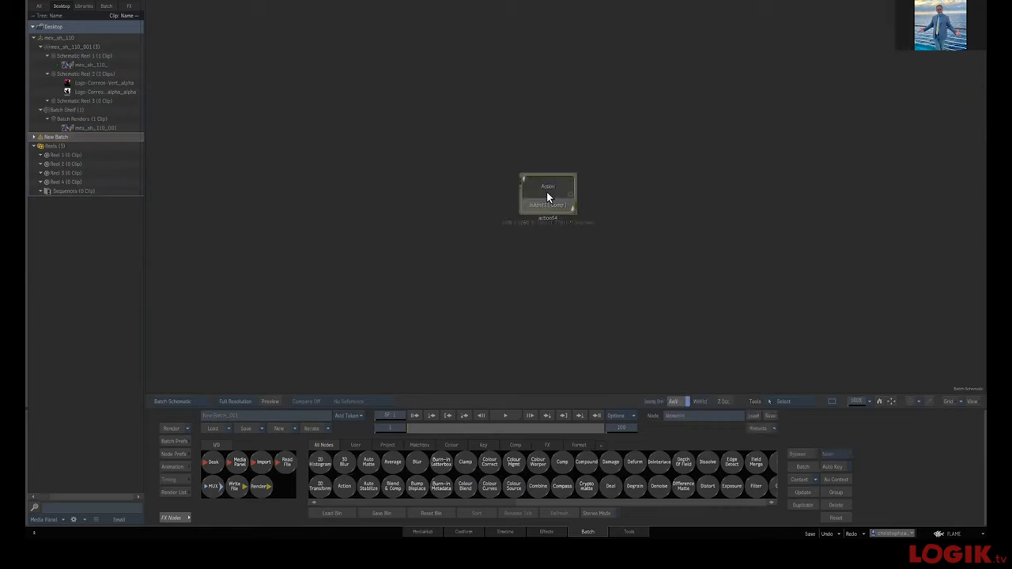
pyautogui.doubleClick(547, 196)
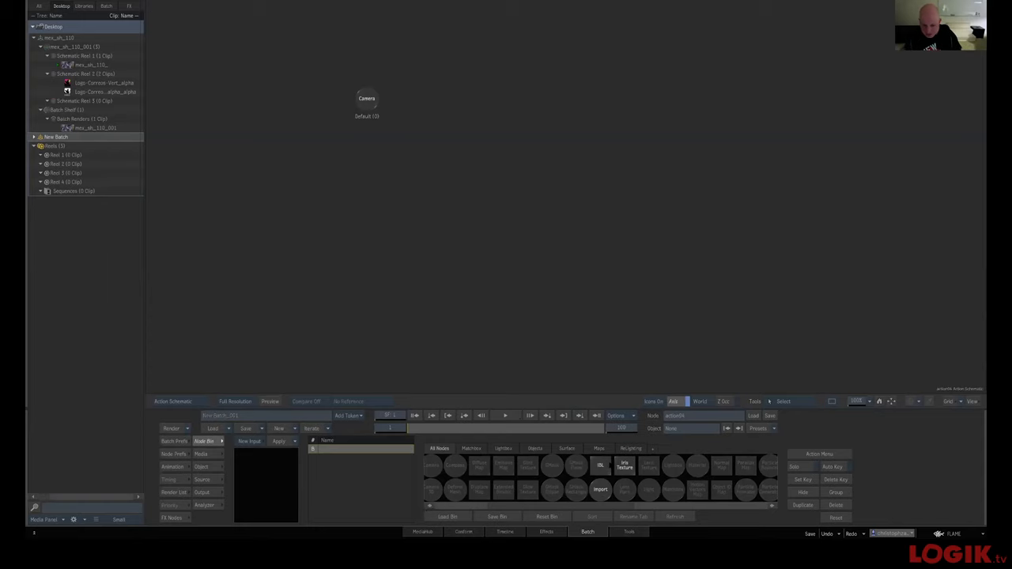
pyautogui.click(600, 489)
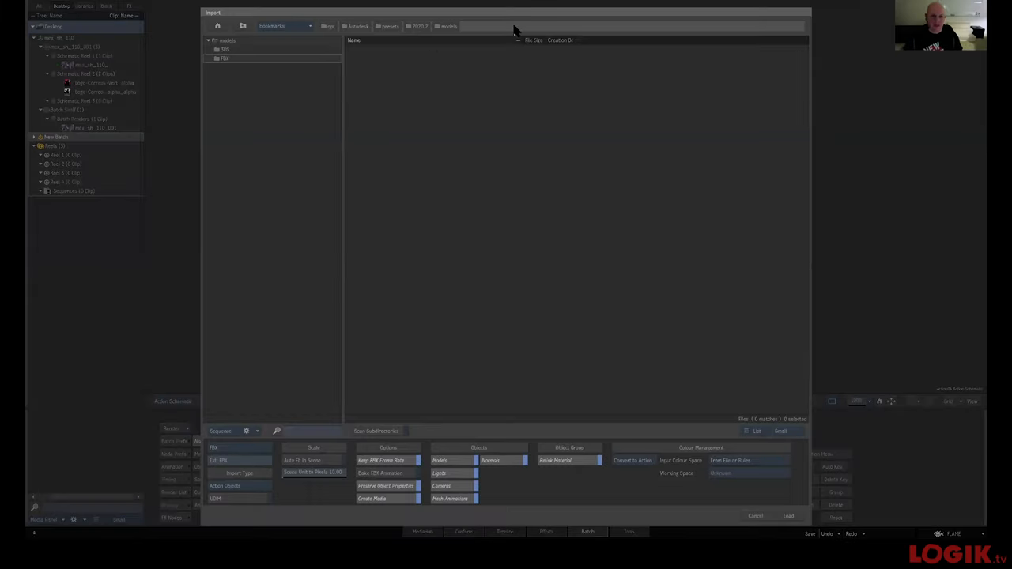
# Step: Browse to Projects > 0012_Logik_Live > 04_Application_Data > 03_Nuke in the import browser
pyautogui.click(285, 26)
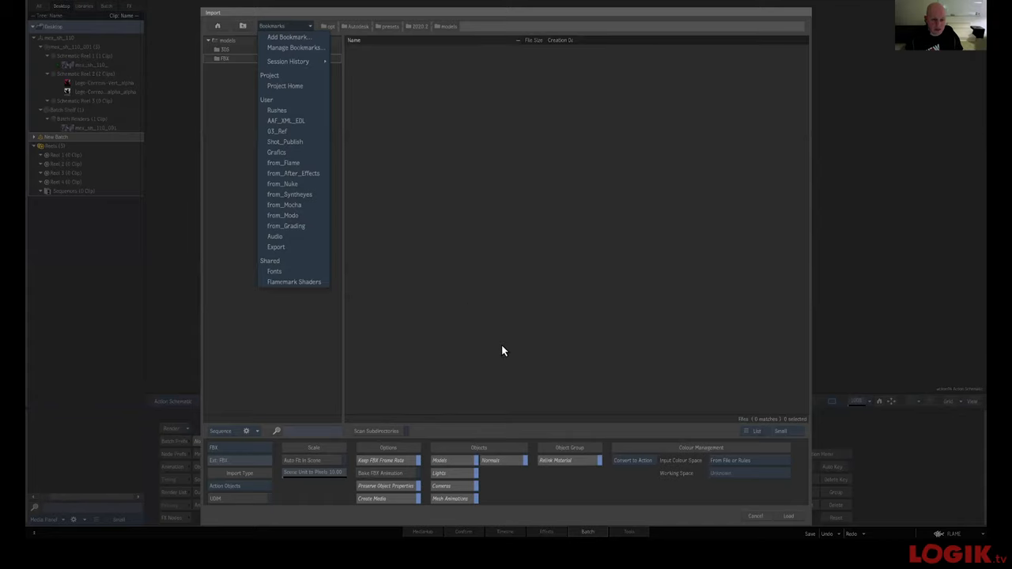
pyautogui.click(285, 26)
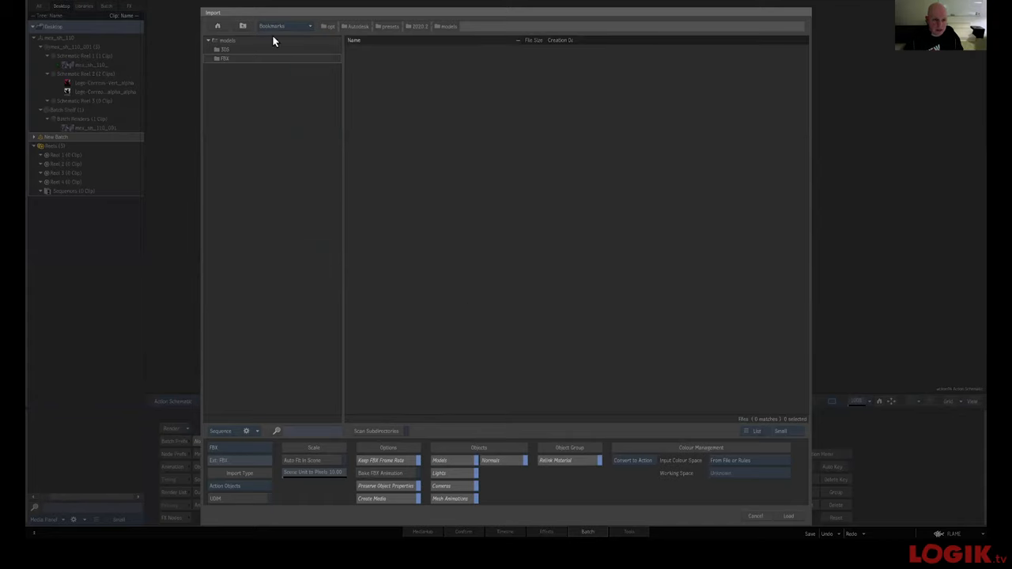
pyautogui.click(285, 26)
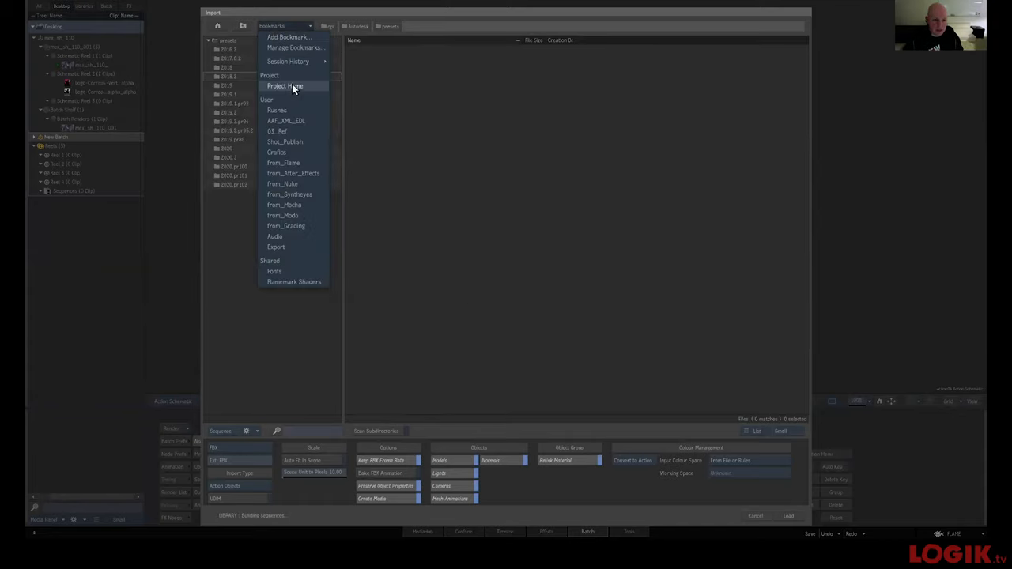
pyautogui.click(285, 85)
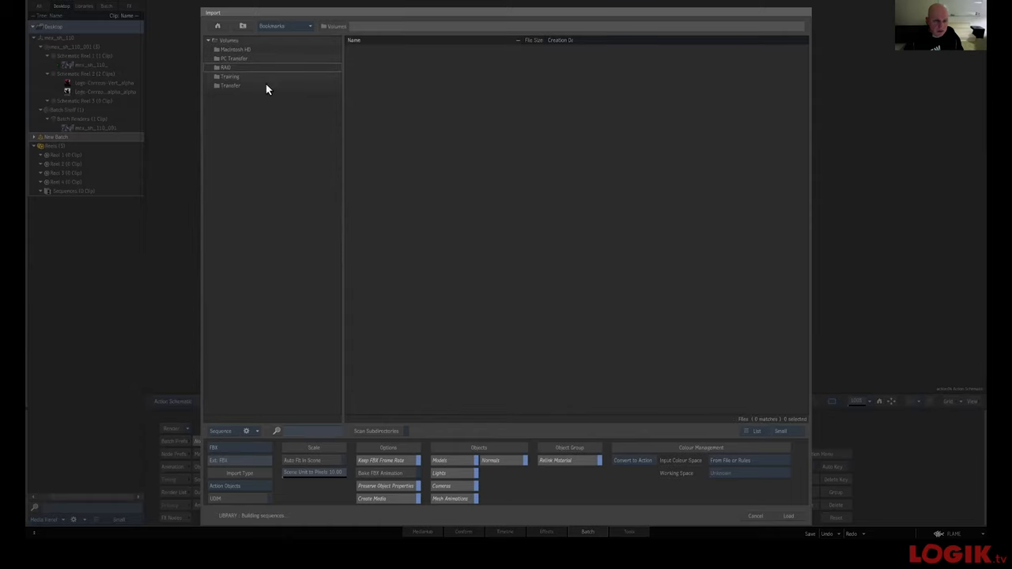
pyautogui.doubleClick(225, 67)
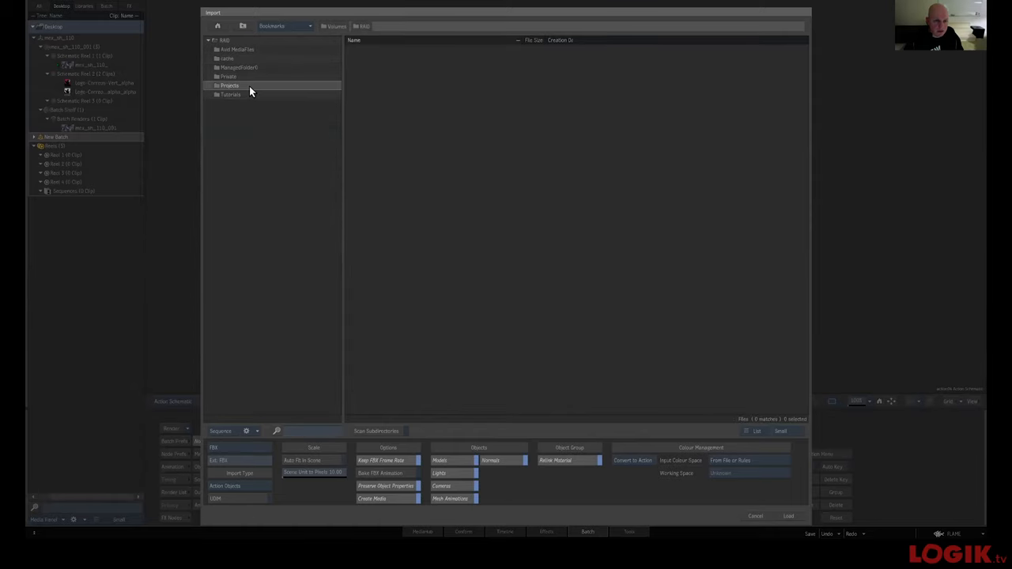
pyautogui.doubleClick(227, 84)
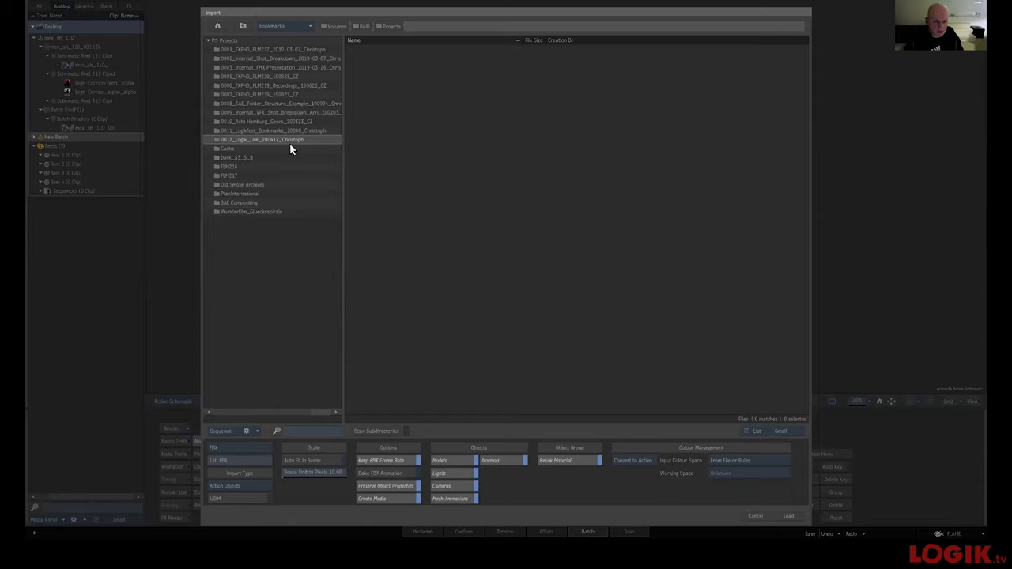
pyautogui.doubleClick(261, 139)
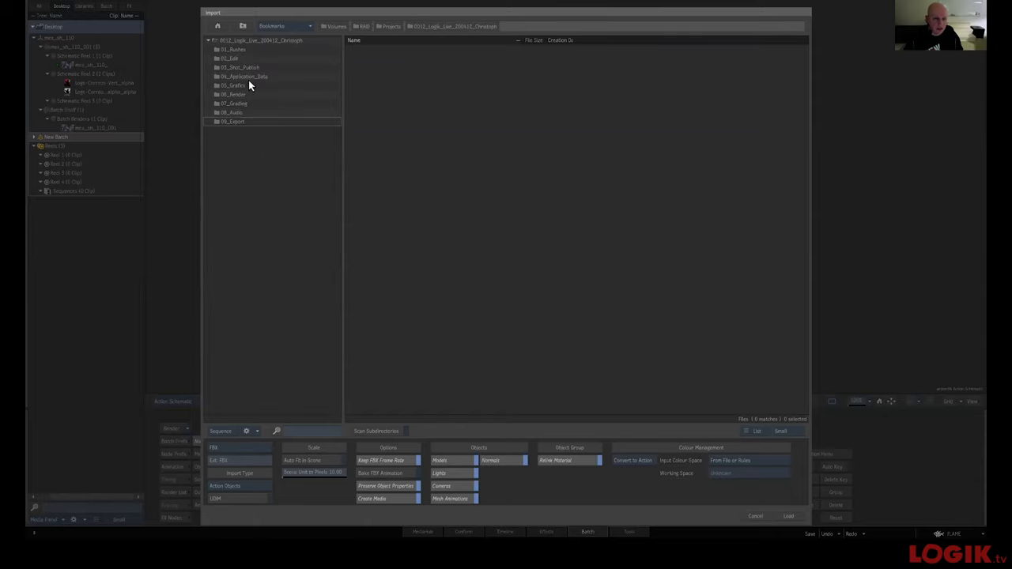
pyautogui.doubleClick(245, 77)
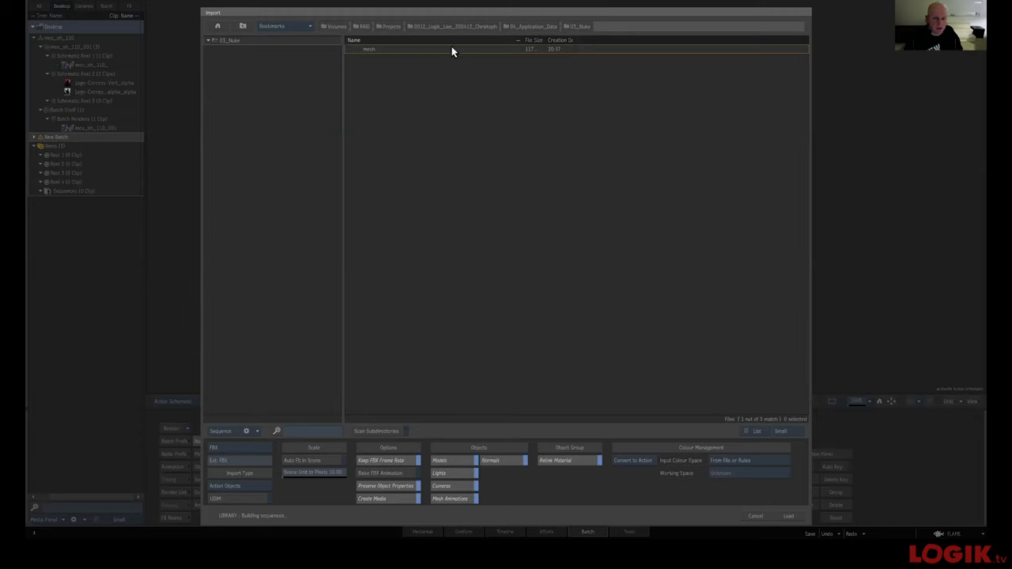
# Step: Load mesh.fbx as geometry and view the Action composite output
pyautogui.click(787, 516)
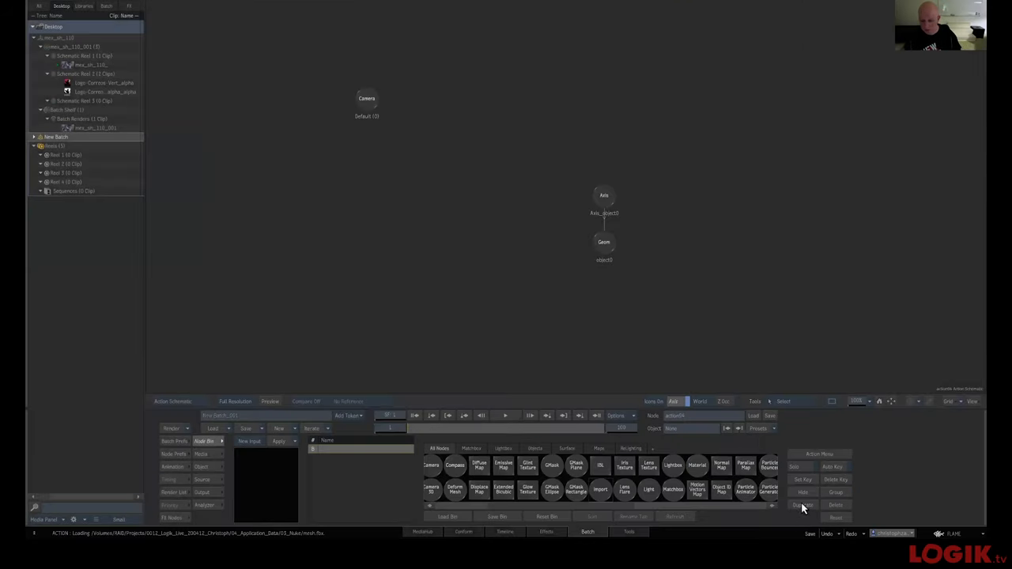
pyautogui.click(604, 242)
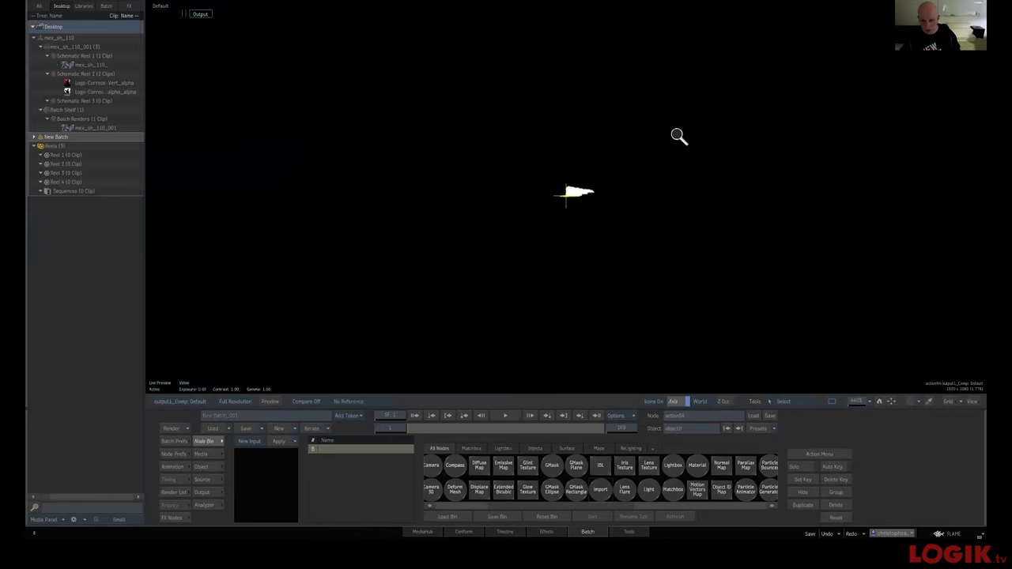
pyautogui.press('cmd+tab')
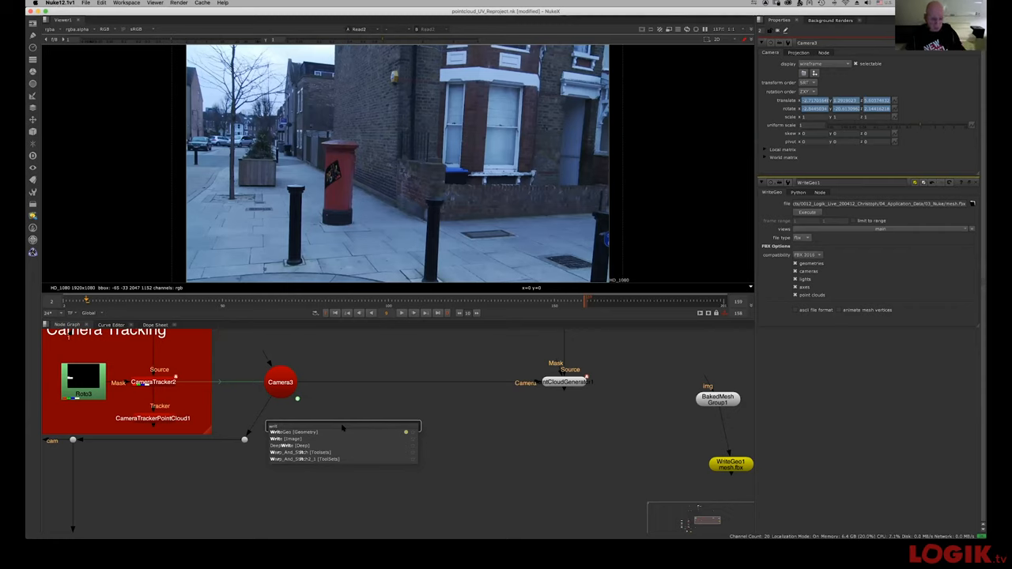
# Step: Cancel the write-node search and place a Scene1 node connected to Camera3
pyautogui.click(293, 432)
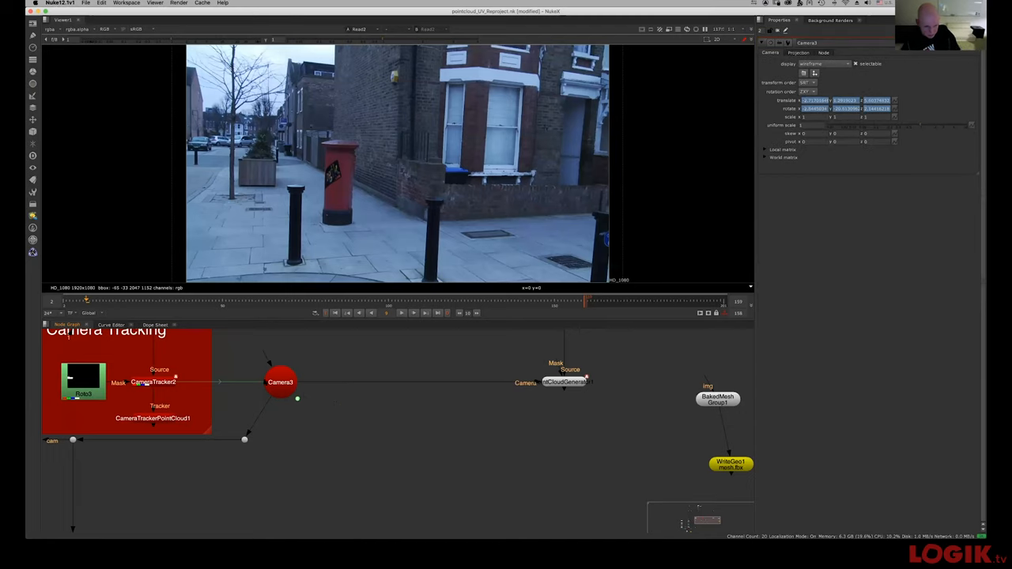
pyautogui.click(280, 382)
pyautogui.write('writ')
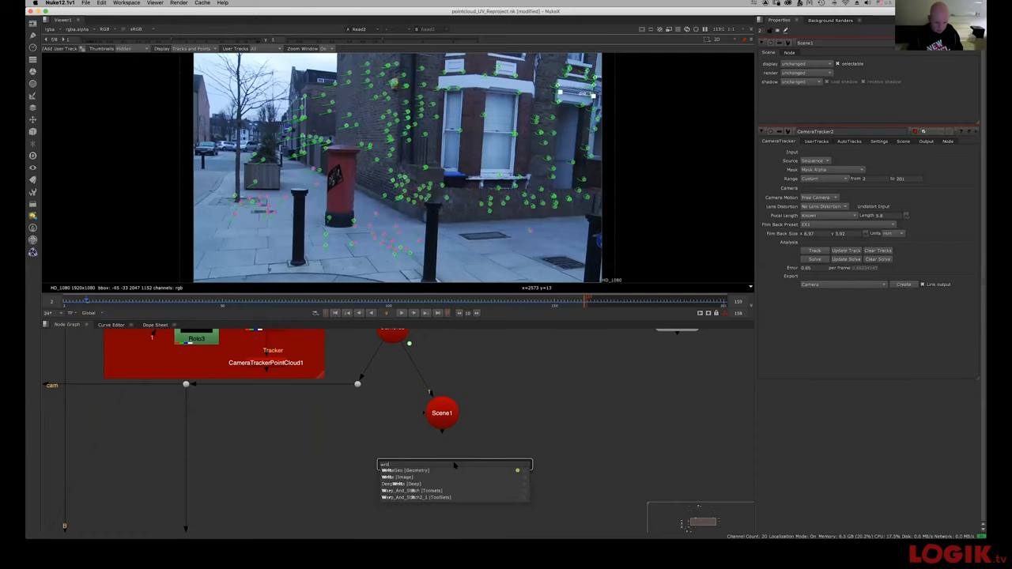
# Step: Add WriteGeo2 under Scene1 and export mesh_cam.fbx to 03_Nuke over frames 2-201
pyautogui.click(406, 471)
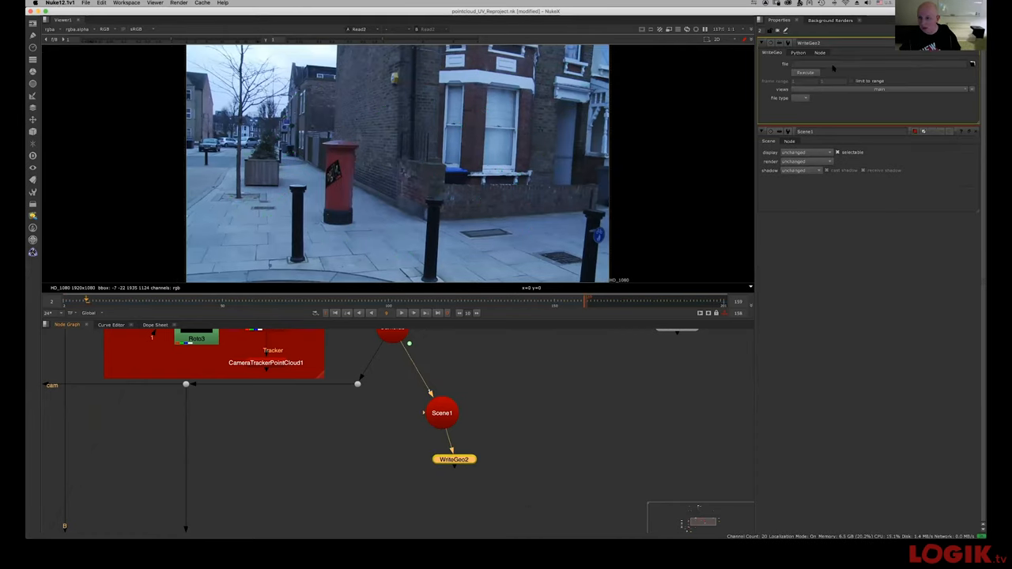
pyautogui.click(805, 98)
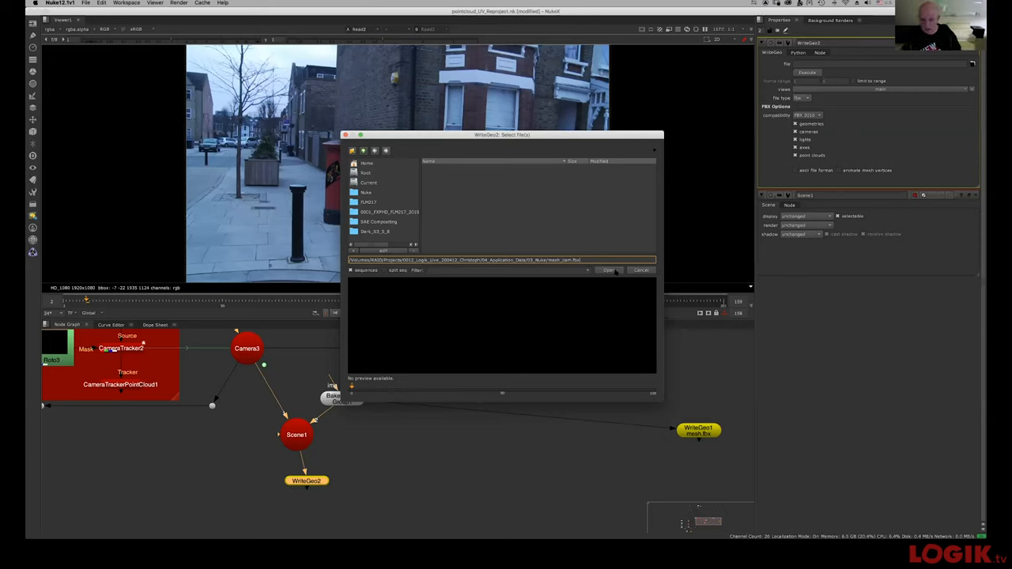
pyautogui.click(607, 269)
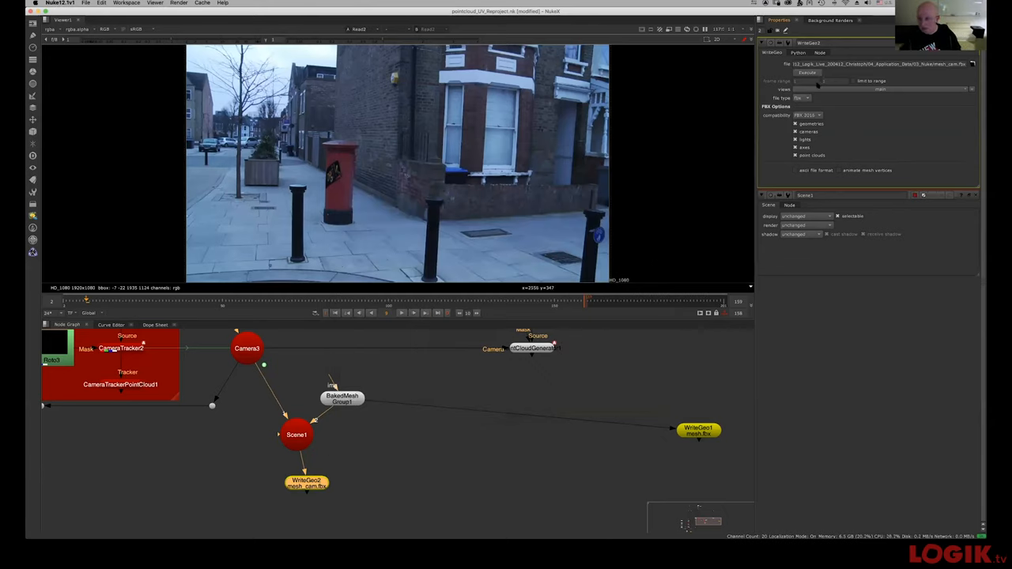
pyautogui.click(807, 72)
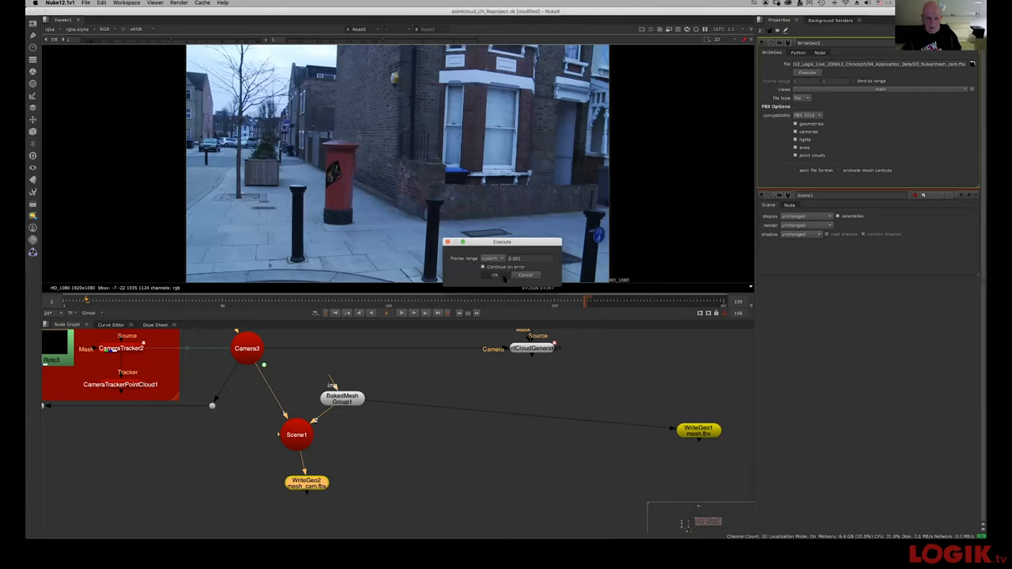
pyautogui.click(495, 276)
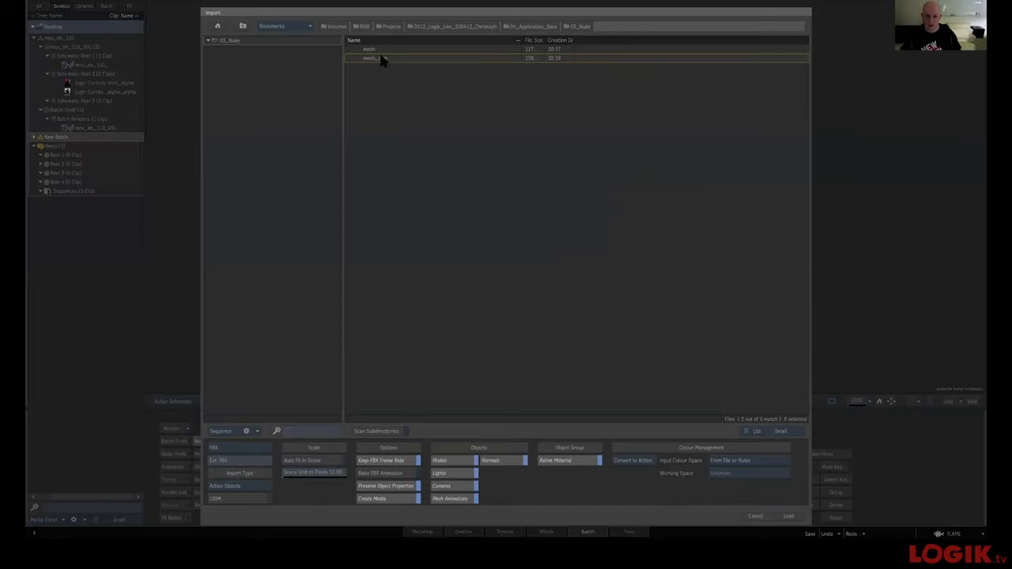
# Step: Load mesh_cam.fbx into Action, aligning the camera animation to the start frame
pyautogui.click(788, 515)
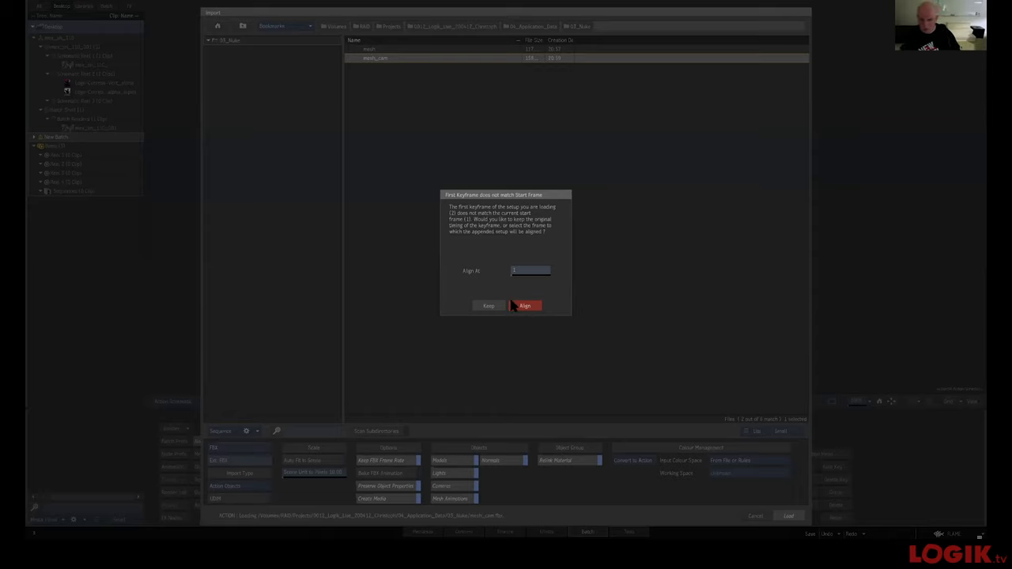
pyautogui.click(524, 305)
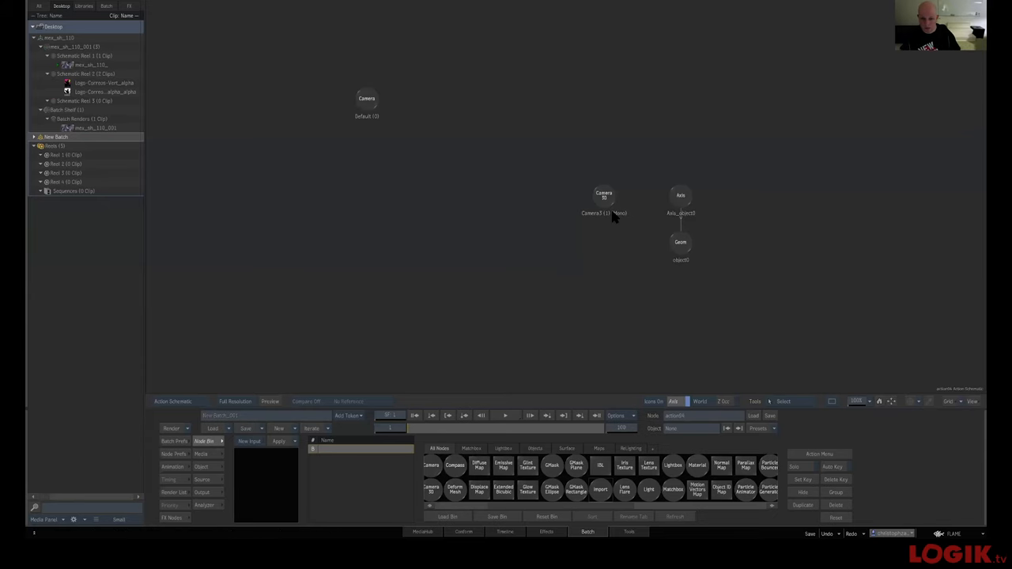
pyautogui.click(604, 196)
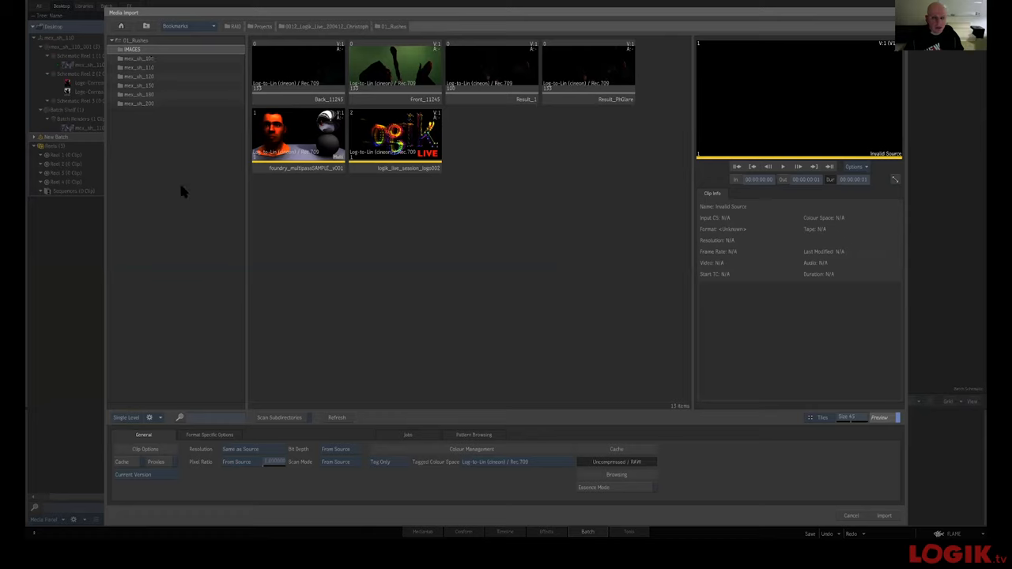
pyautogui.moveTo(217, 29)
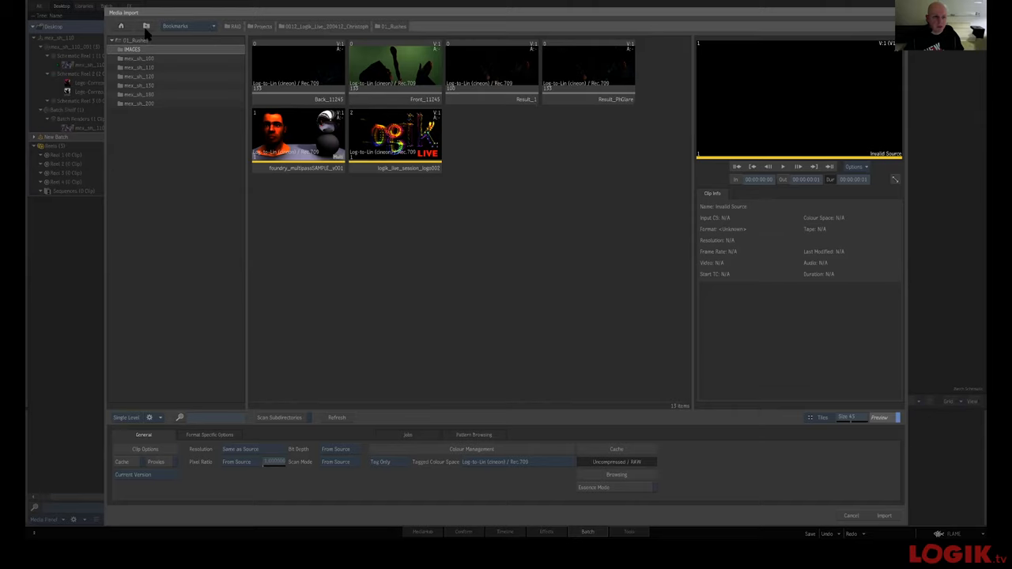
pyautogui.moveTo(145, 27)
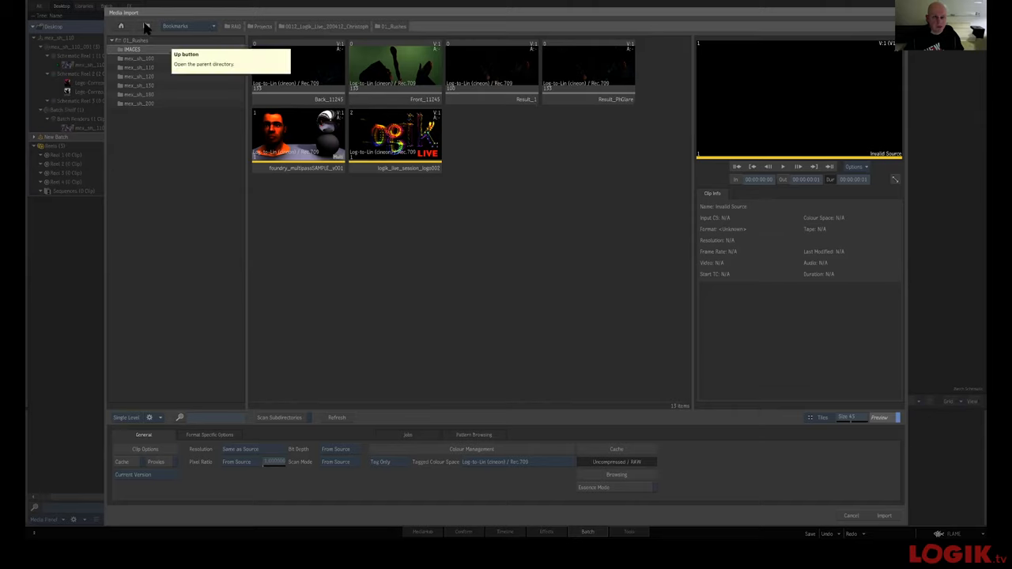
# Step: Browse MediaHub through the SAE Compositing and Tracking folders back to the projects list
pyautogui.click(147, 26)
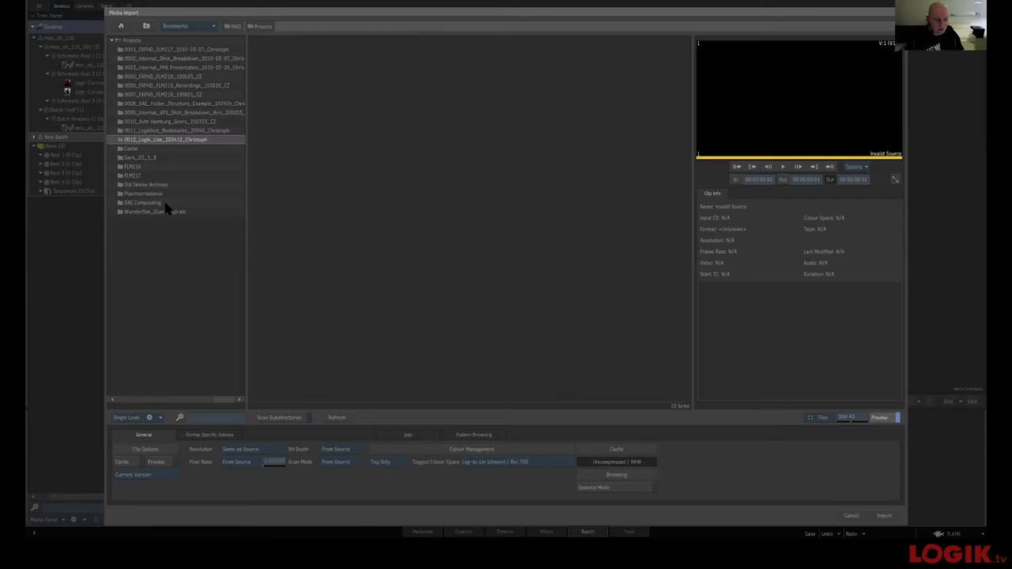
pyautogui.doubleClick(143, 202)
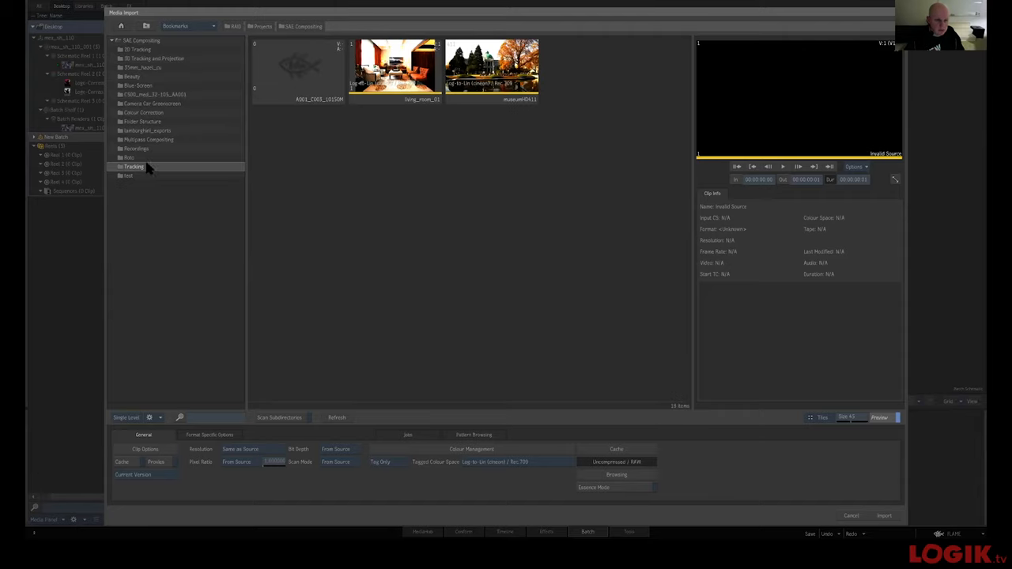
pyautogui.doubleClick(133, 166)
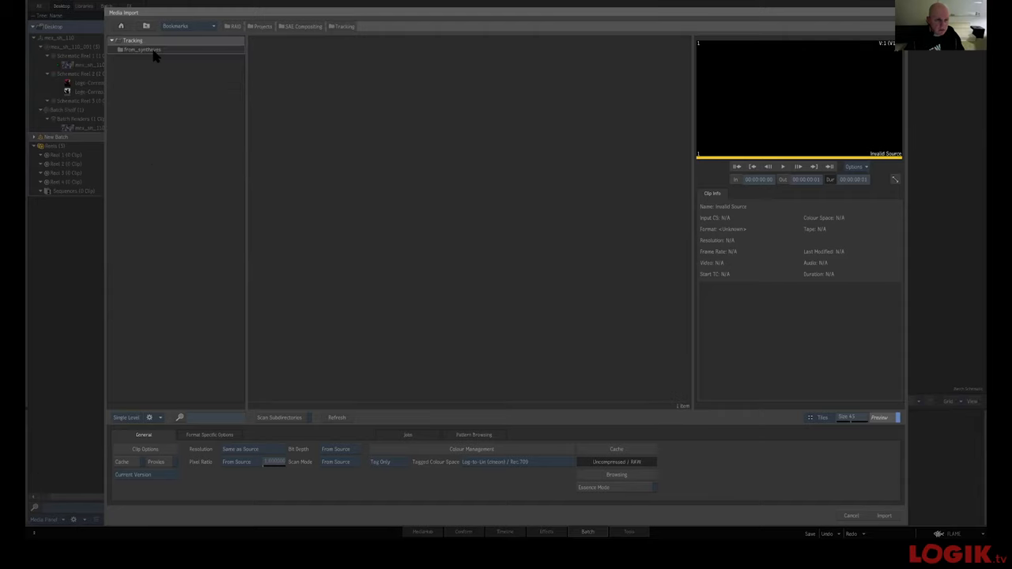
pyautogui.click(304, 26)
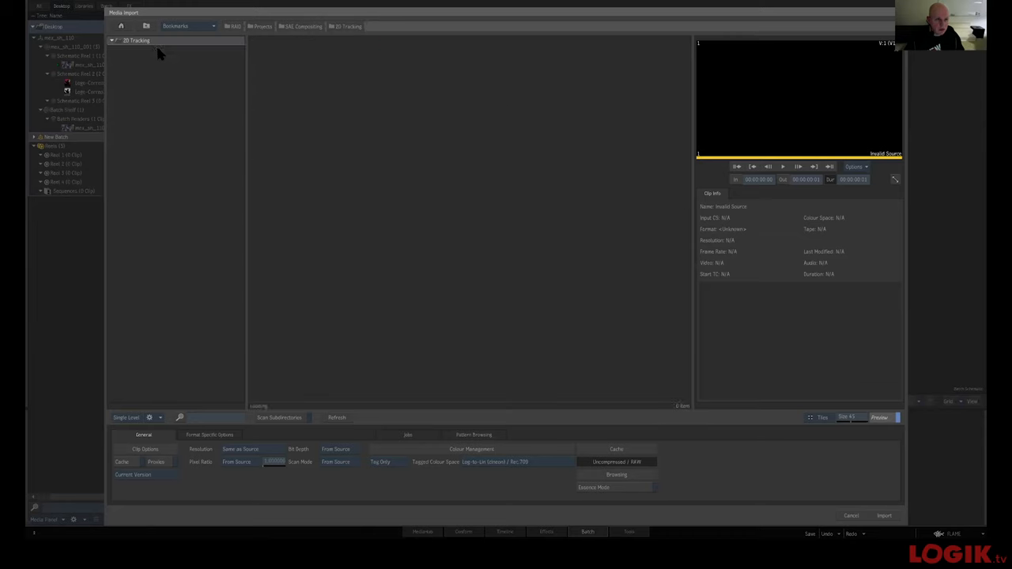
pyautogui.click(146, 26)
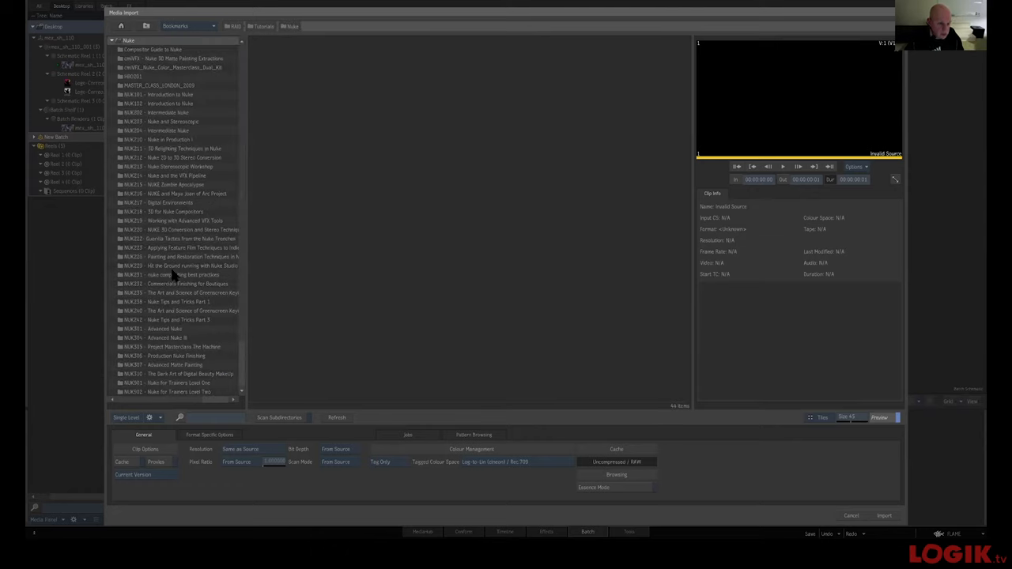
# Step: Import the mailbox_bg sequence from nuk226-files01-pt2 > footage > mailbox into the Batch
pyautogui.doubleClick(182, 257)
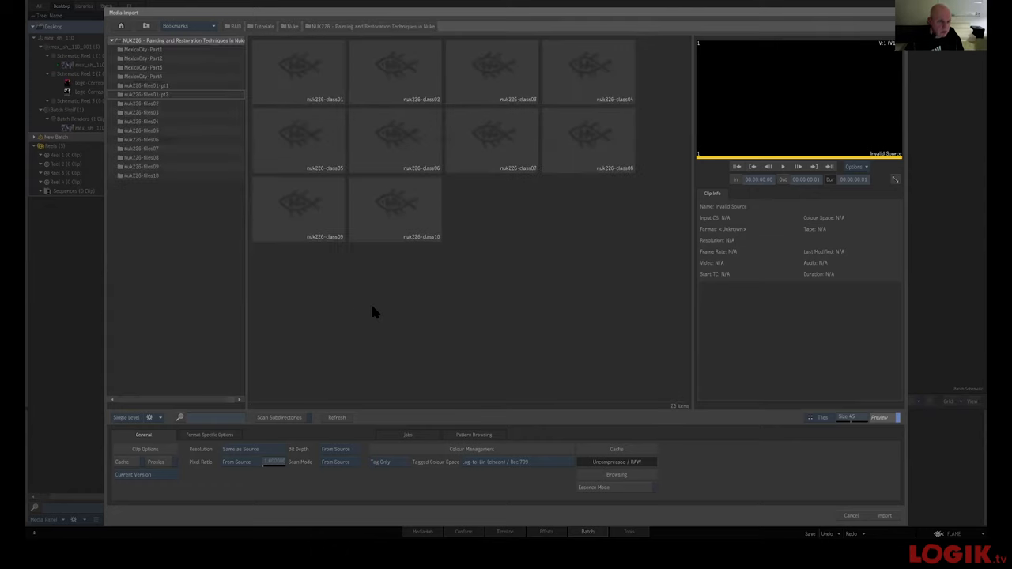
pyautogui.doubleClick(146, 94)
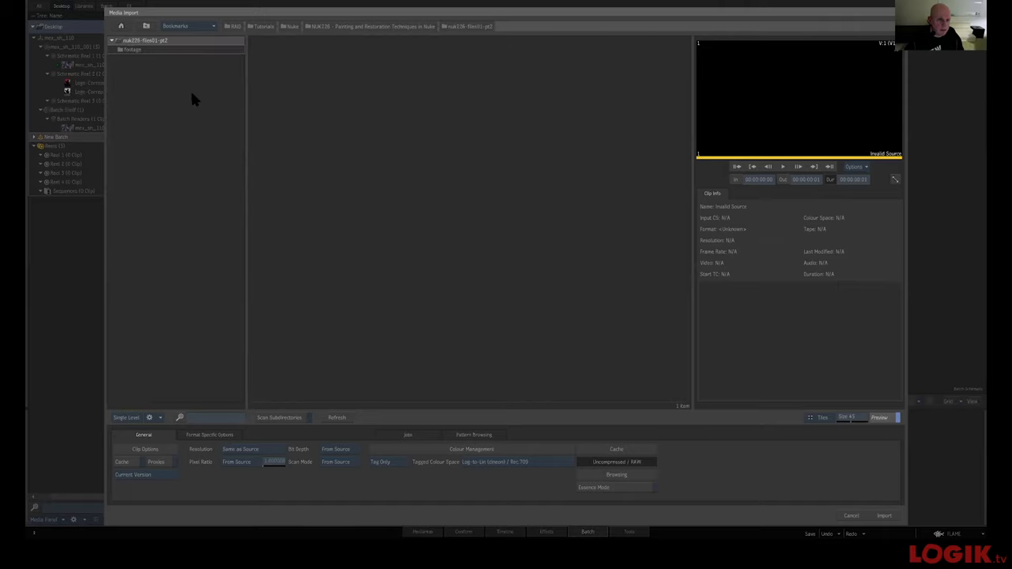
pyautogui.doubleClick(132, 49)
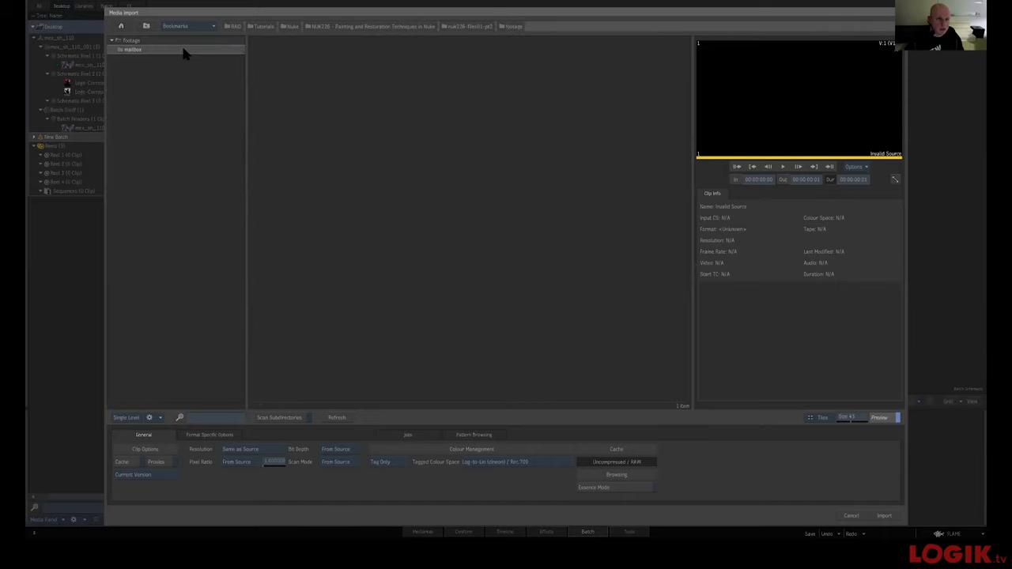
pyautogui.doubleClick(130, 49)
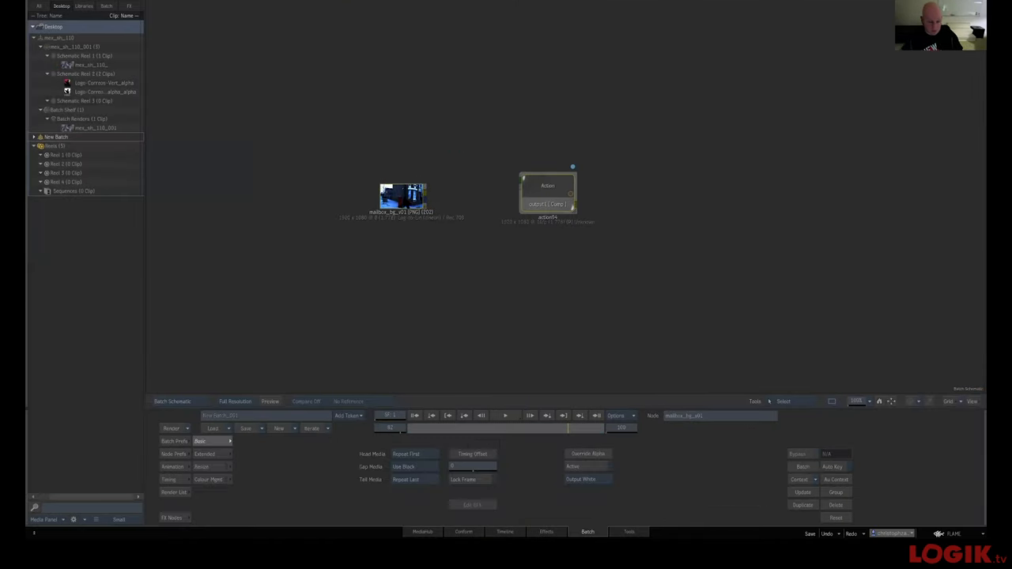
pyautogui.rightClick(403, 198)
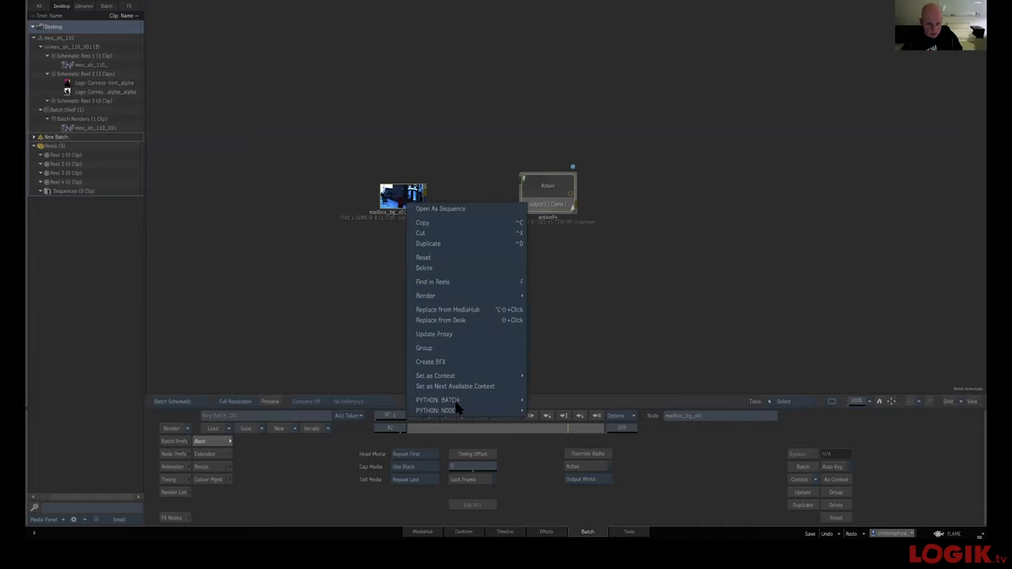
# Step: Tag the mailbox_bg clip with the Broadcast > Rec.709 video colour space
pyautogui.click(462, 391)
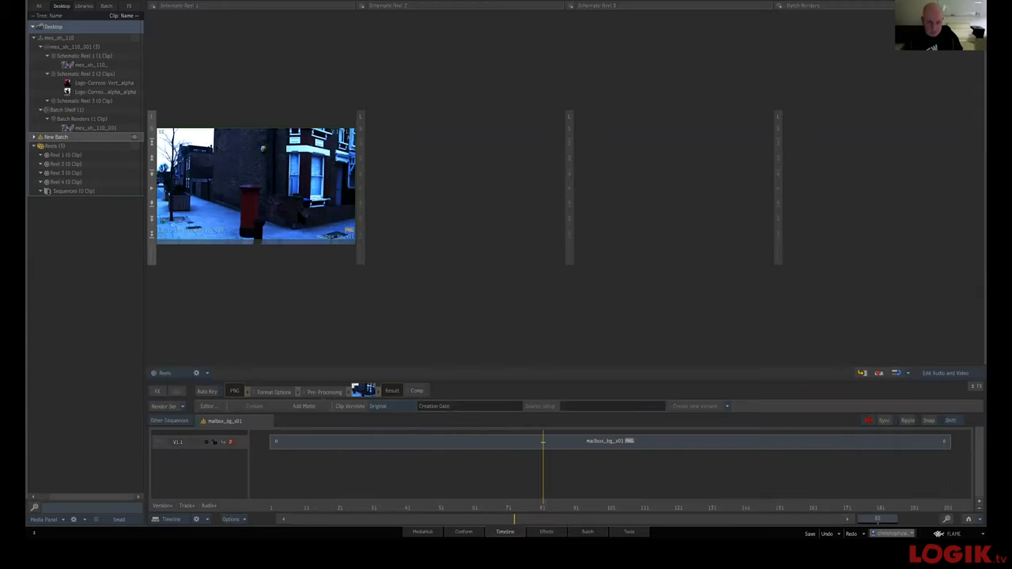
pyautogui.rightClick(253, 182)
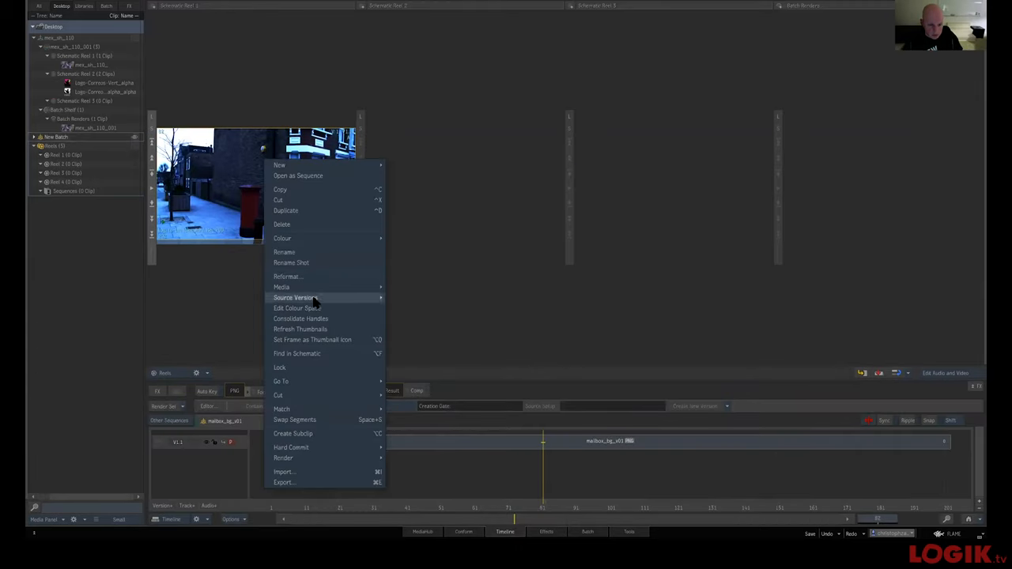
pyautogui.click(296, 307)
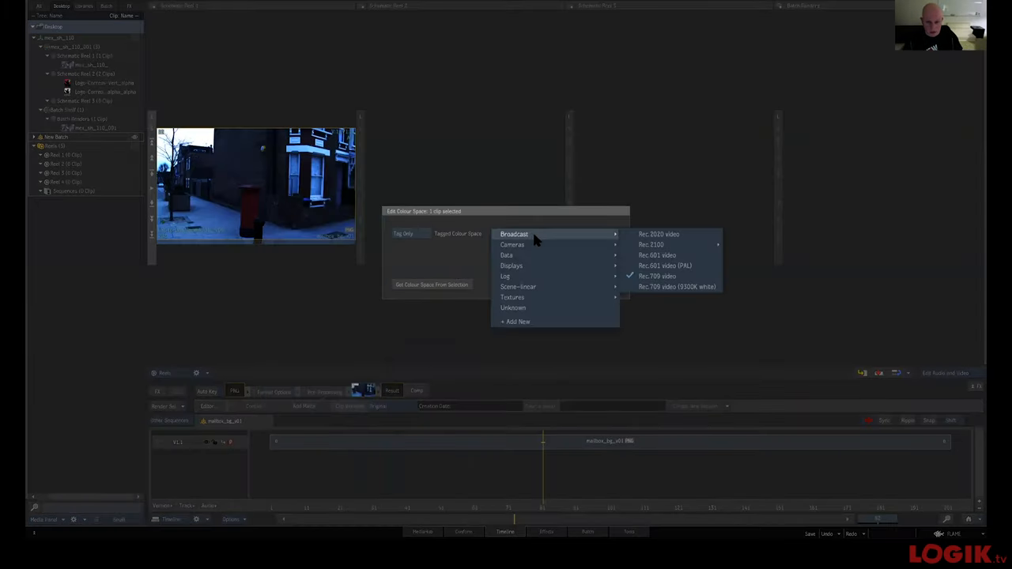
pyautogui.click(656, 276)
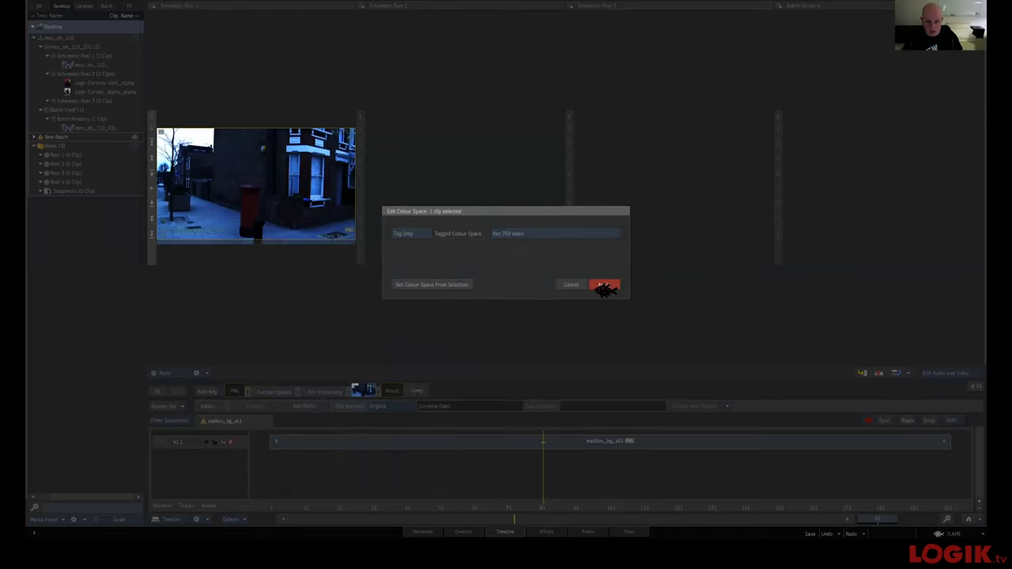
pyautogui.click(603, 285)
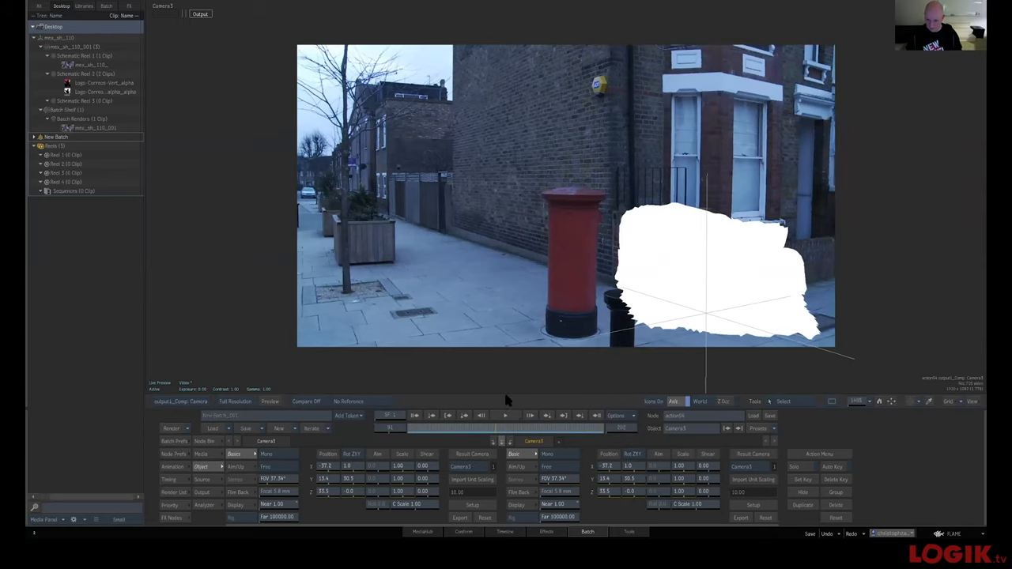
pyautogui.moveTo(569, 434)
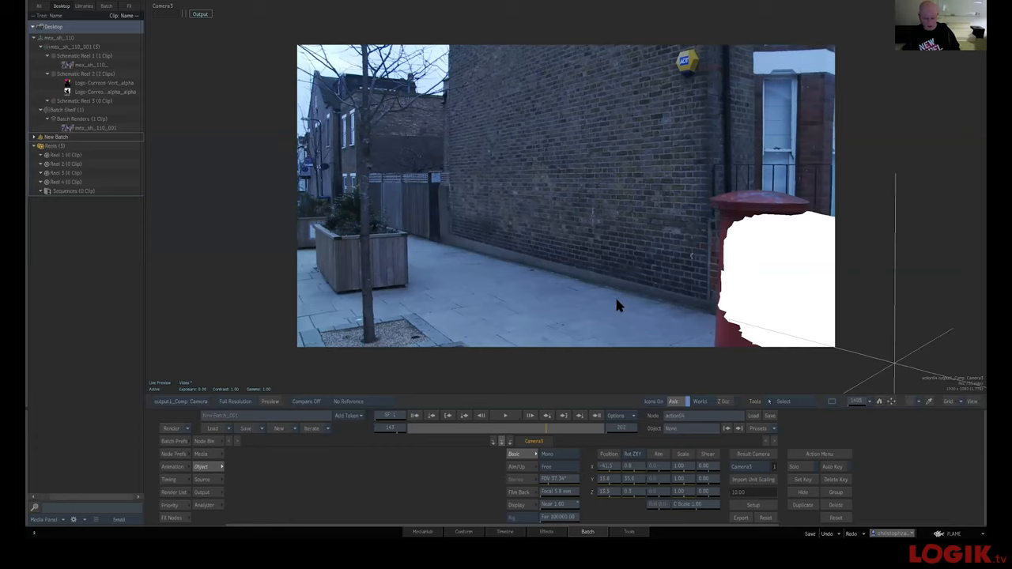
pyautogui.moveTo(644, 292)
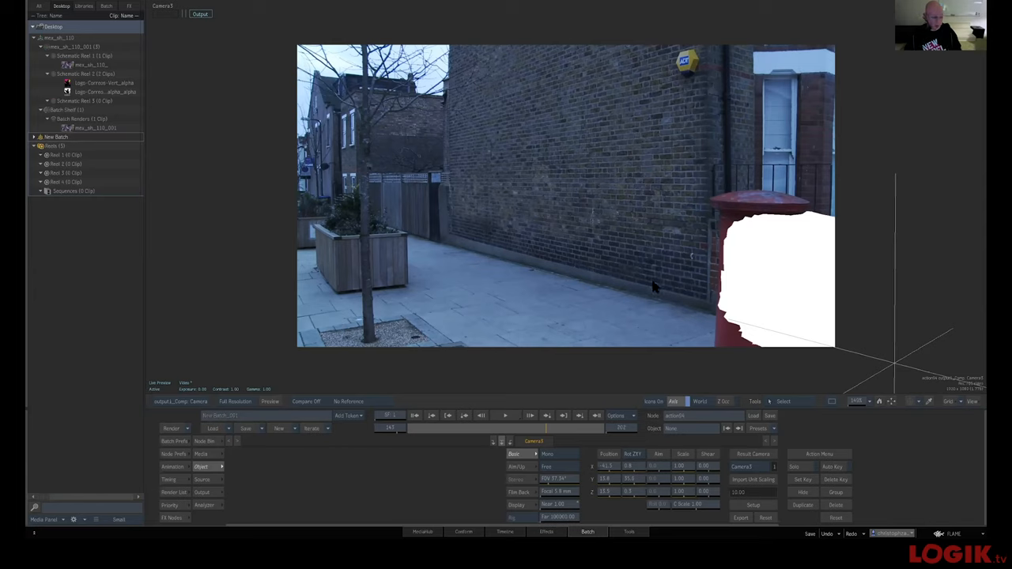
pyautogui.moveTo(640, 252)
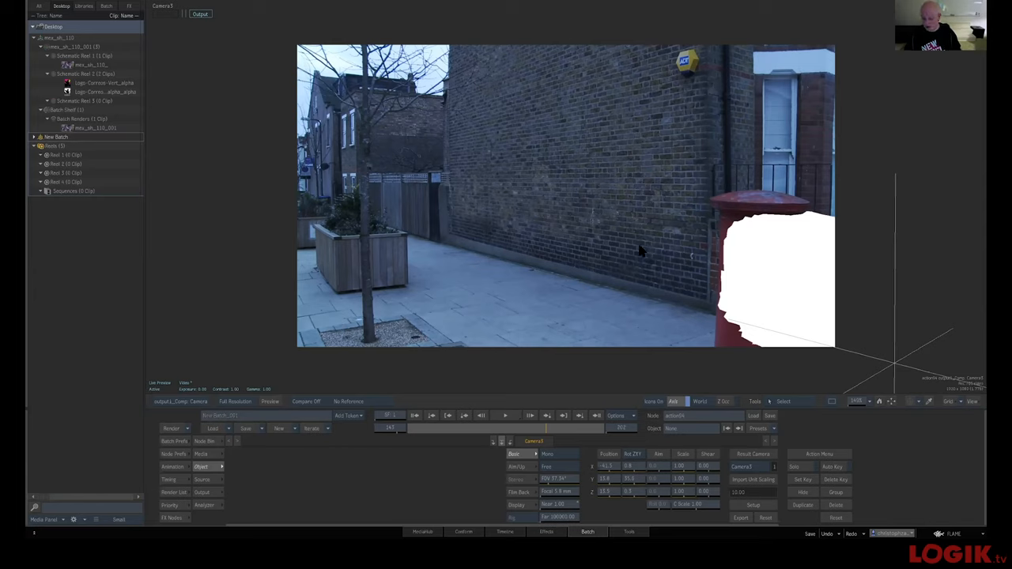
pyautogui.moveTo(609, 296)
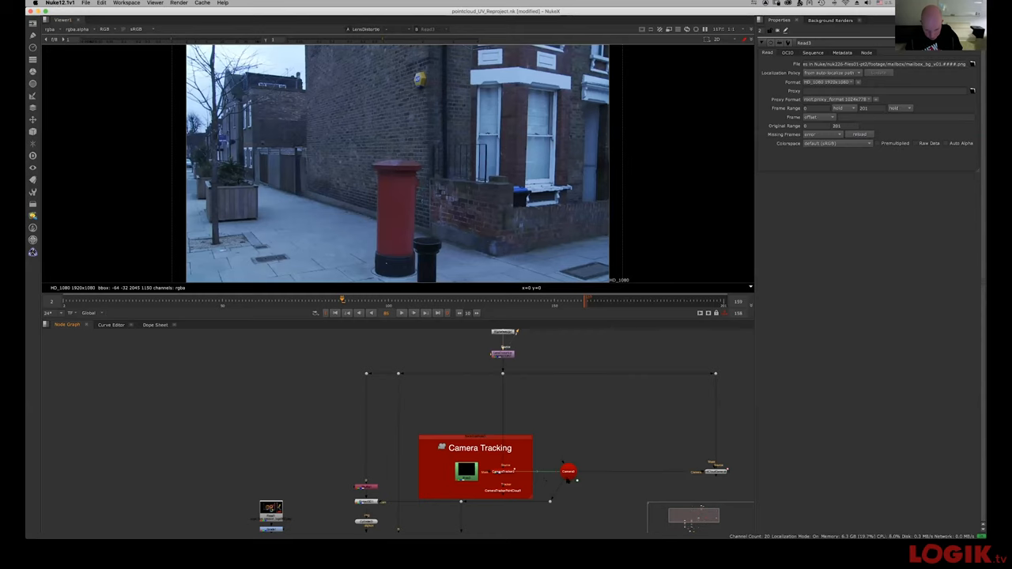
pyautogui.moveTo(559, 386)
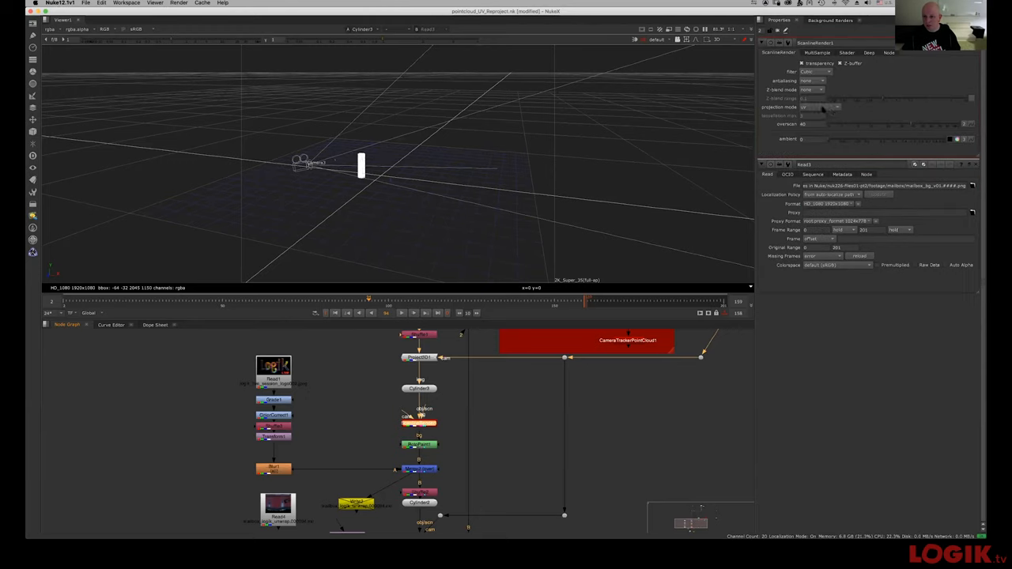
# Step: Switch ScanlineRender1's projection mode to uv, giving a flat white unwrap of the cylinder
pyautogui.click(818, 106)
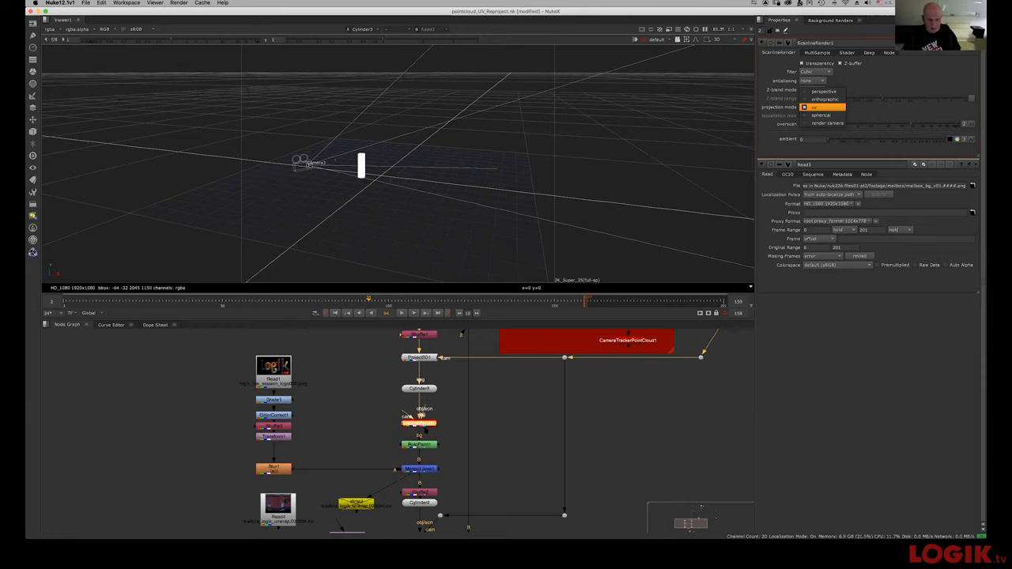
pyautogui.click(813, 106)
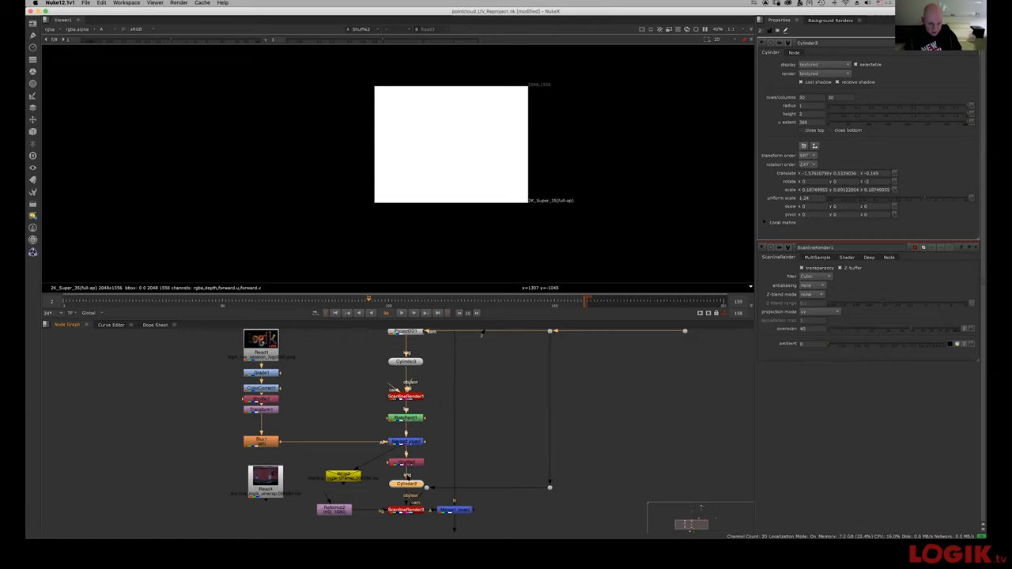
pyautogui.moveTo(451, 380)
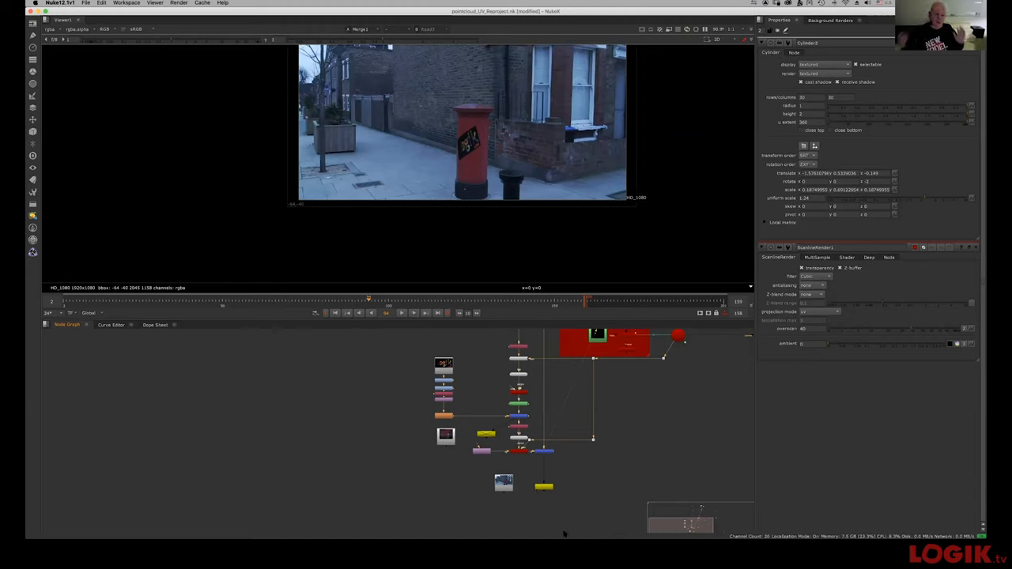
pyautogui.moveTo(532, 392)
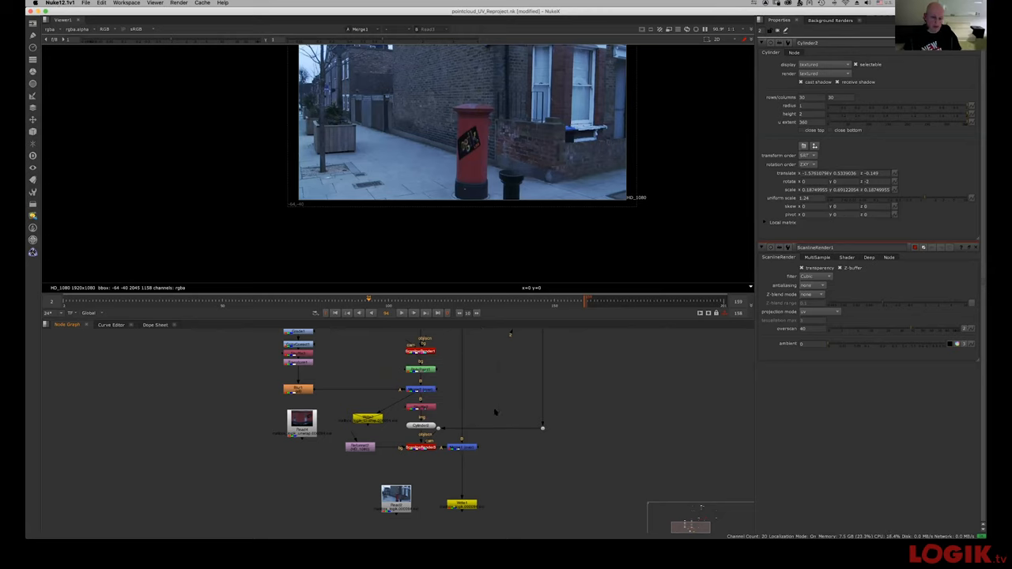
pyautogui.moveTo(499, 405)
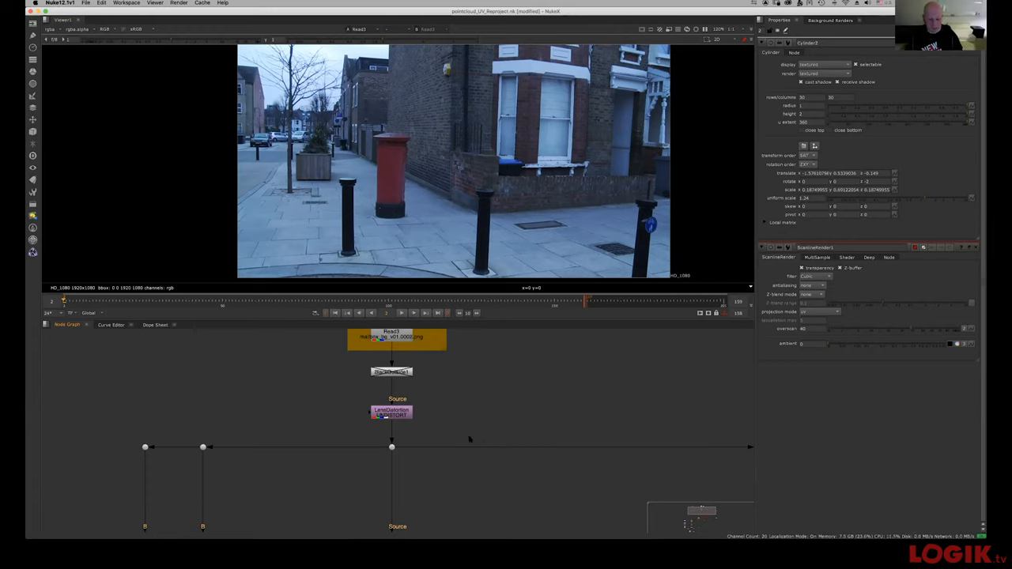
pyautogui.moveTo(486, 408)
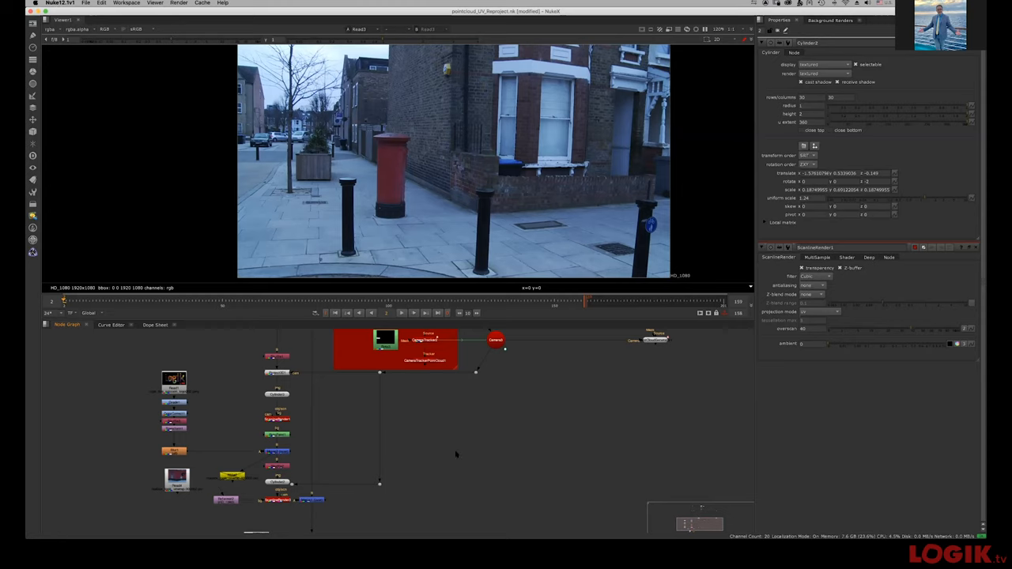
pyautogui.moveTo(457, 451)
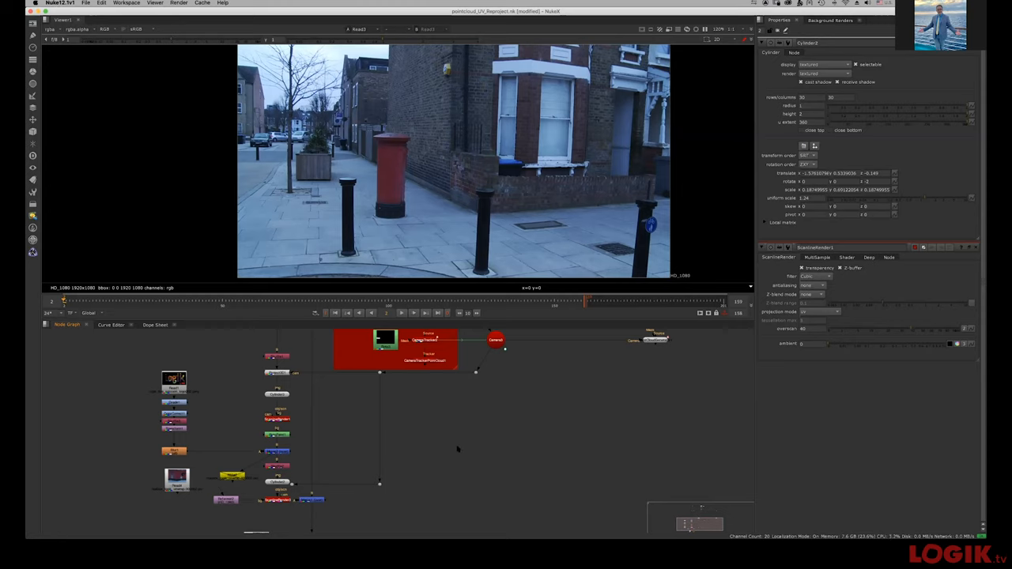
pyautogui.moveTo(460, 441)
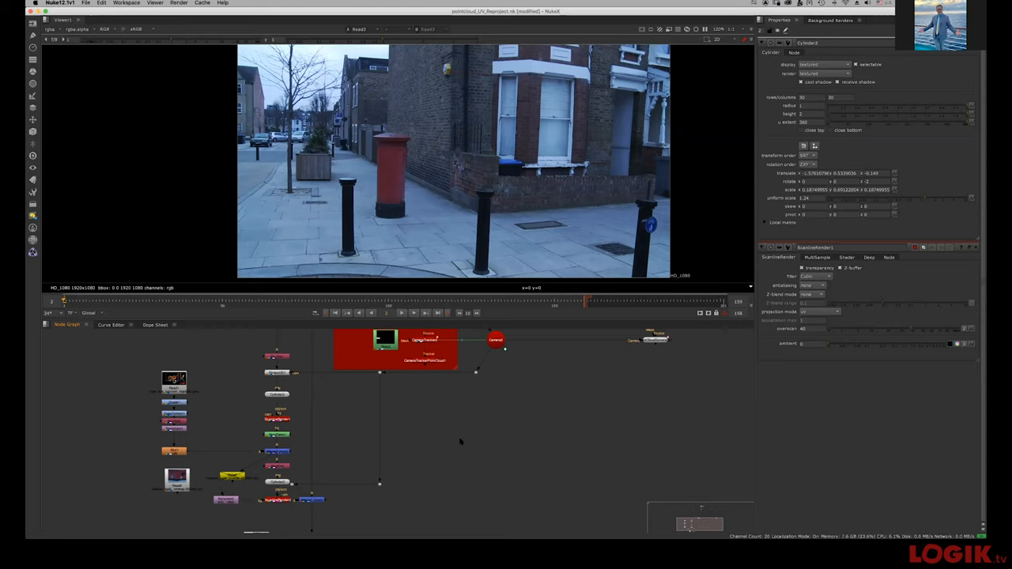